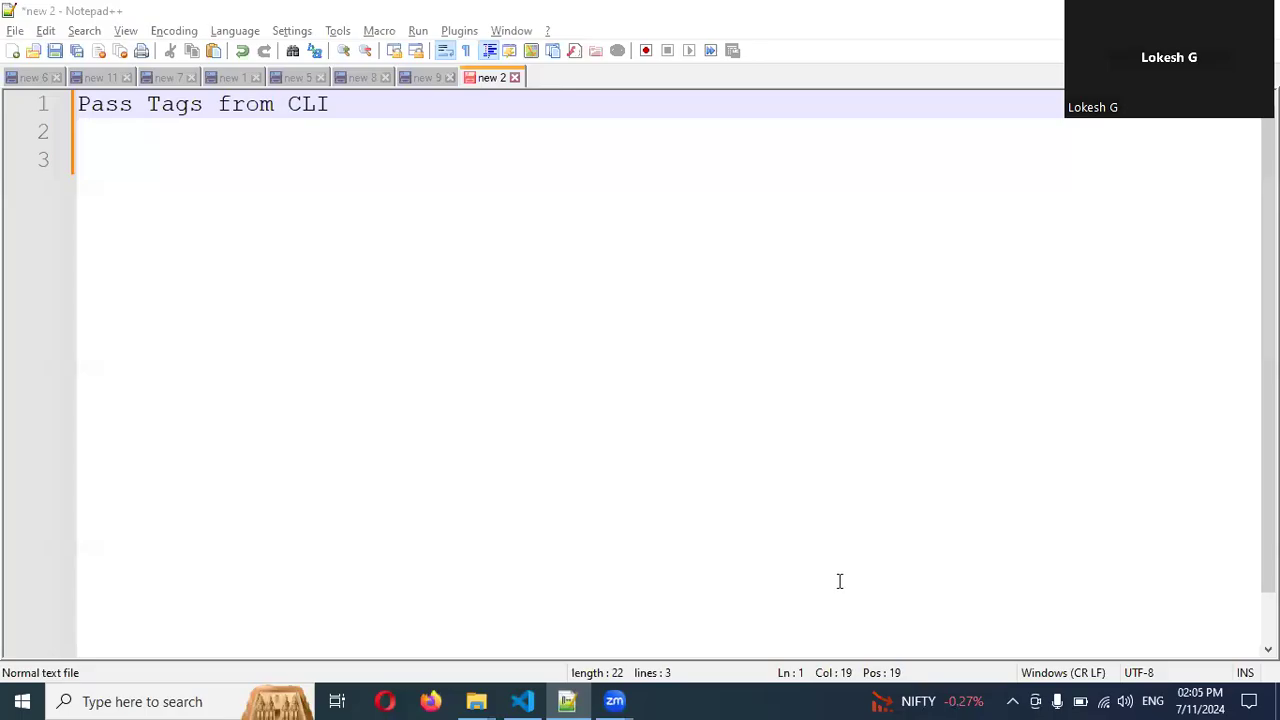
mouse_move(352, 262)
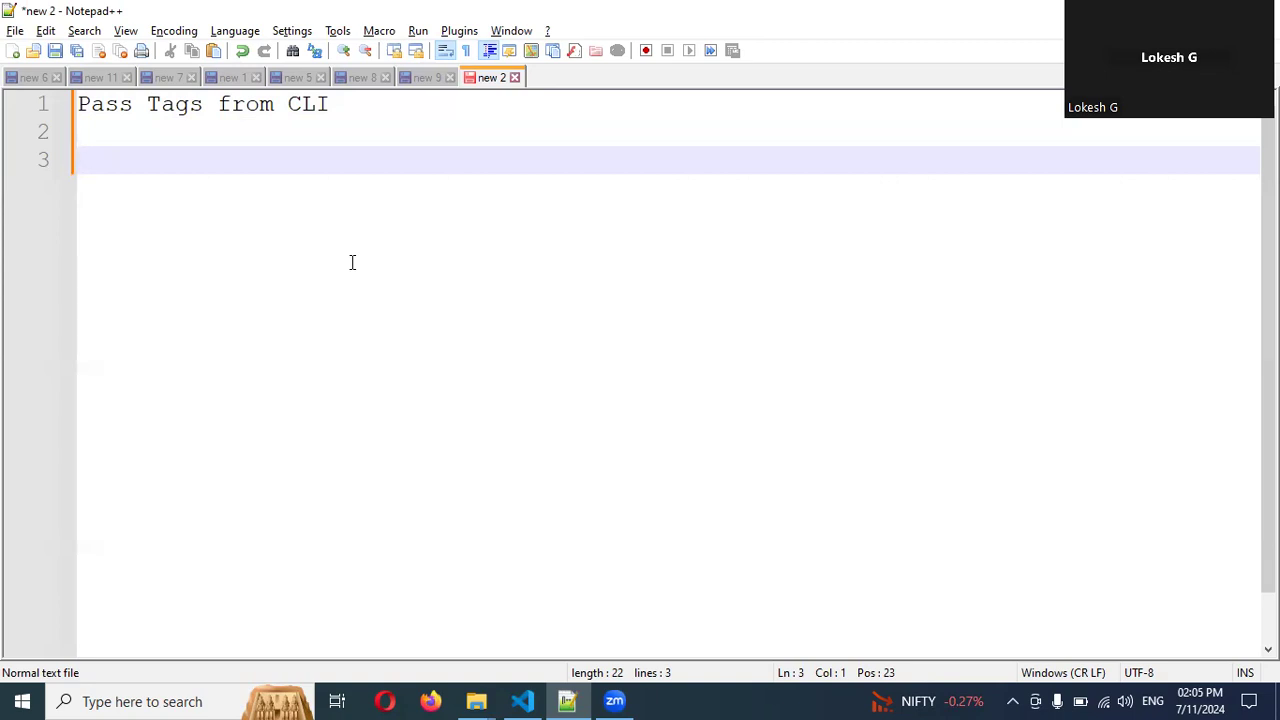
mouse_move(520, 650)
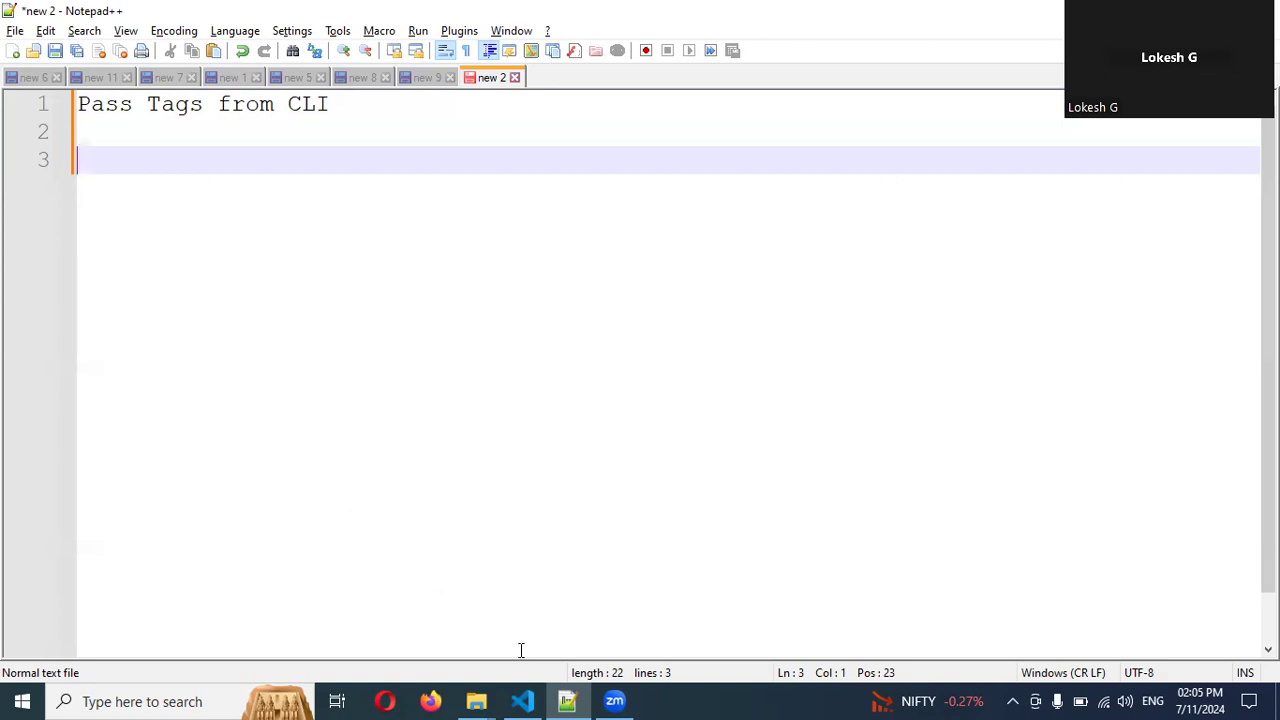
- Bring VS Code forward, enlarge the editor slightly, and type 'npm test' in the terminal
click(522, 701)
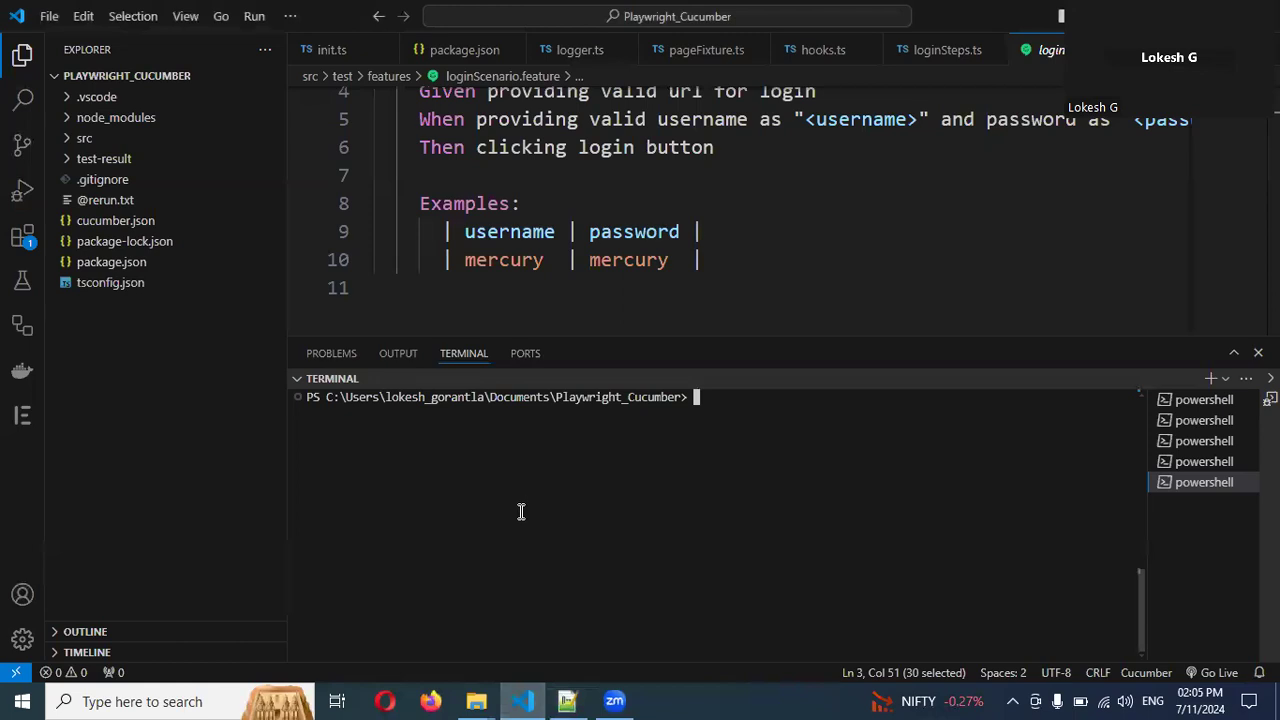
mouse_move(547, 425)
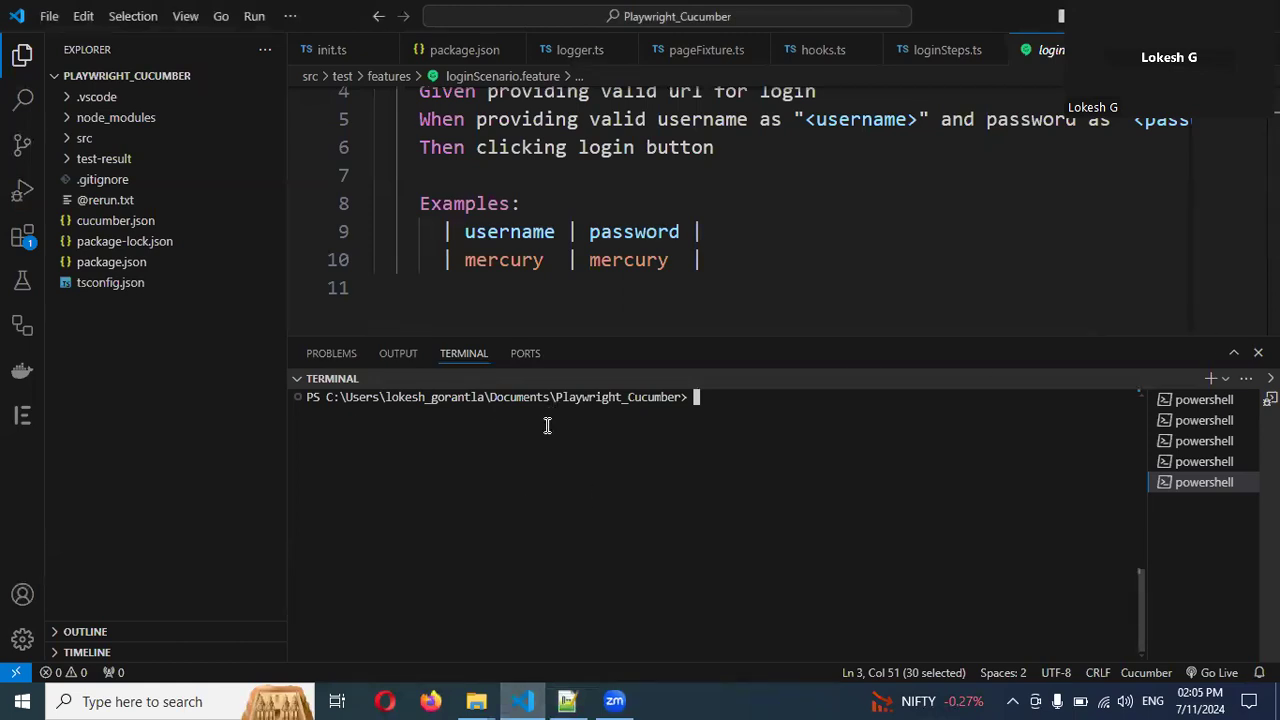
mouse_move(534, 427)
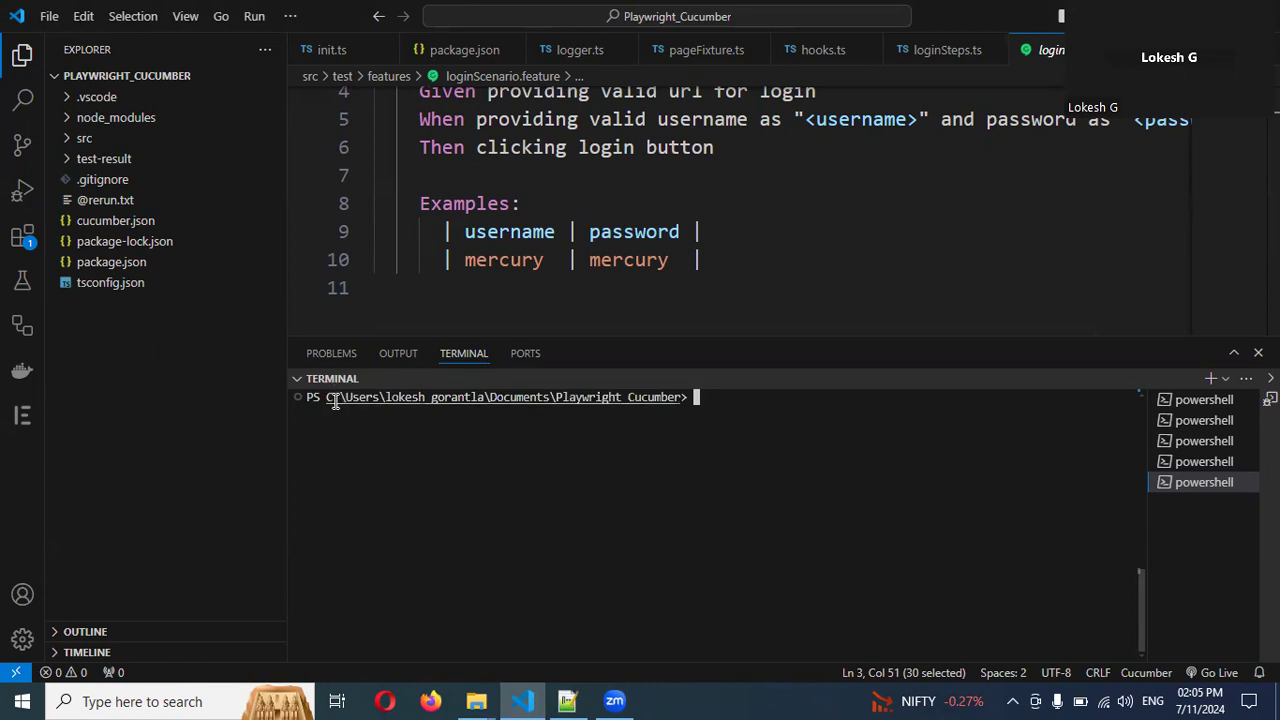
mouse_move(578, 337)
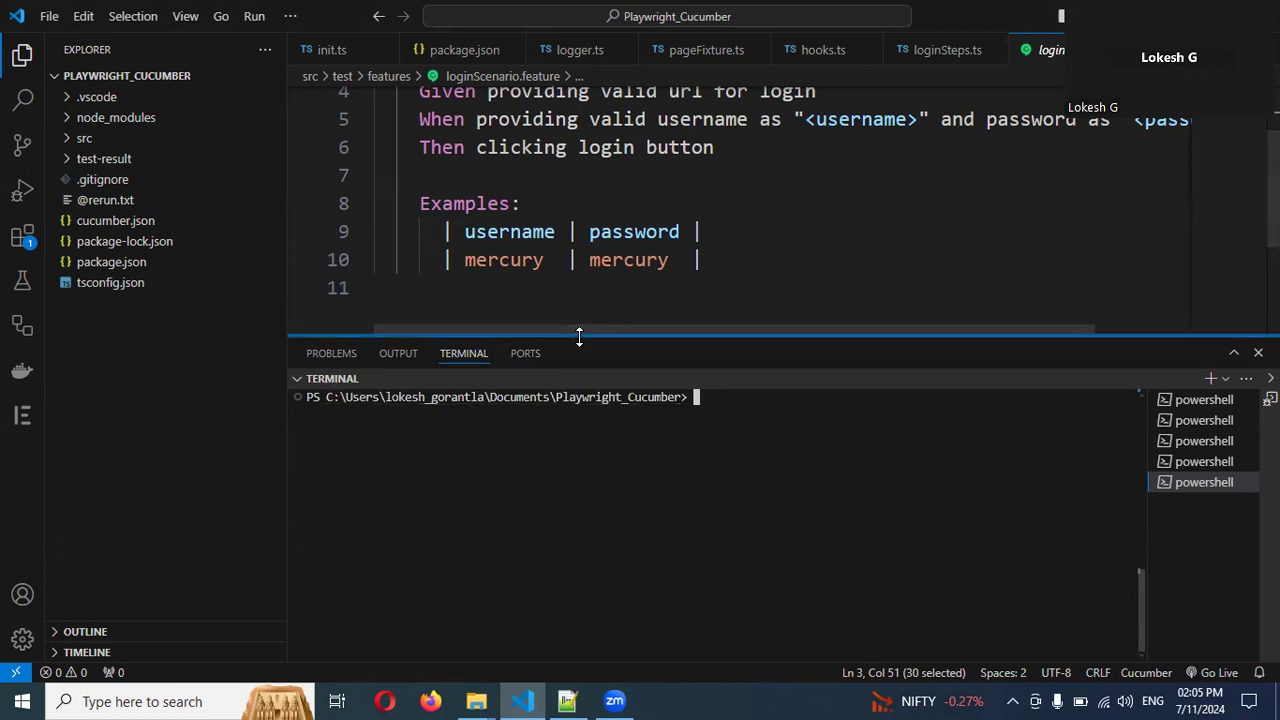
drag(578, 335, 578, 357)
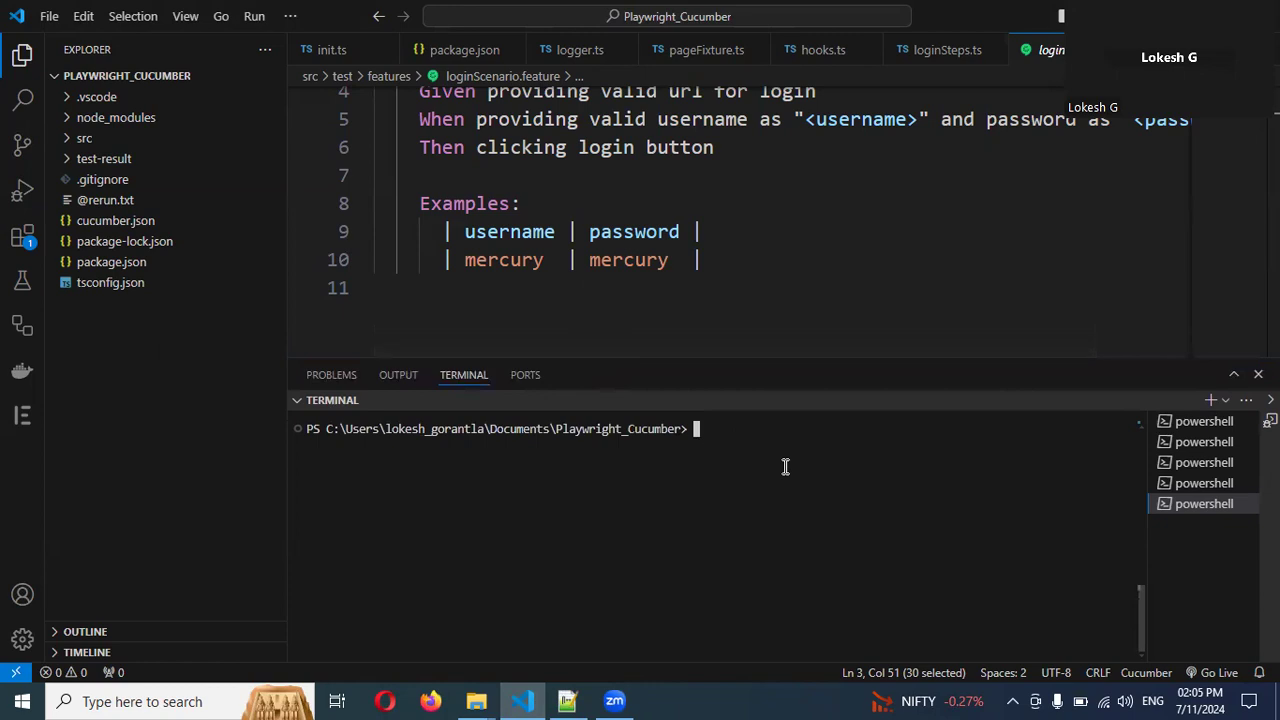
text(npm test)
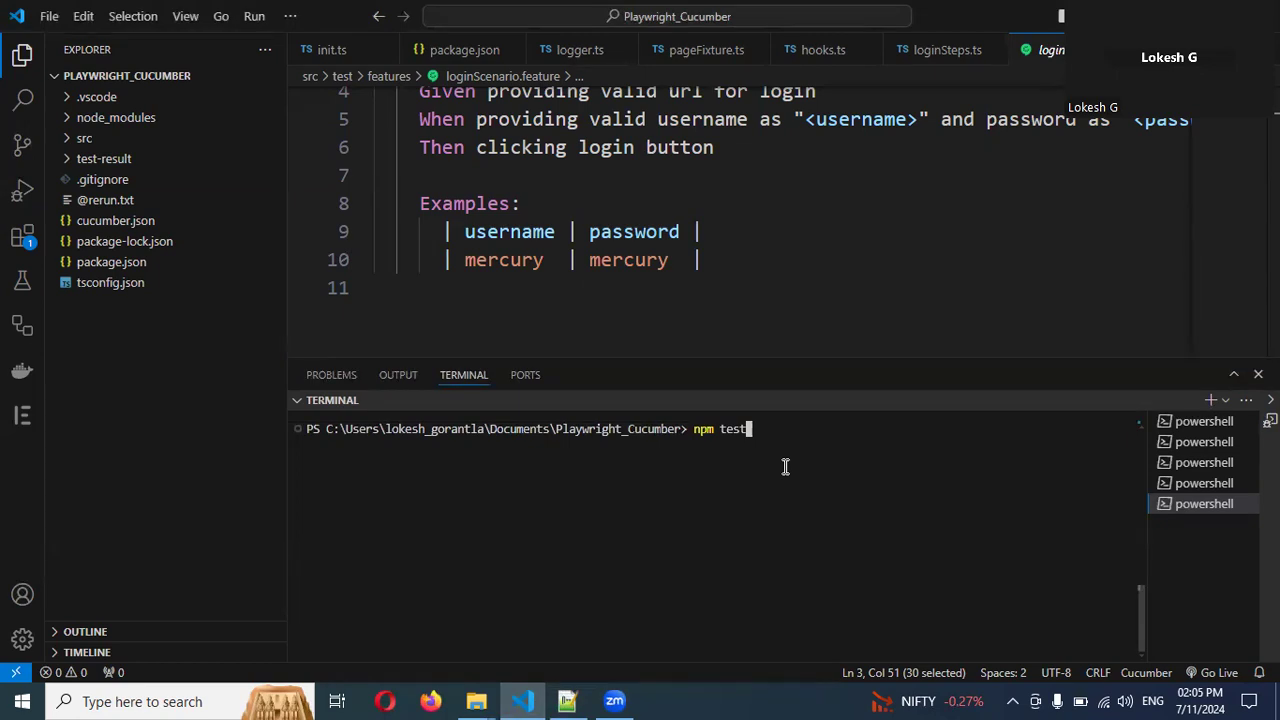
mouse_move(765, 425)
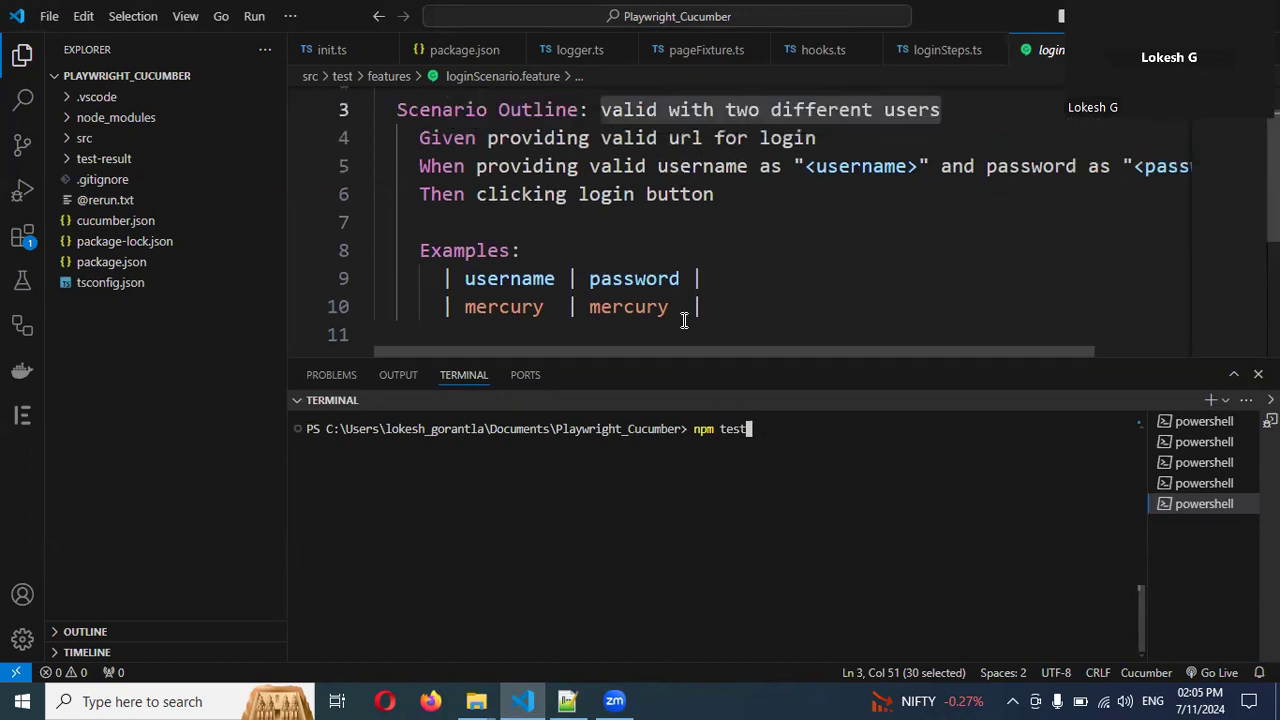
scroll(up, 3)
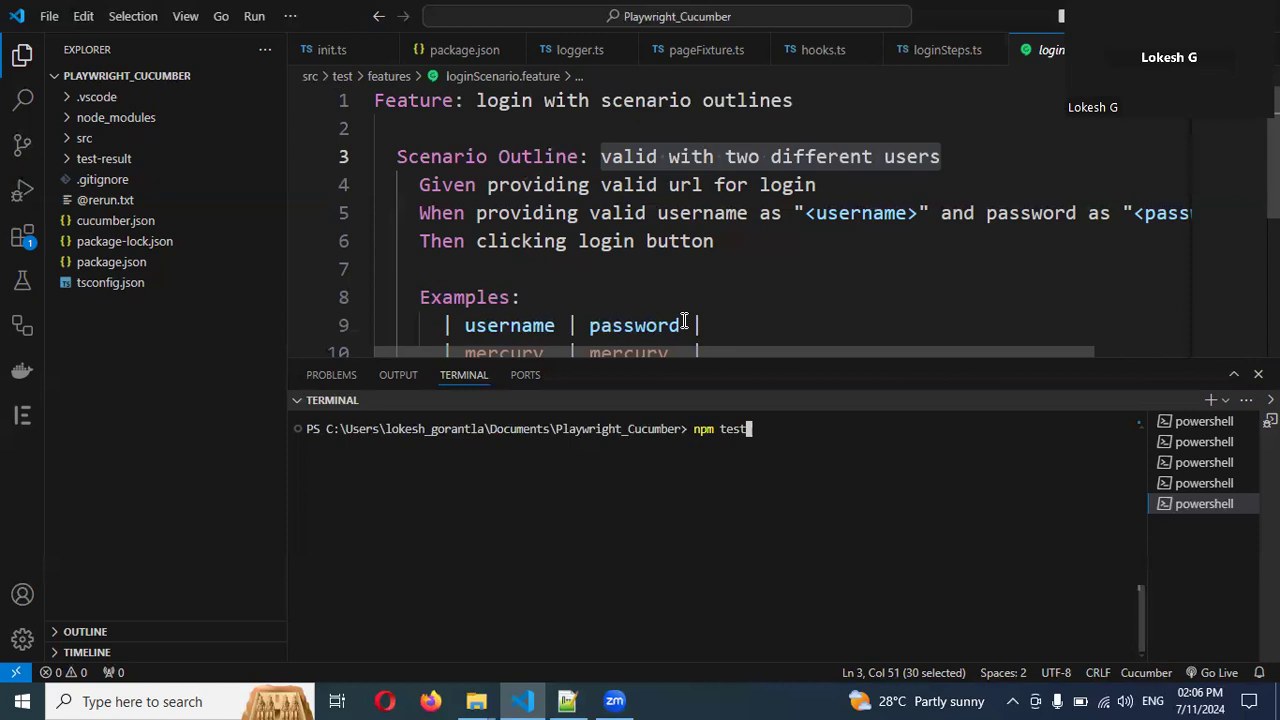
mouse_move(590, 185)
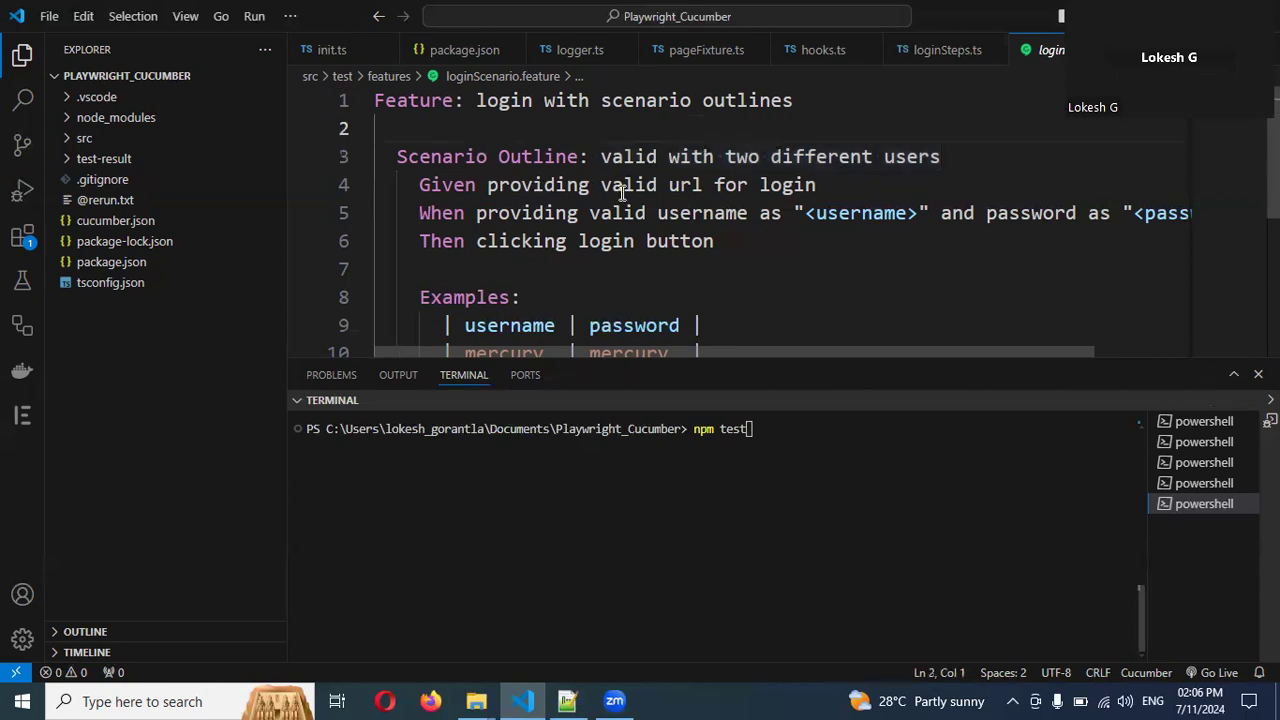
key(enter)
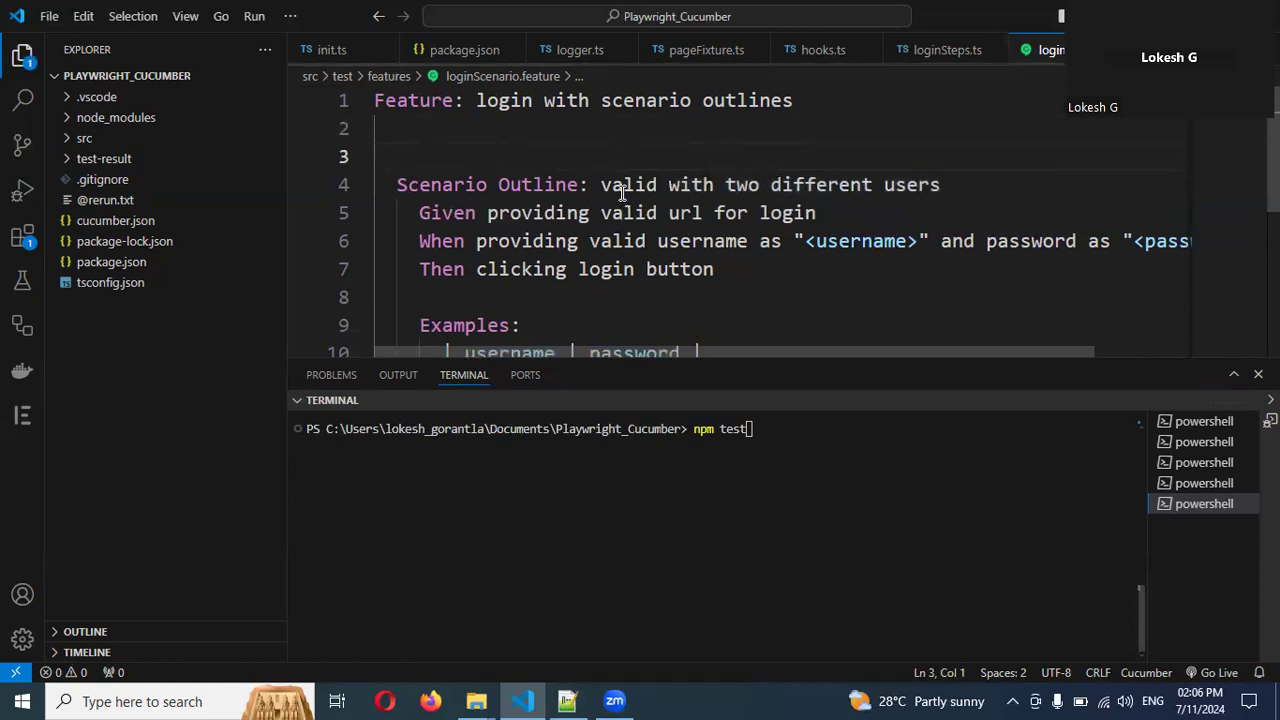
text(@)
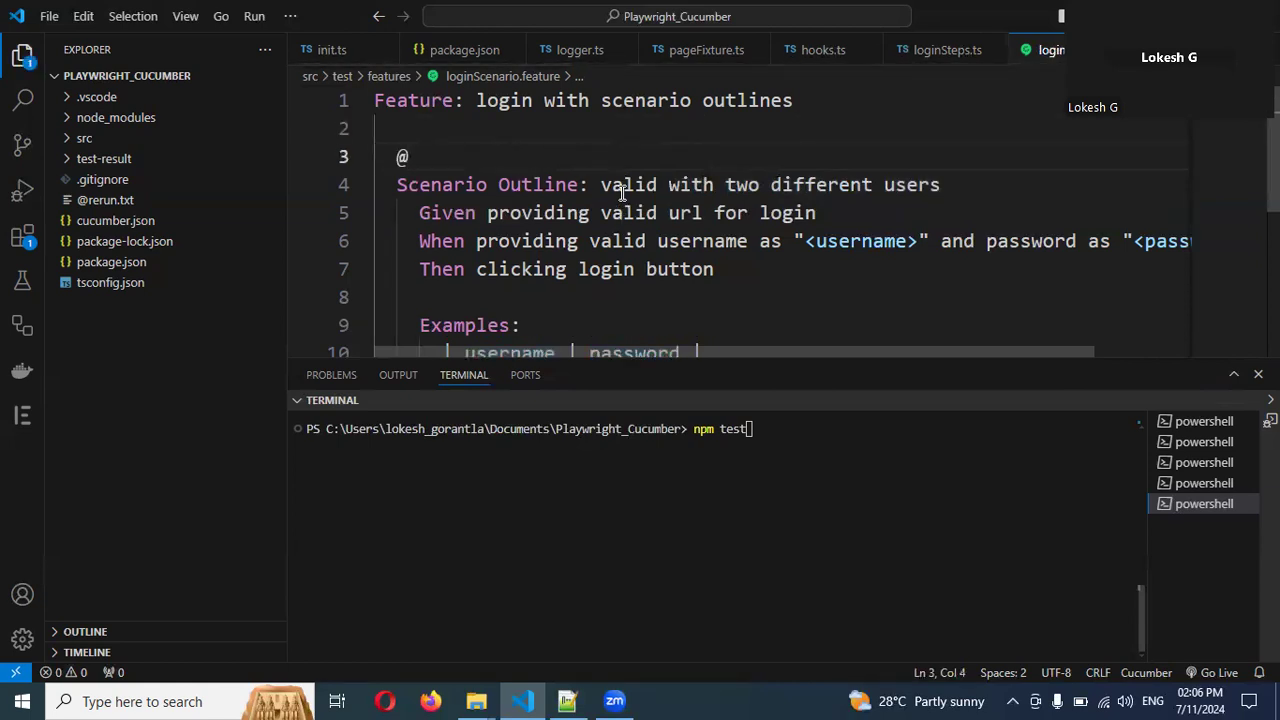
text(smoke)
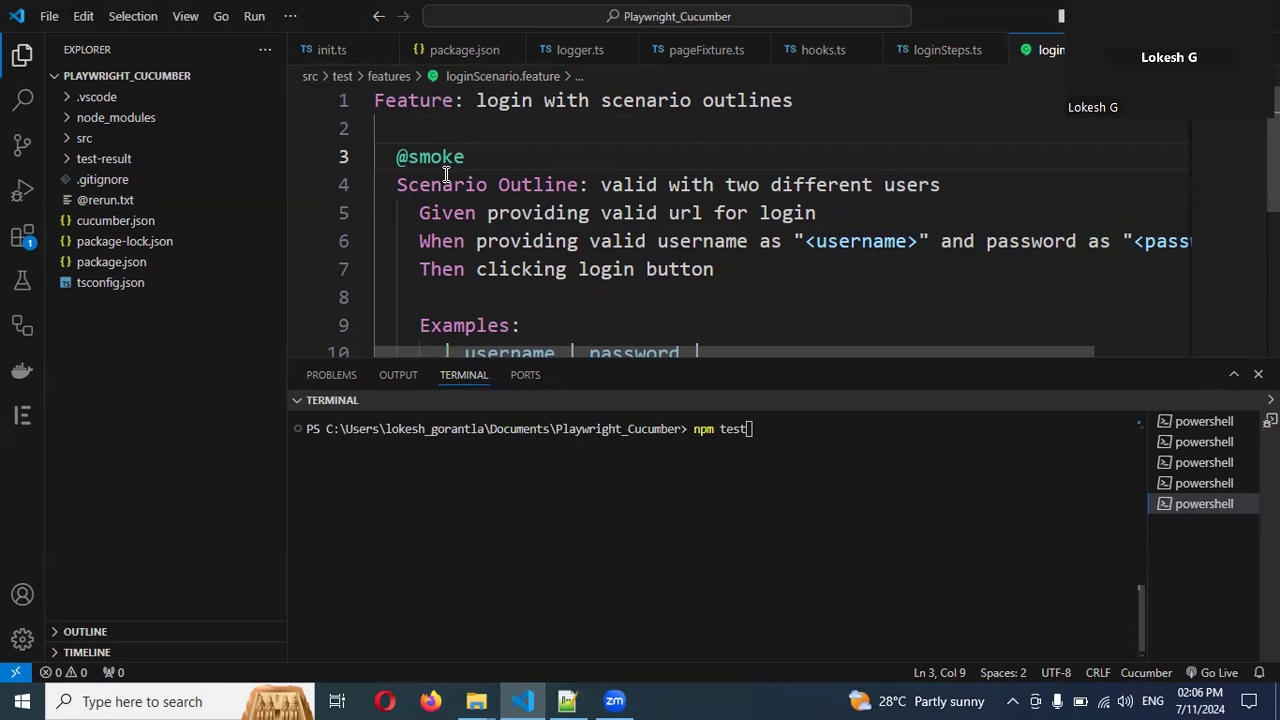
mouse_move(22, 189)
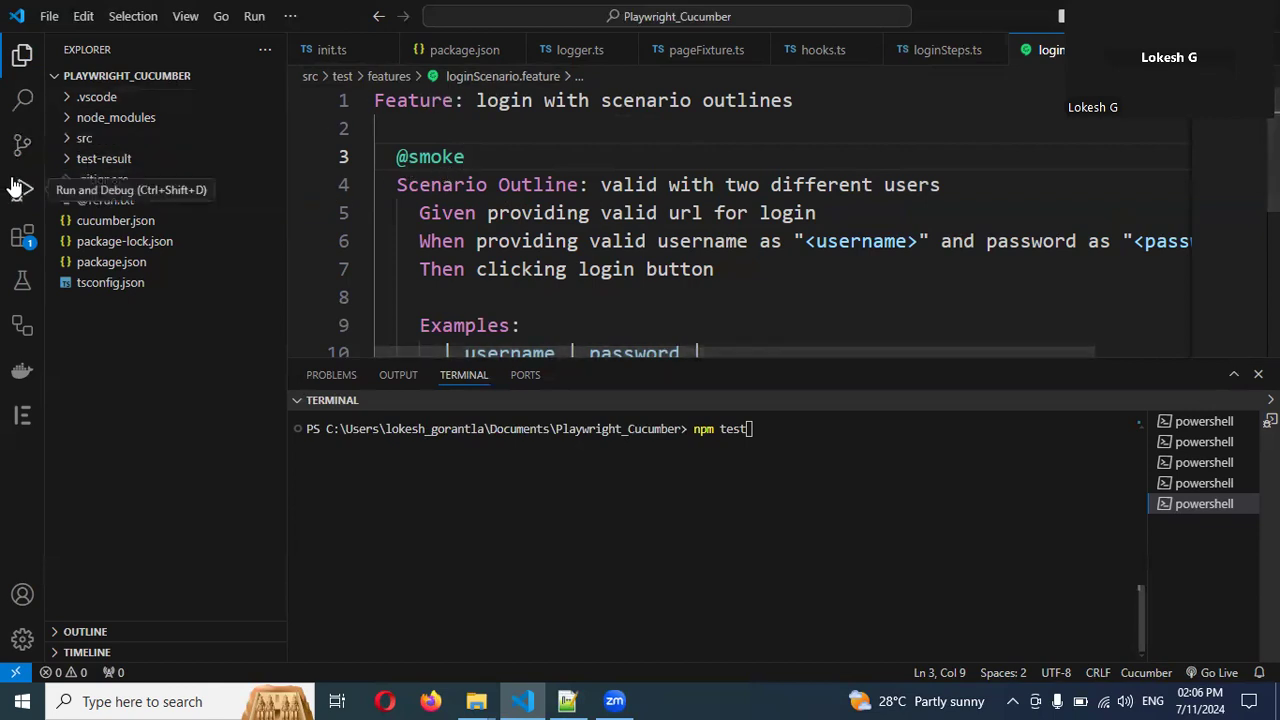
click(84, 138)
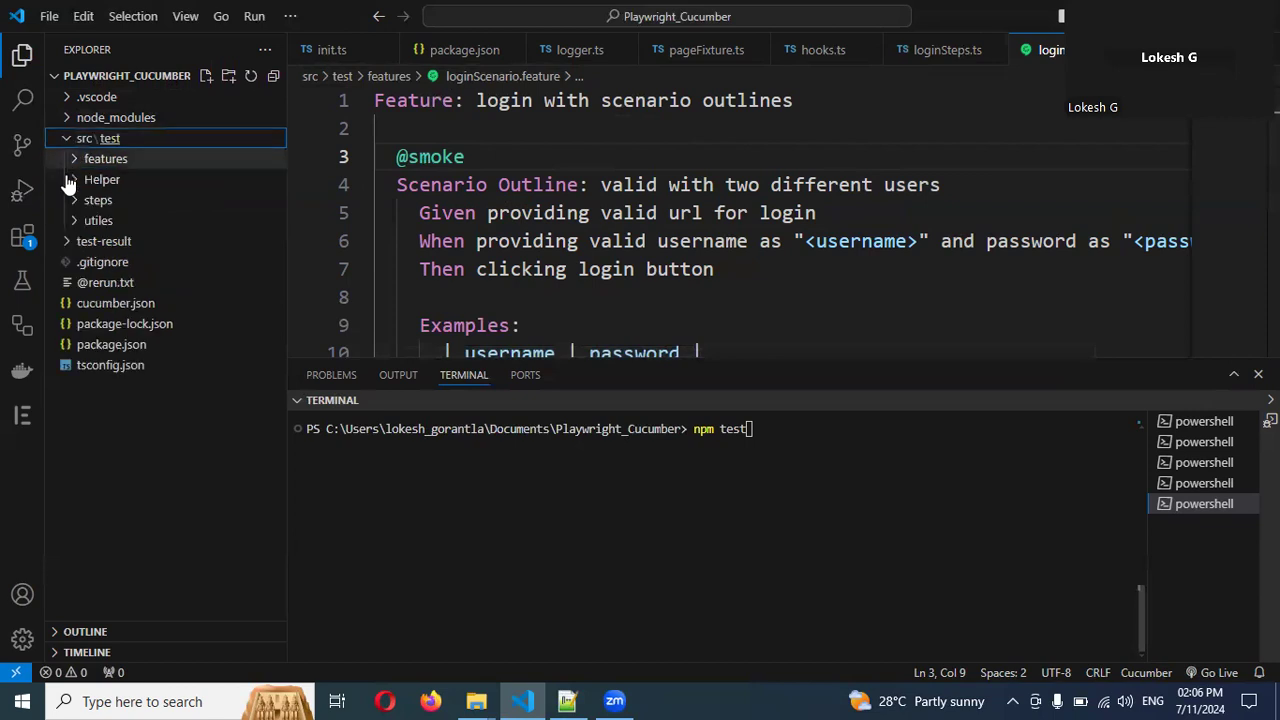
click(106, 158)
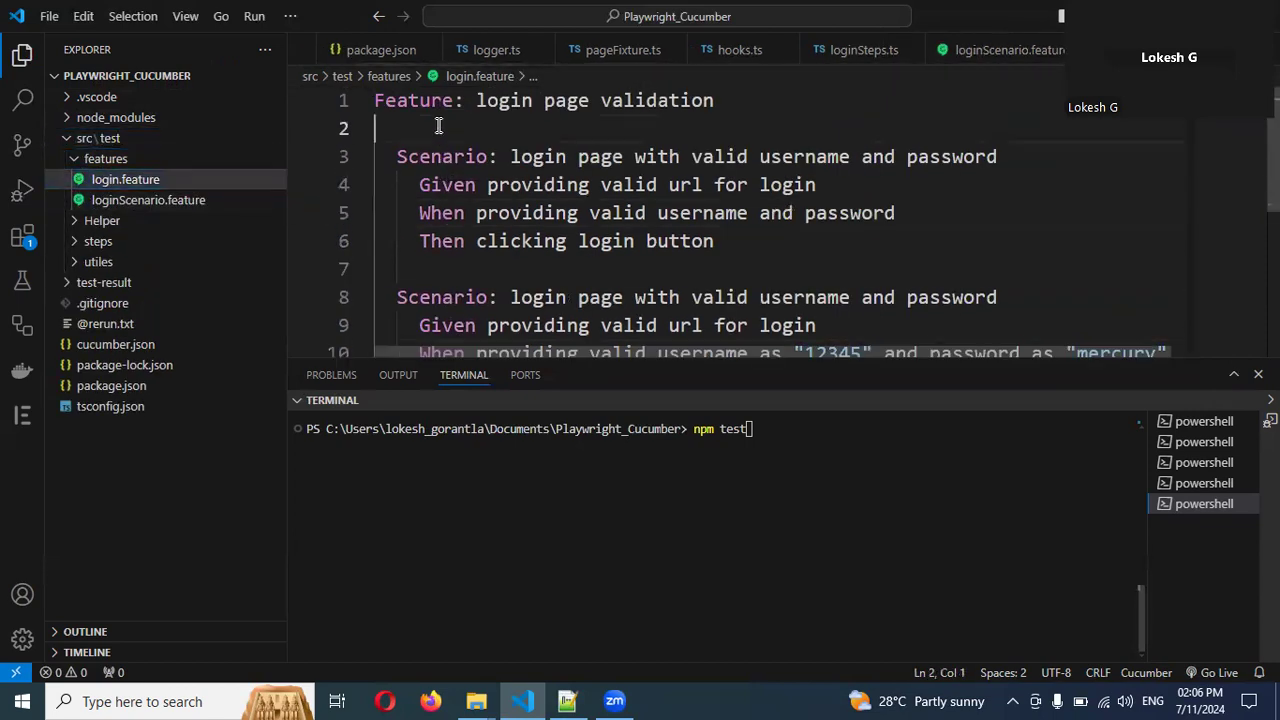
key(Enter)
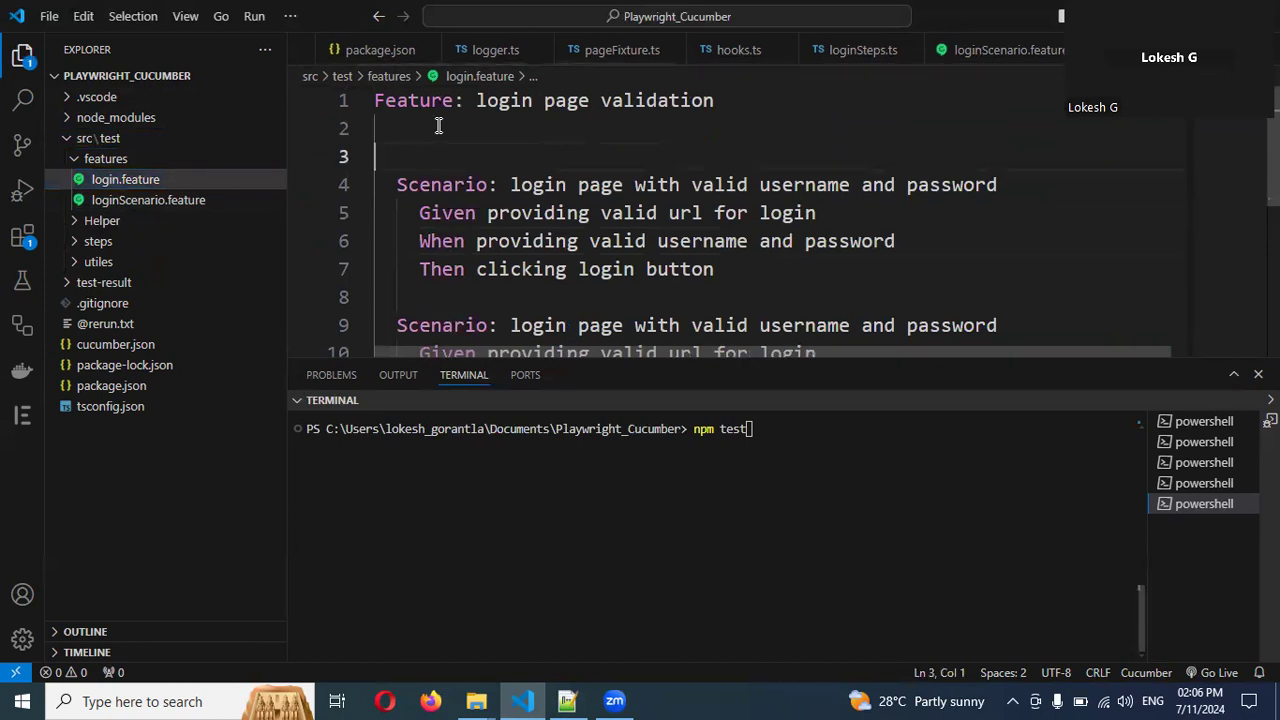
text(@r)
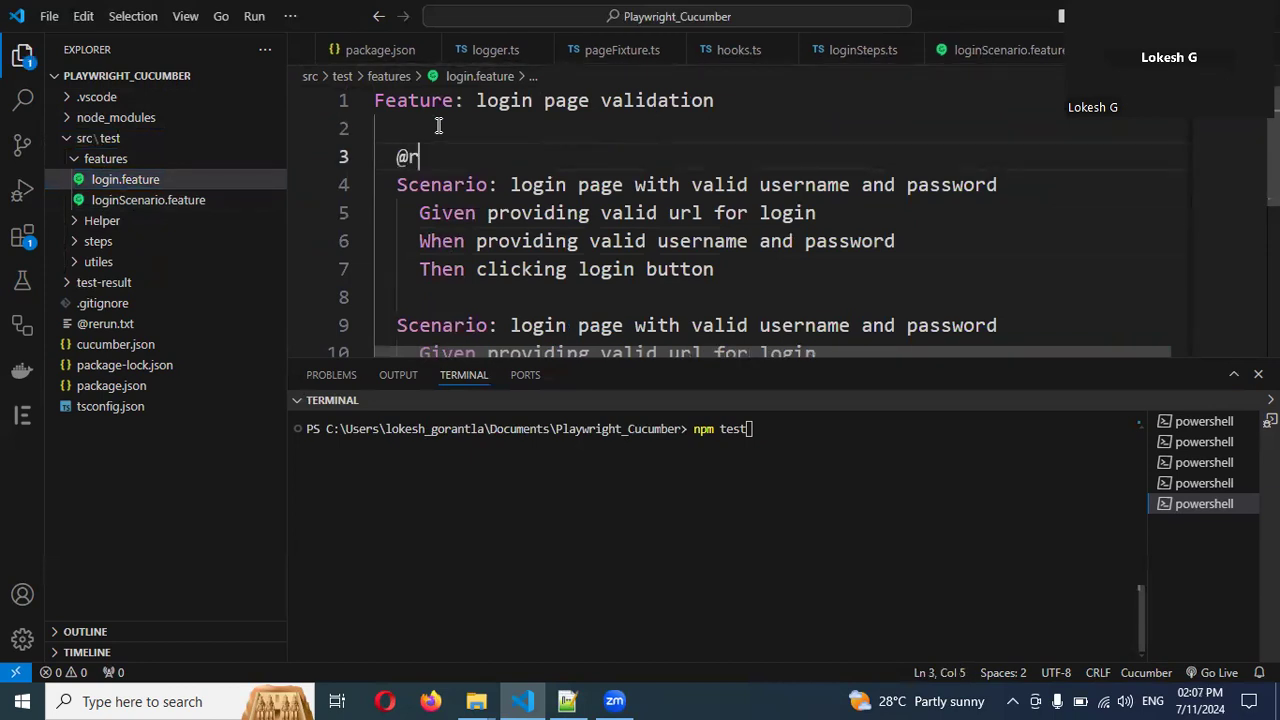
text(egre)
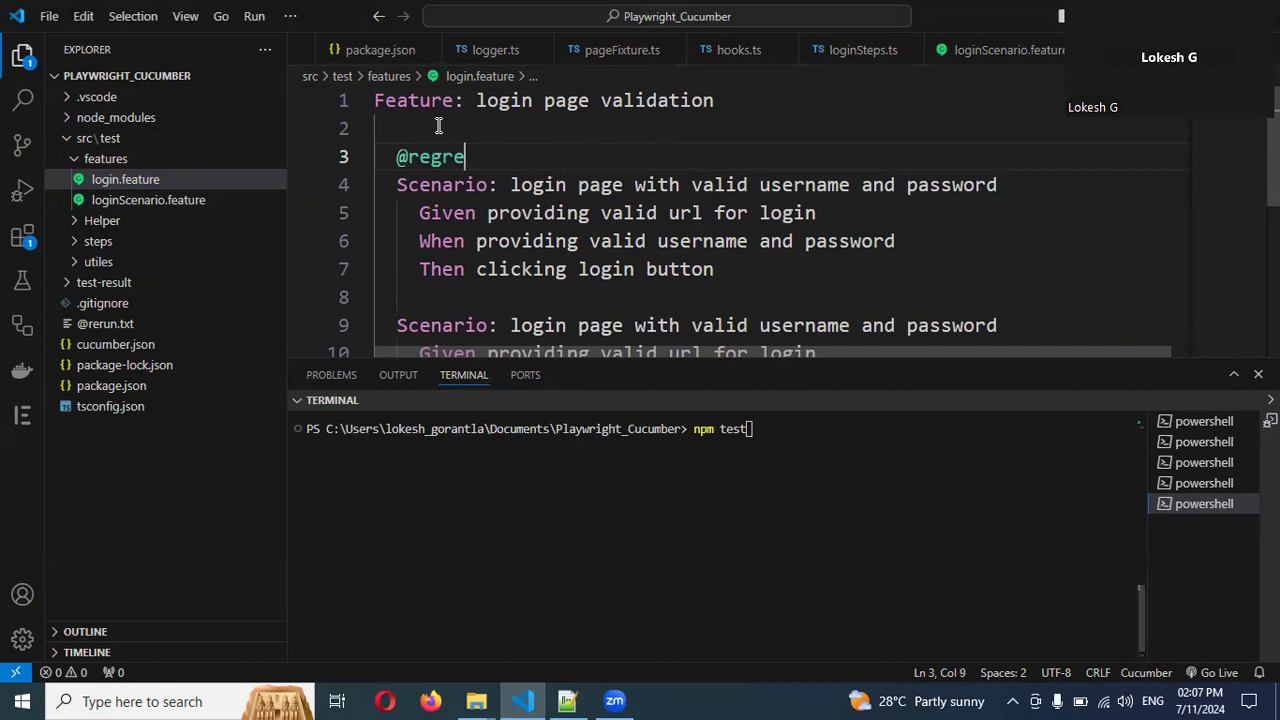
text(ssion)
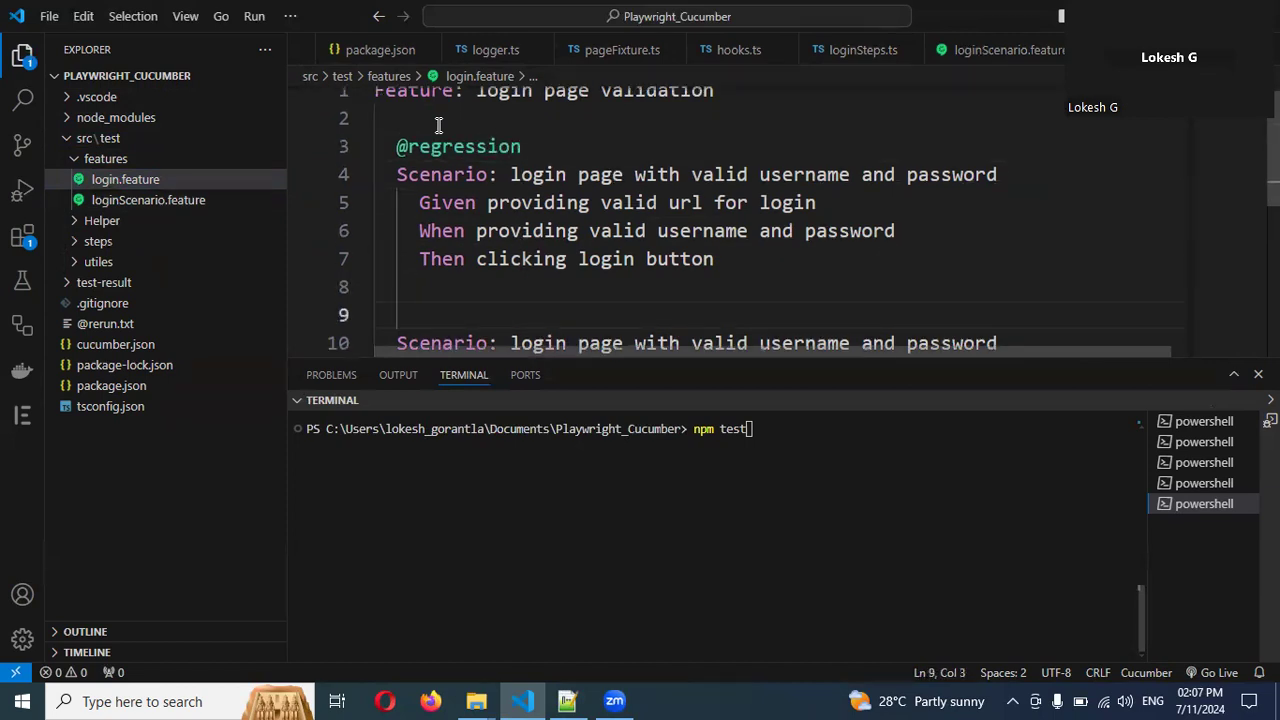
text(@smoke)
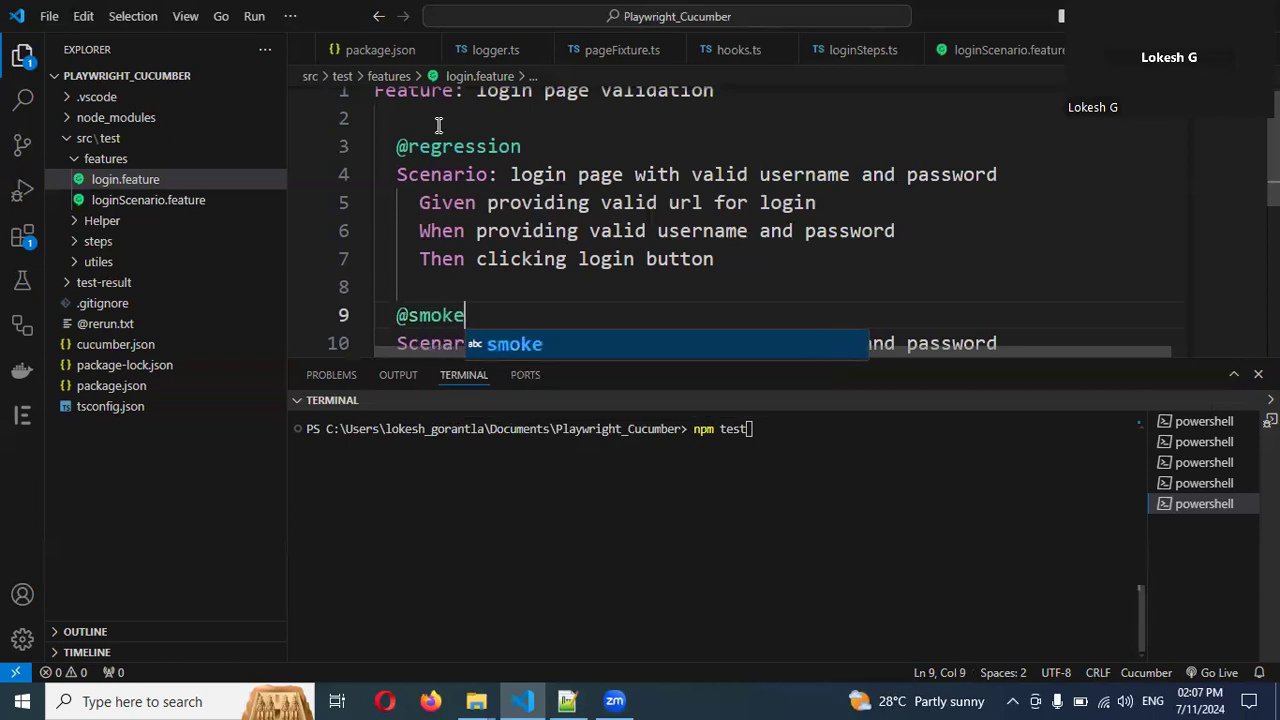
mouse_move(363, 165)
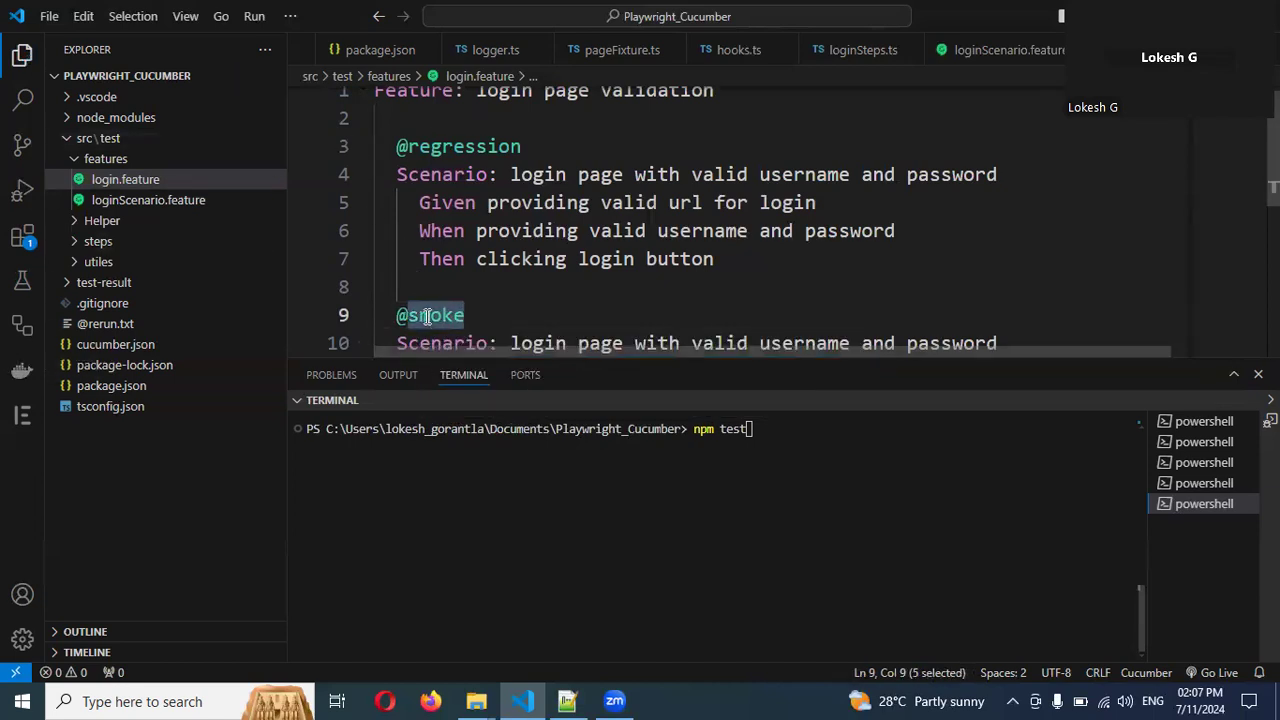
mouse_move(115, 344)
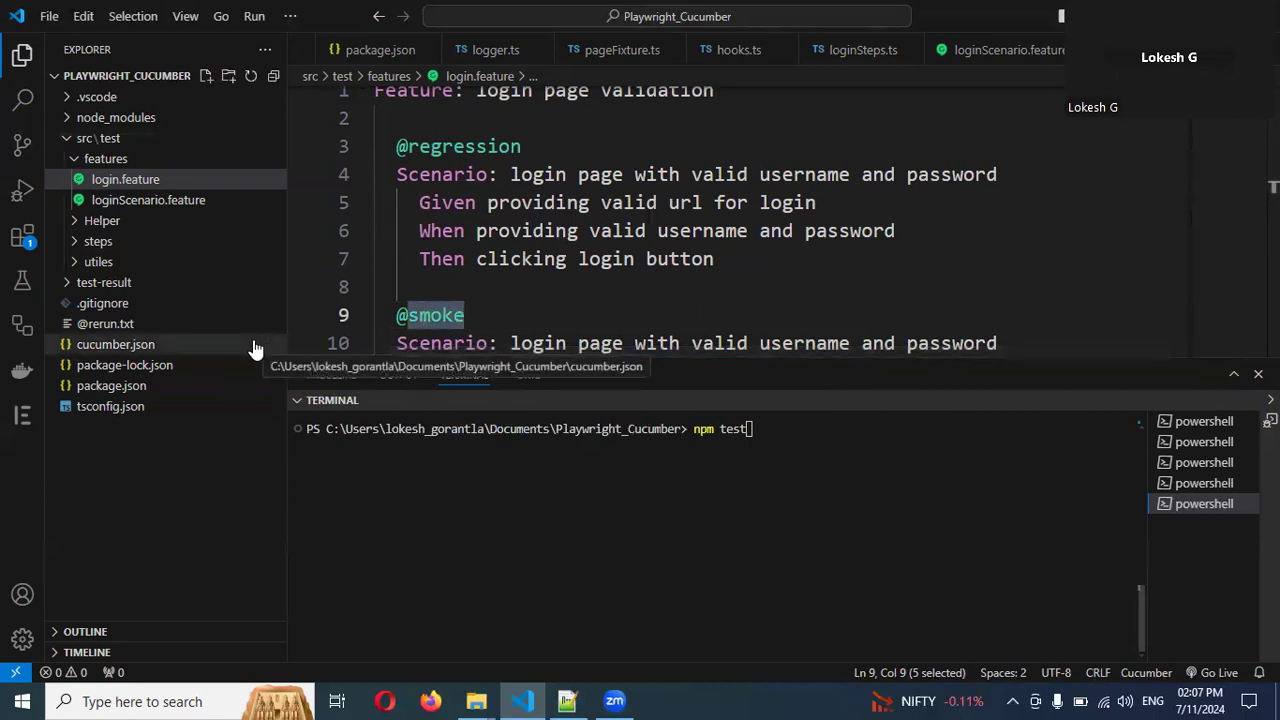
mouse_move(225, 303)
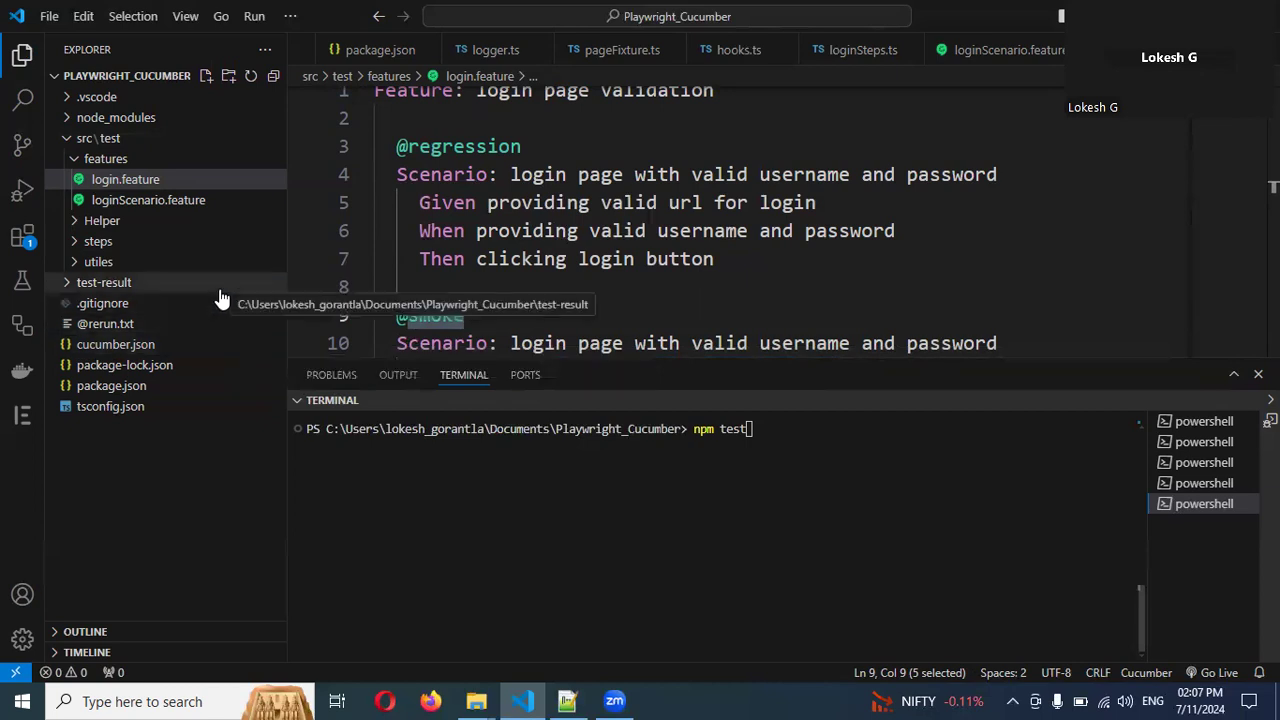
click(116, 344)
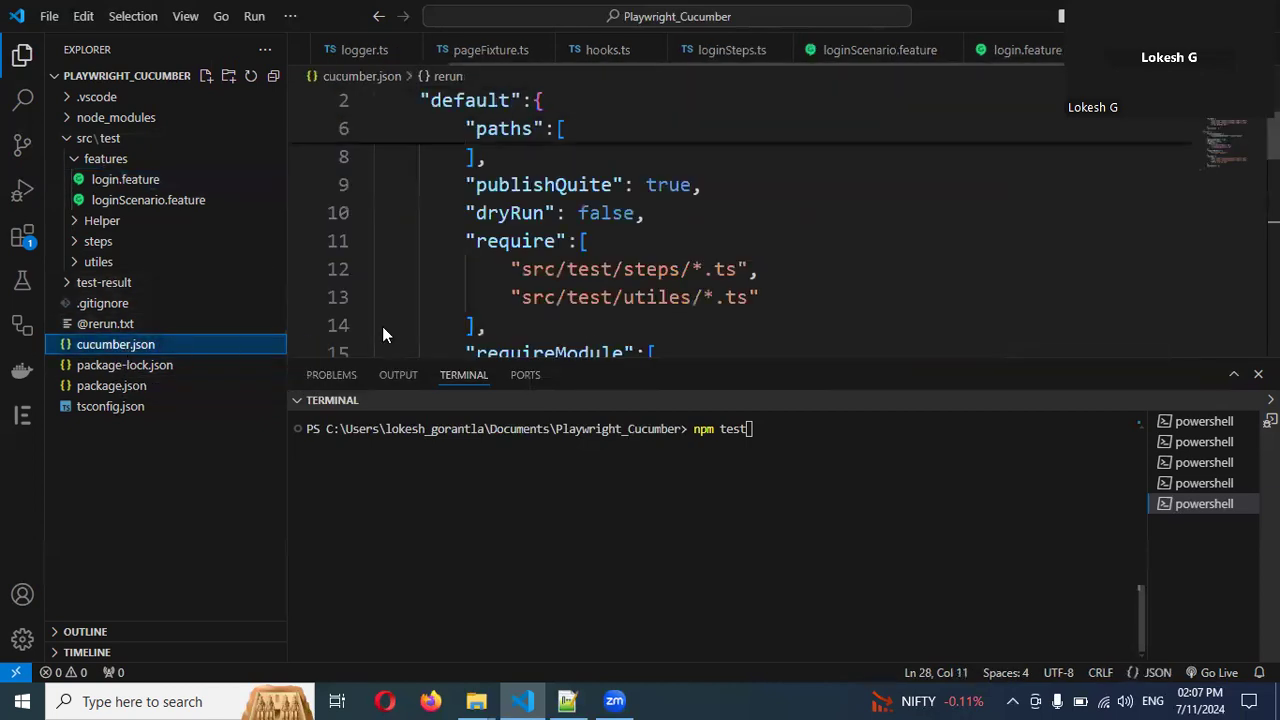
scroll(up, 3)
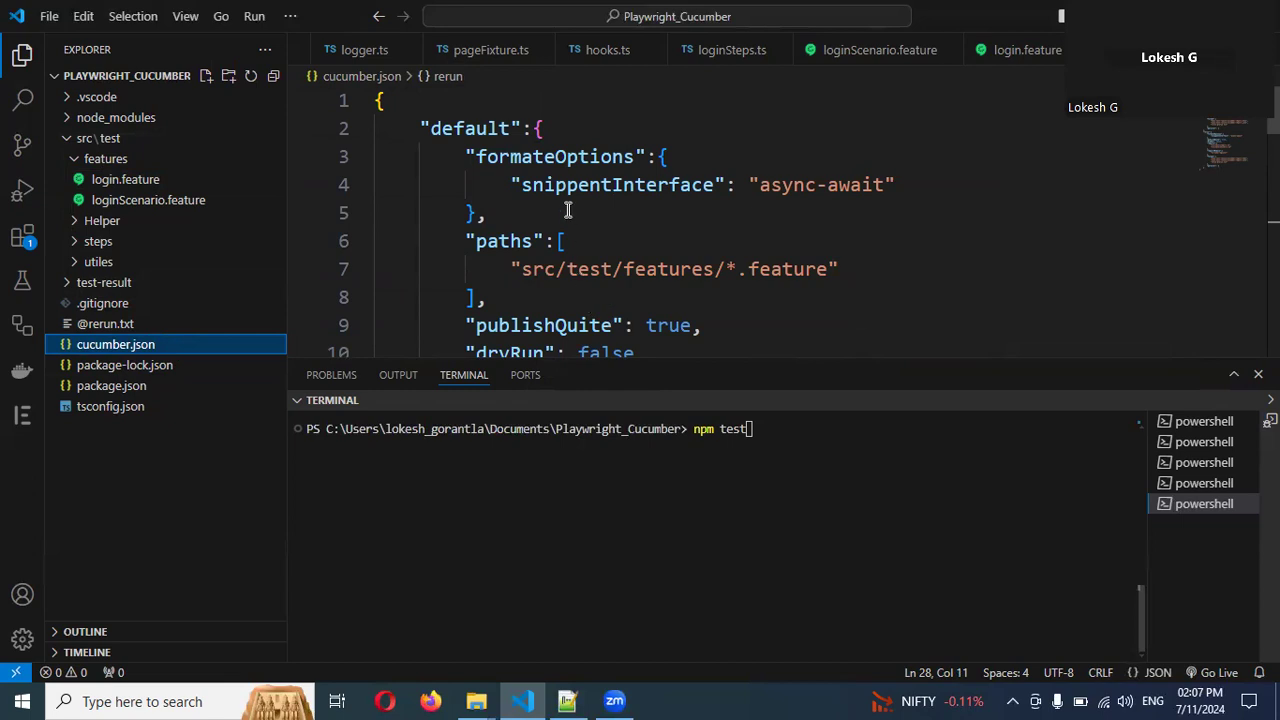
click(543, 128)
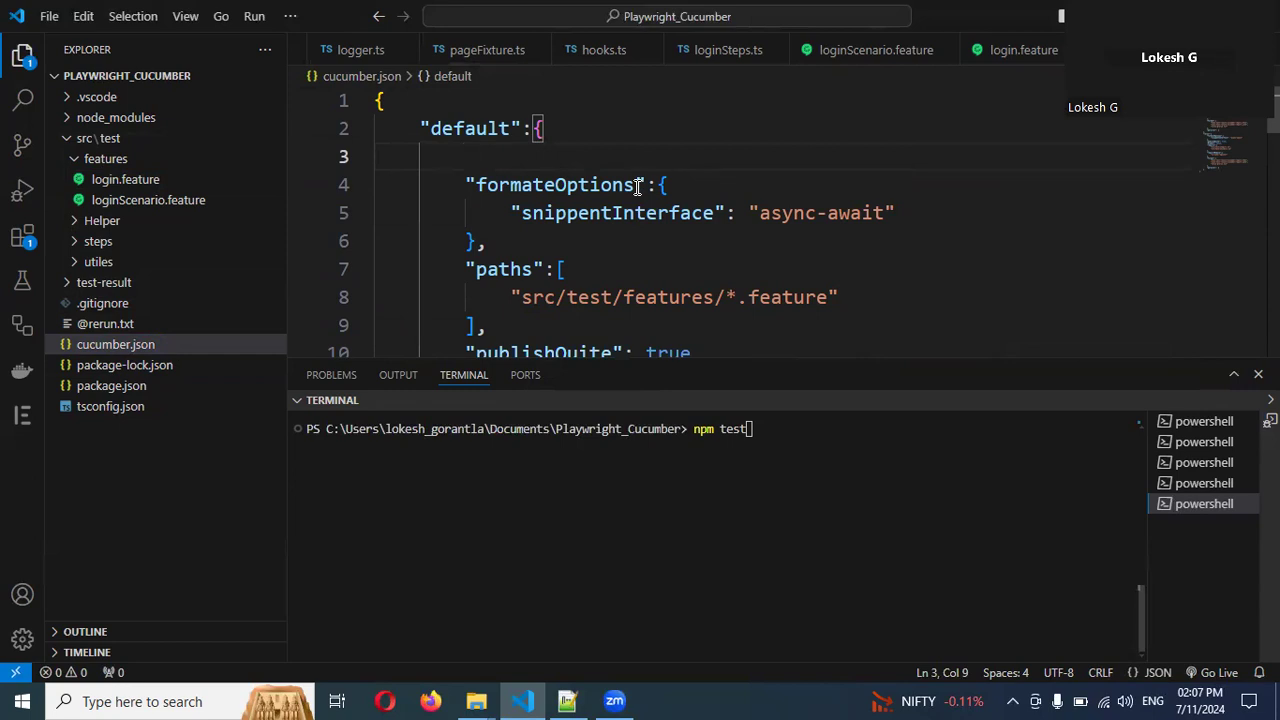
text("r)
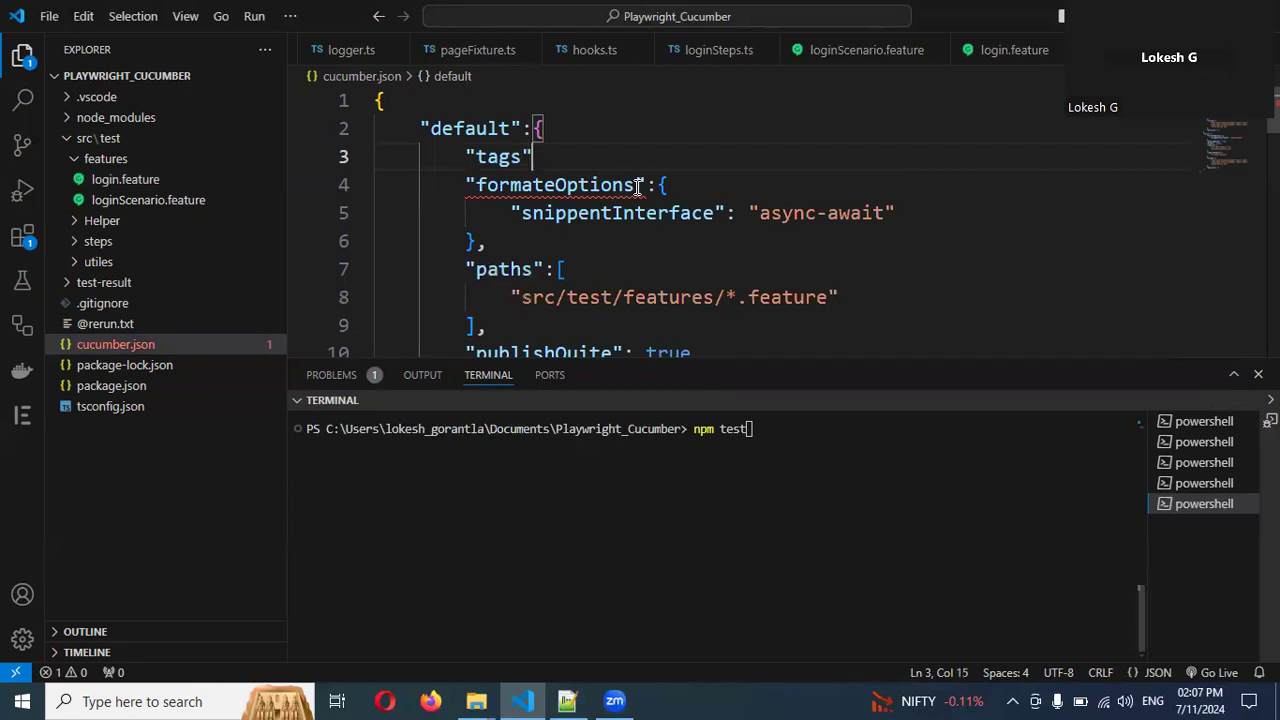
text(": ")
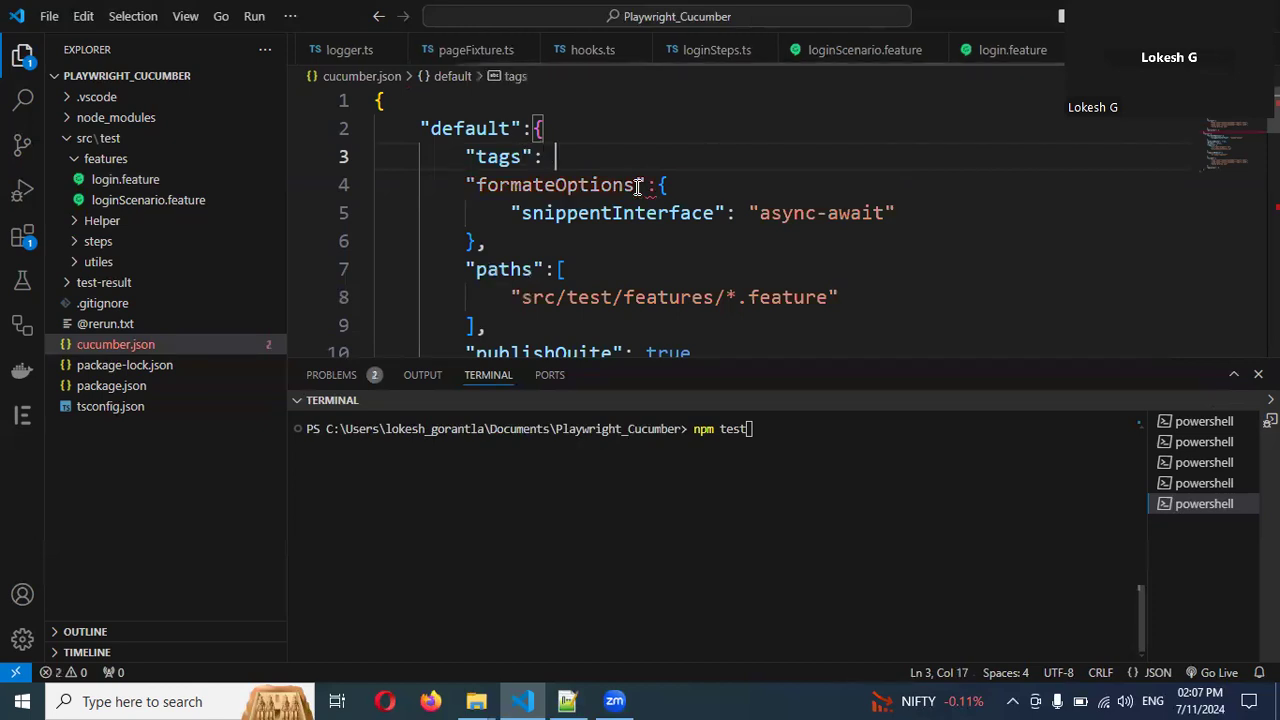
text("",)
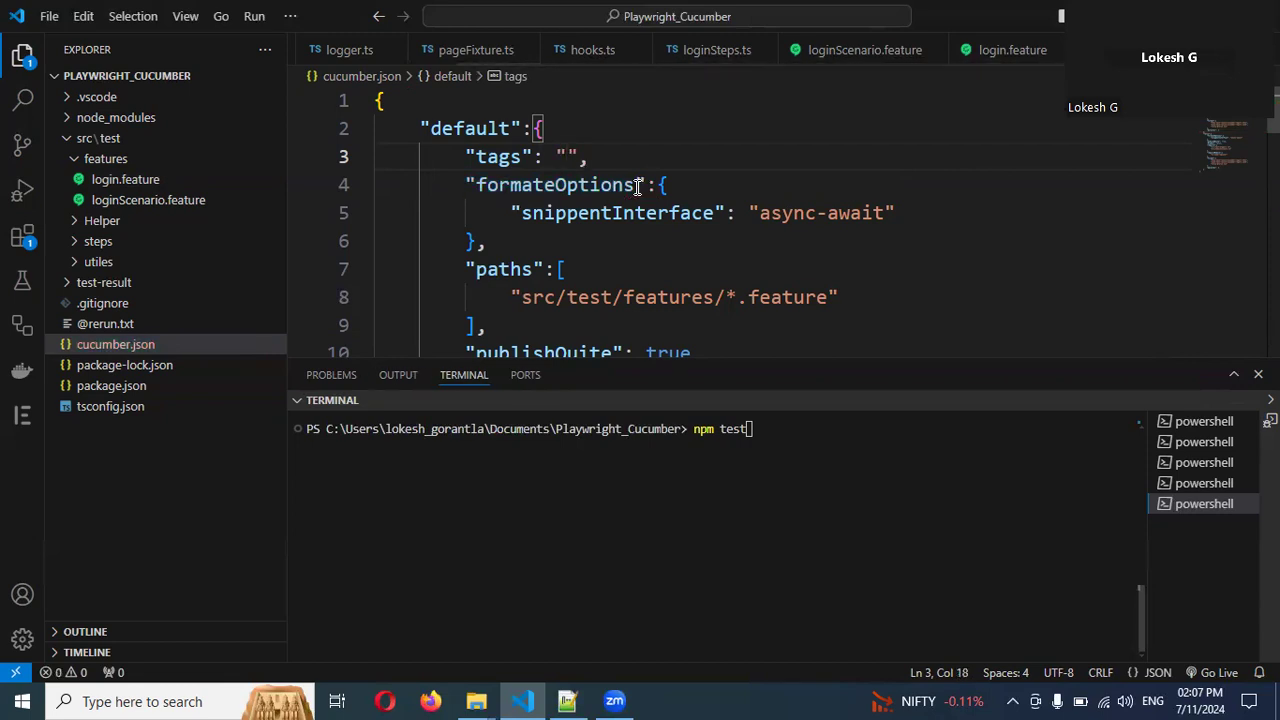
text(smoke)
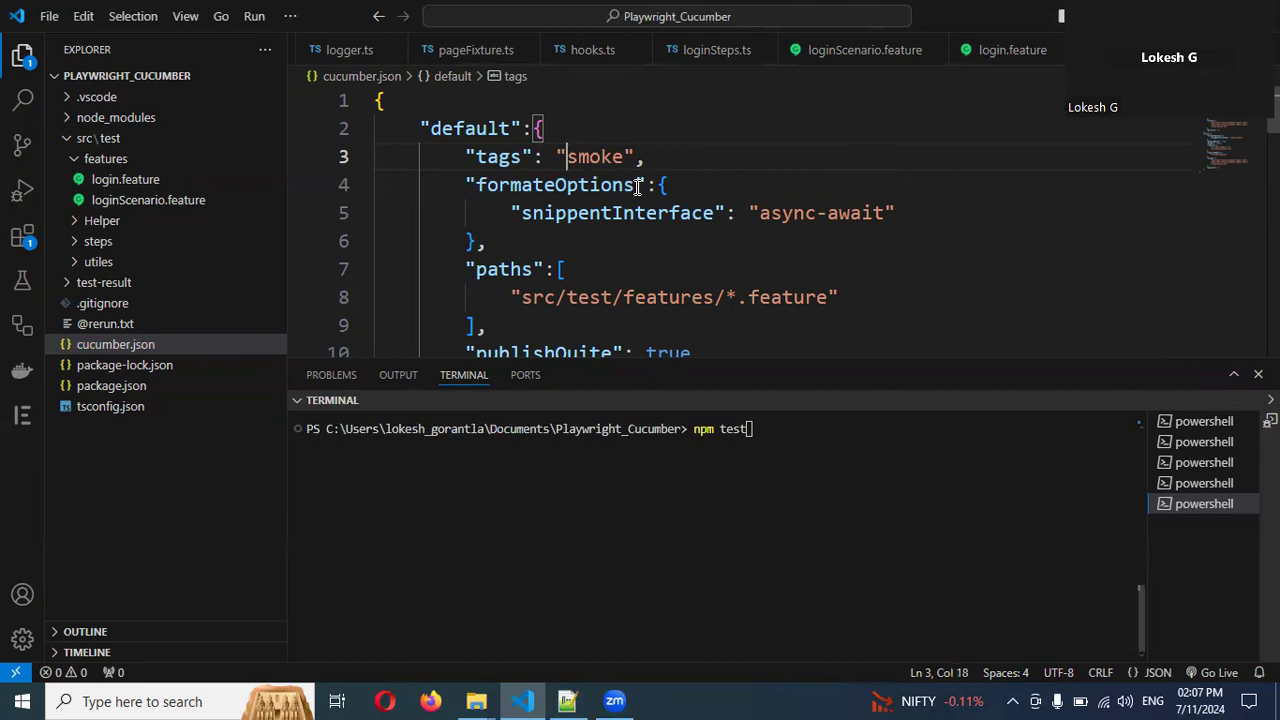
text(@)
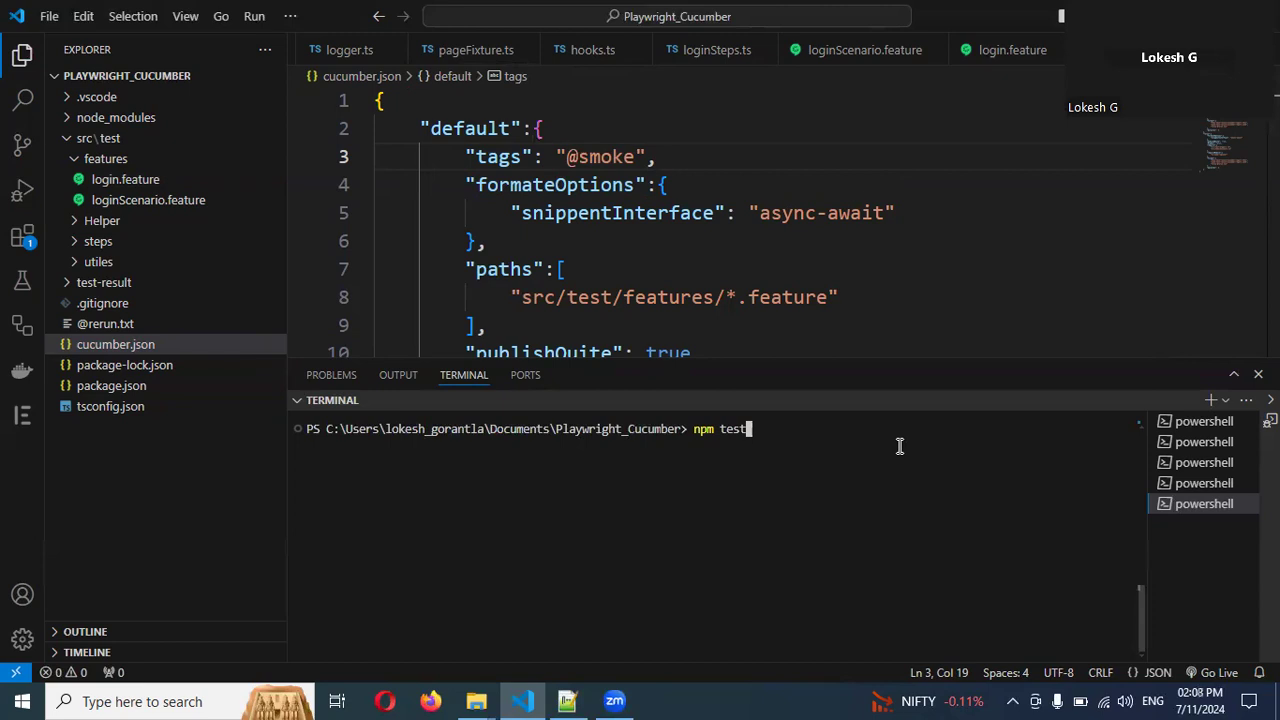
- Run npm test (1 failed, 1 passed) and open index.html from the test-result folder
key(Return)
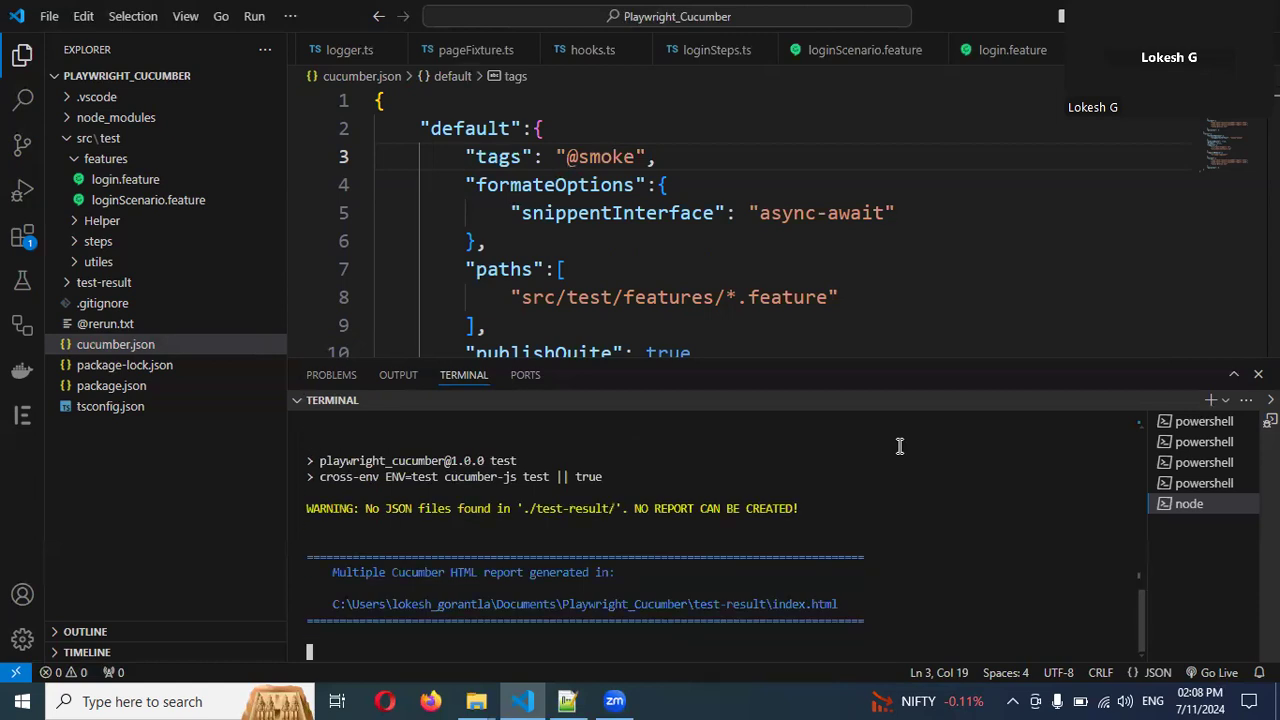
mouse_move(825, 540)
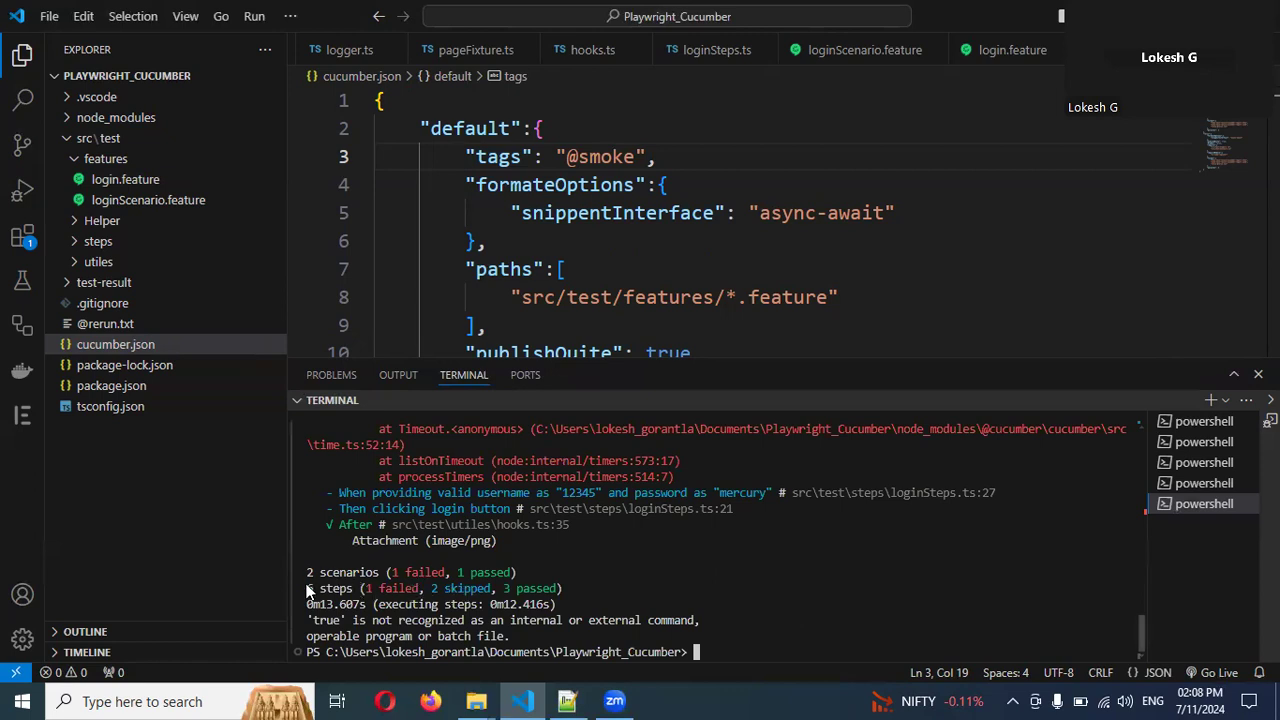
double_click(418, 572)
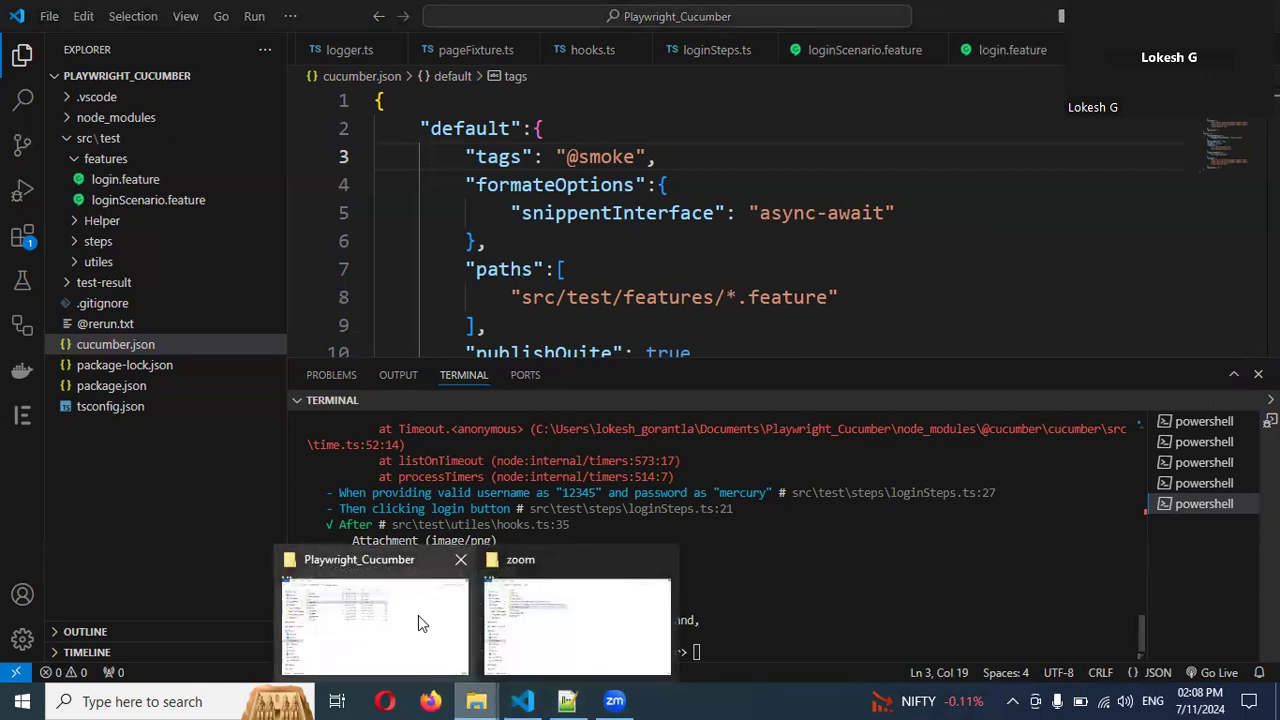
click(375, 625)
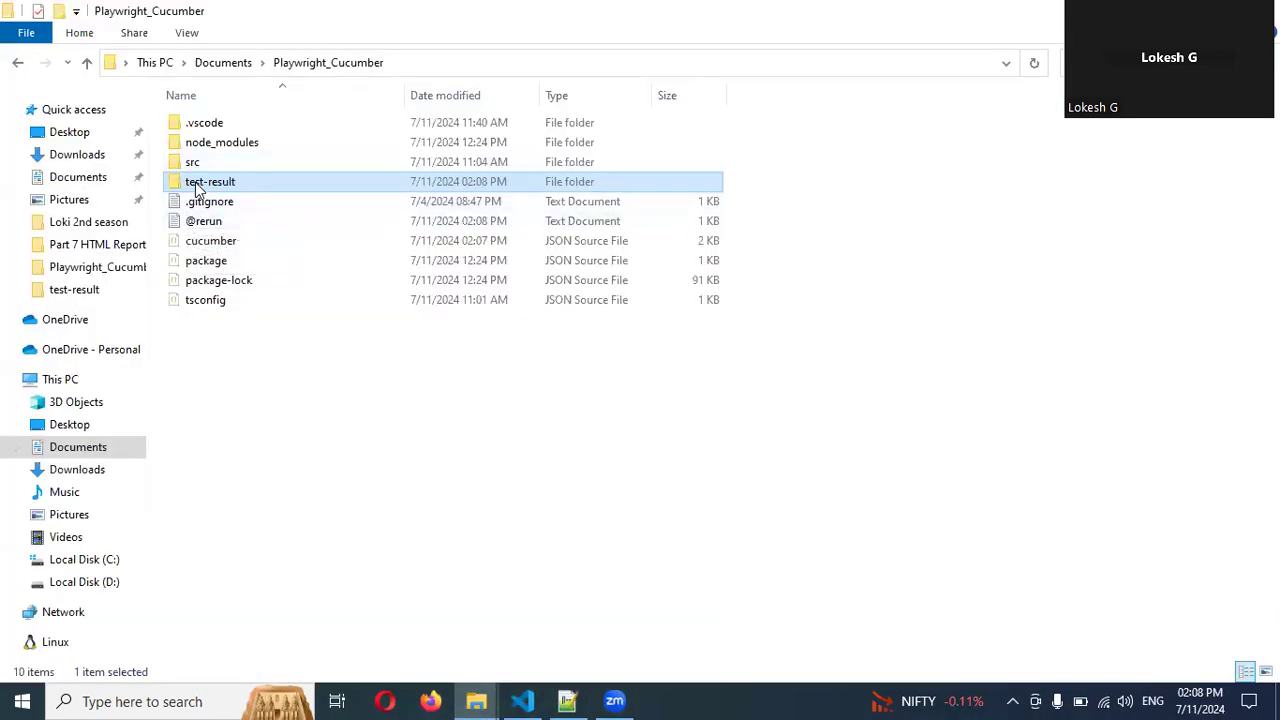
double_click(210, 181)
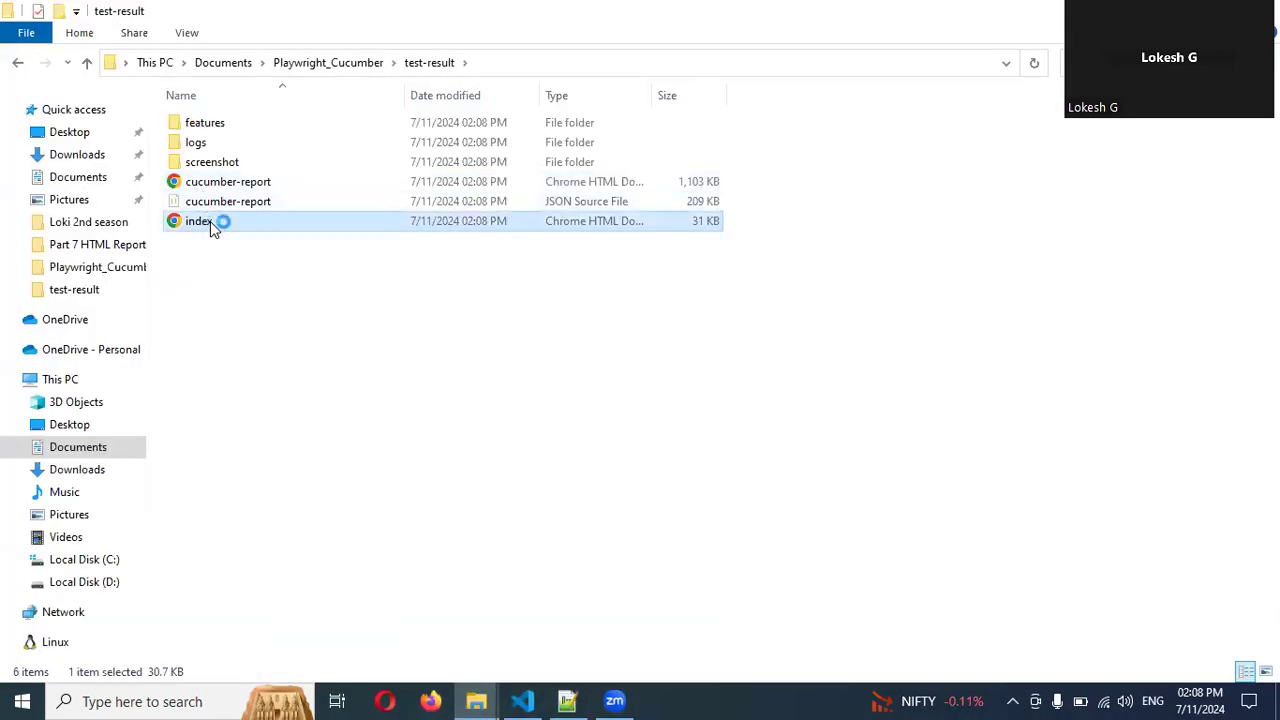
double_click(198, 220)
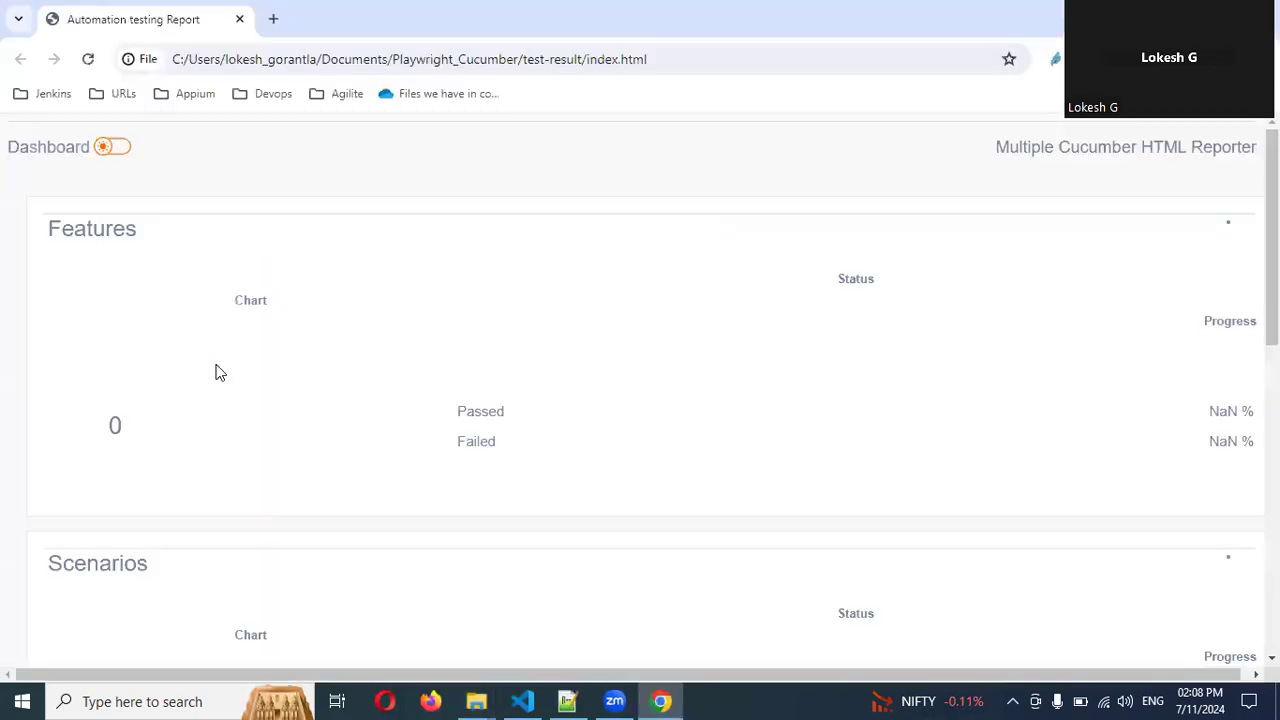
scroll(down, 3)
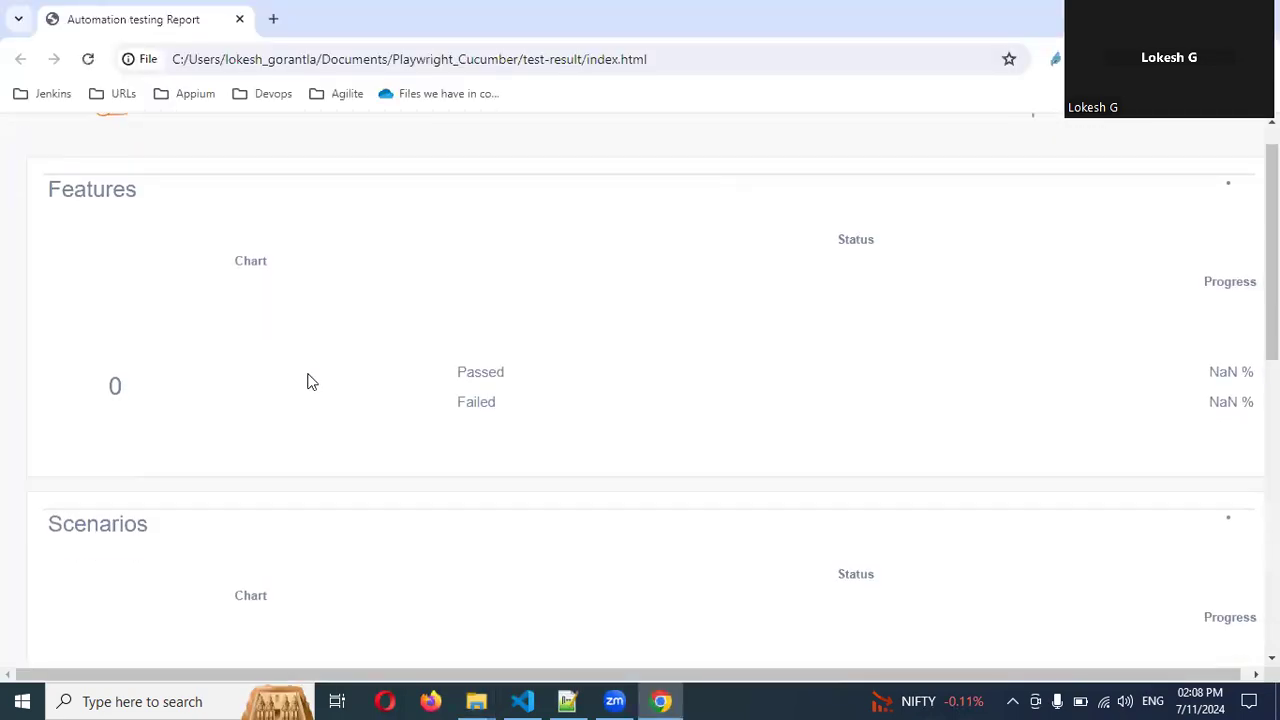
scroll(up, 3)
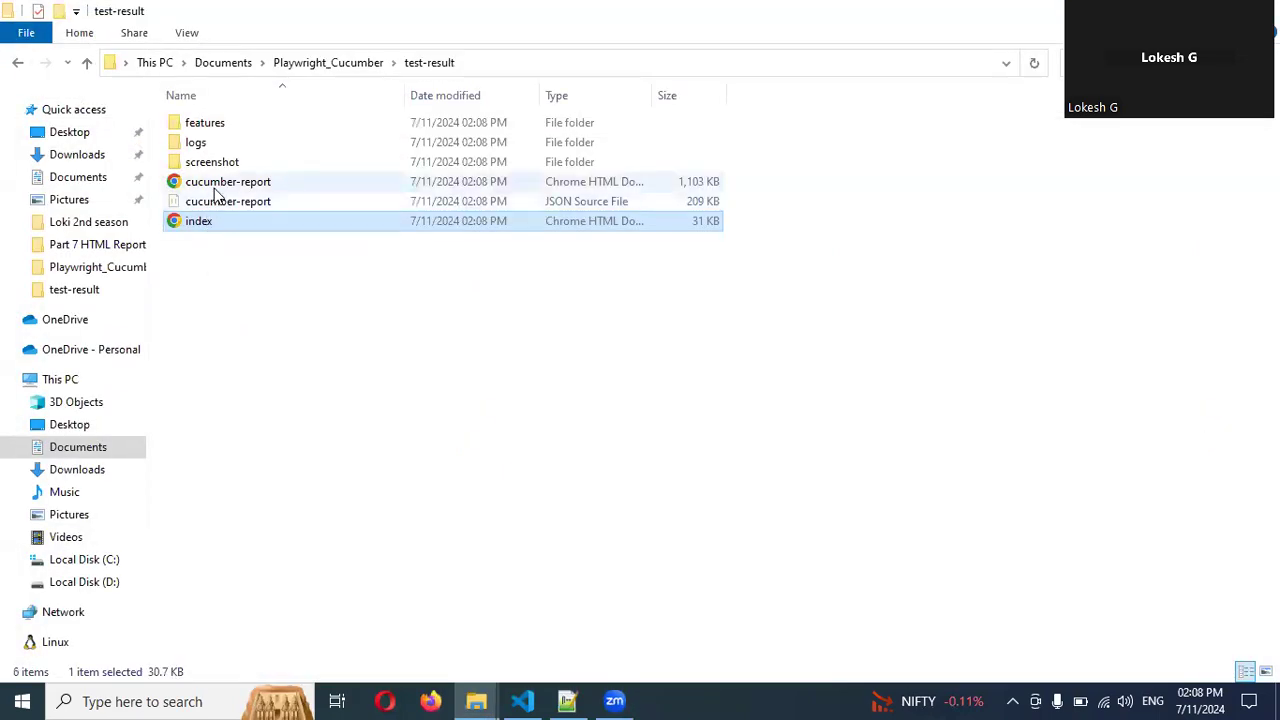
- Open cucumber-report.html from the test-result folder
double_click(228, 181)
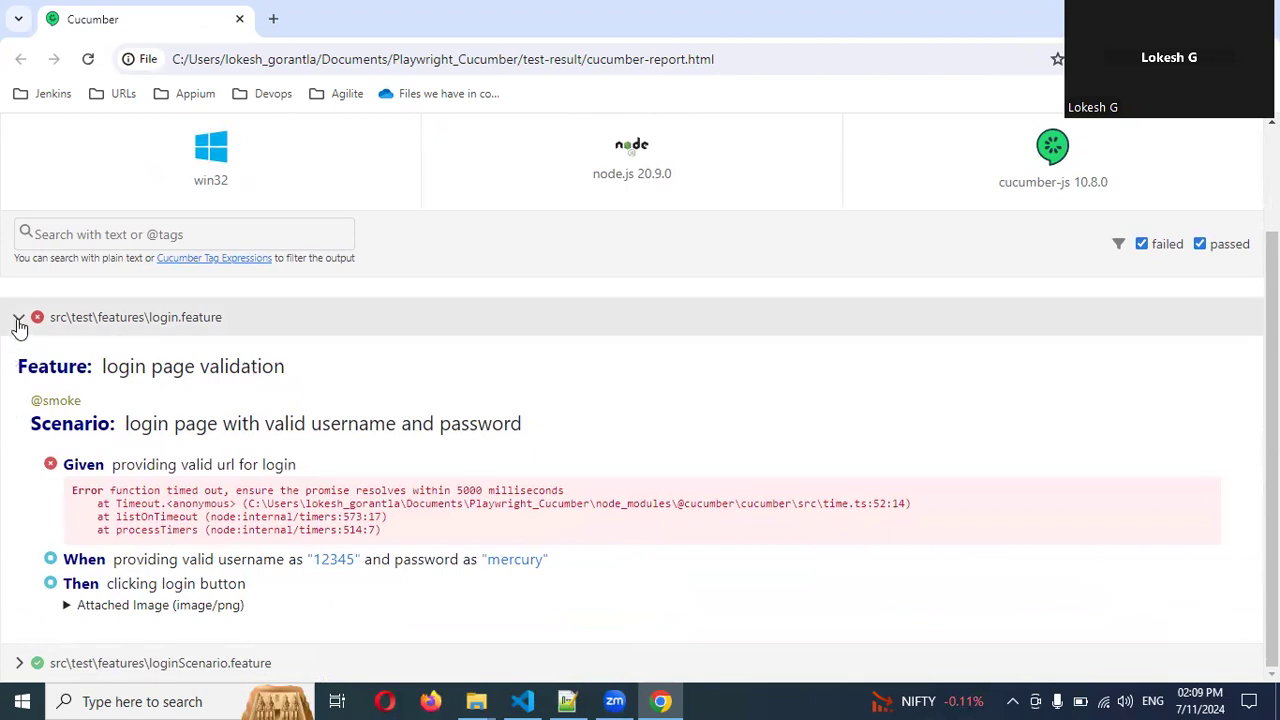
click(19, 317)
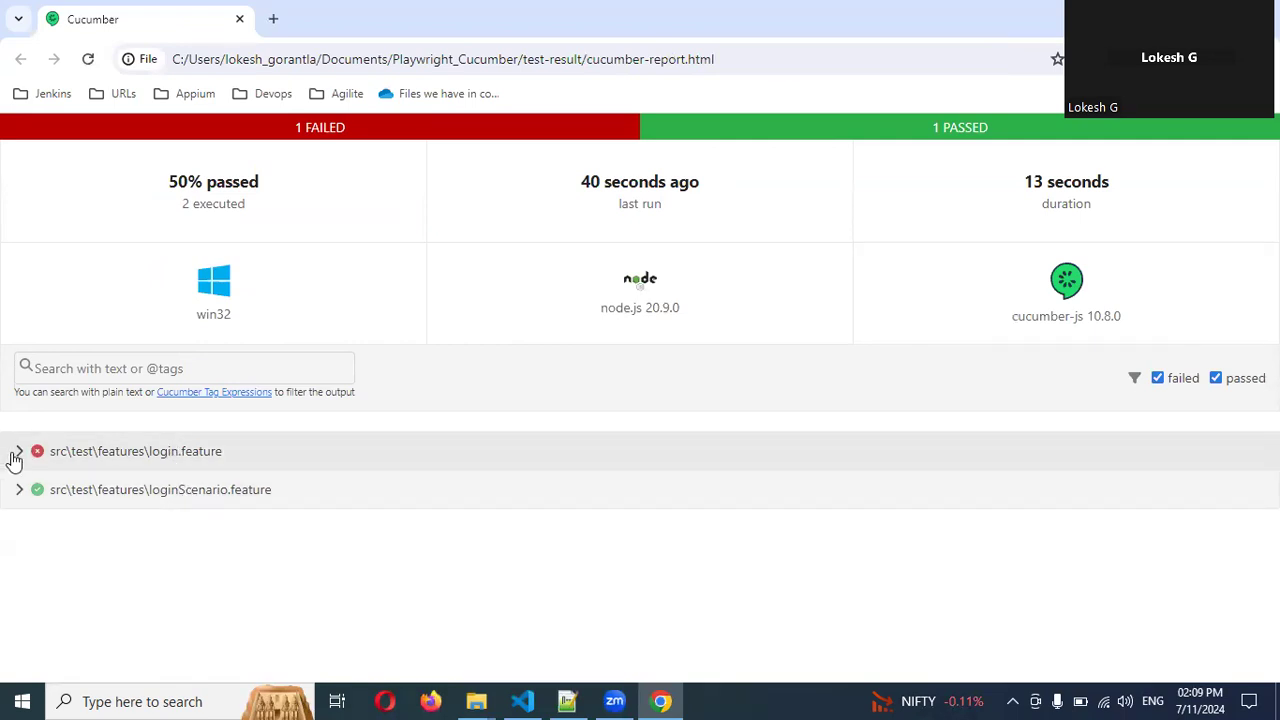
click(18, 451)
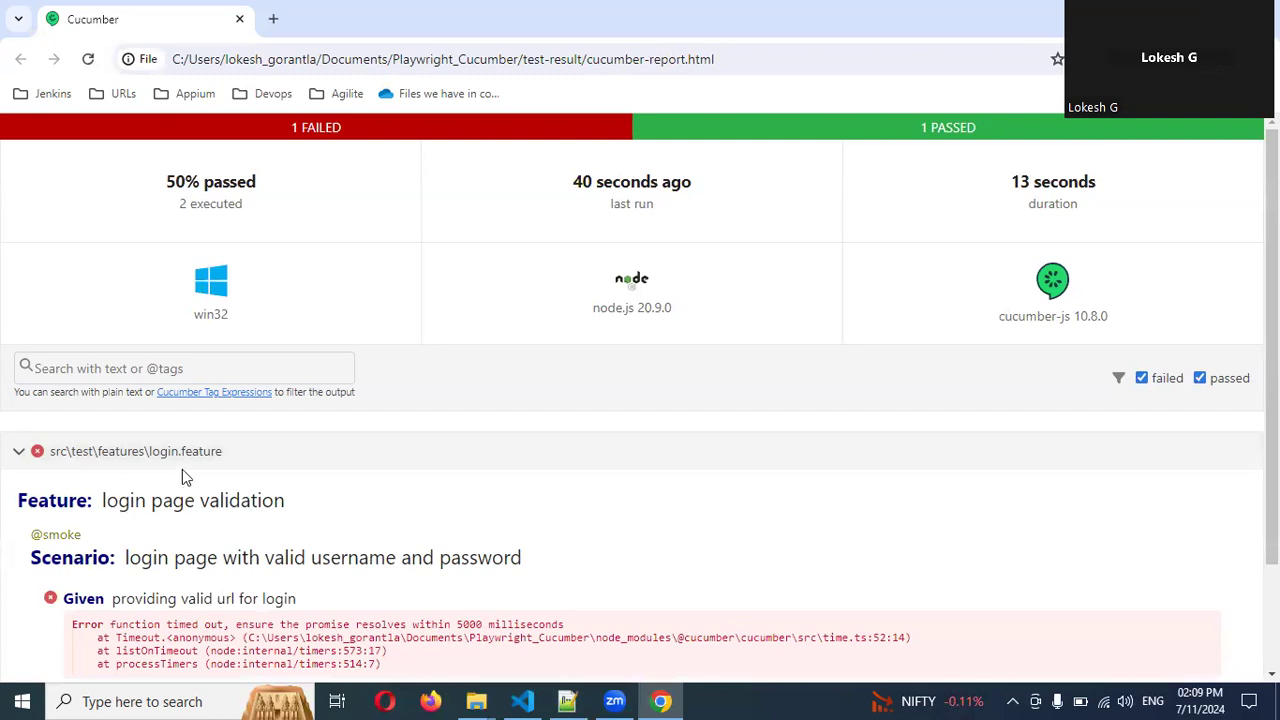
scroll(down, 3)
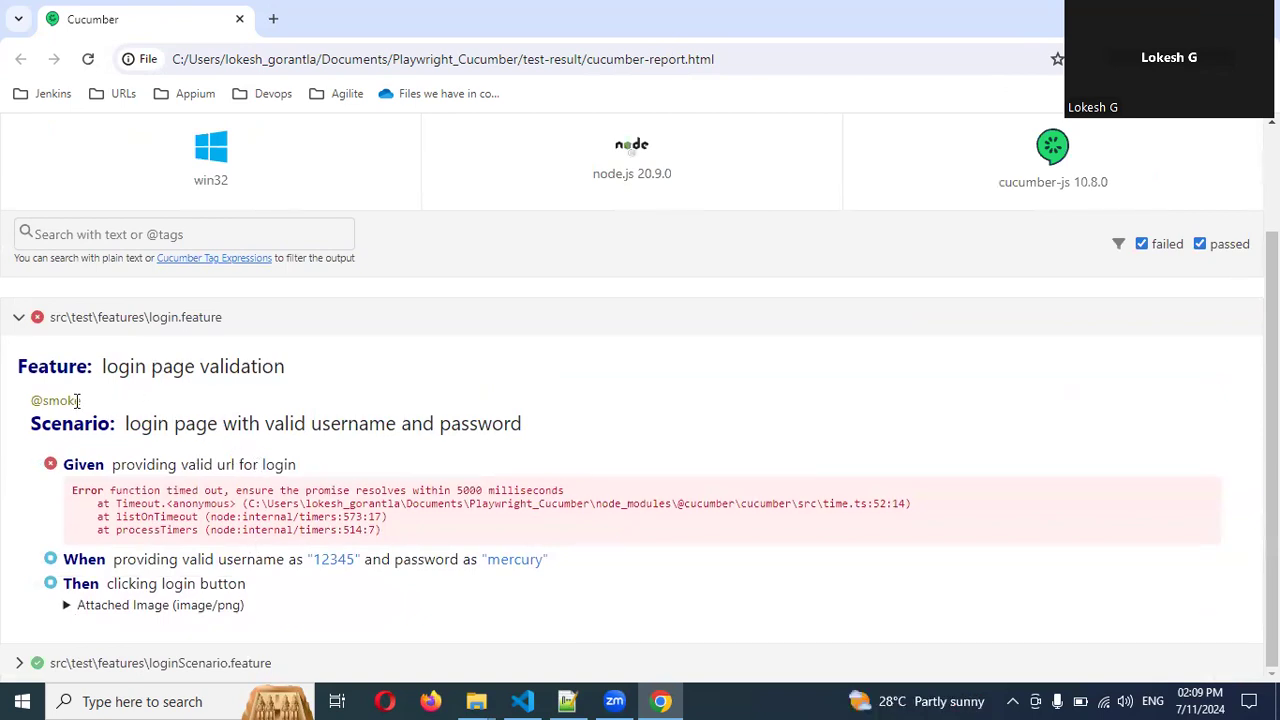
double_click(56, 400)
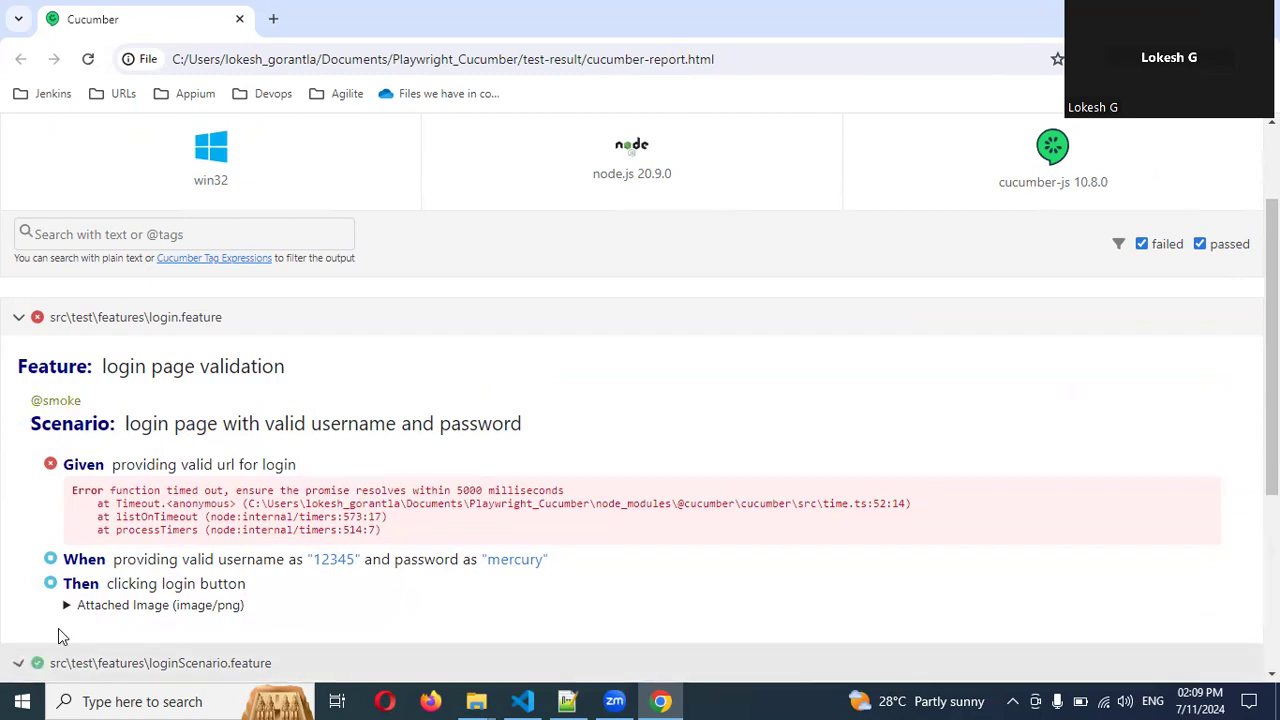
scroll(down, 3)
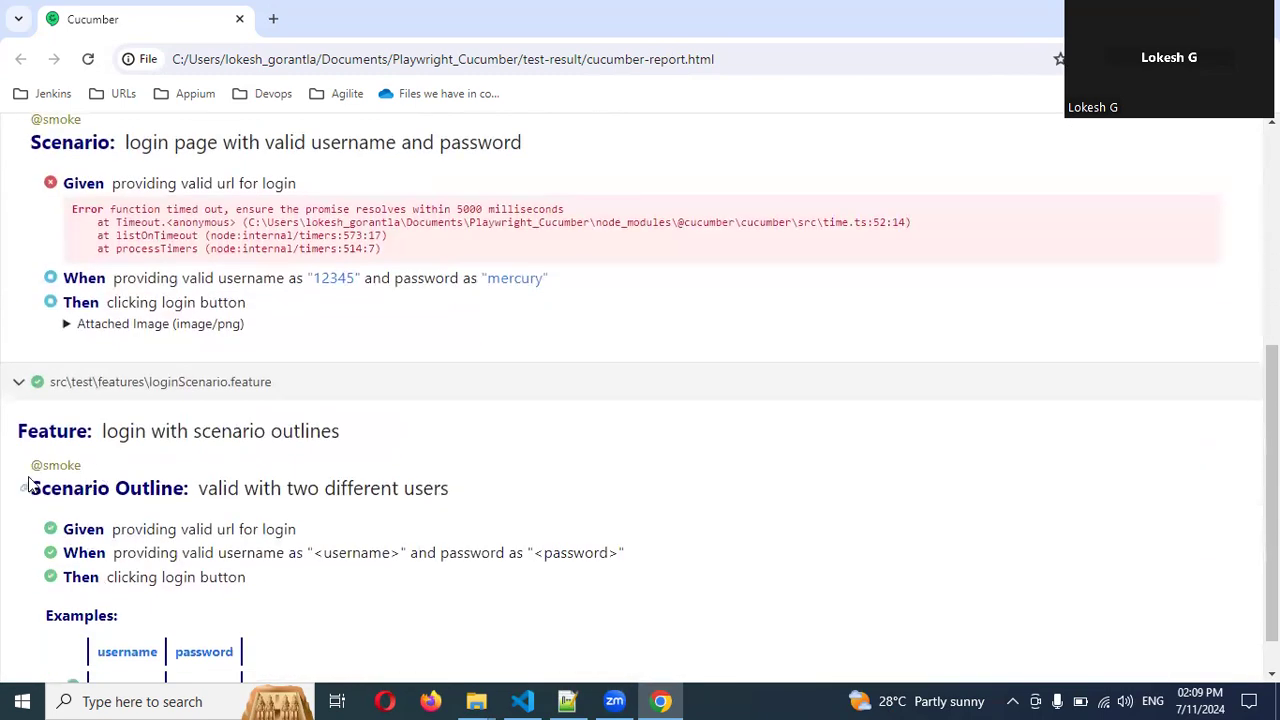
double_click(56, 465)
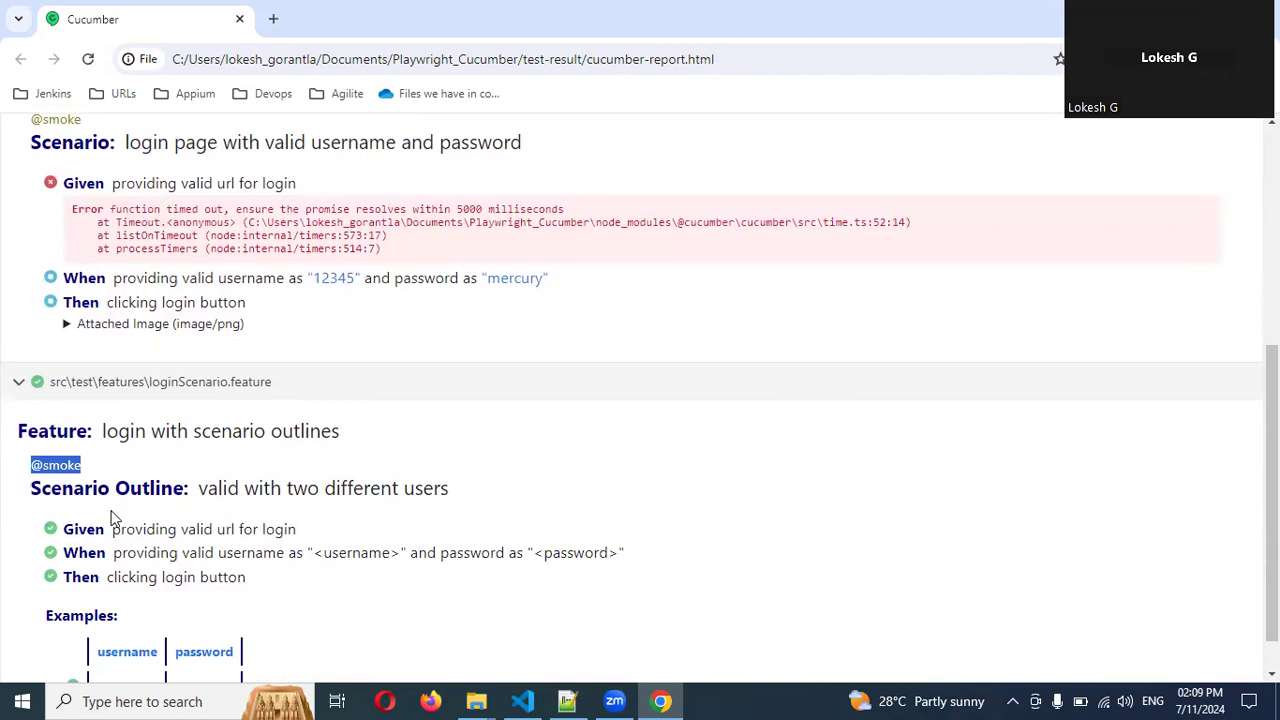
scroll(up, 3)
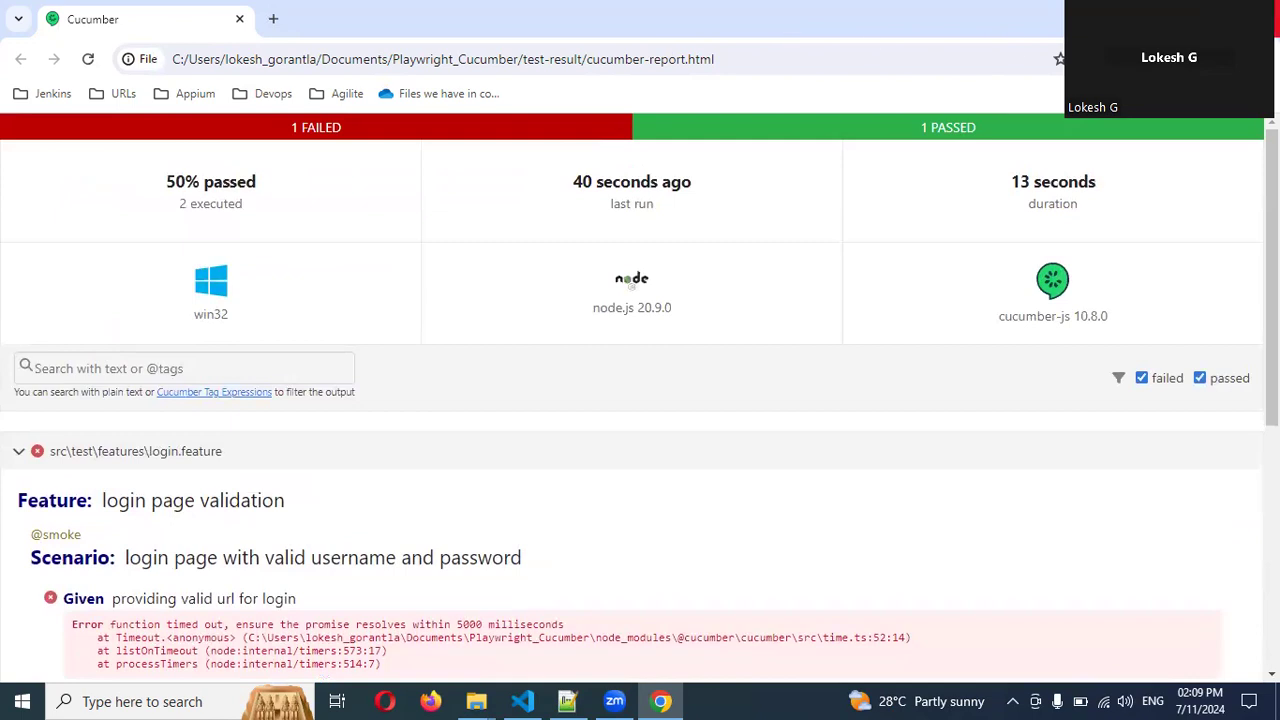
click(476, 701)
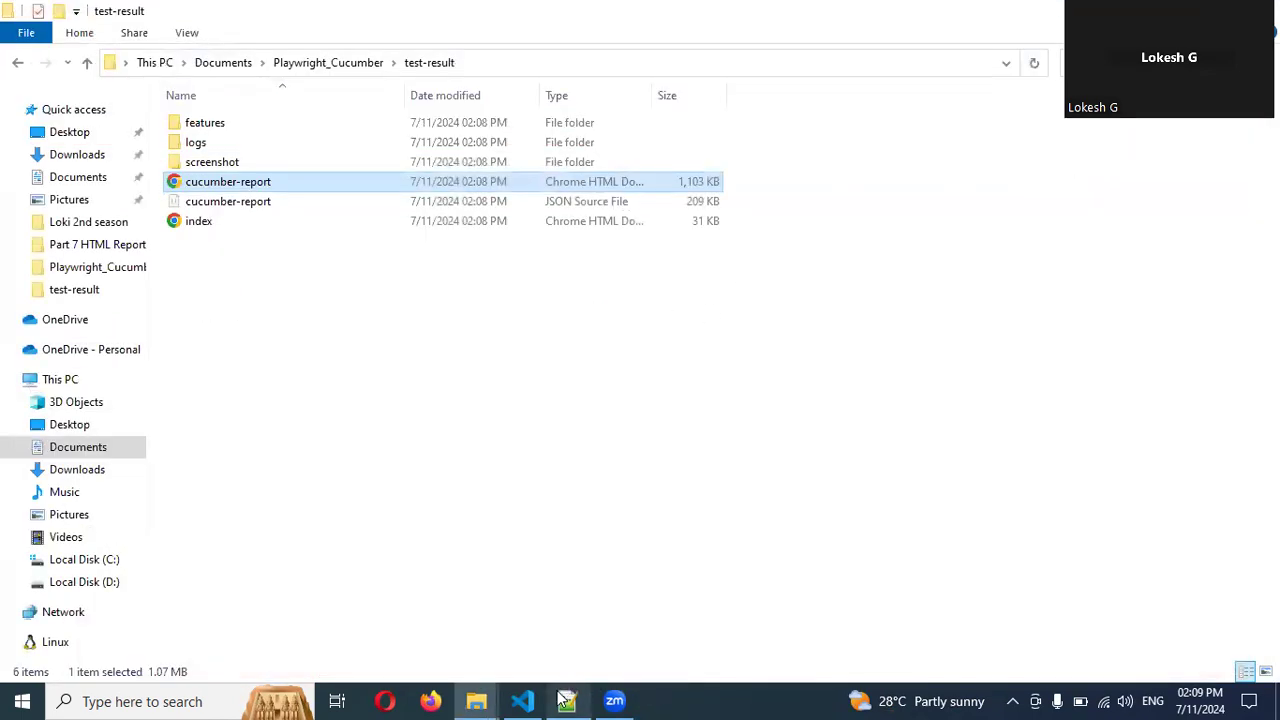
- Switch to the Notepad++ 'Pass Tags from CLI' notes and click into them
click(566, 700)
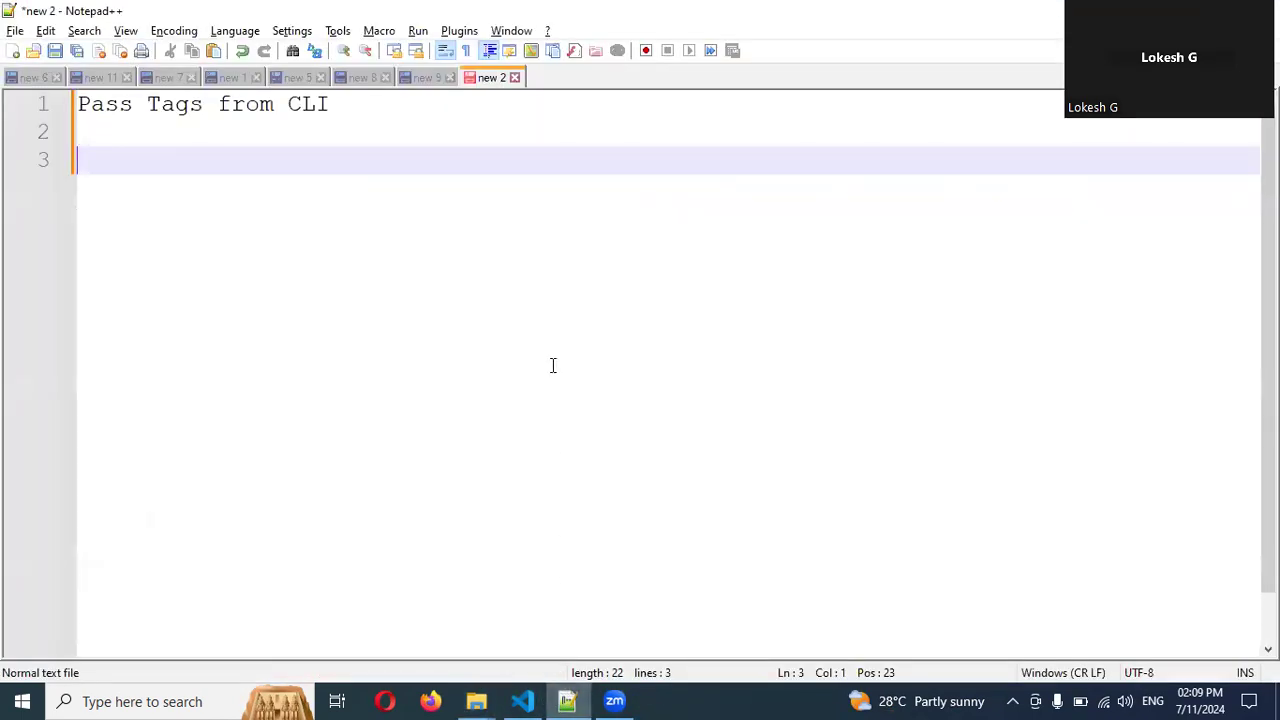
click(521, 700)
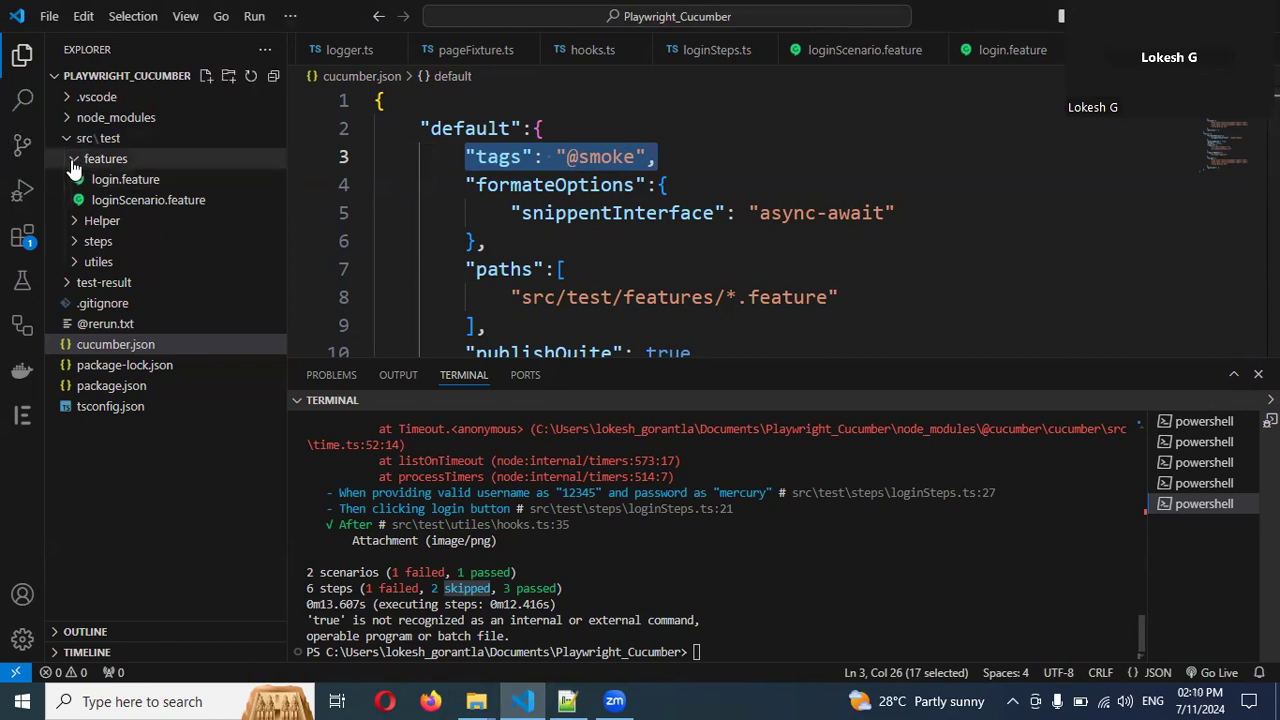
- Collapse the features folder and create a new config folder under src\test
click(105, 158)
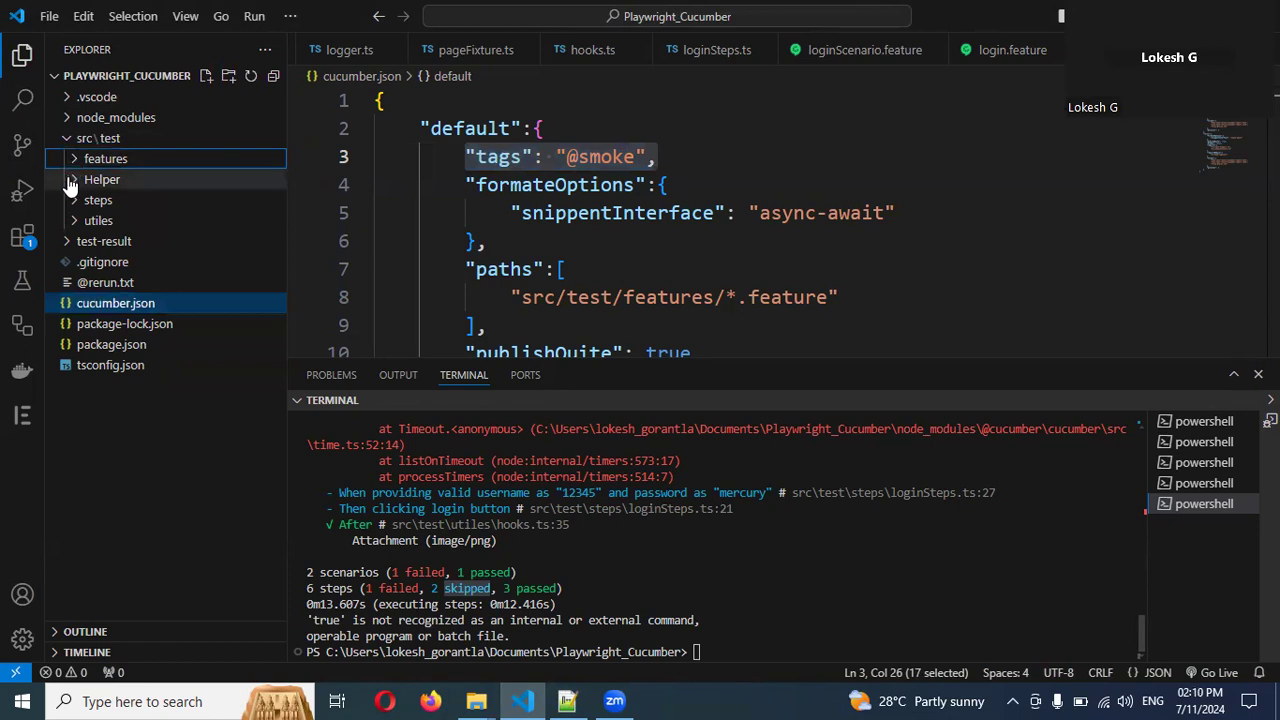
mouse_move(98, 138)
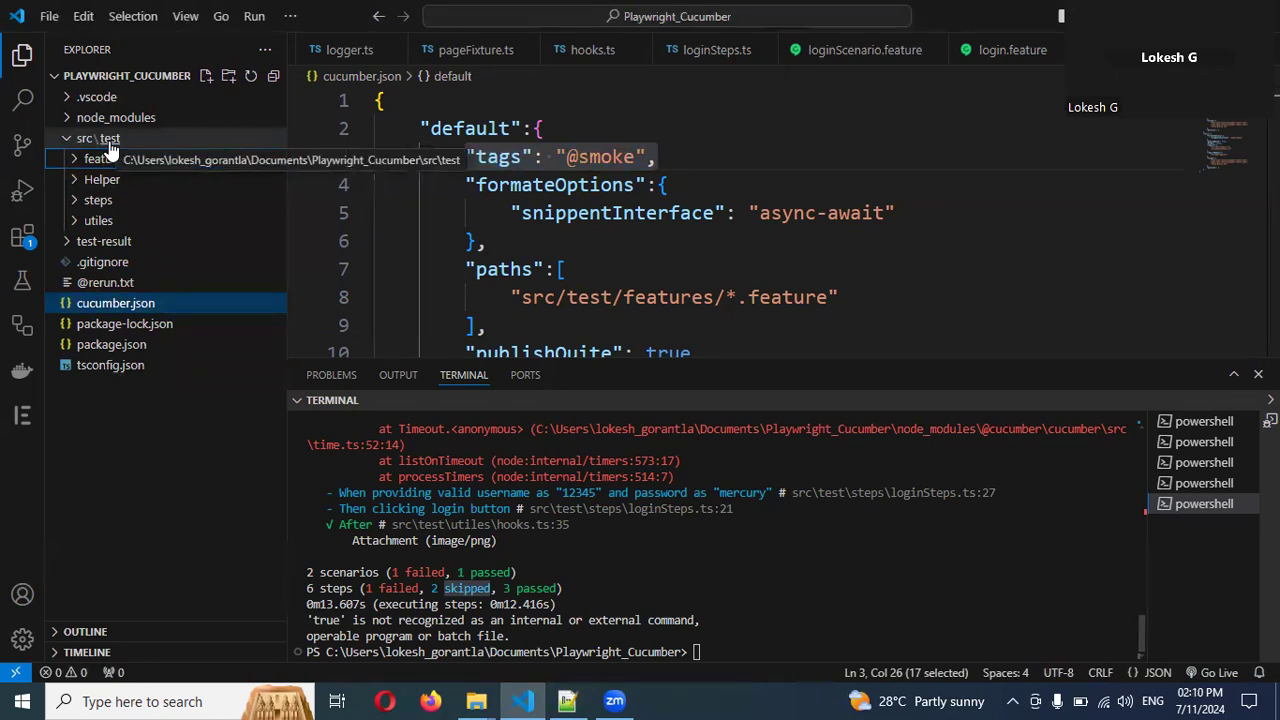
right_click(98, 138)
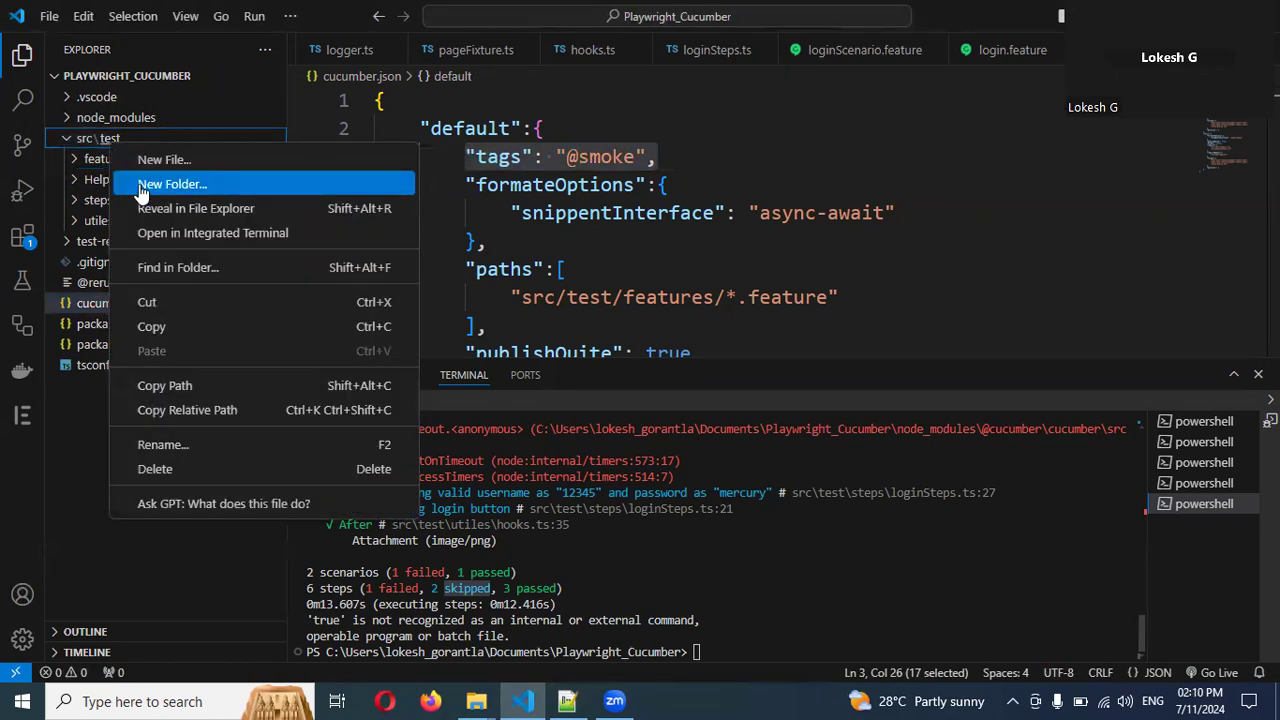
click(172, 183)
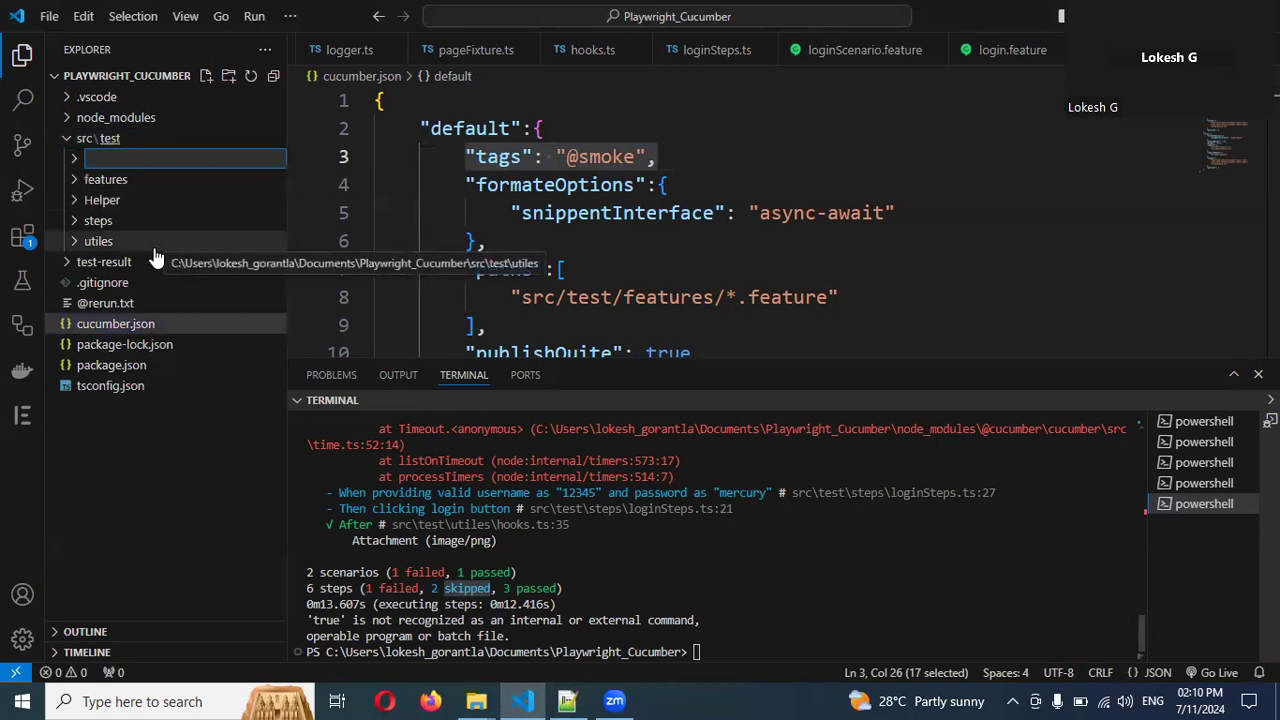
text(cd)
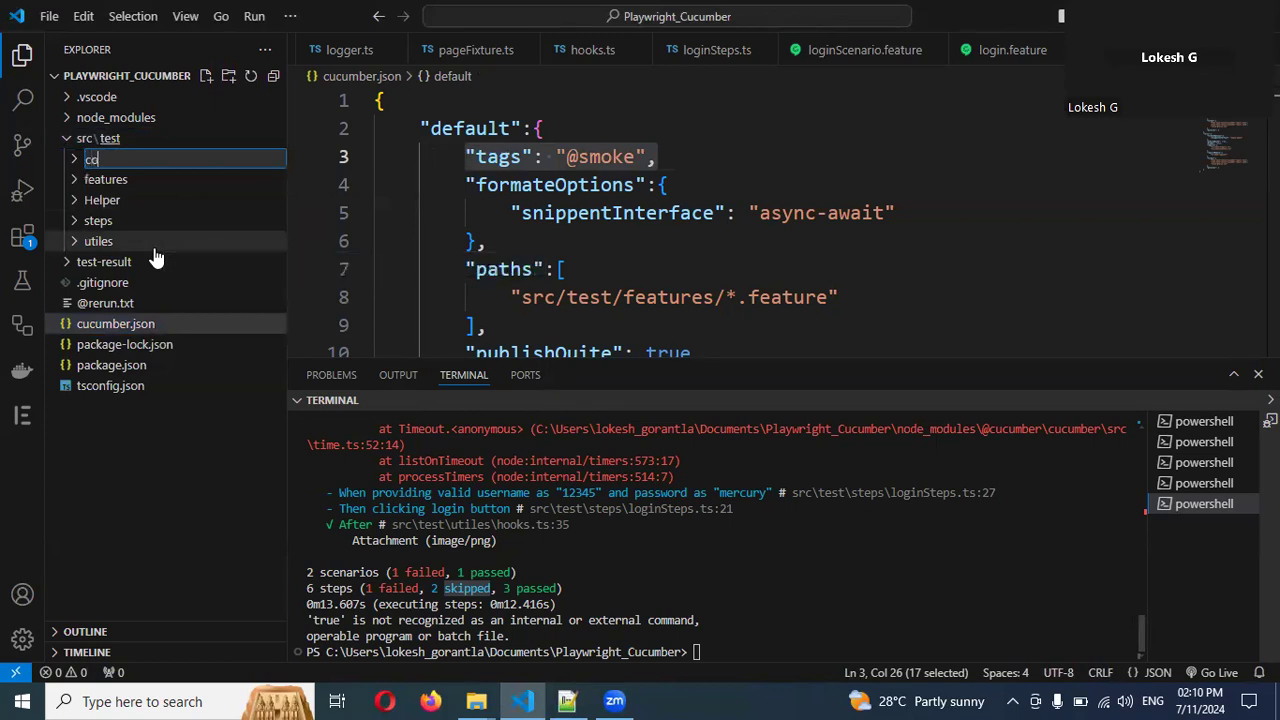
text(onfig)
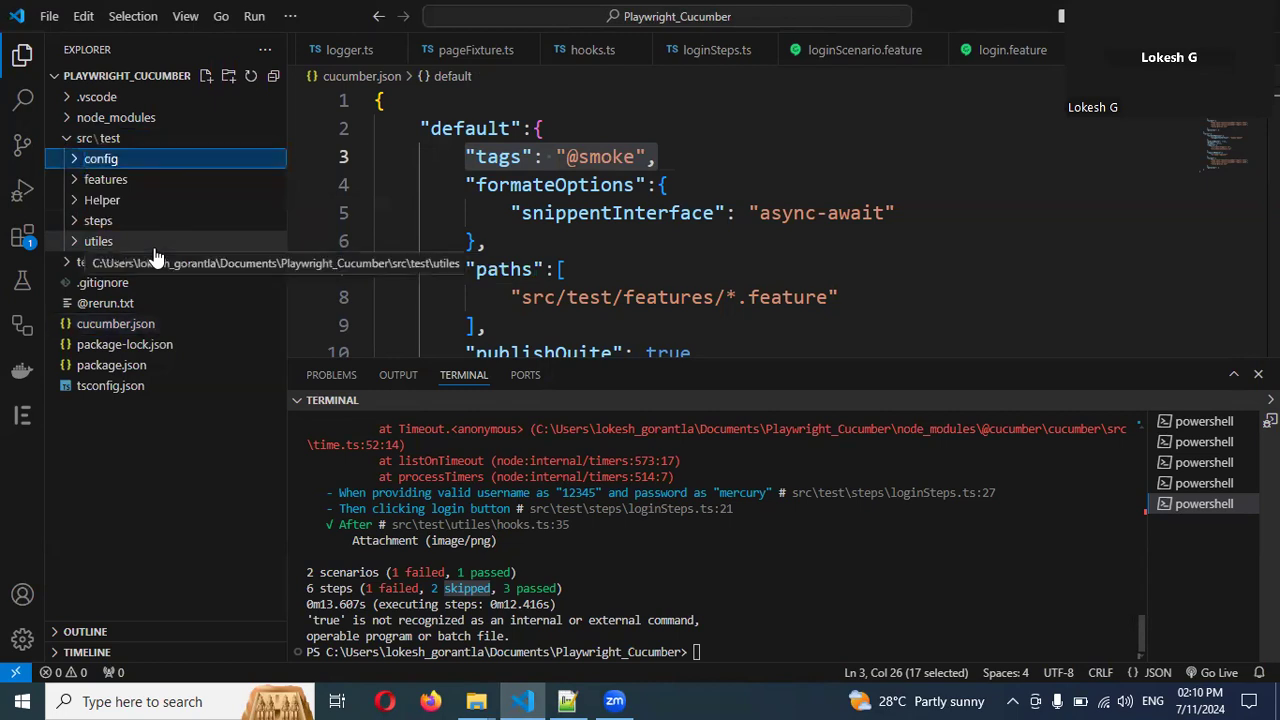
- Add a new file named cucumber.js inside the config folder
right_click(101, 158)
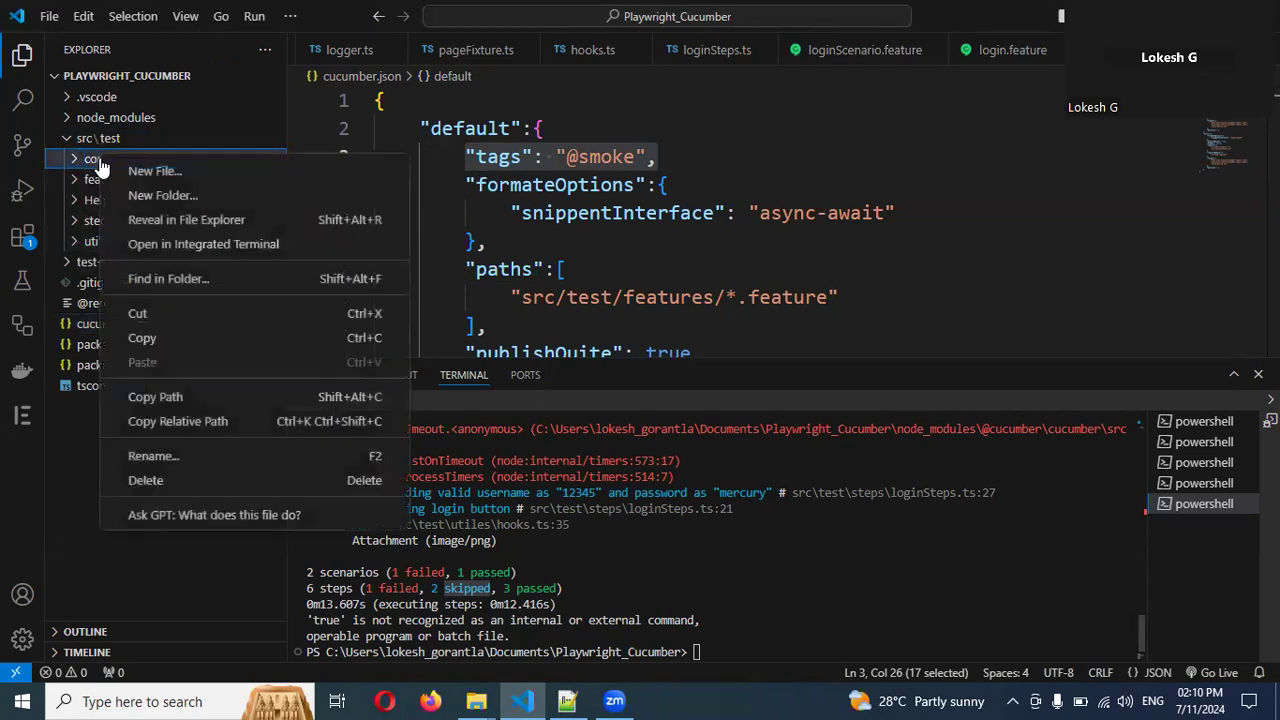
click(155, 170)
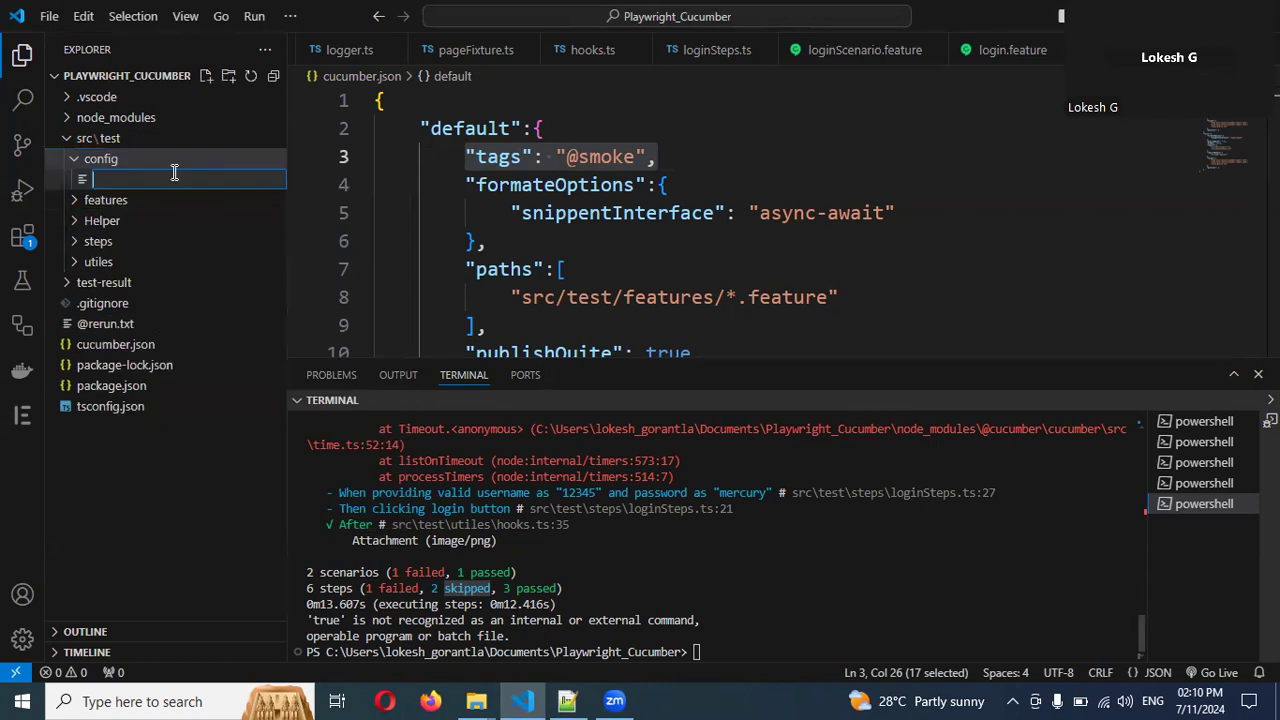
text(cucumber.js)
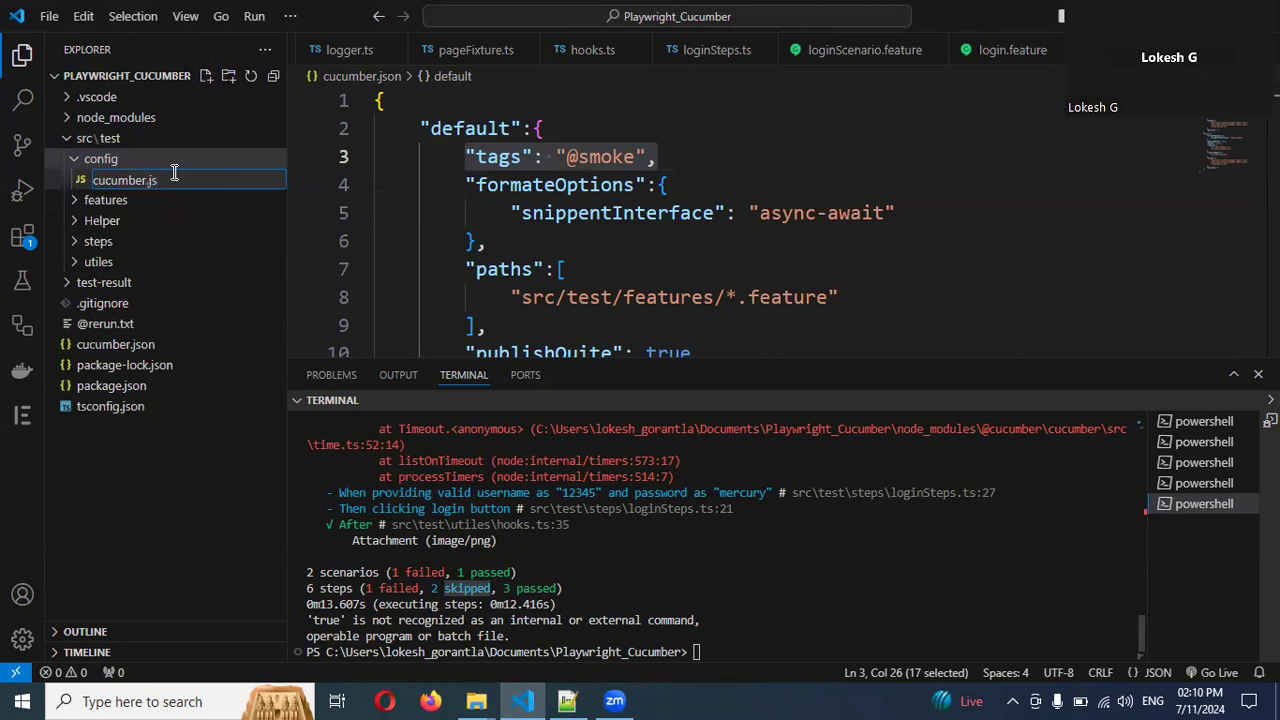
- Start cucumber.js with 'module.exports = {' and paste in cucumber.json's default settings
click(124, 179)
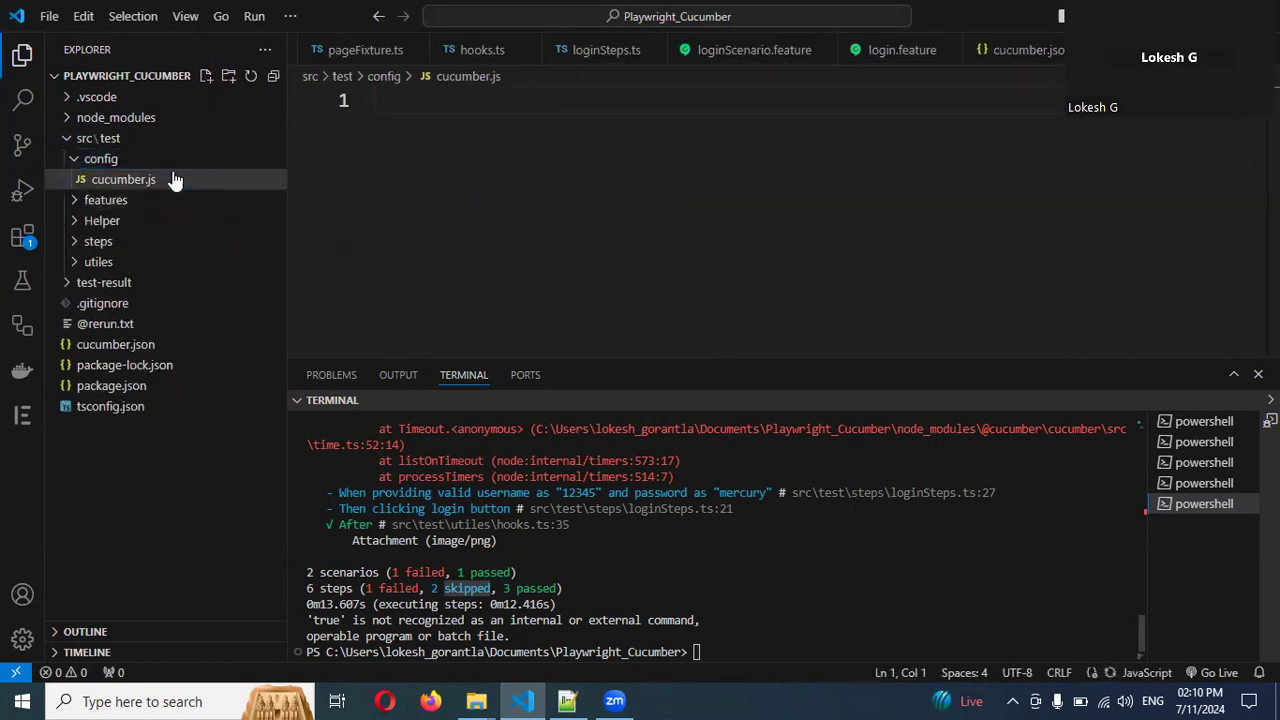
mouse_move(258, 181)
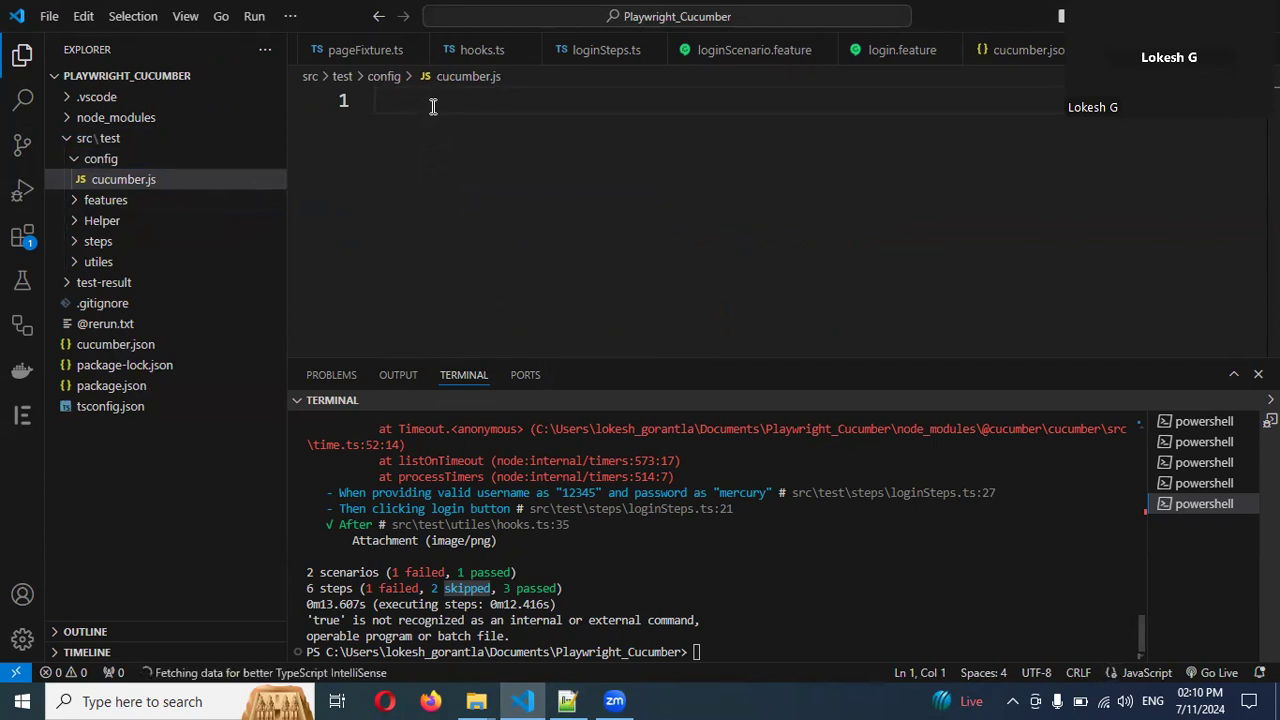
text(mod)
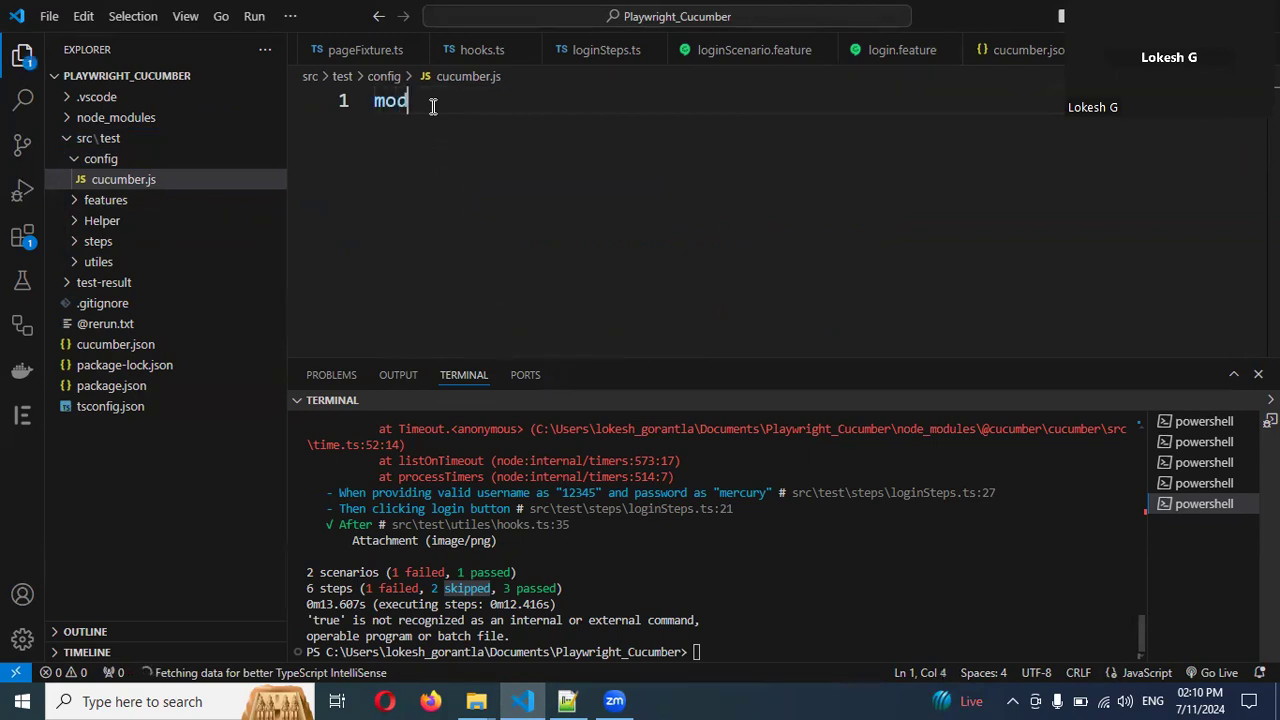
text(ule)
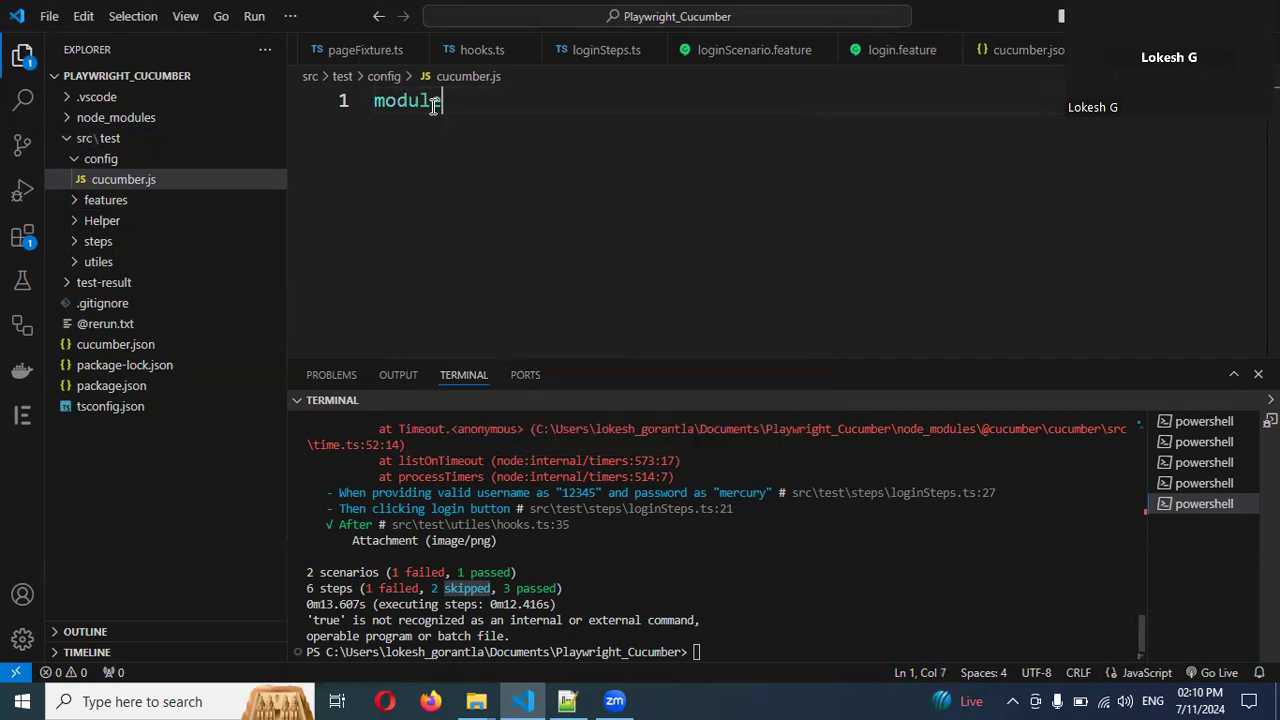
text(.exports =)
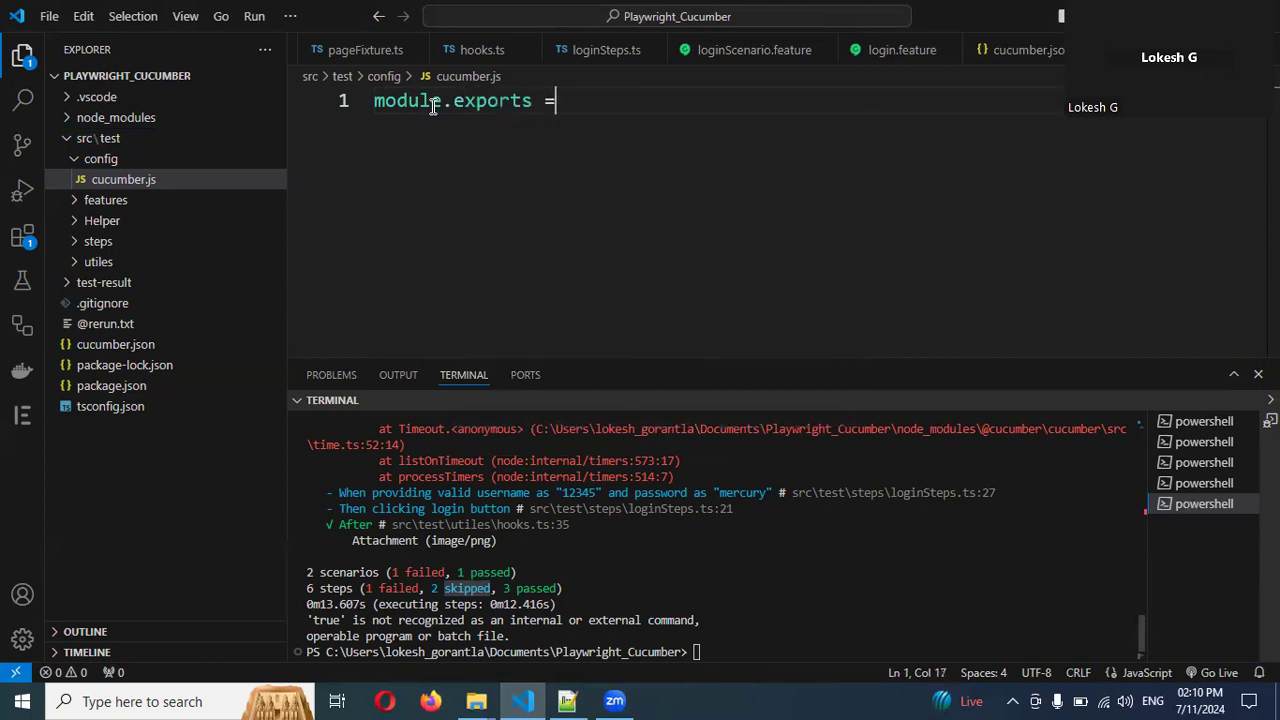
text({)
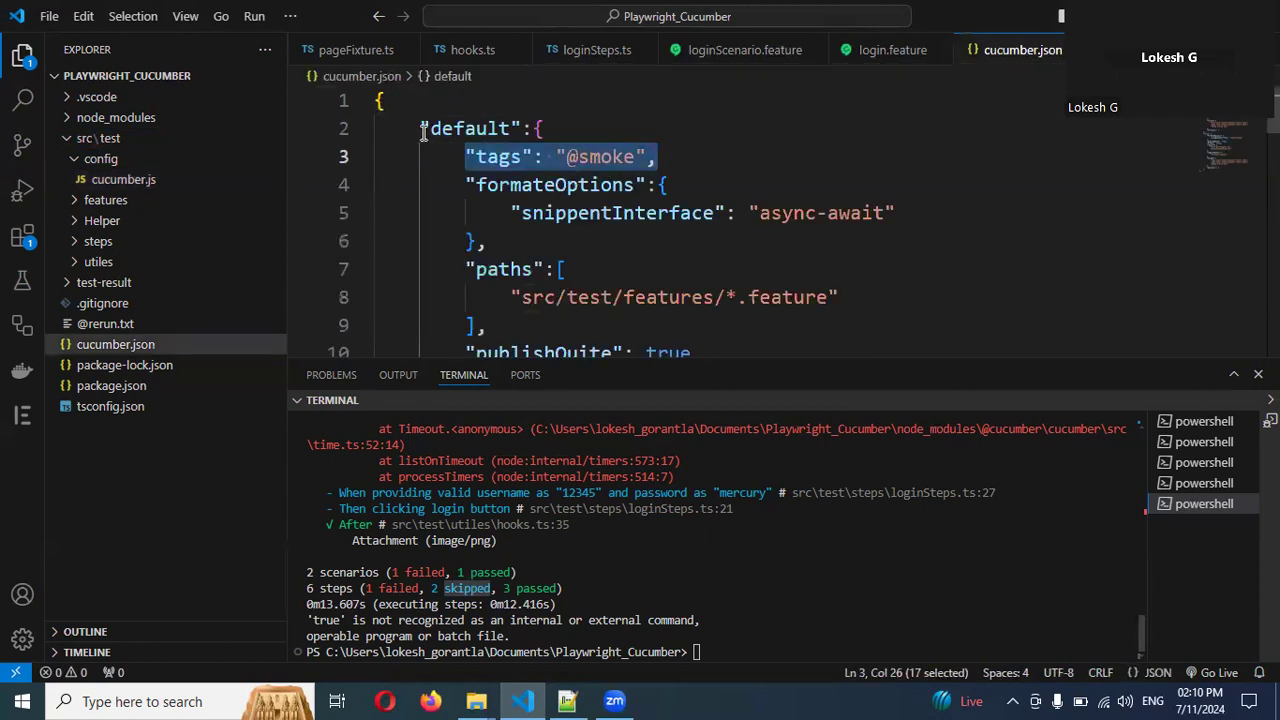
key(ctrl+a)
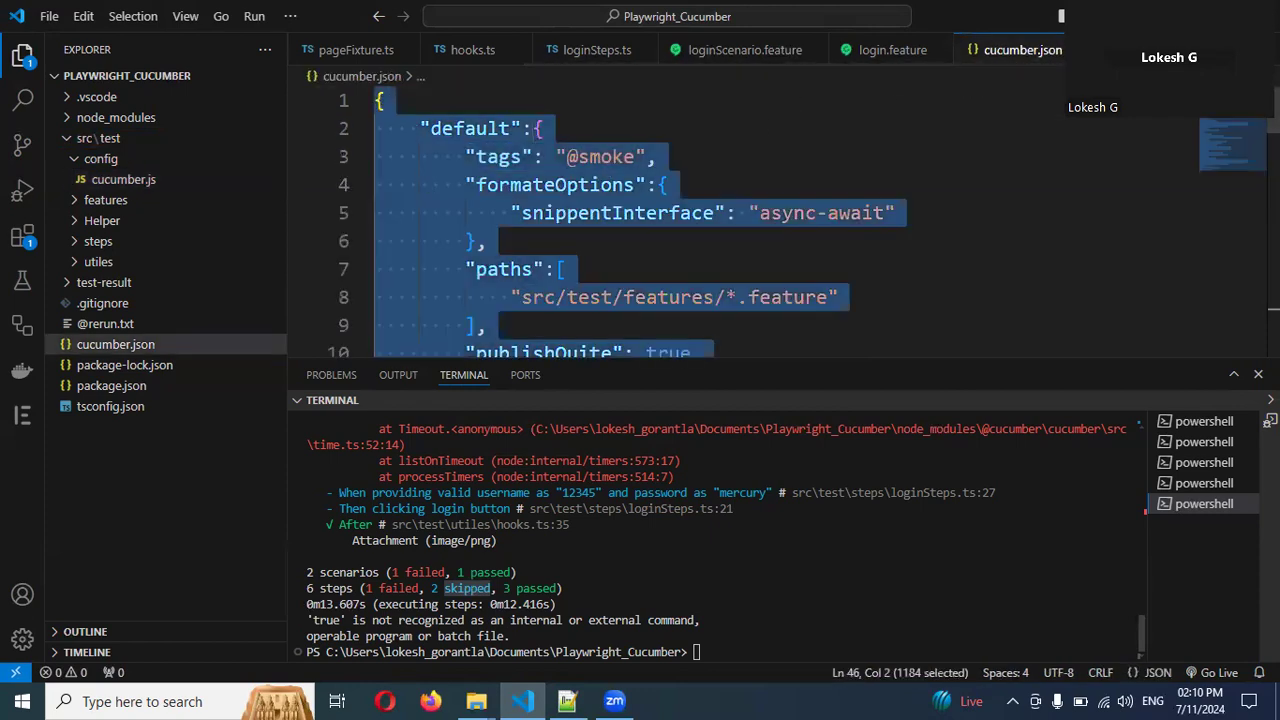
click(124, 179)
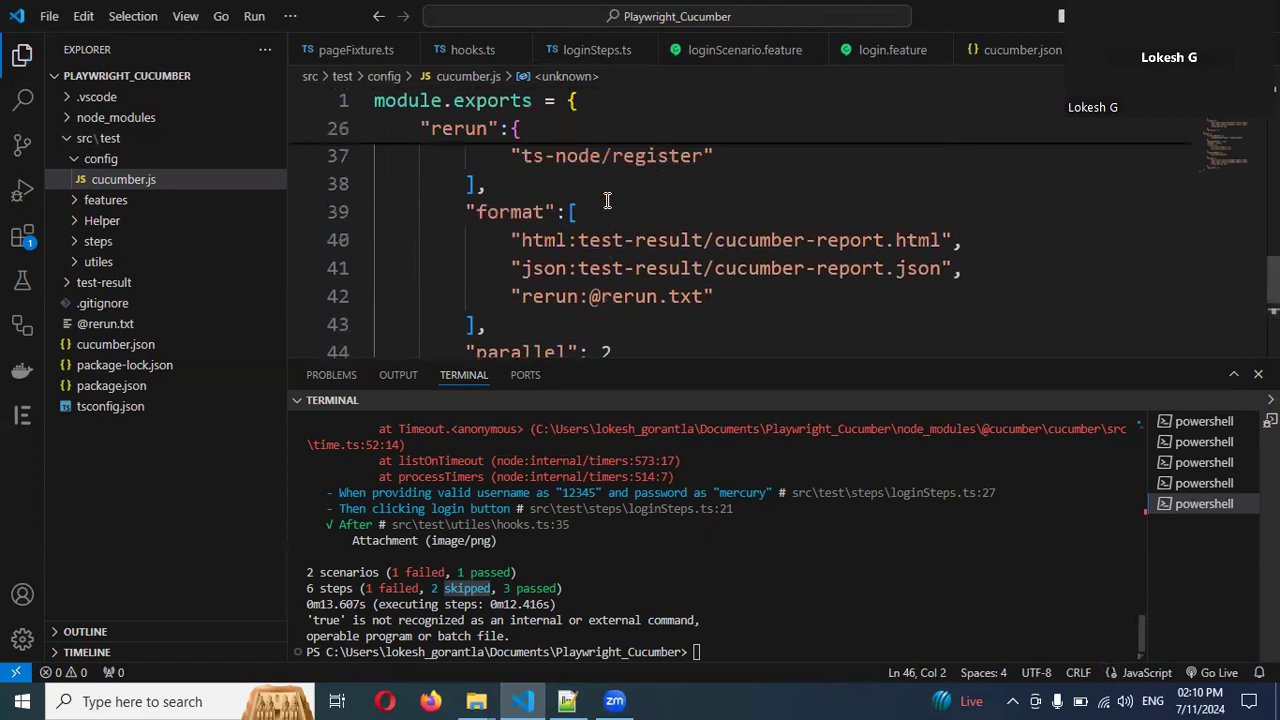
click(1258, 374)
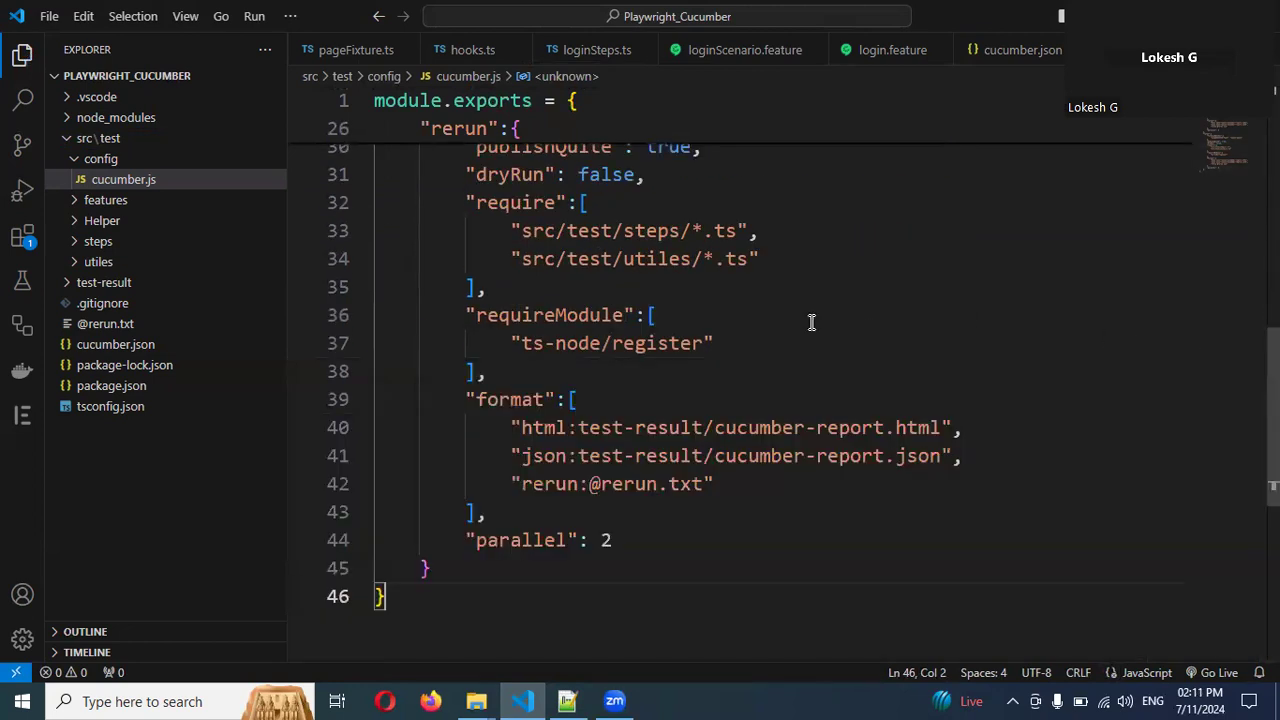
scroll(up, 3)
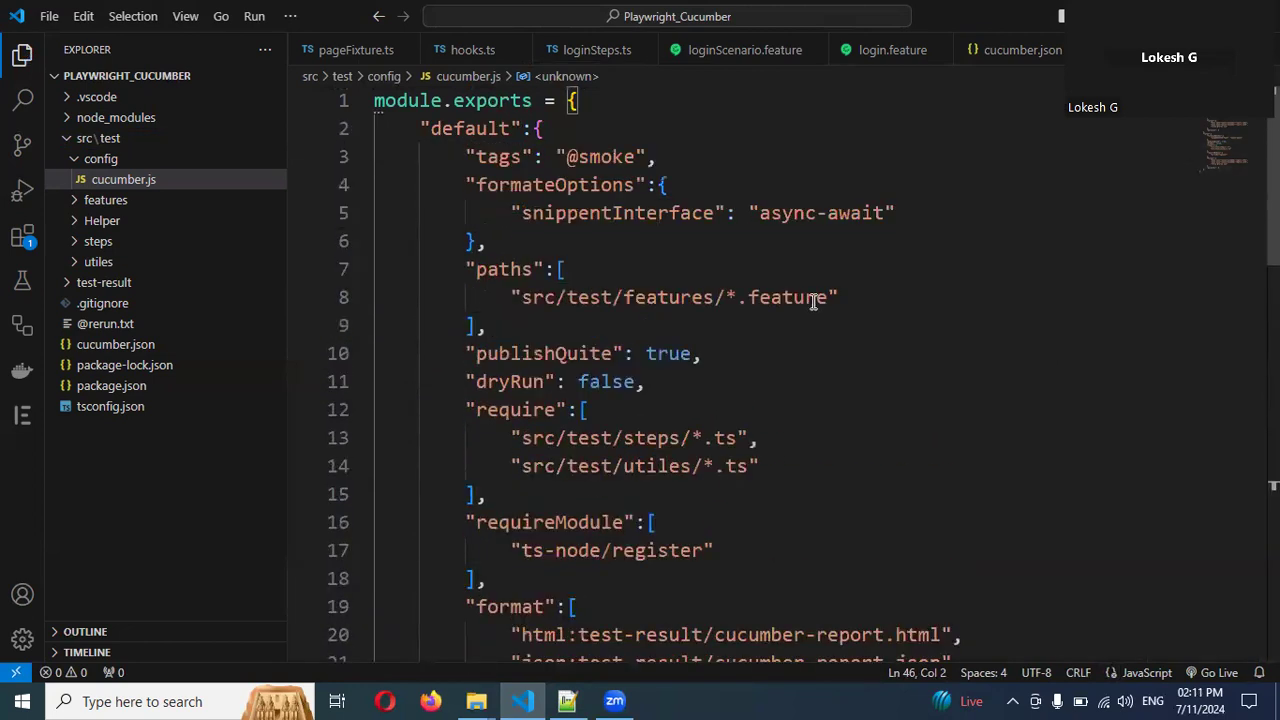
mouse_move(982, 123)
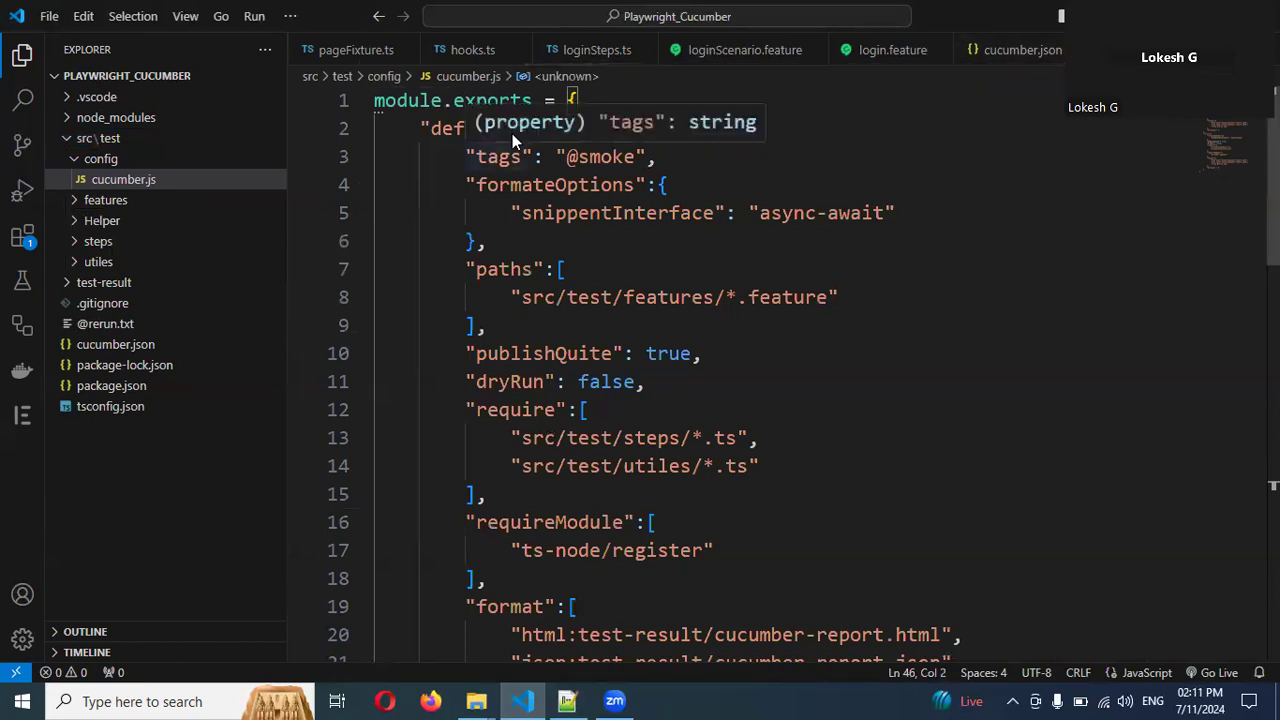
click(519, 128)
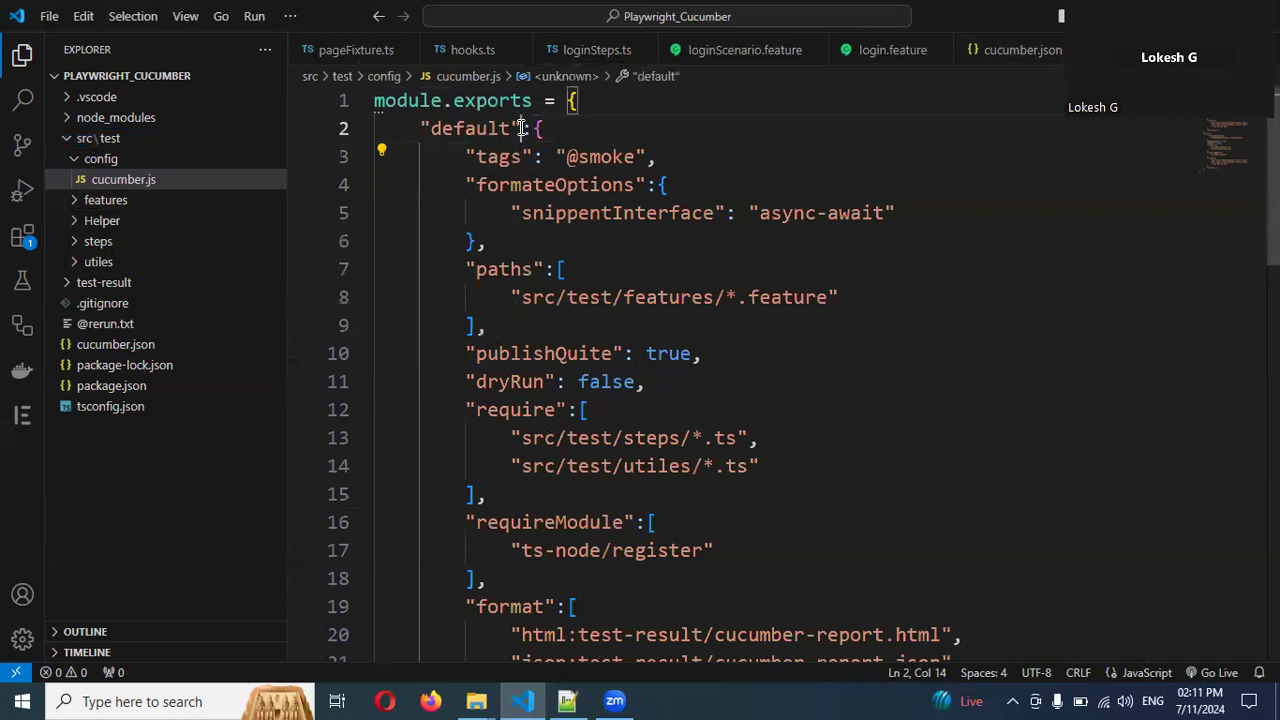
mouse_move(497, 156)
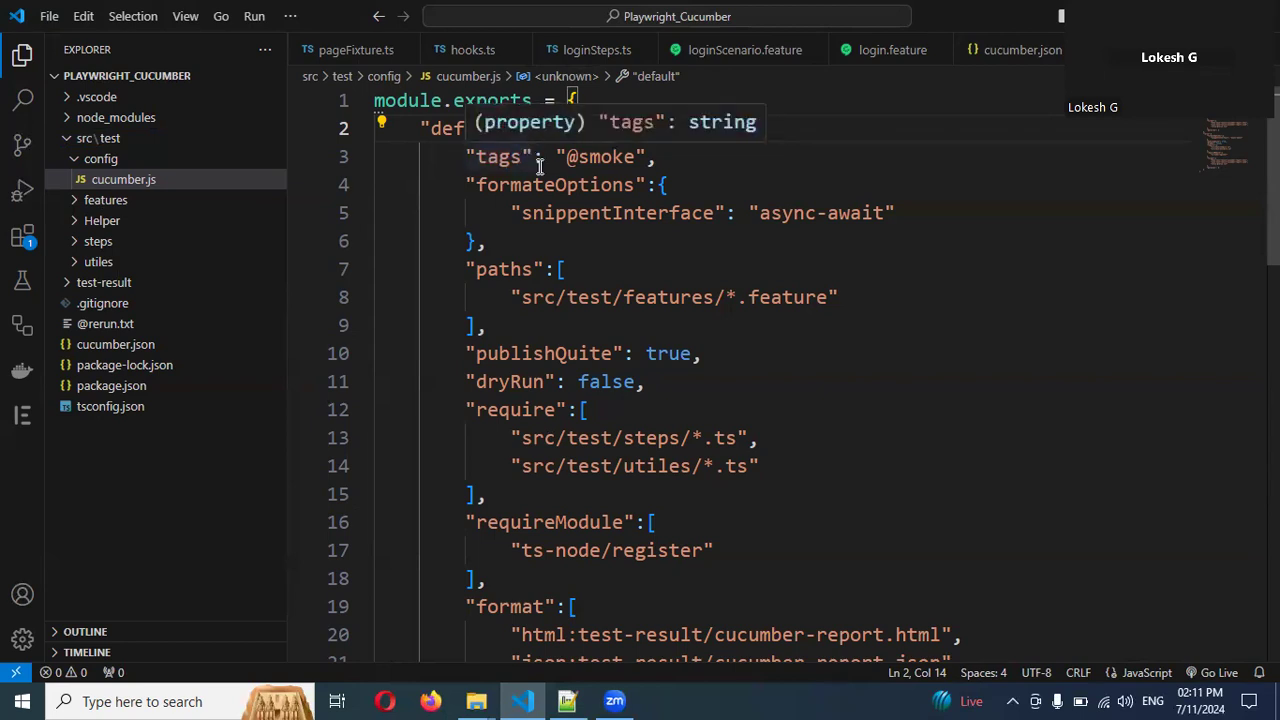
click(540, 157)
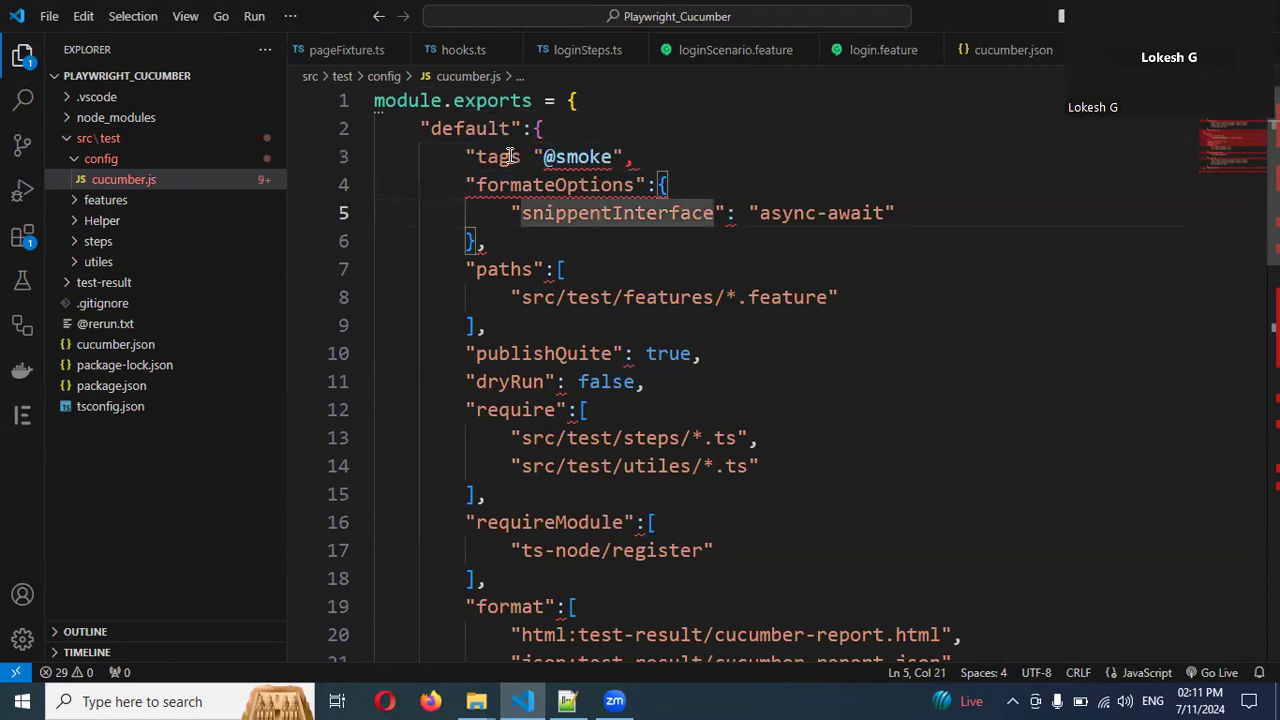
click(537, 157)
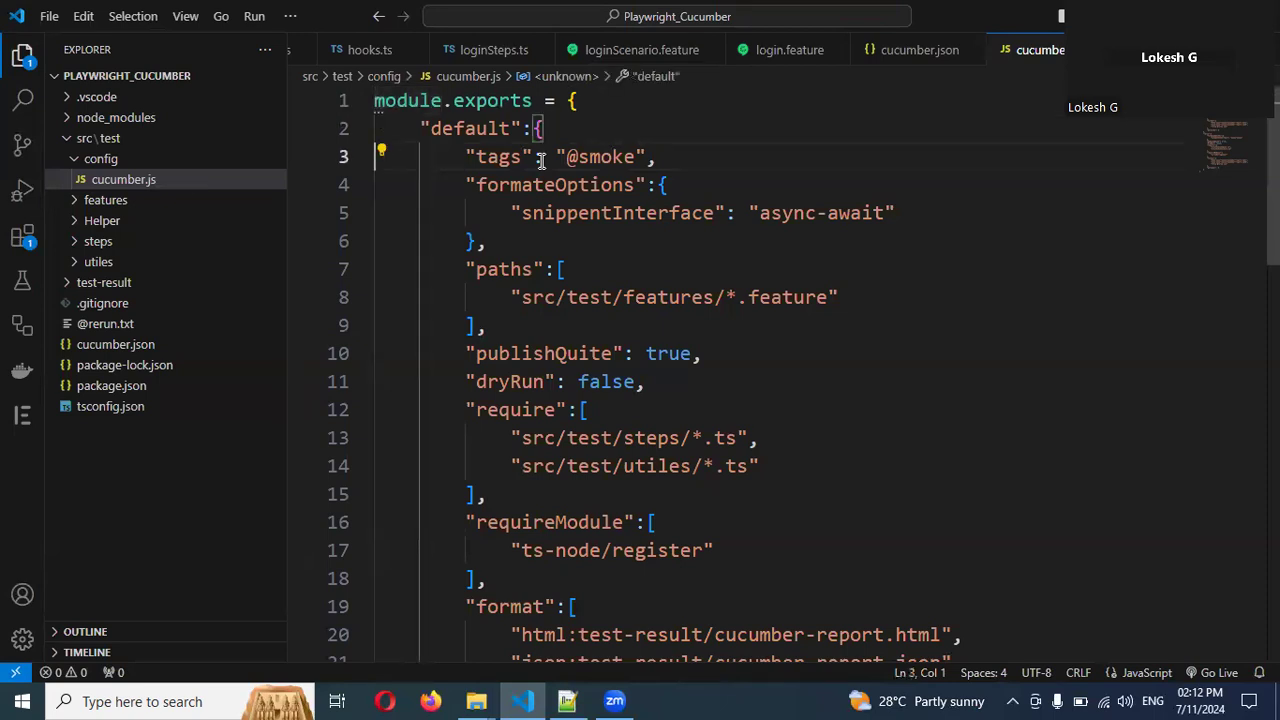
- Unquote the tags, snippetInterface, paths and requireModule keys in cucumber.js's default profile
click(590, 157)
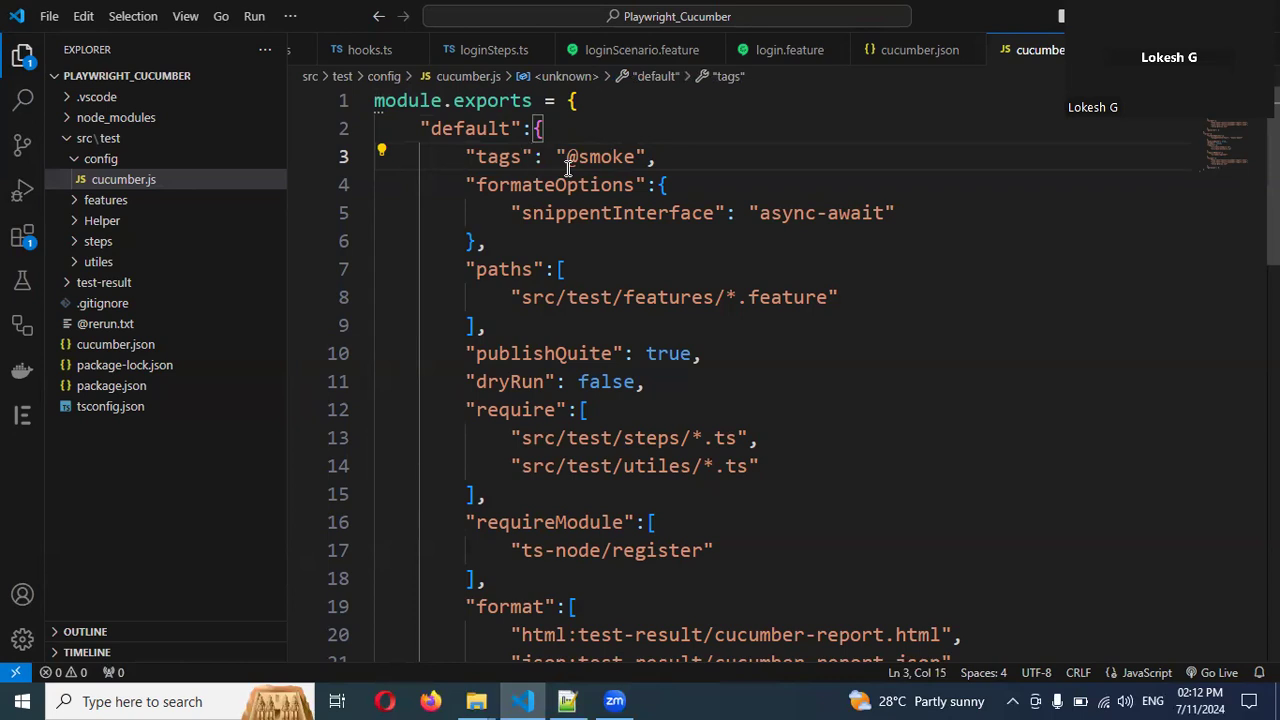
click(408, 100)
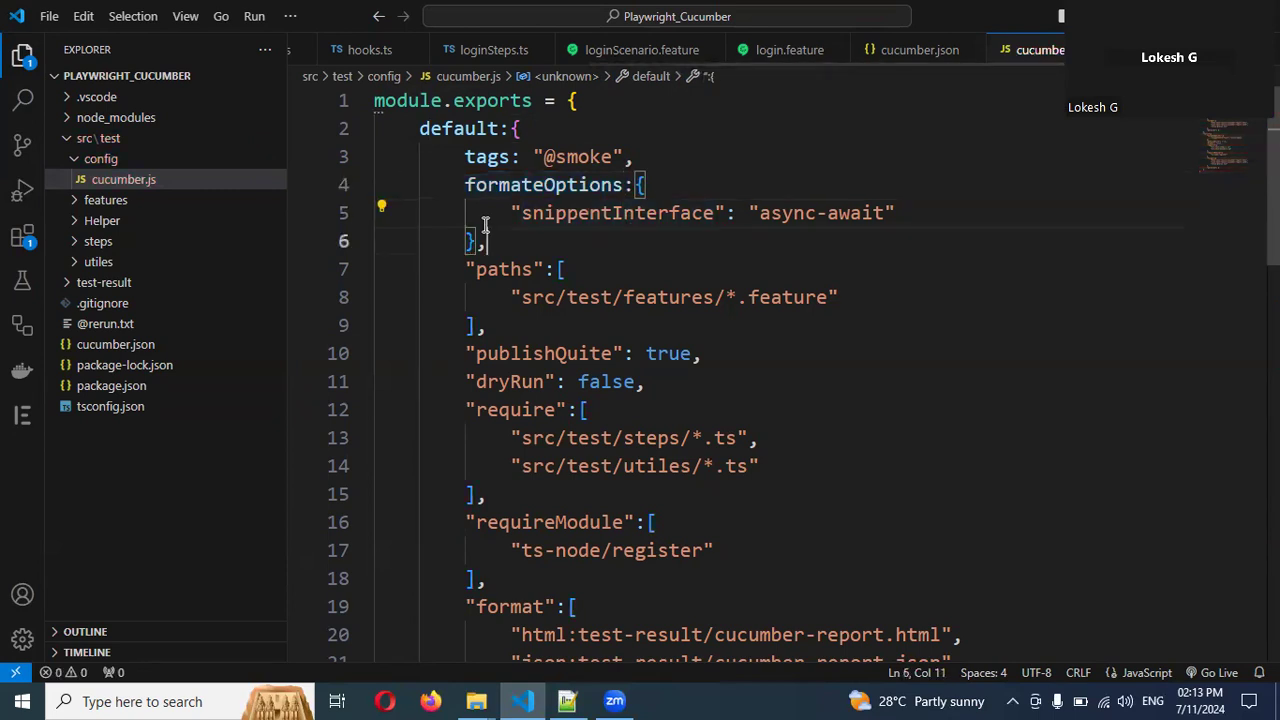
click(475, 184)
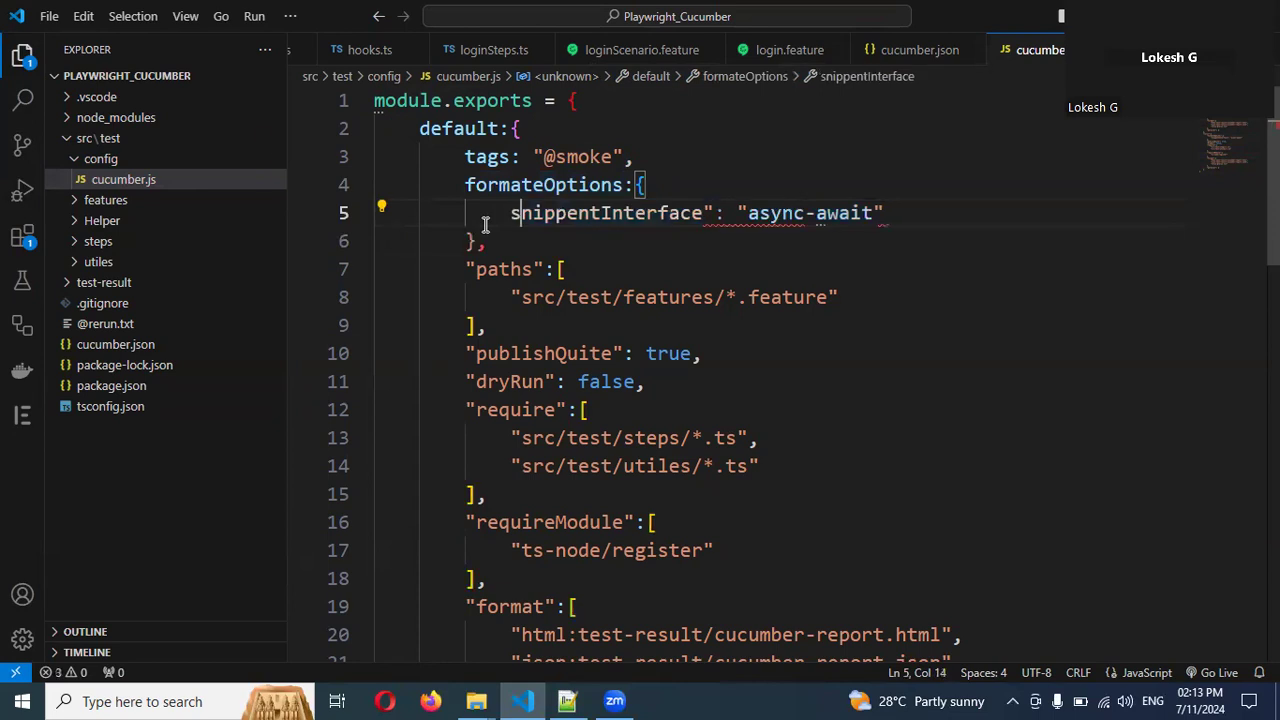
double_click(605, 213)
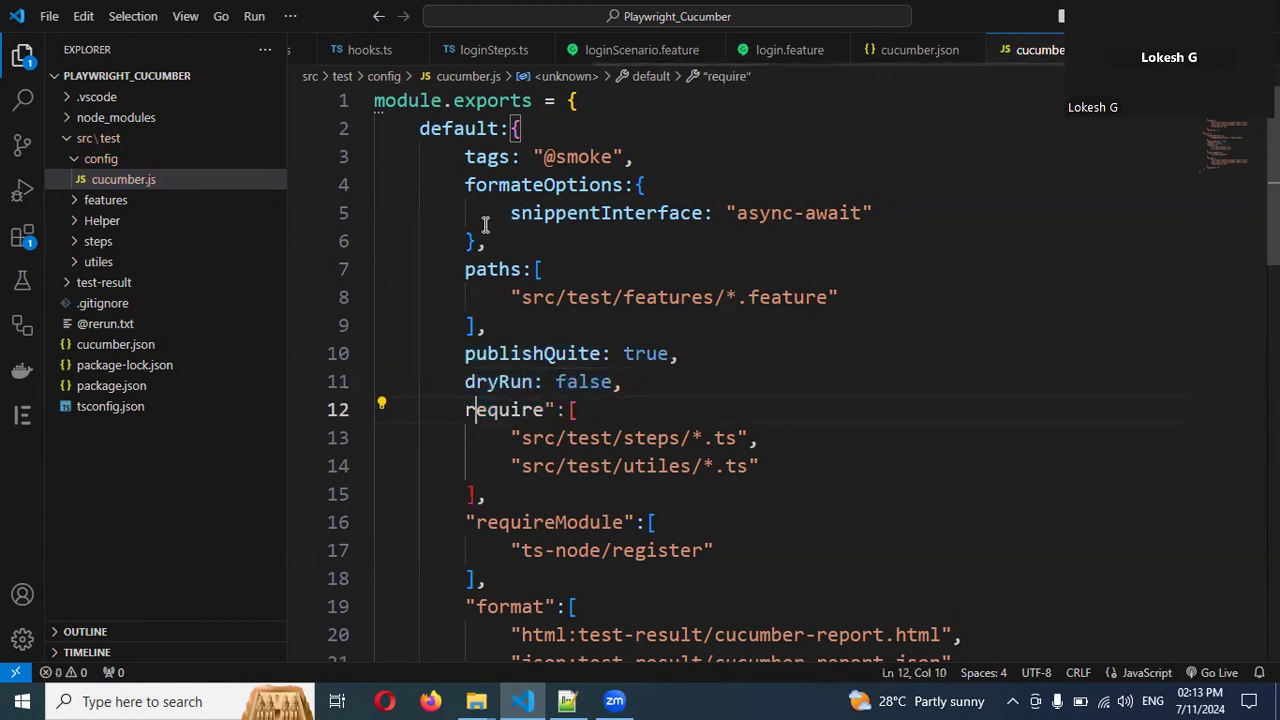
click(540, 438)
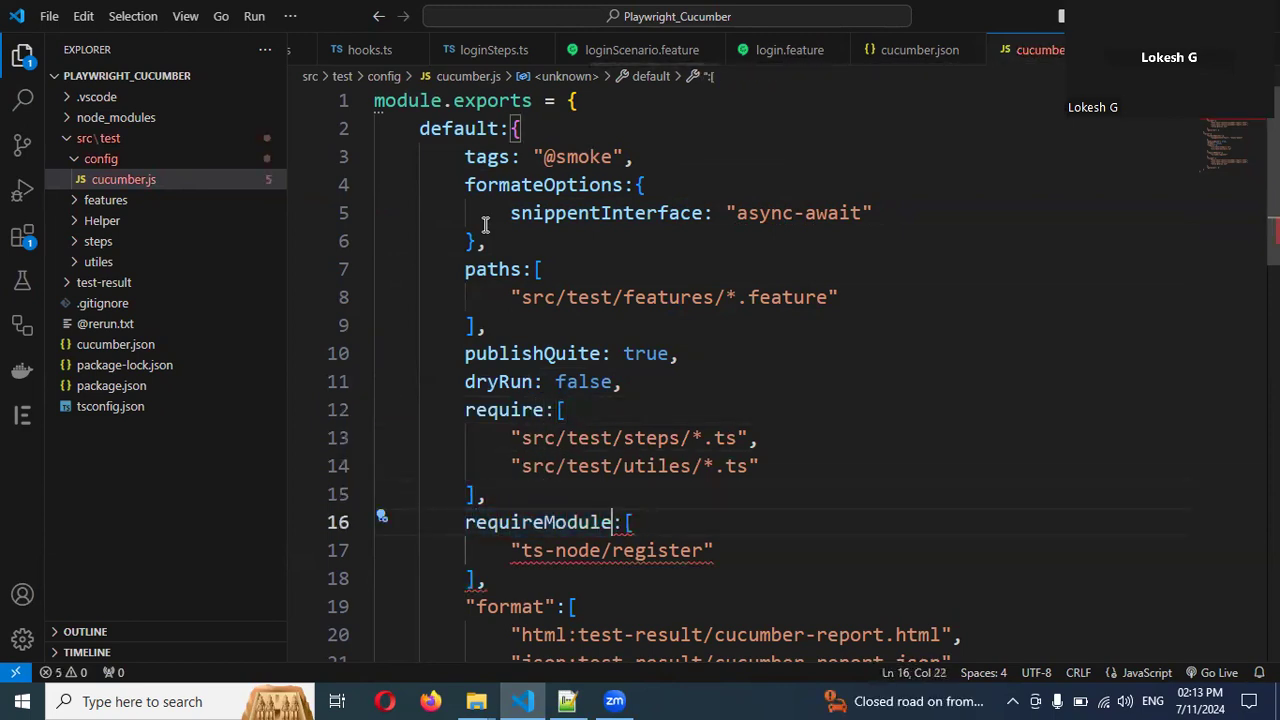
scroll(down, 3)
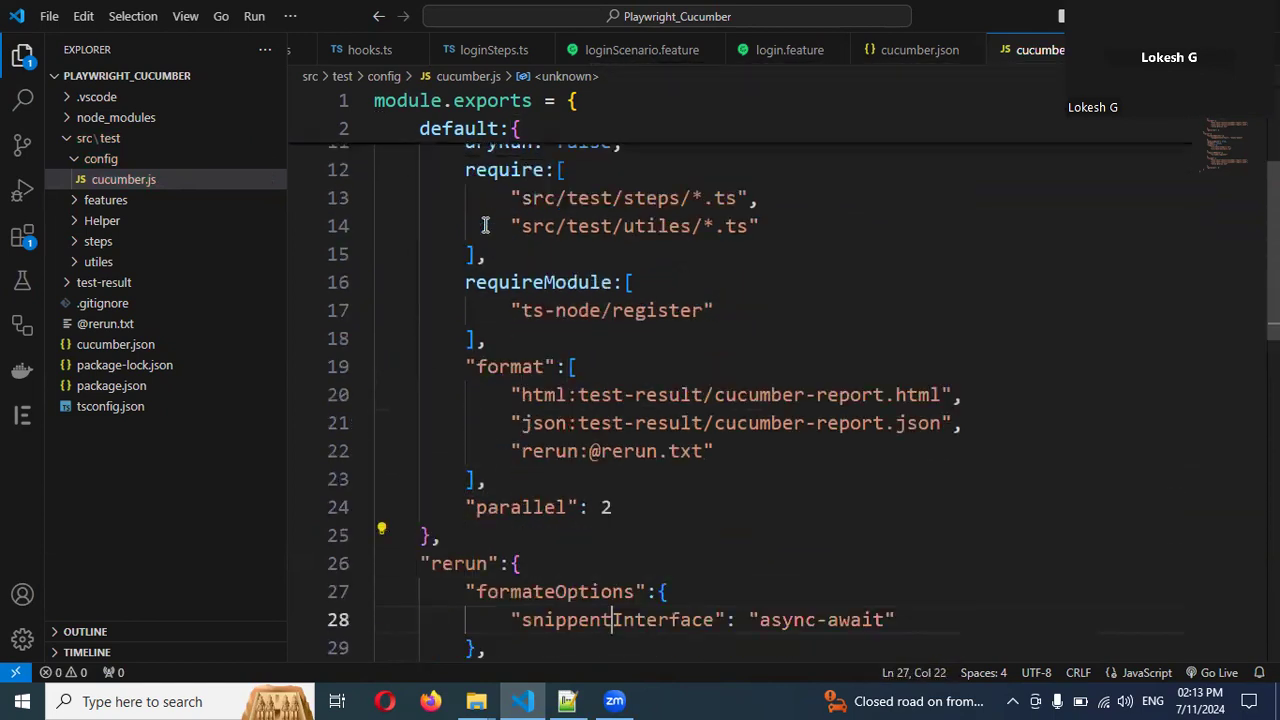
scroll(down, 3)
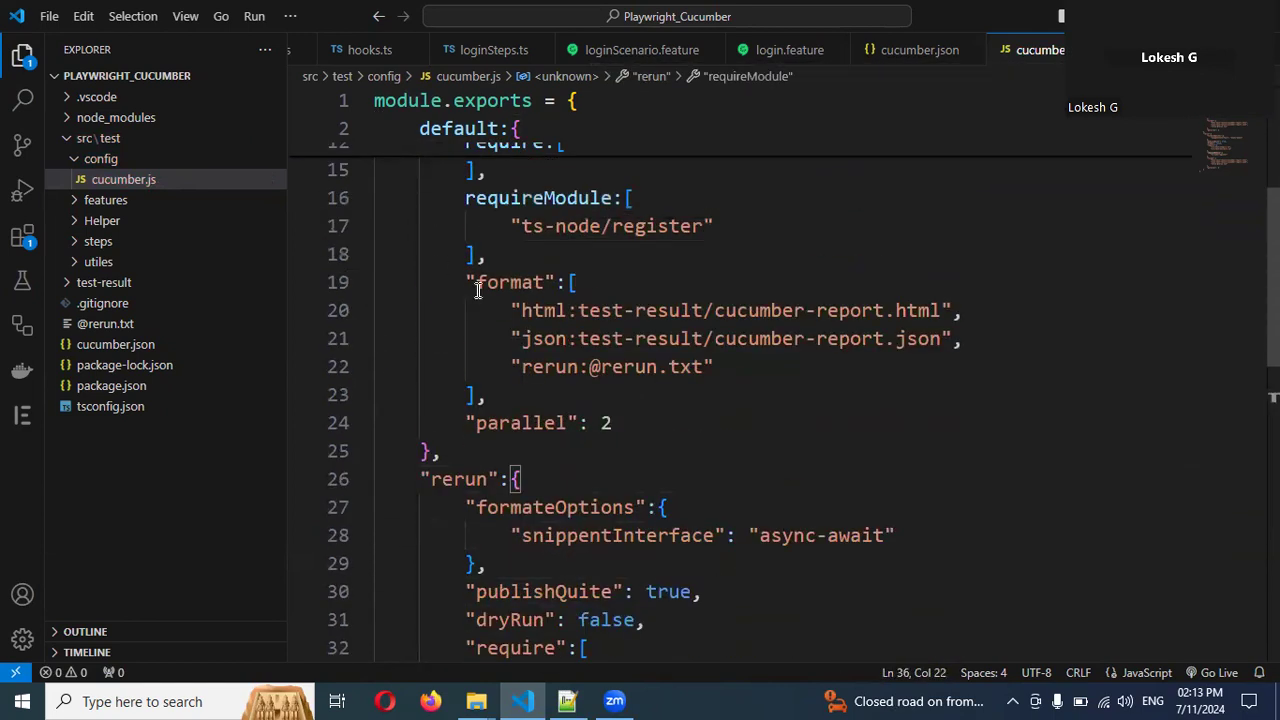
- Unquote the format, parallel and rerun keys, including parallel in the rerun profile
click(497, 282)
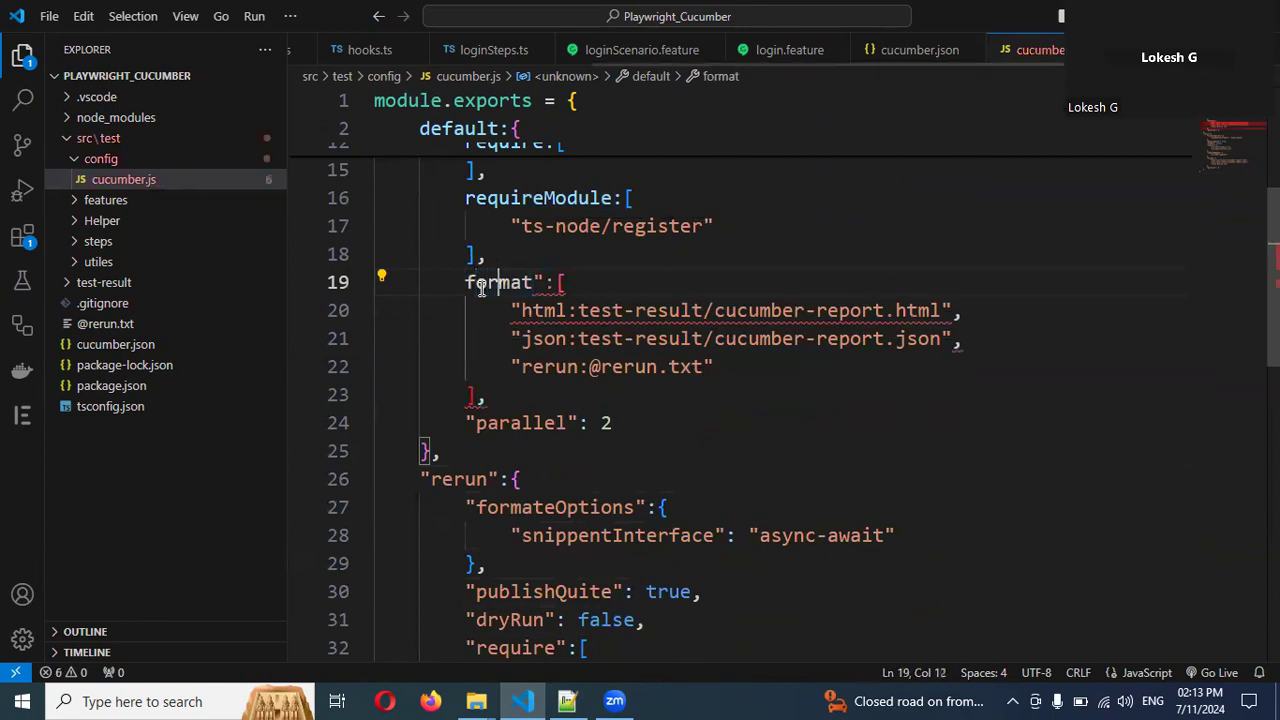
click(531, 367)
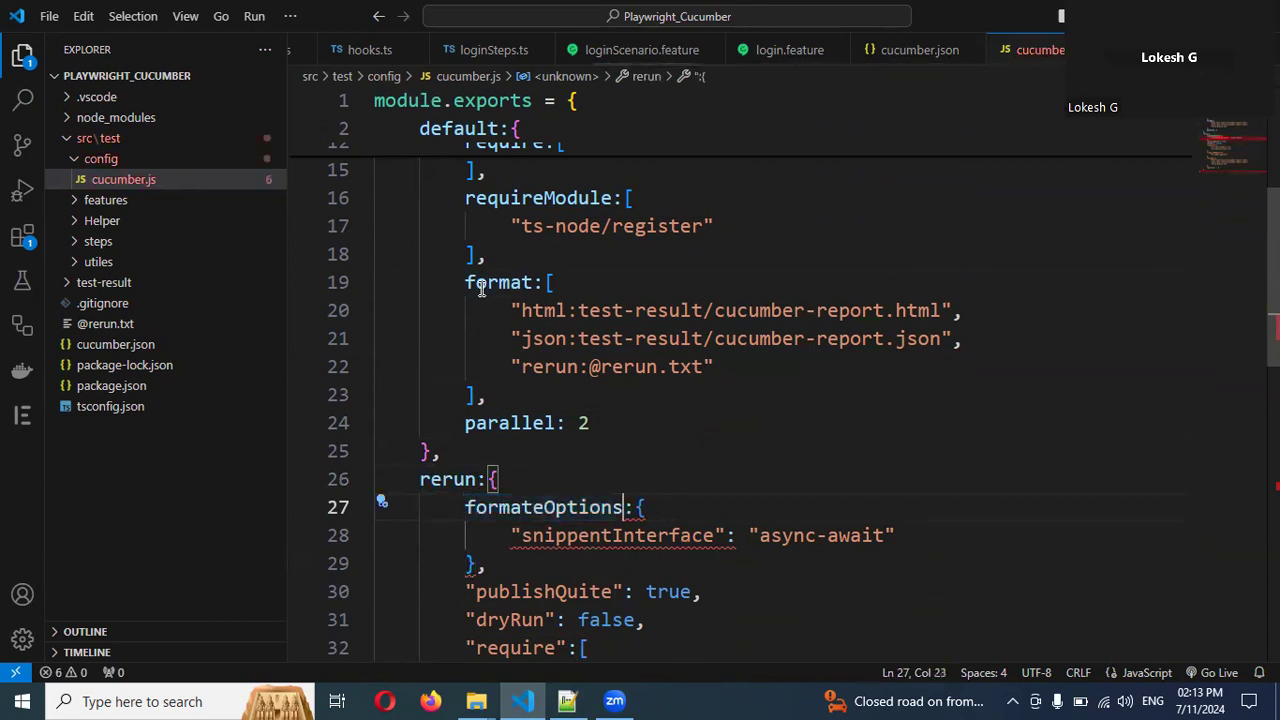
scroll(down, 3)
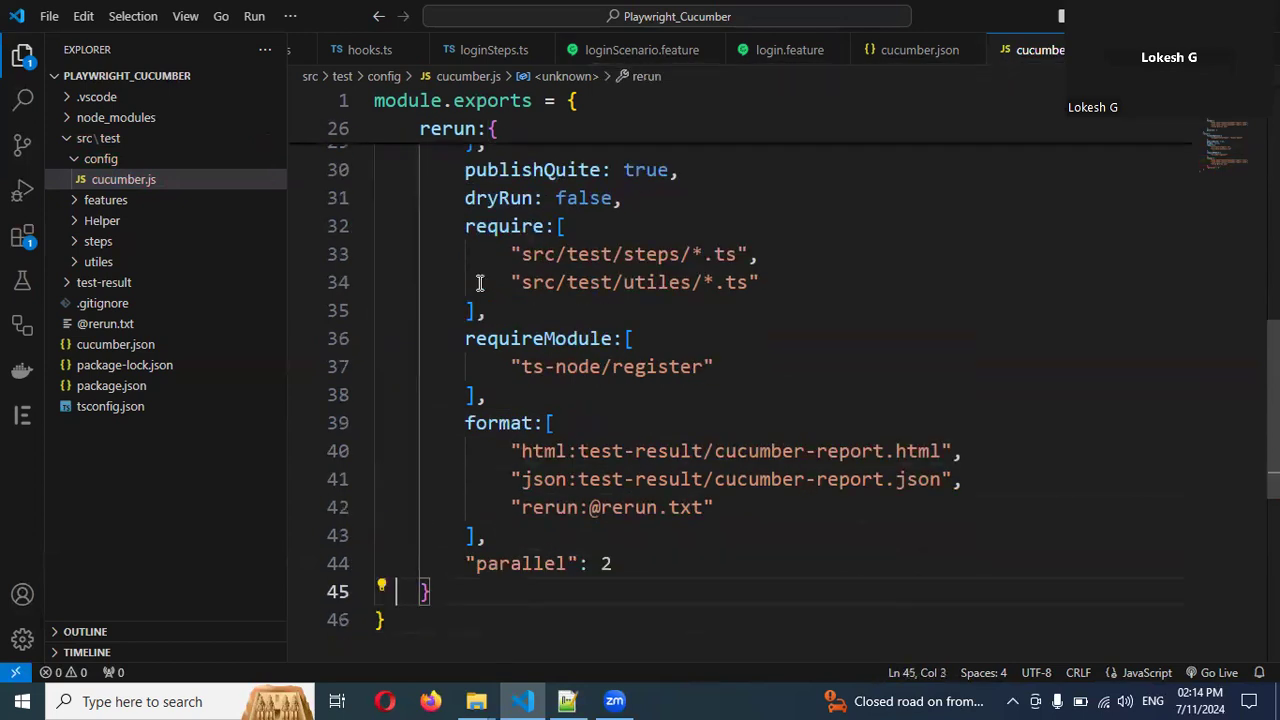
click(470, 535)
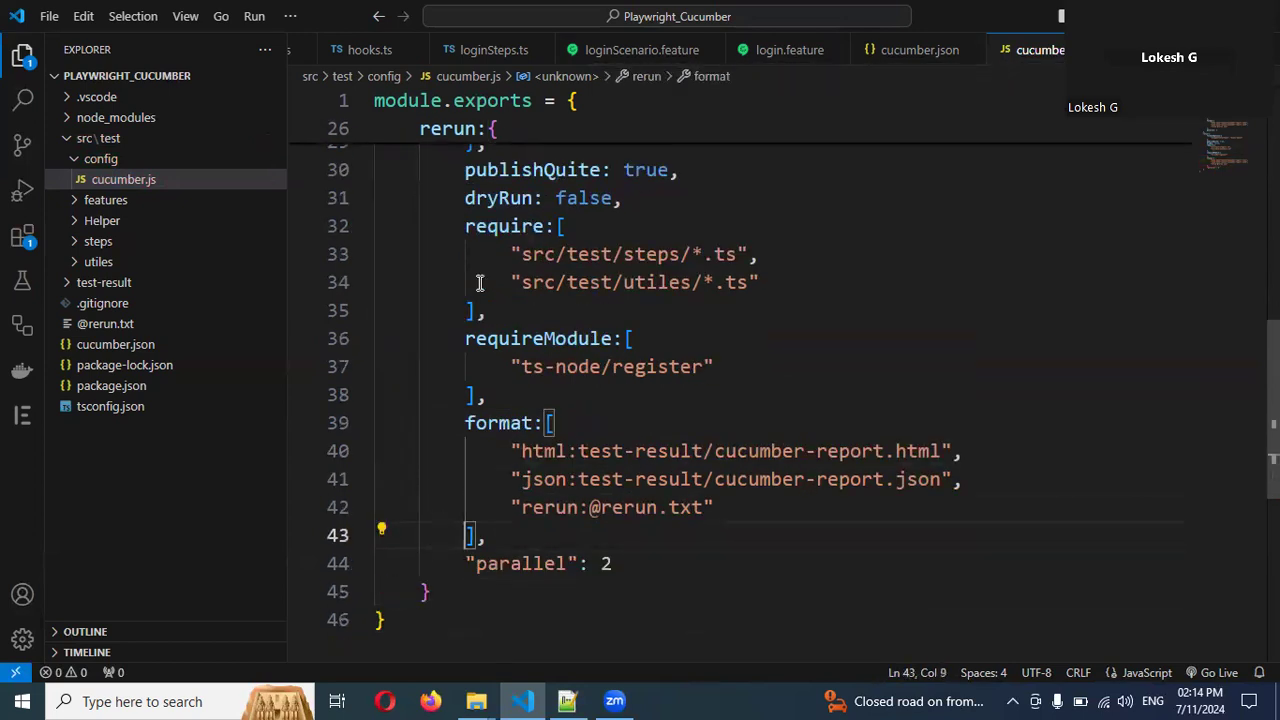
click(497, 563)
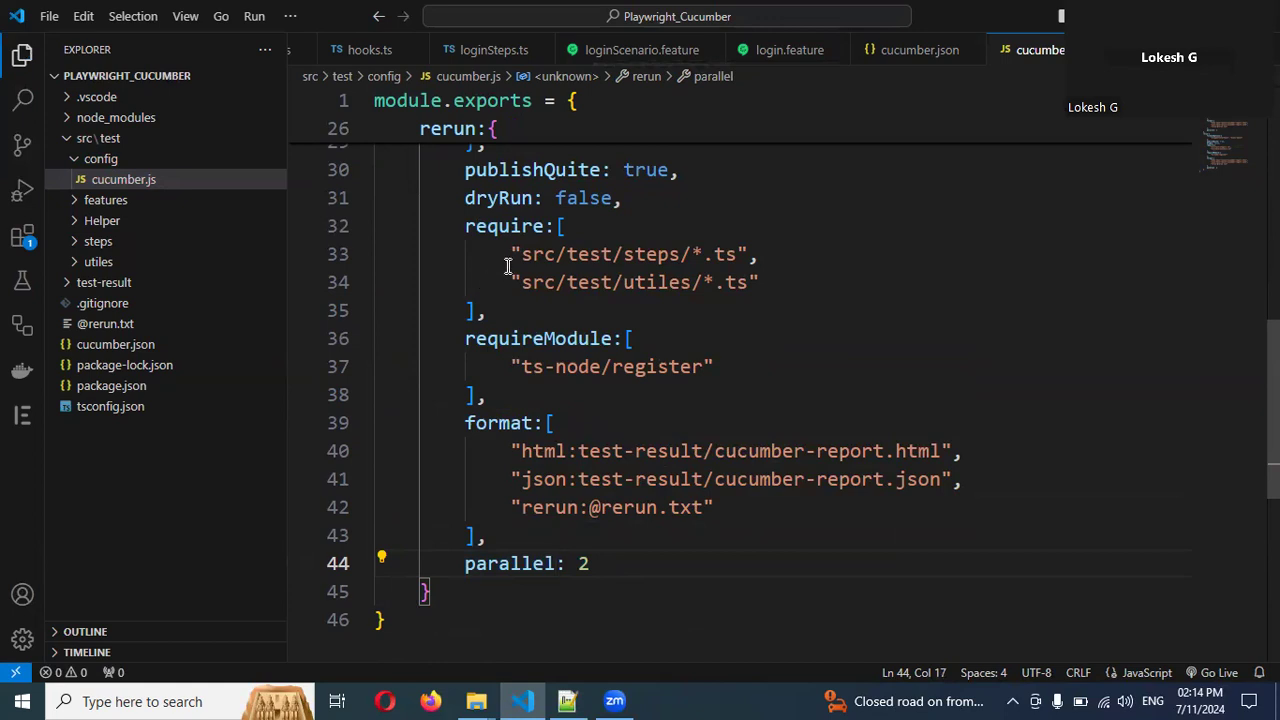
mouse_move(378, 317)
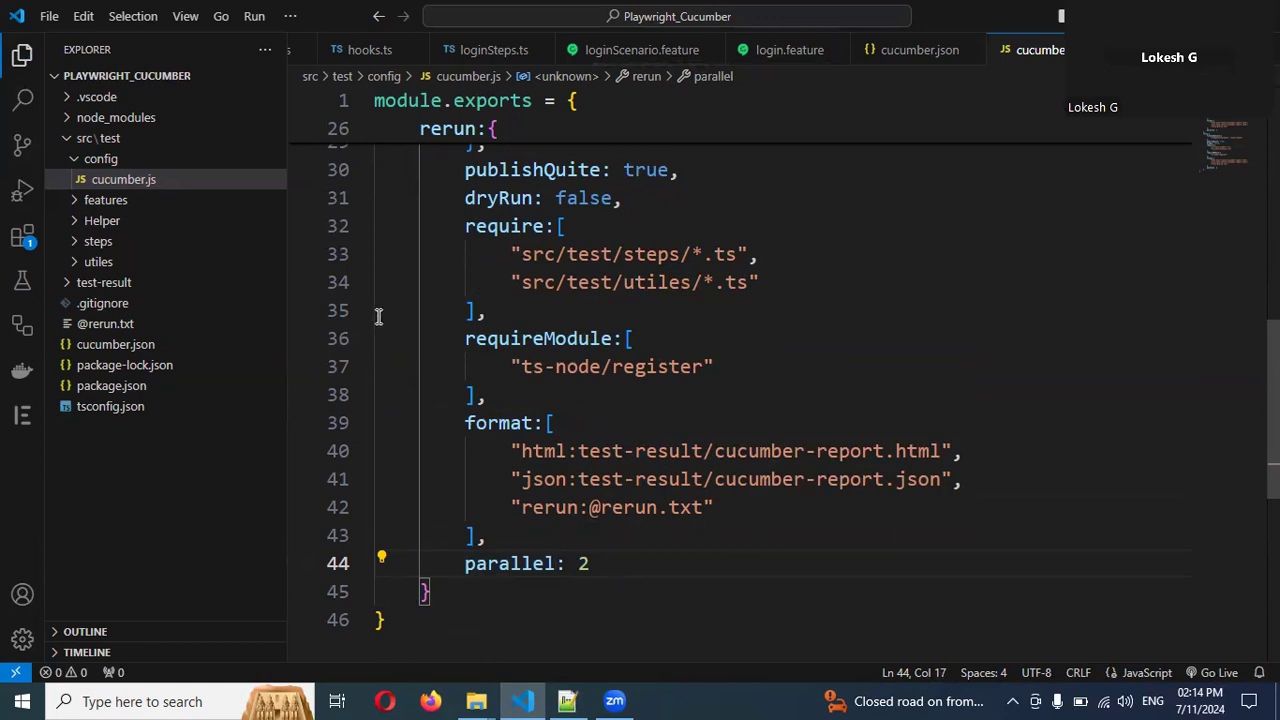
scroll(up, 3)
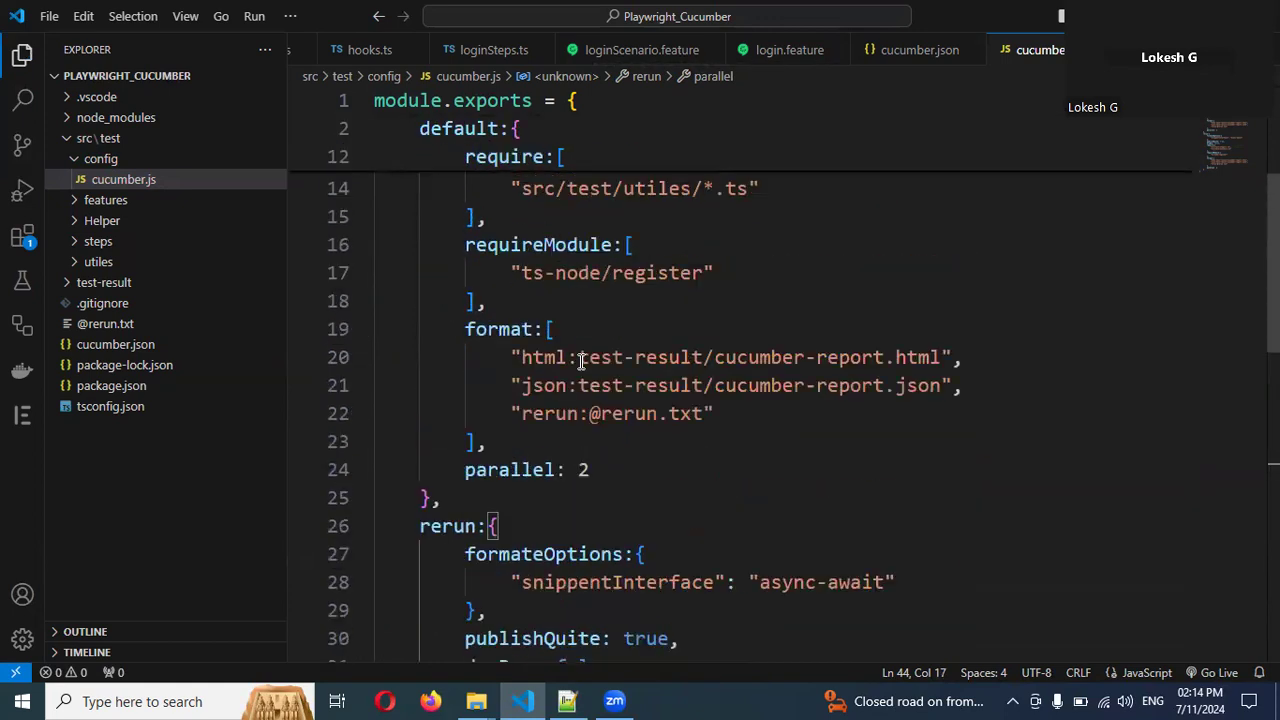
scroll(up, 3)
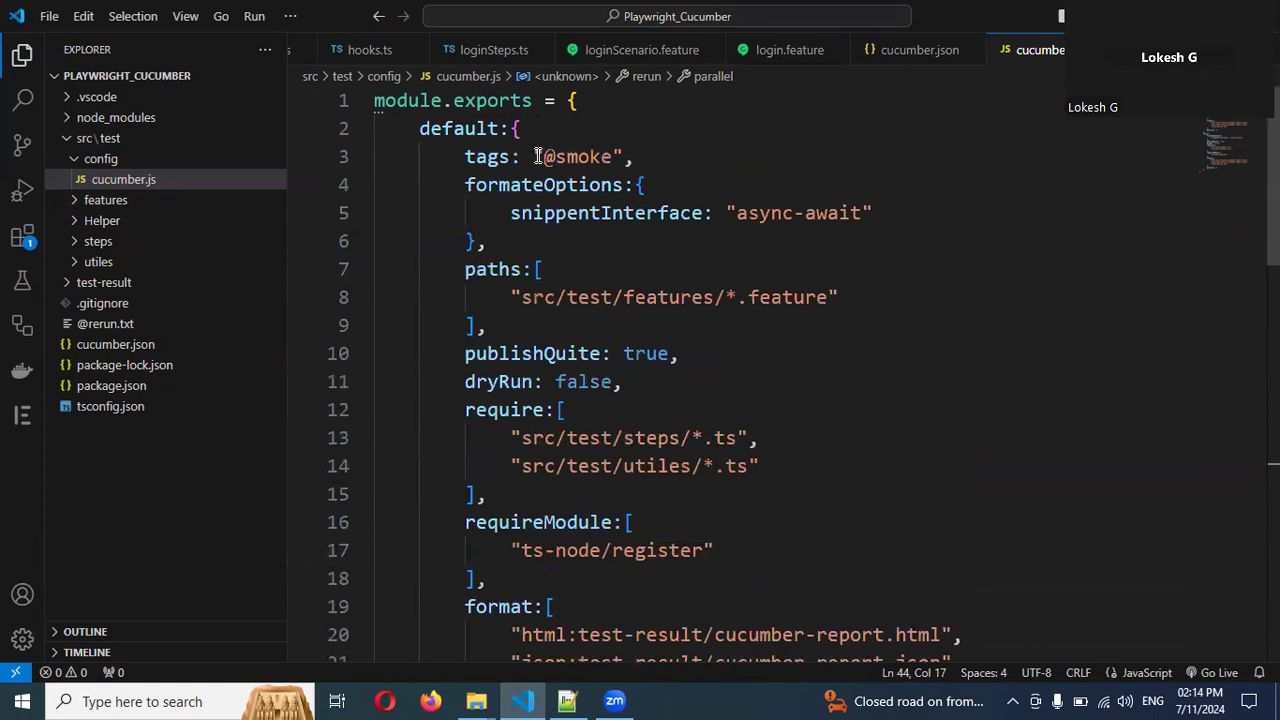
double_click(577, 156)
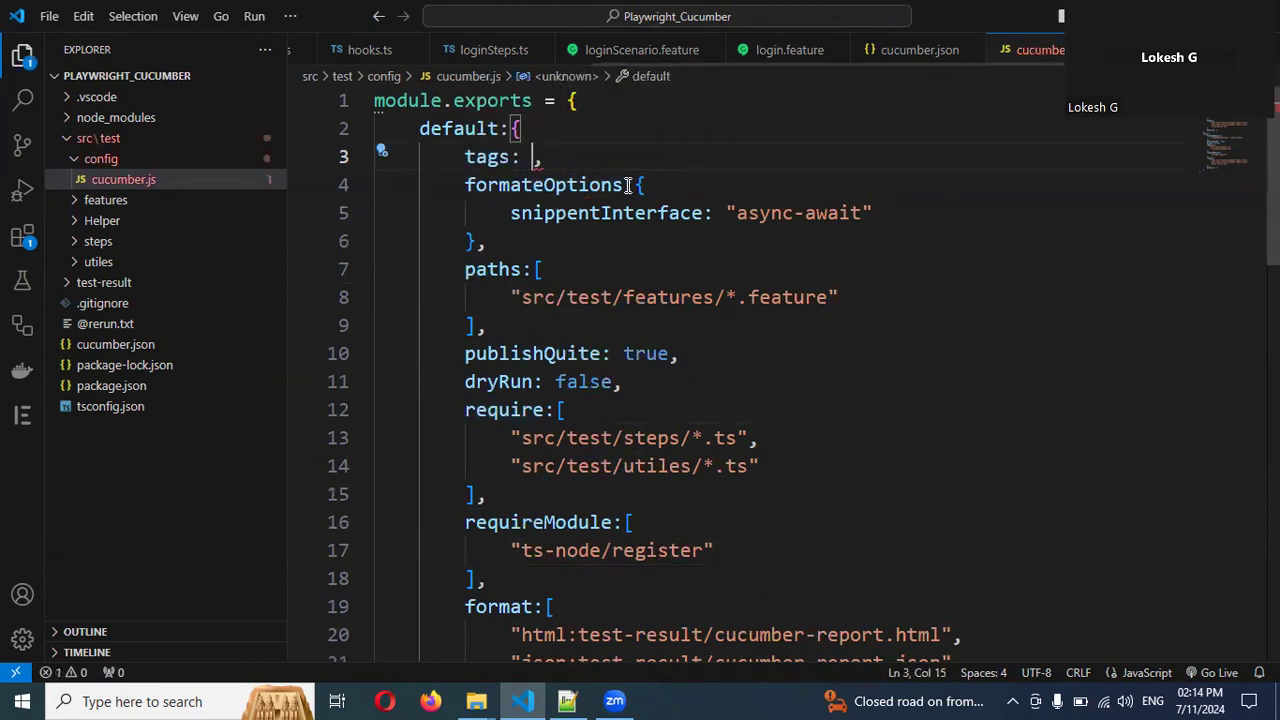
text(process)
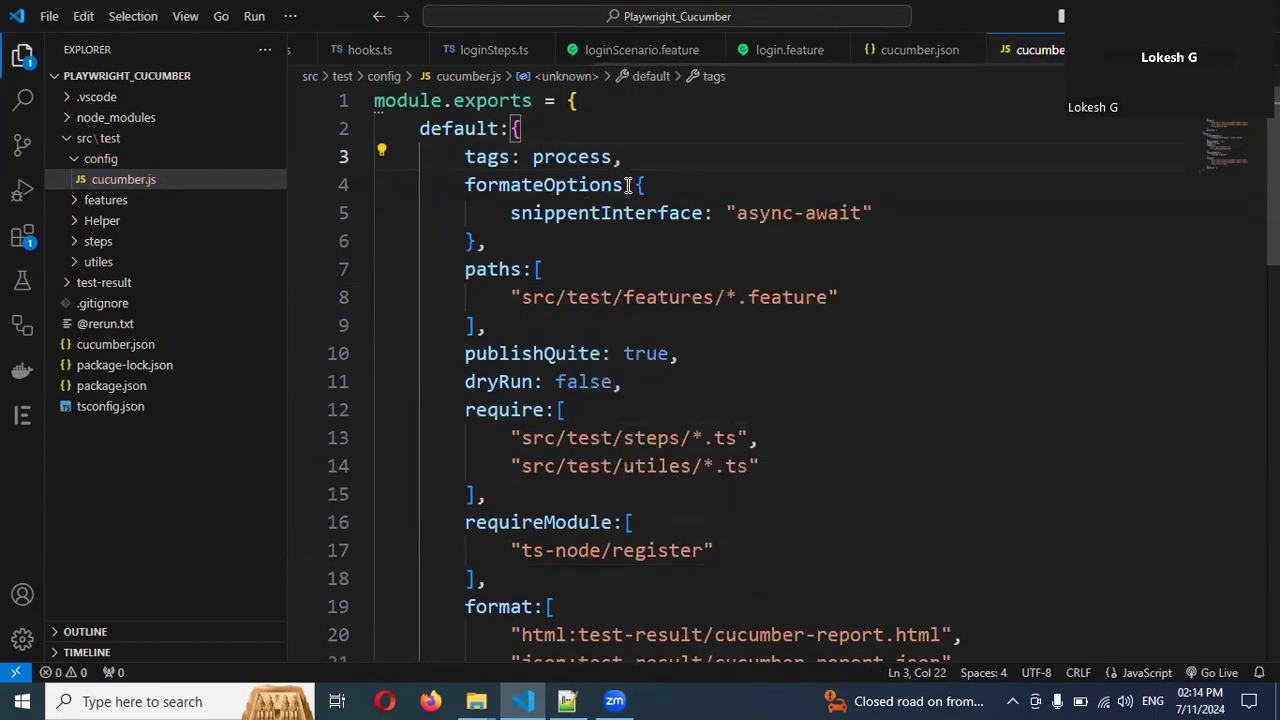
text(.ev)
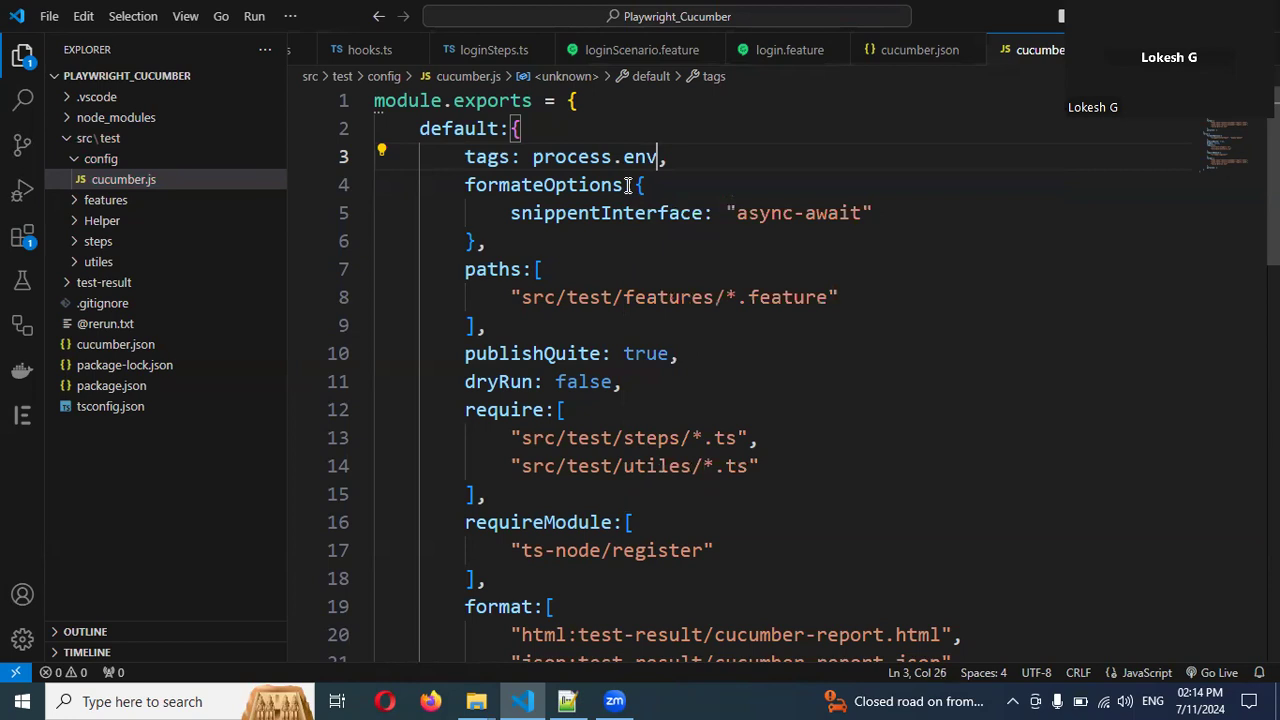
text(n)
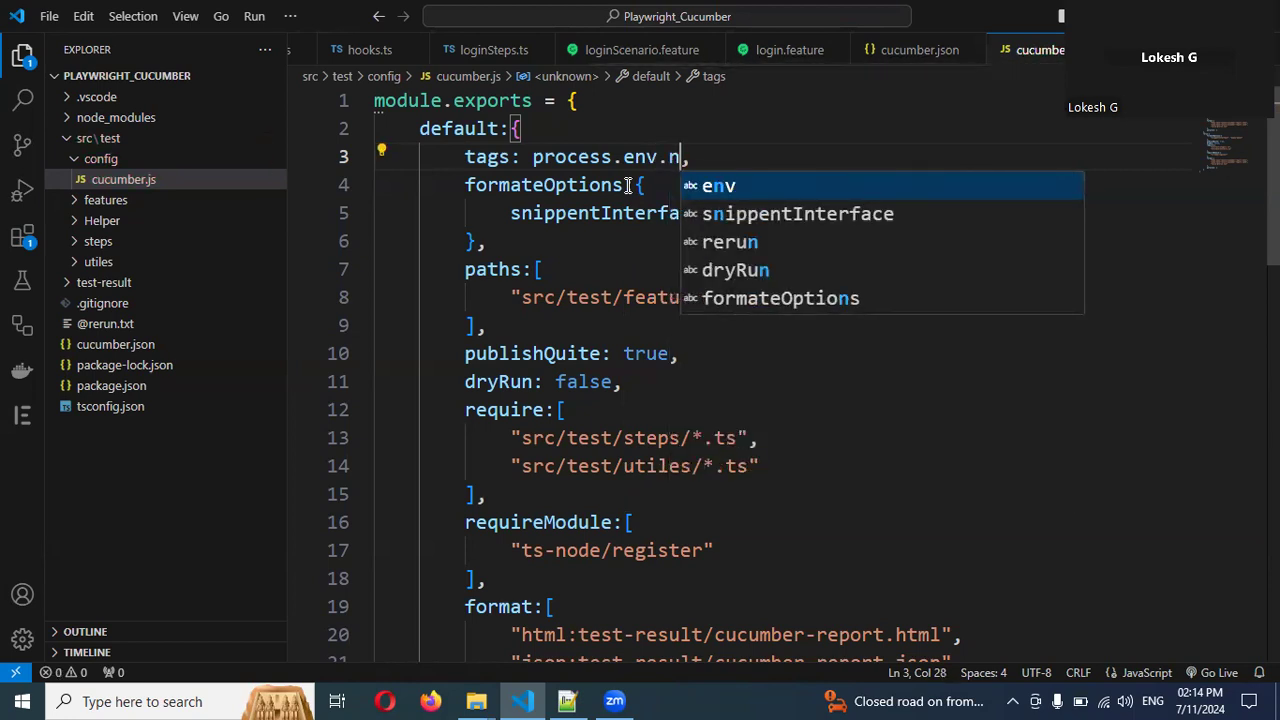
text(pm_config_)
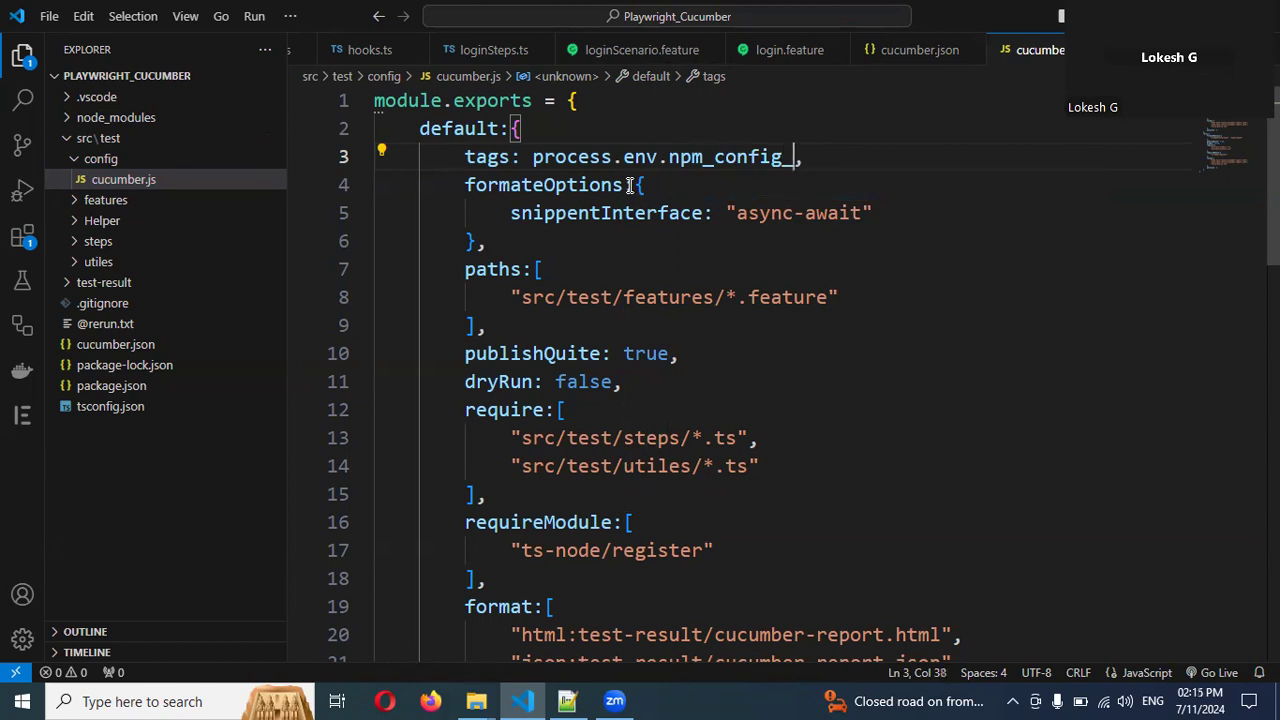
text(TAGS)
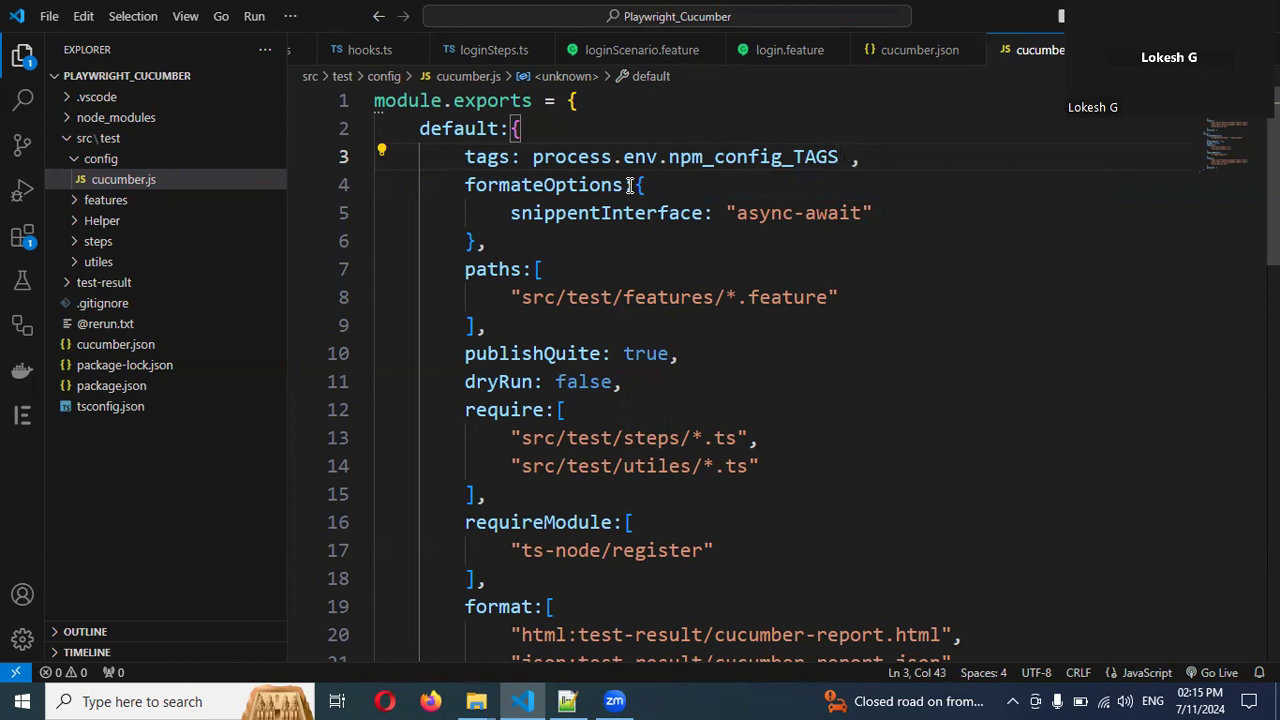
text(||)
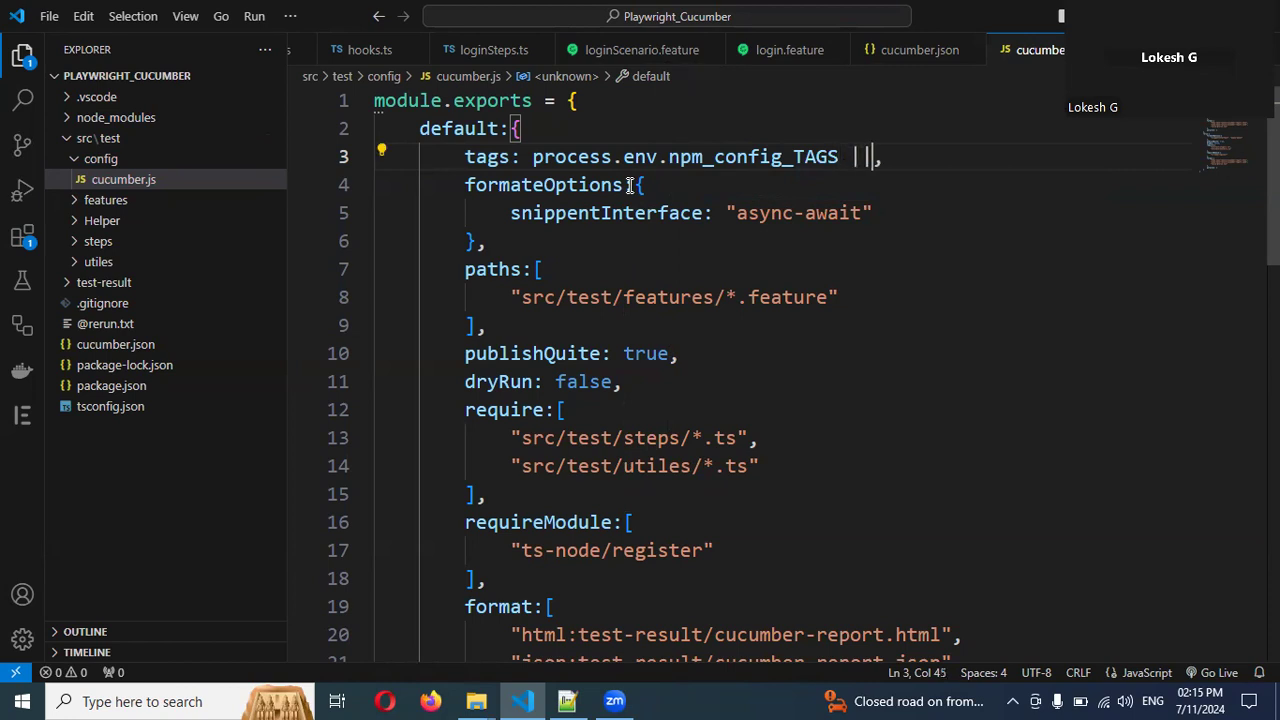
text("")
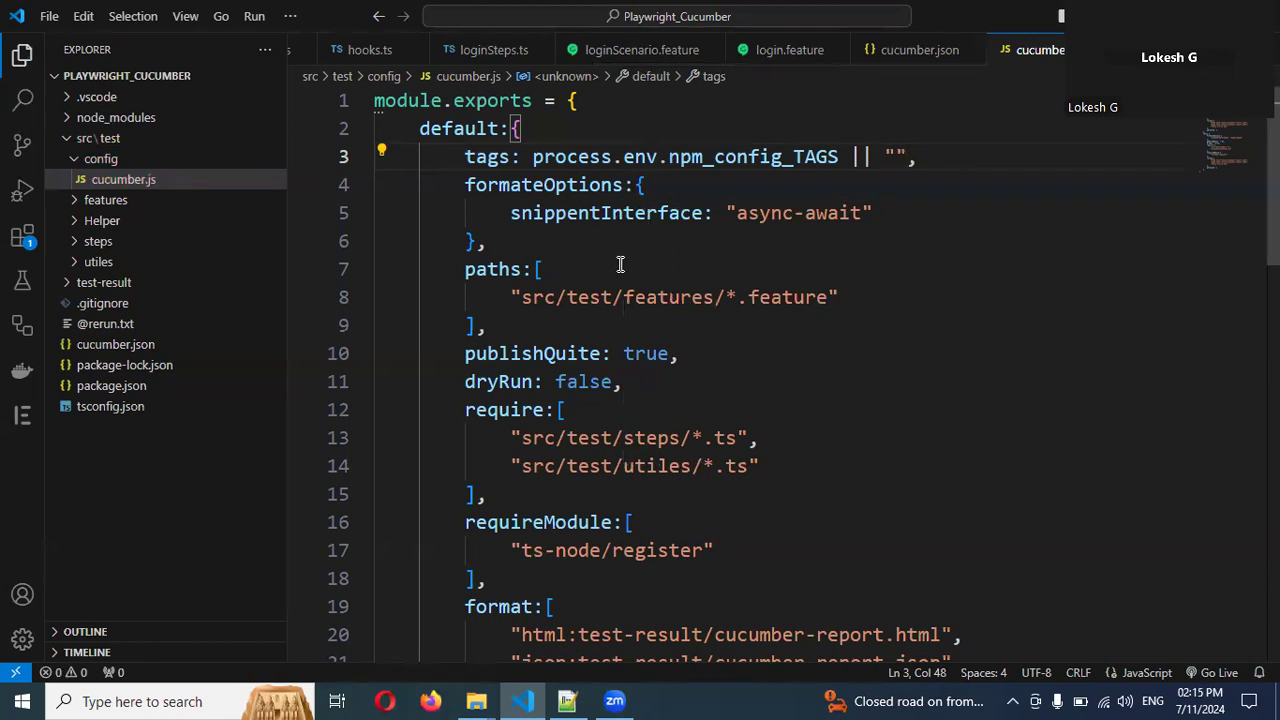
double_click(485, 157)
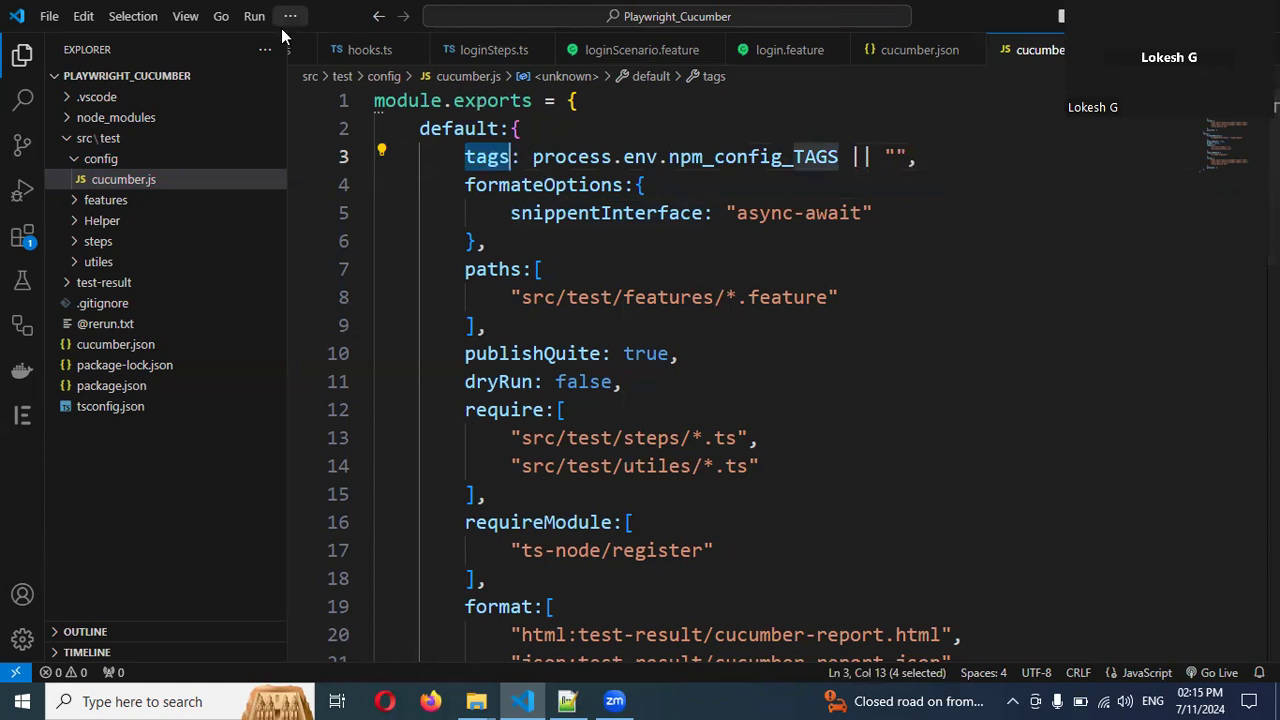
click(290, 16)
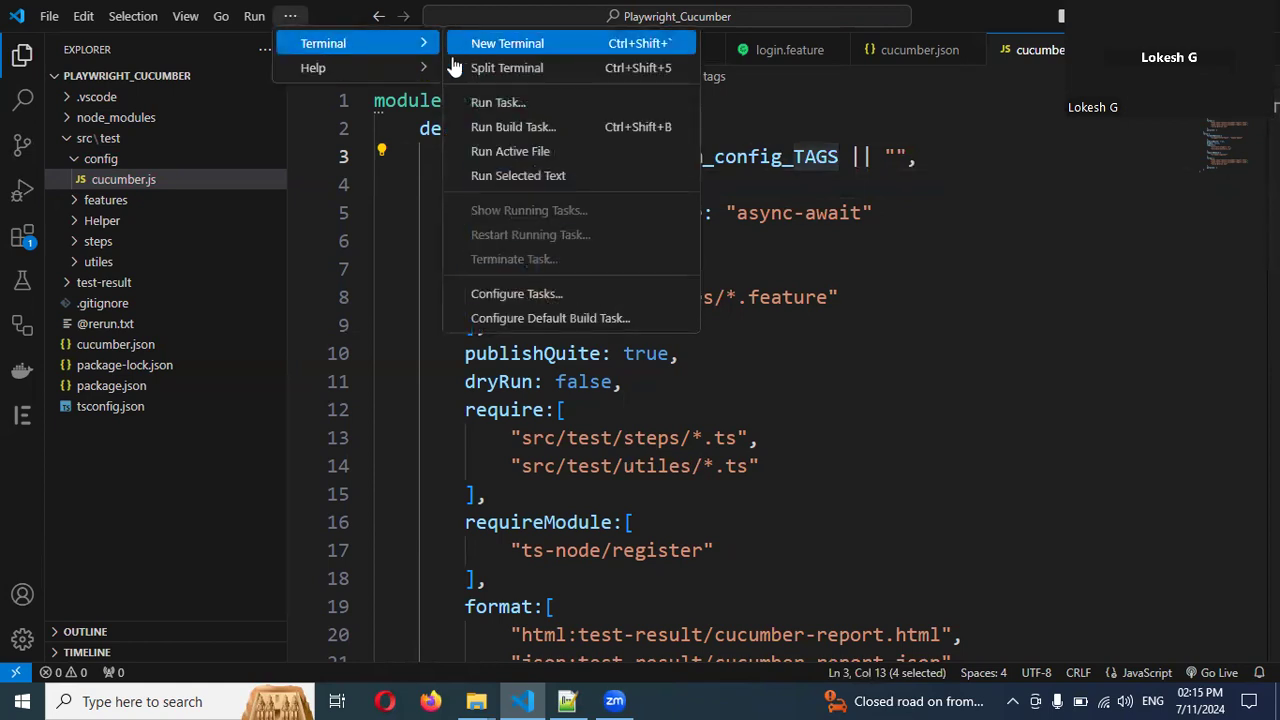
click(507, 43)
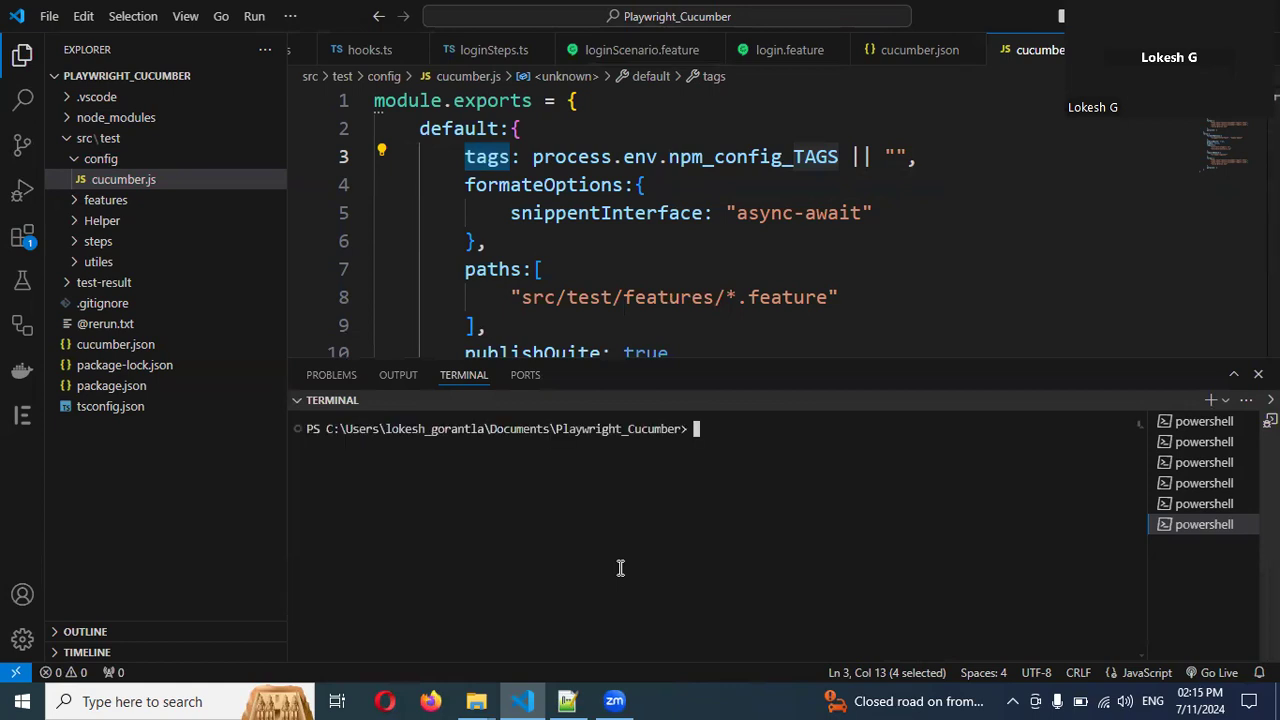
text(npm test)
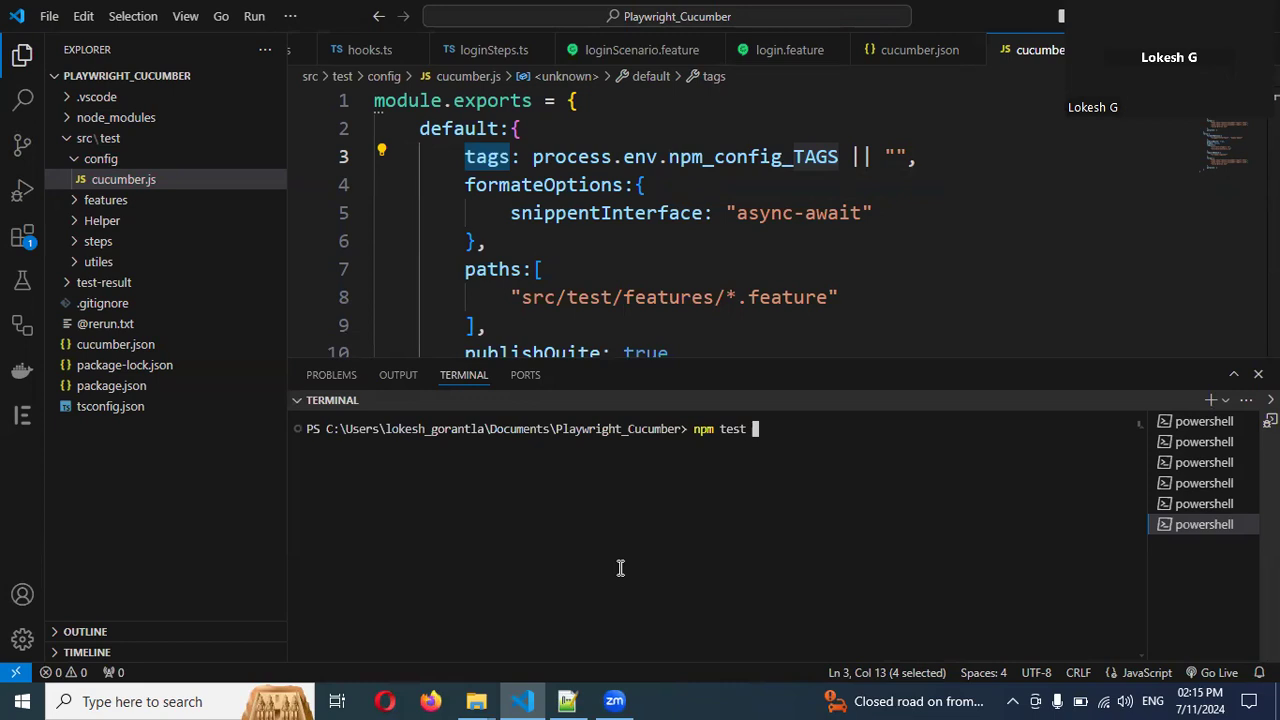
text(--TAG)
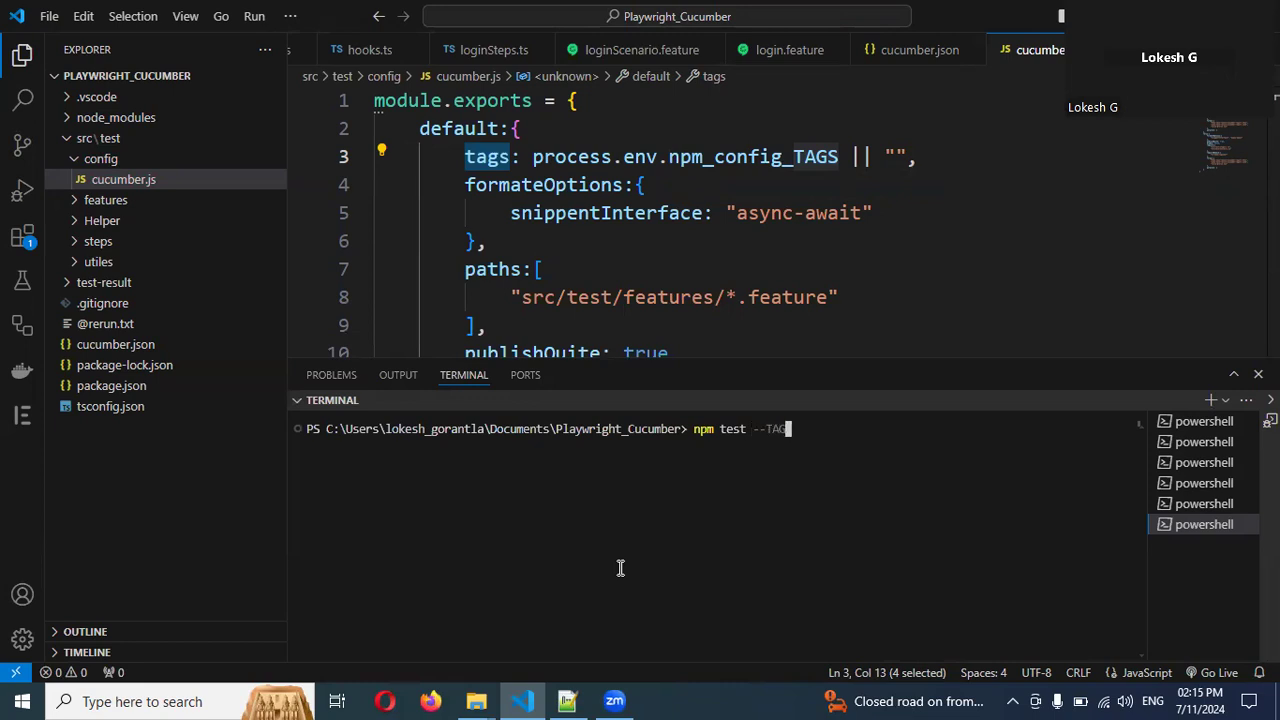
text(S=)
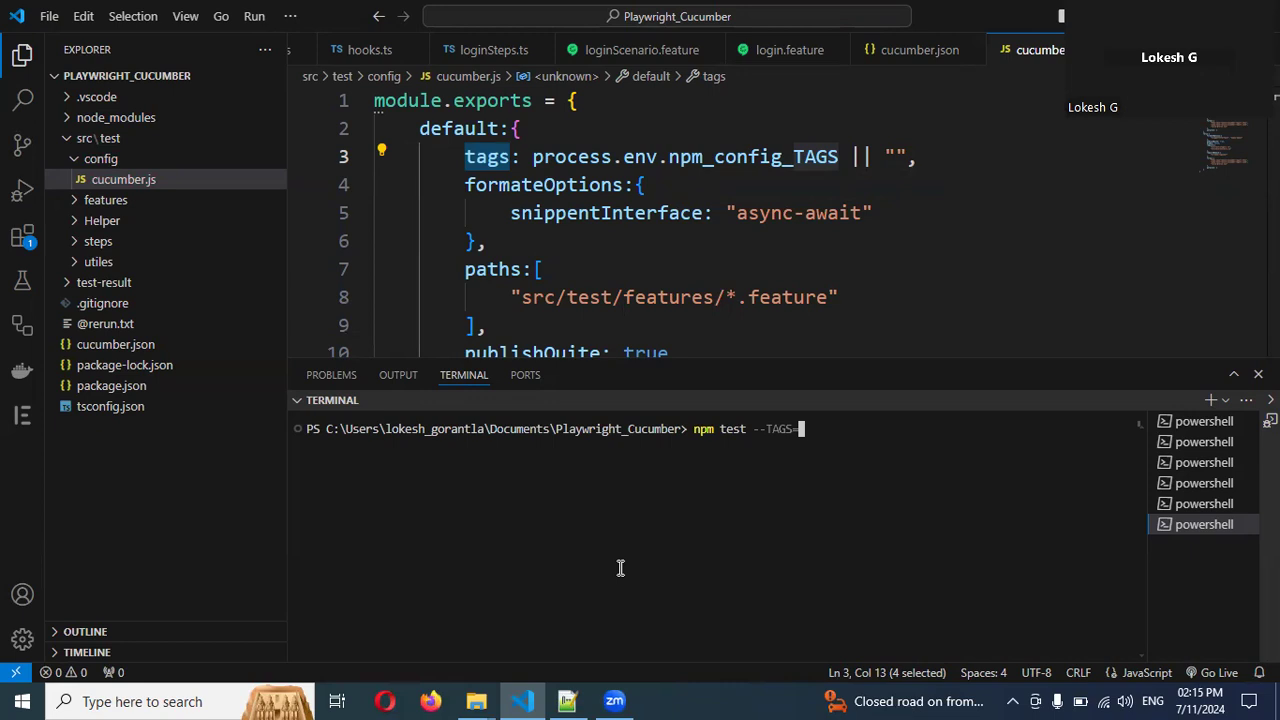
text(@smo)
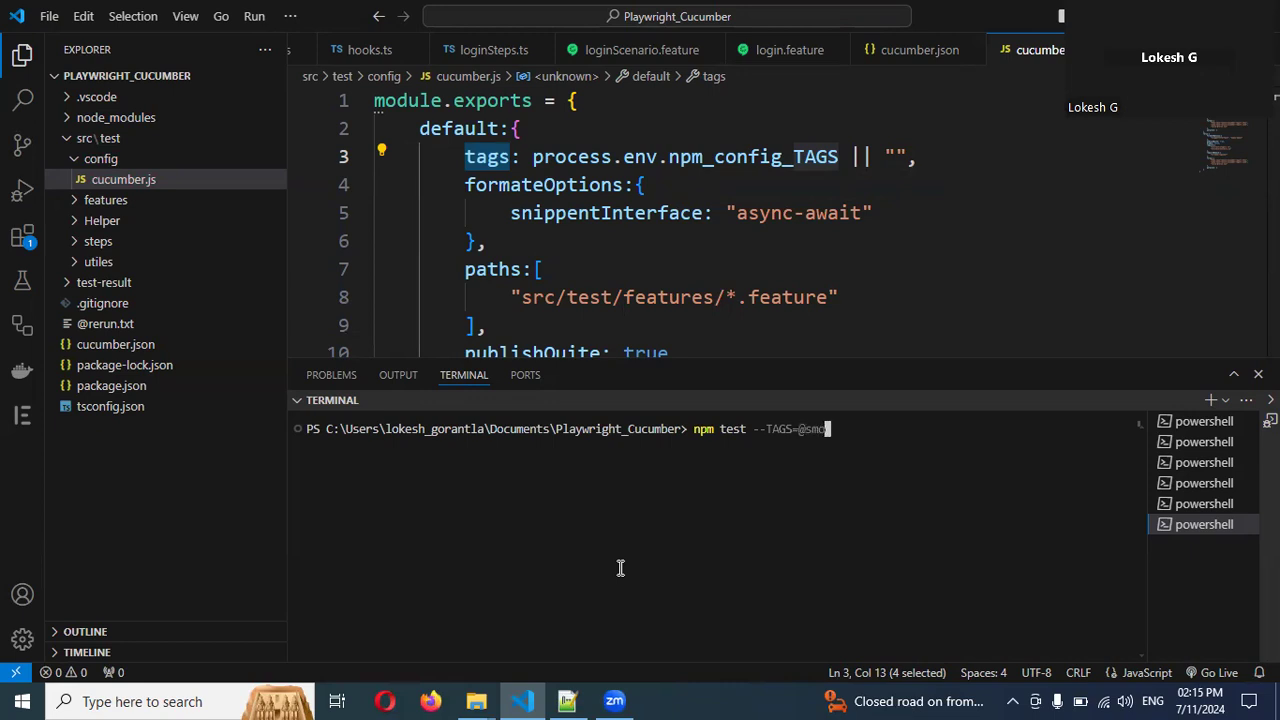
text(e)
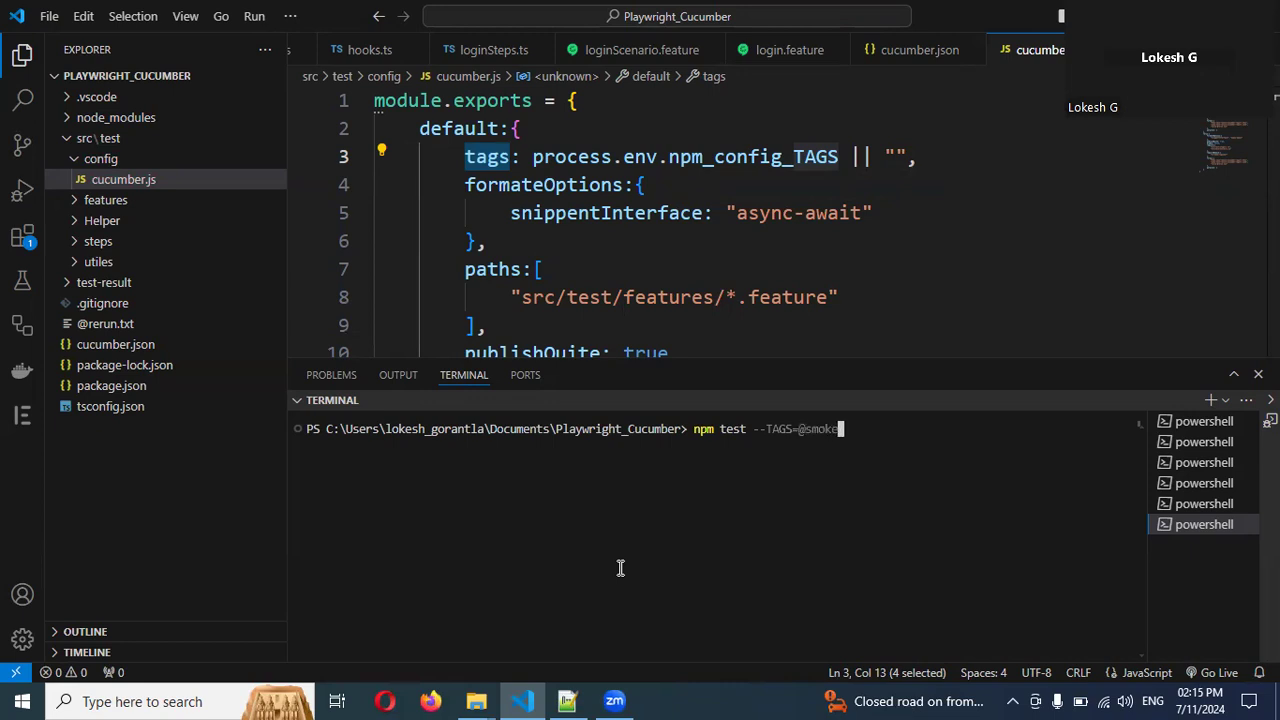
text(")
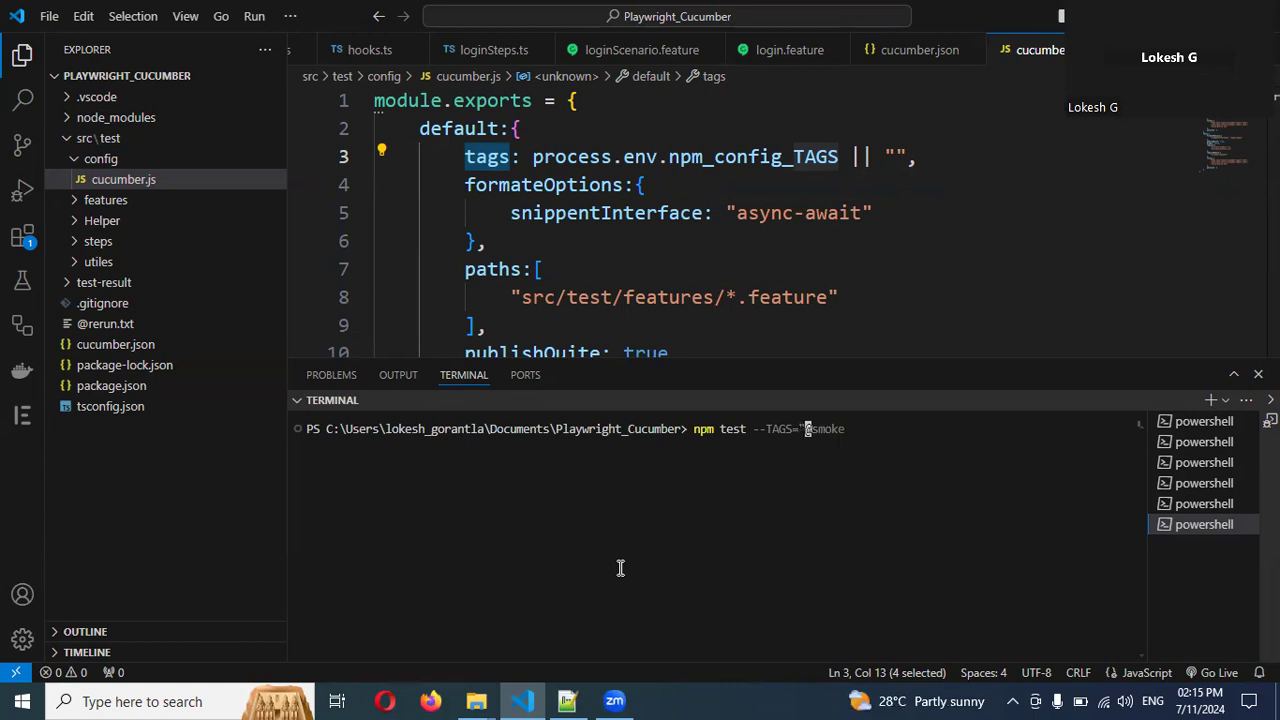
text(@)
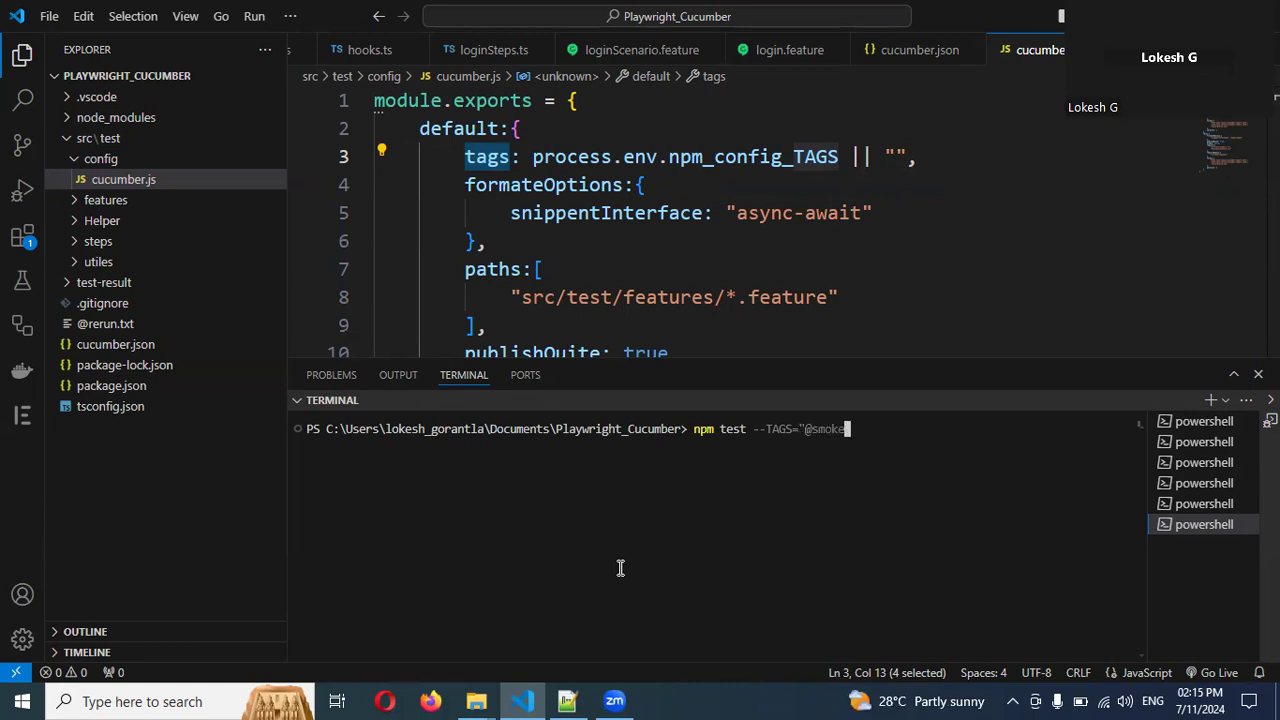
key(Return)
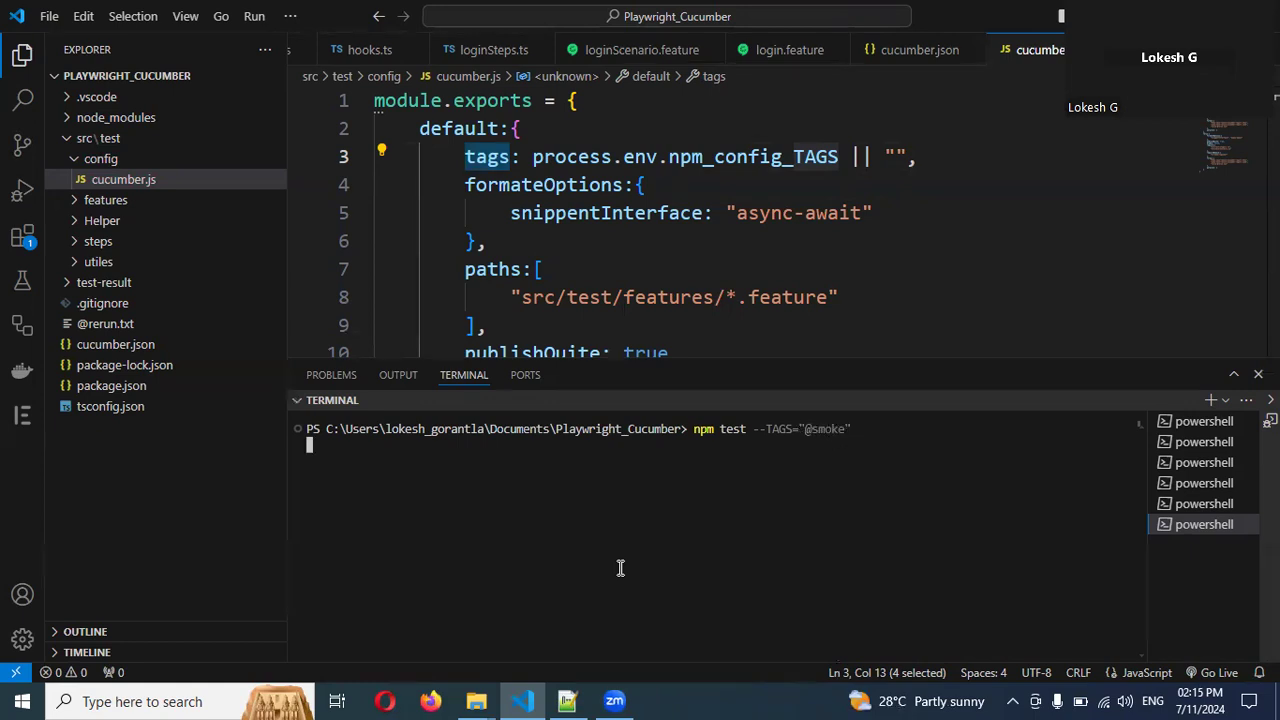
key(Return)
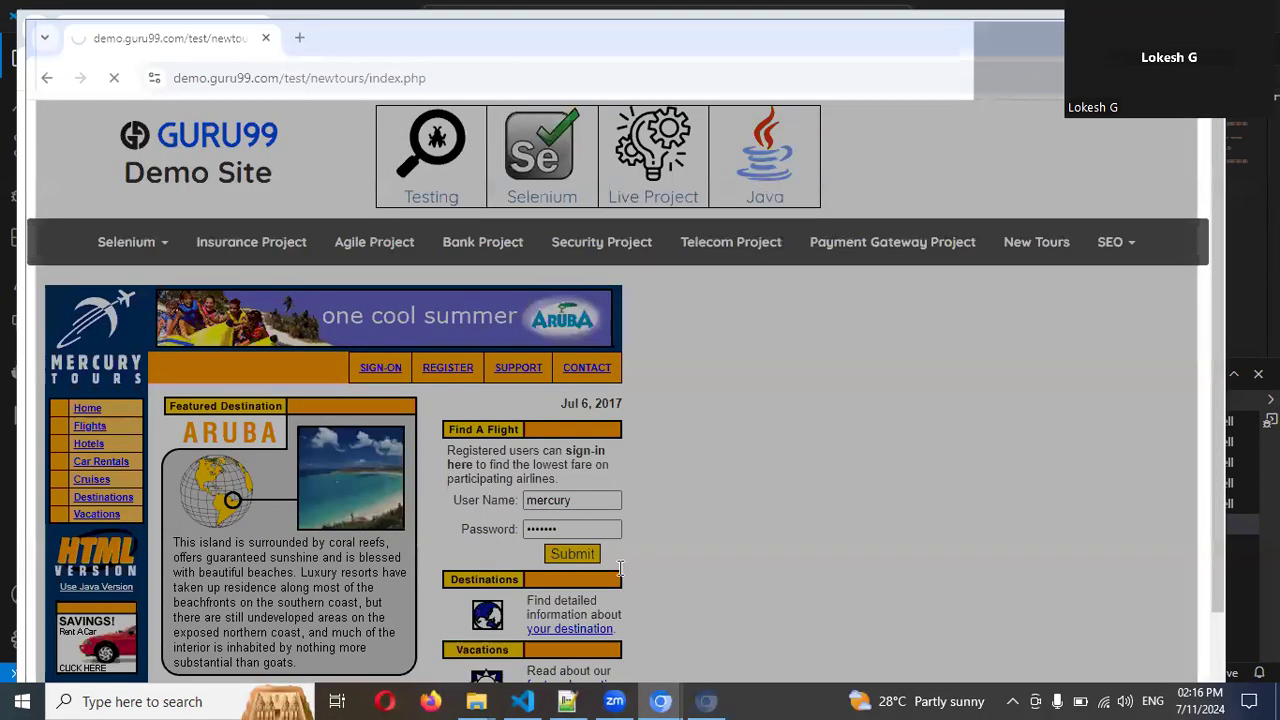
- Let the smoke test run finish, then bring up the test-result folder window
click(521, 701)
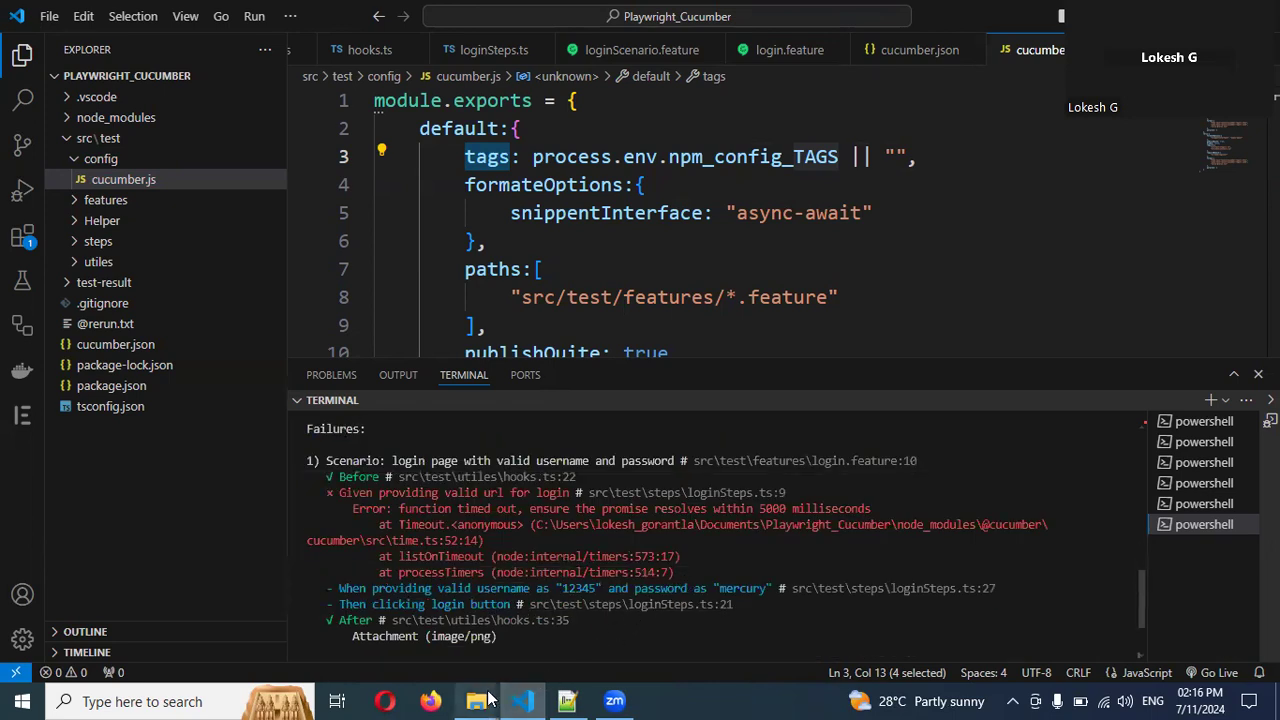
mouse_move(475, 700)
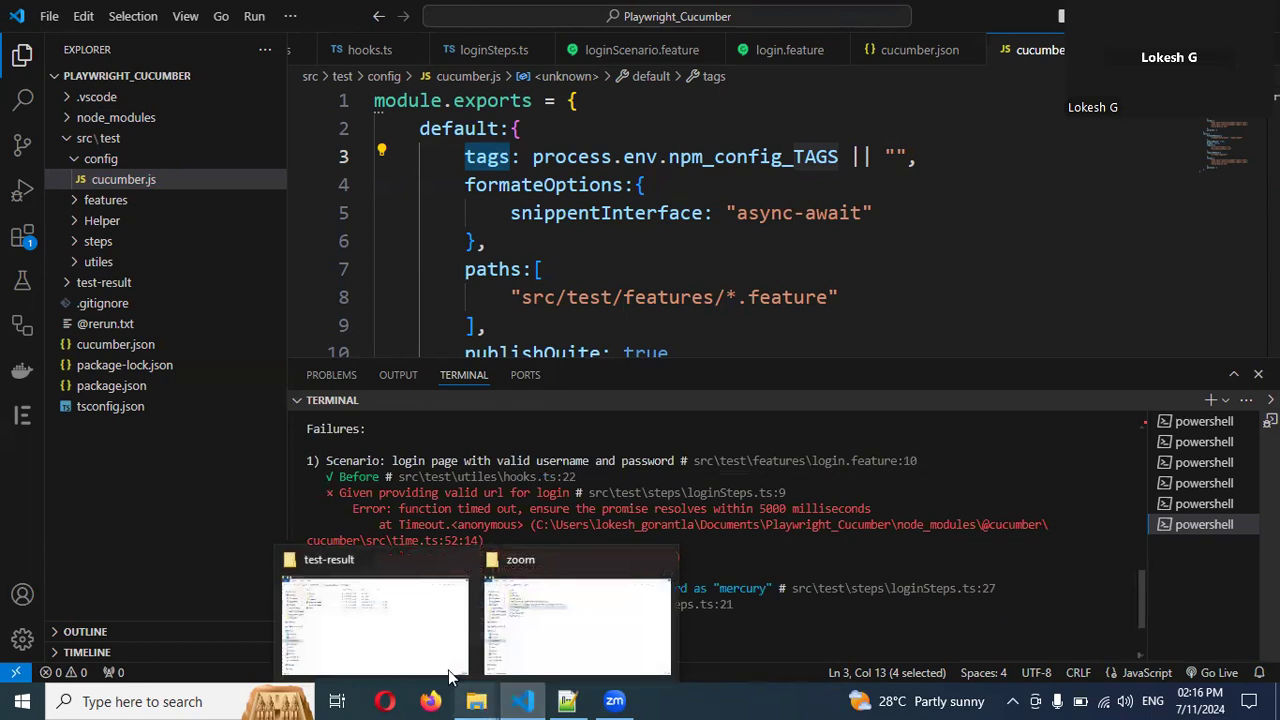
click(375, 620)
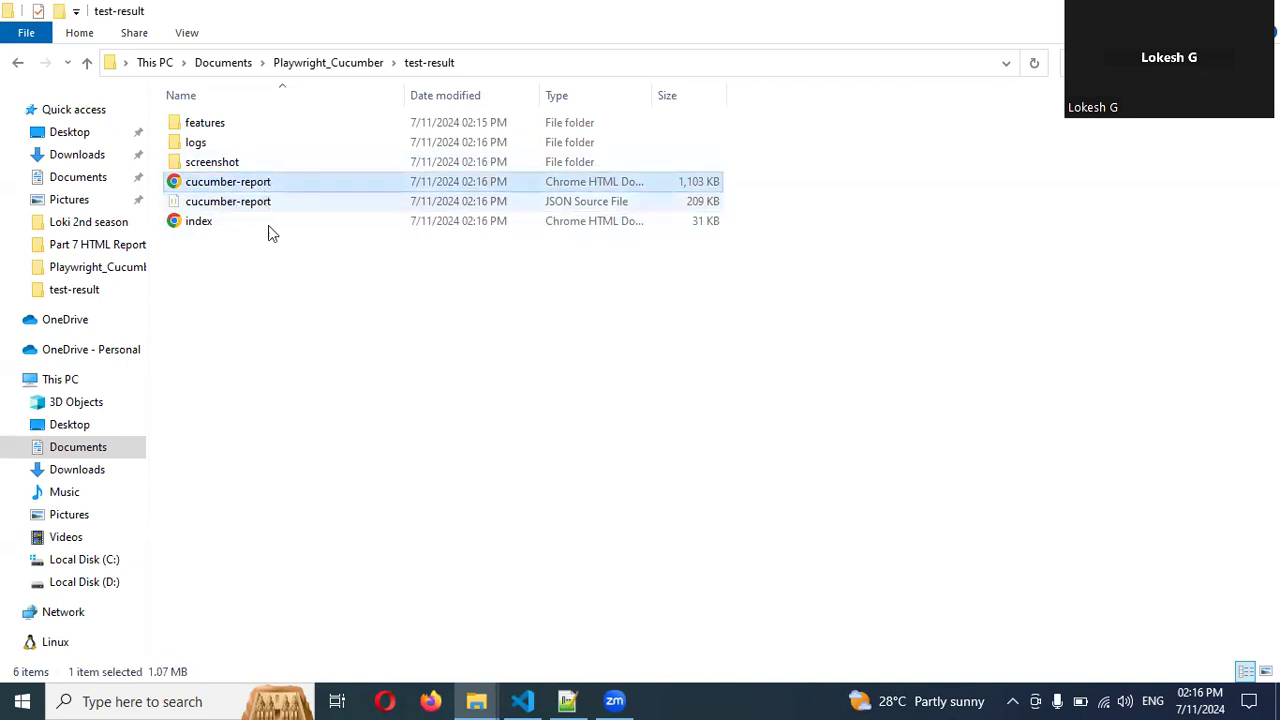
double_click(228, 181)
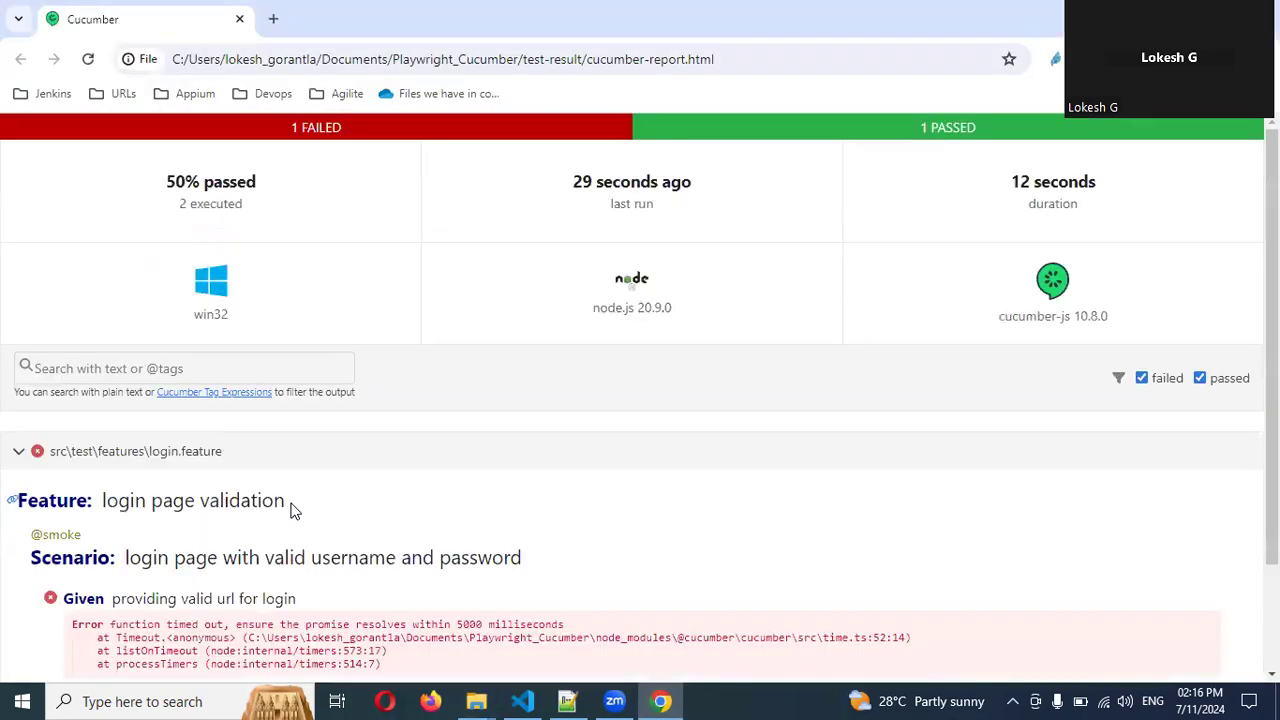
scroll(down, 3)
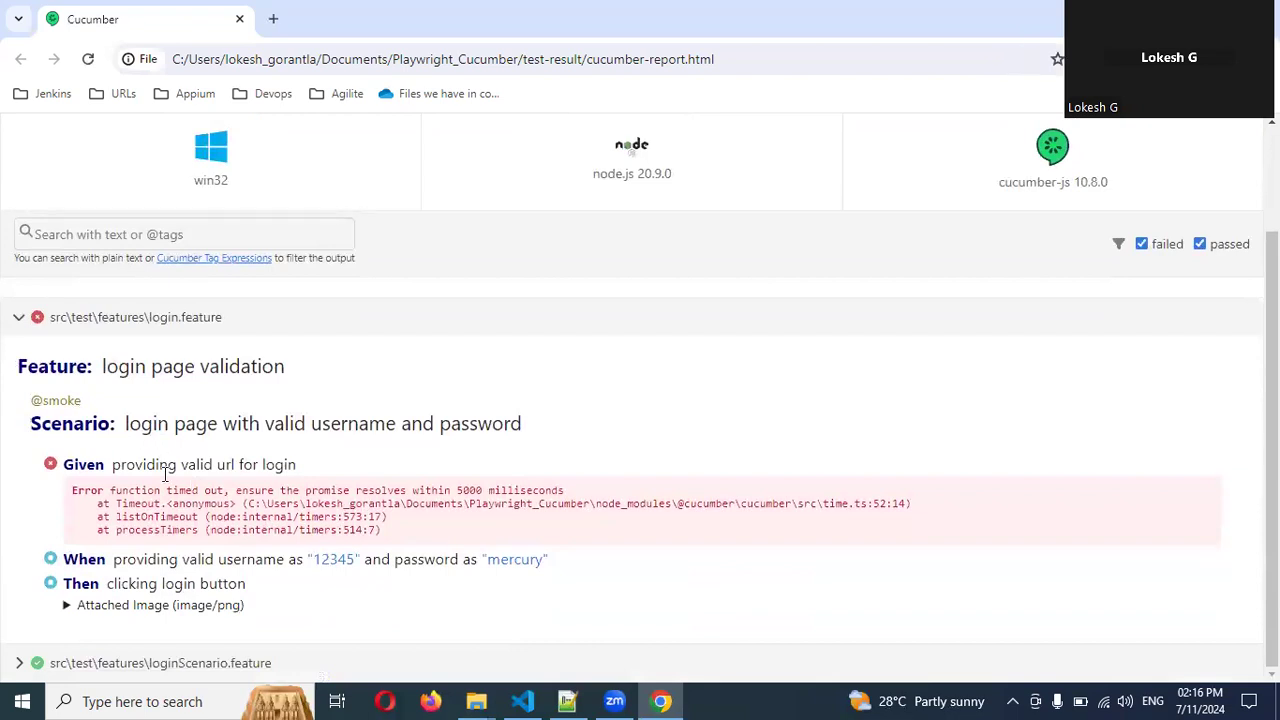
scroll(down, 3)
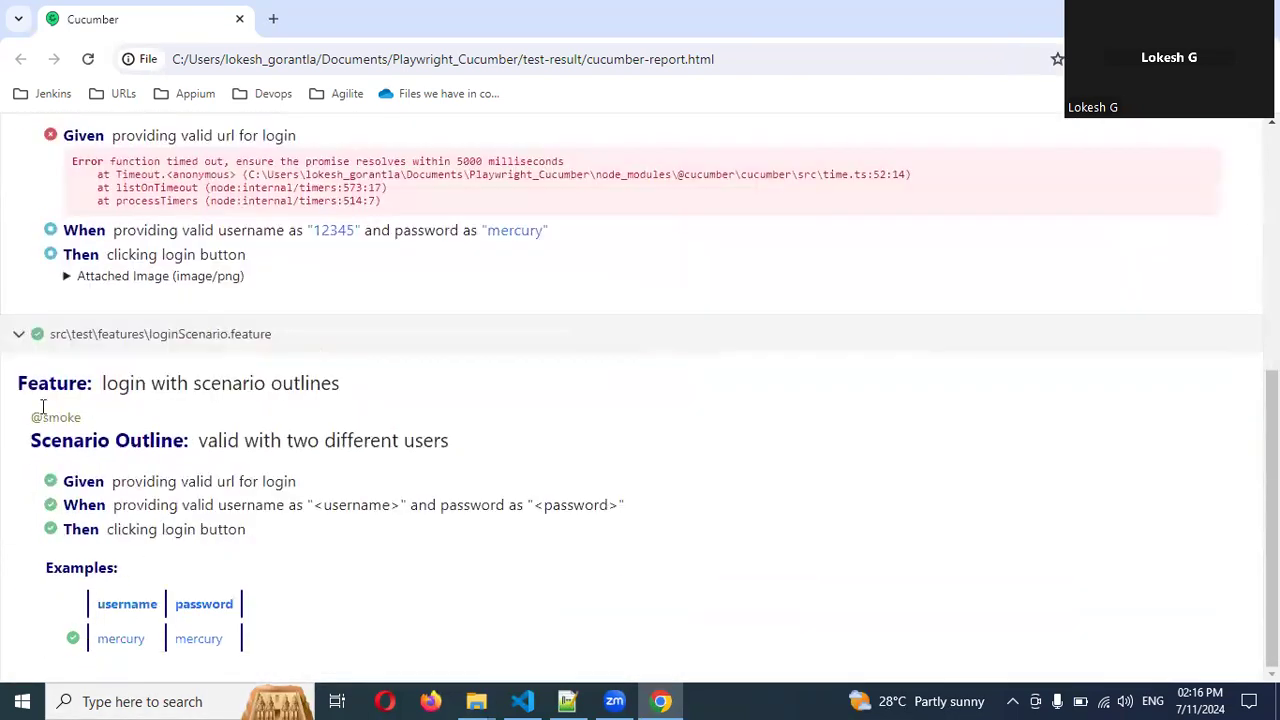
double_click(56, 417)
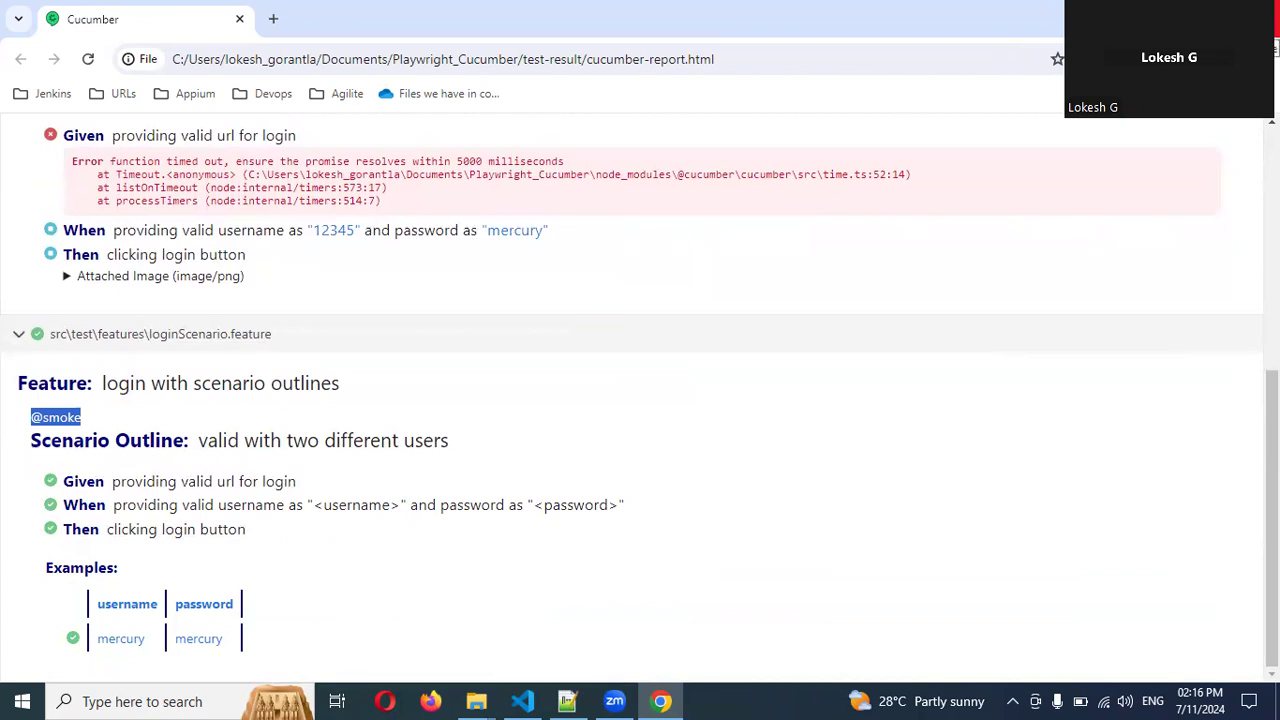
click(475, 701)
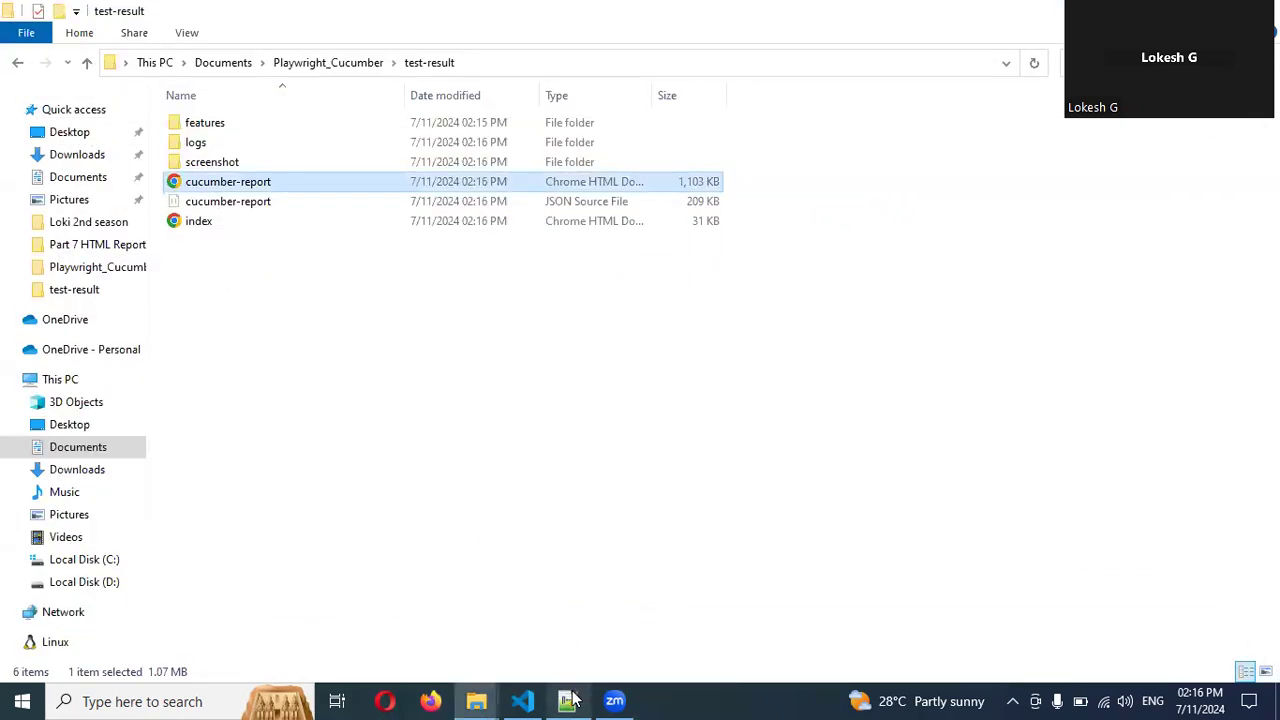
click(522, 700)
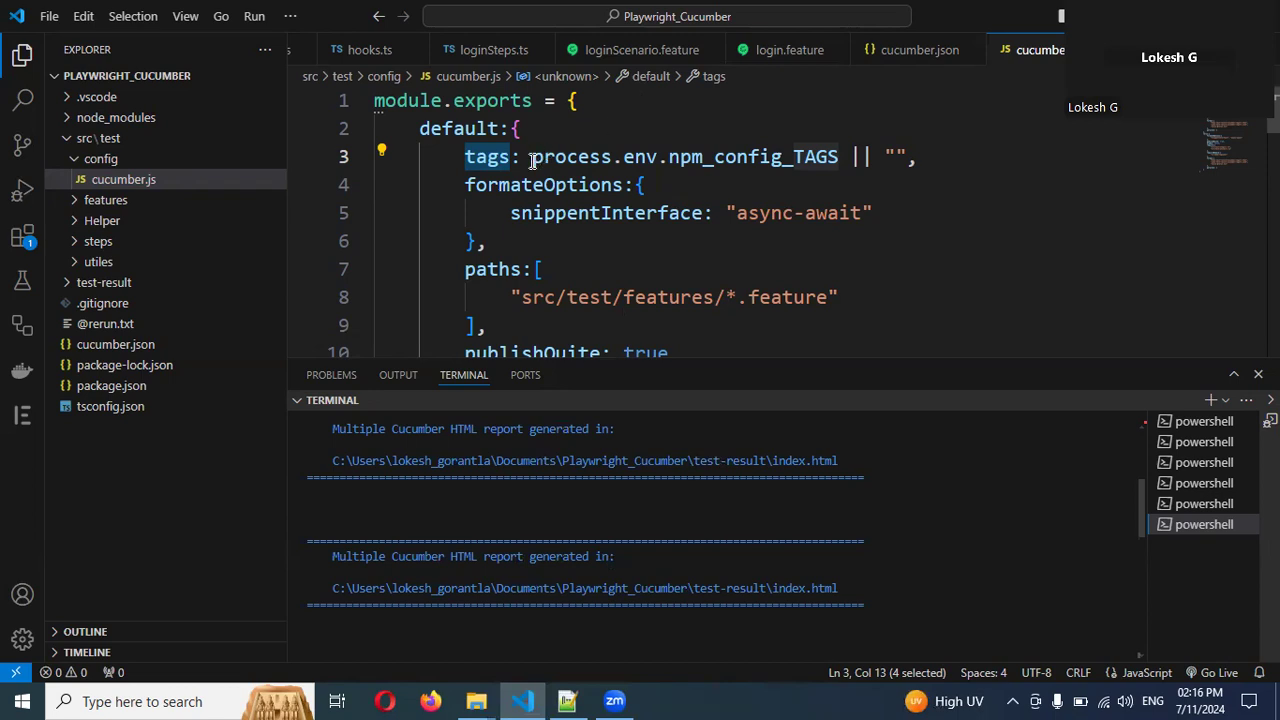
mouse_move(700, 157)
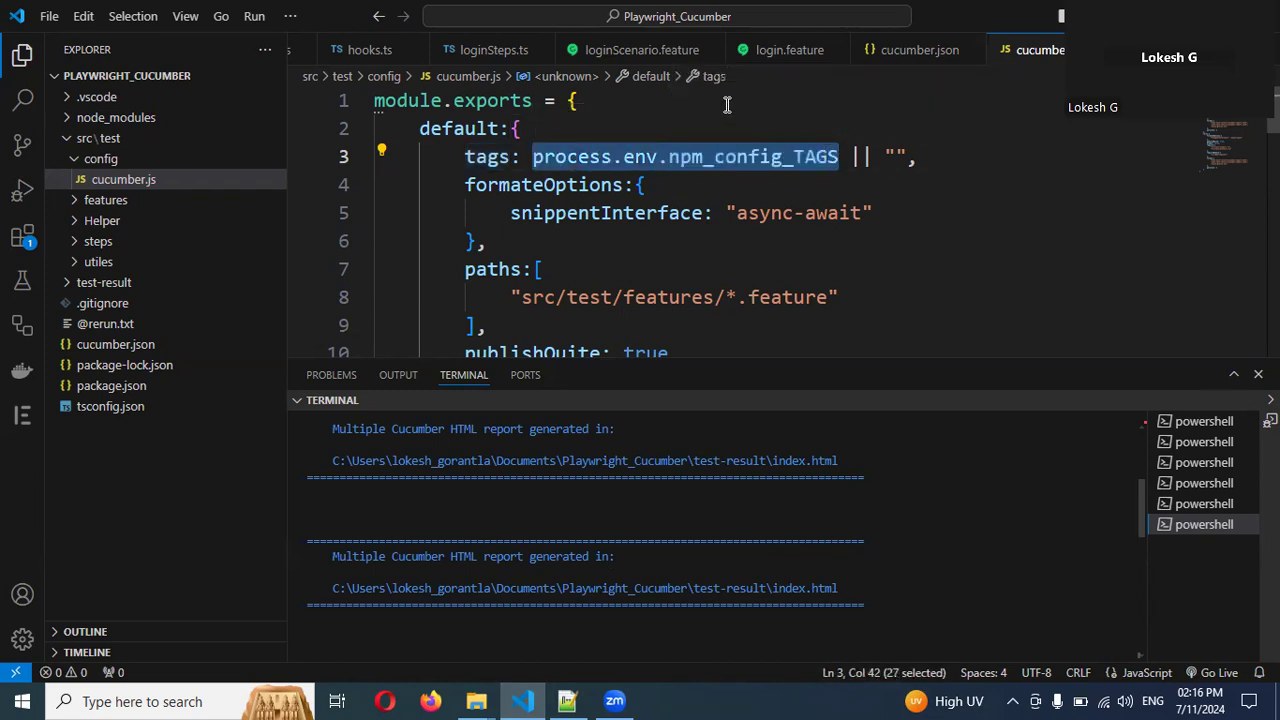
- Switch to the hooks.ts file in the editor
click(369, 50)
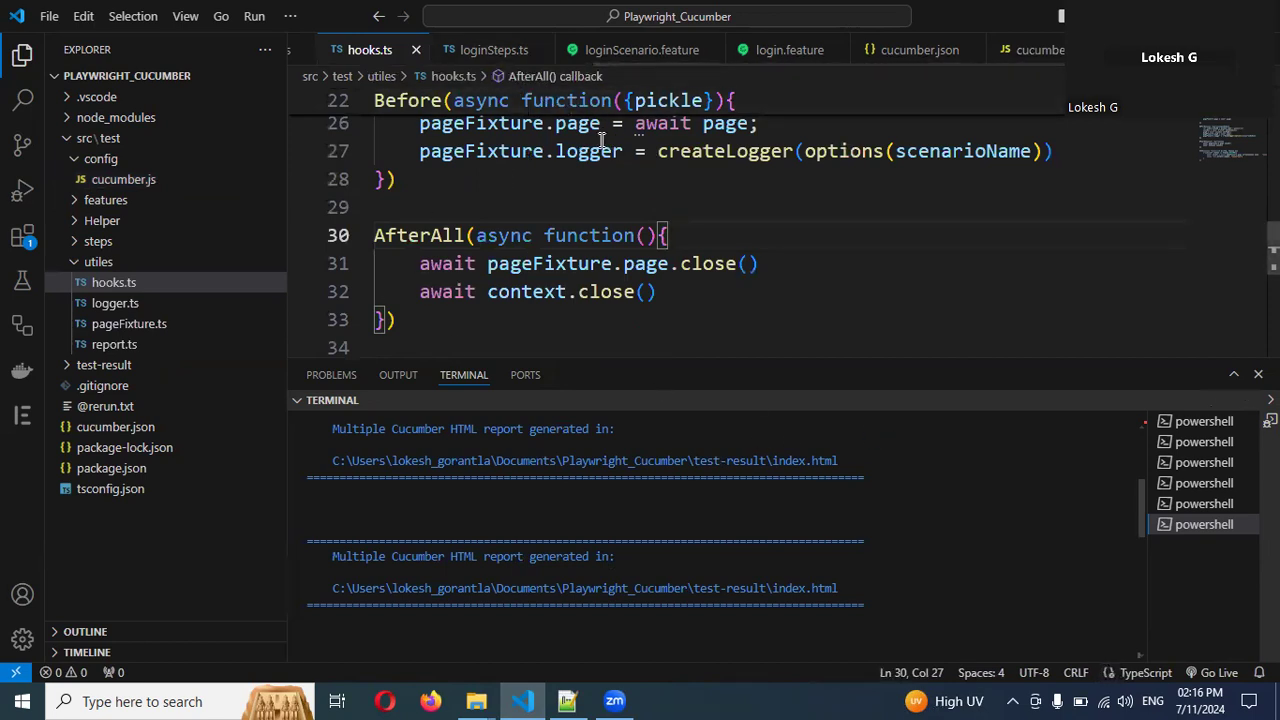
- Open browsers.ts and expand the Helper > env folder showing .env.test and env.ts
scroll(up, 3)
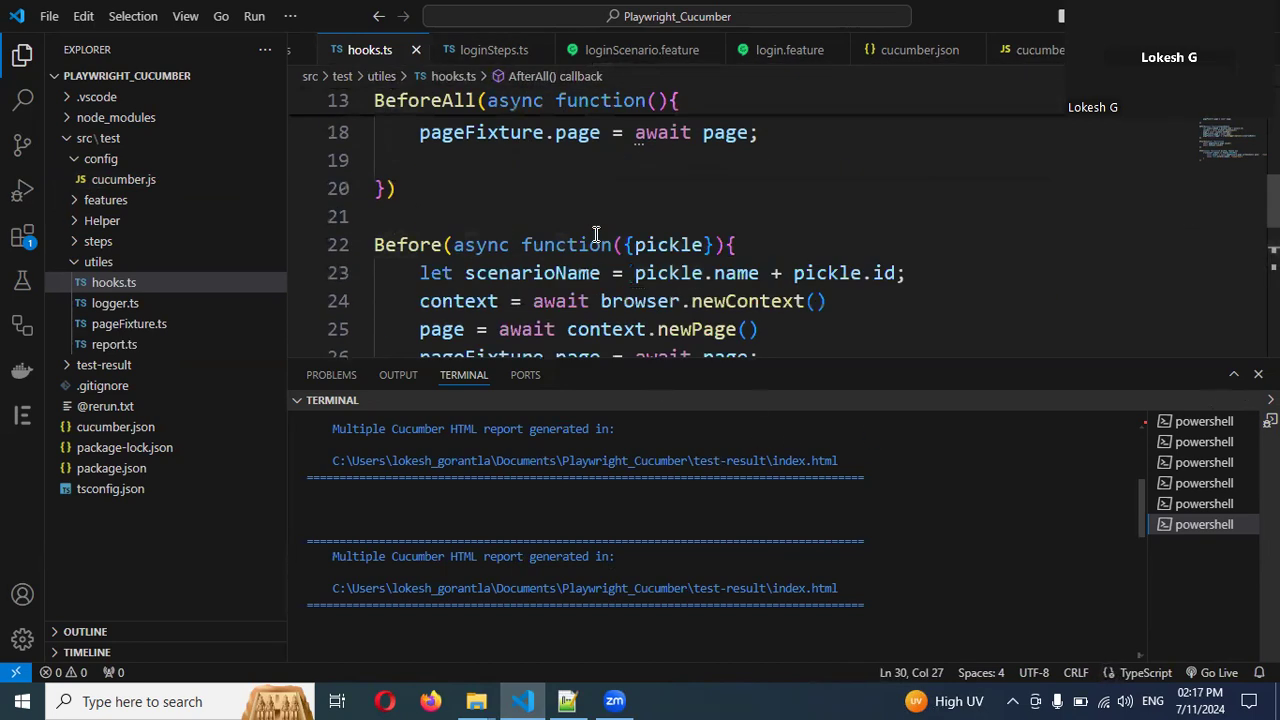
click(487, 49)
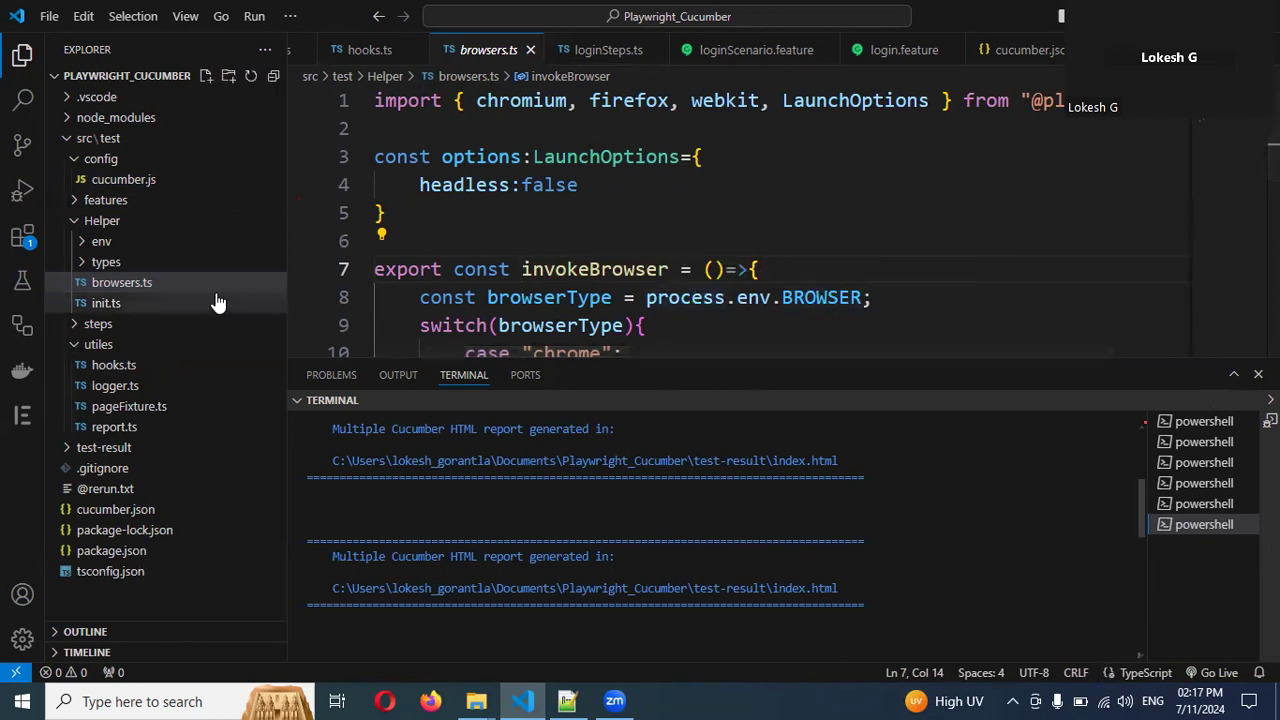
mouse_move(98, 391)
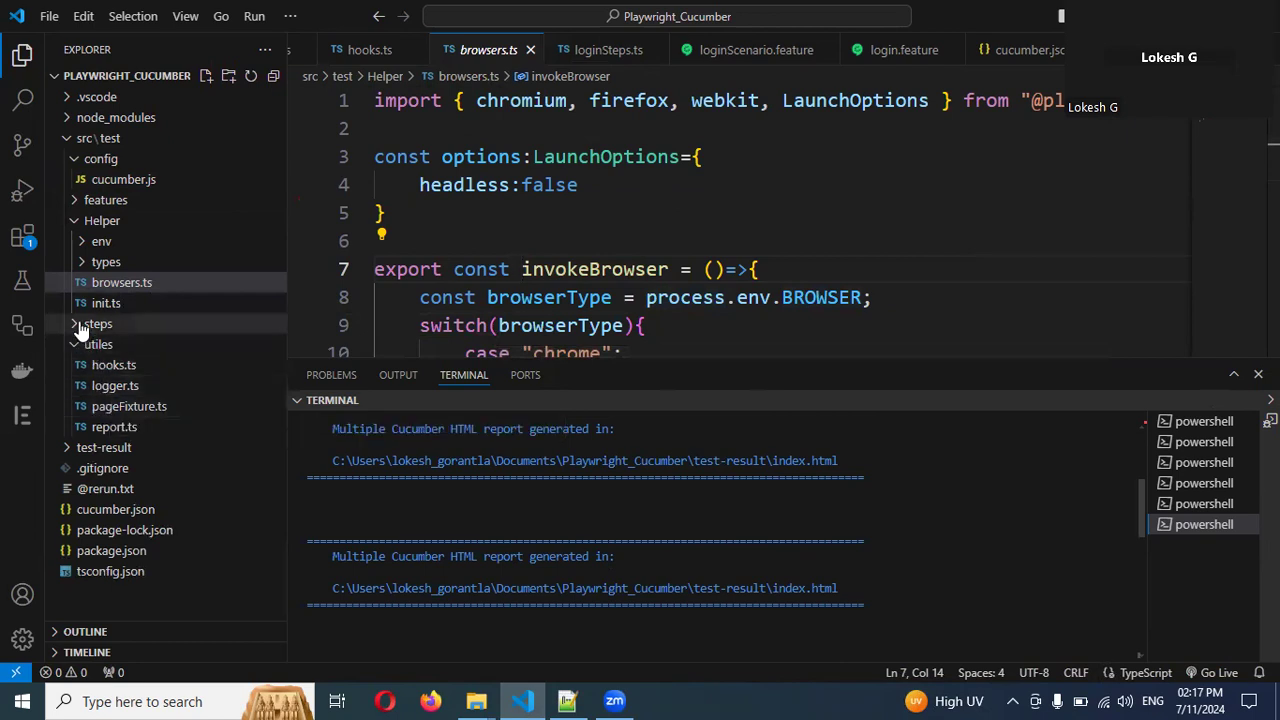
click(101, 241)
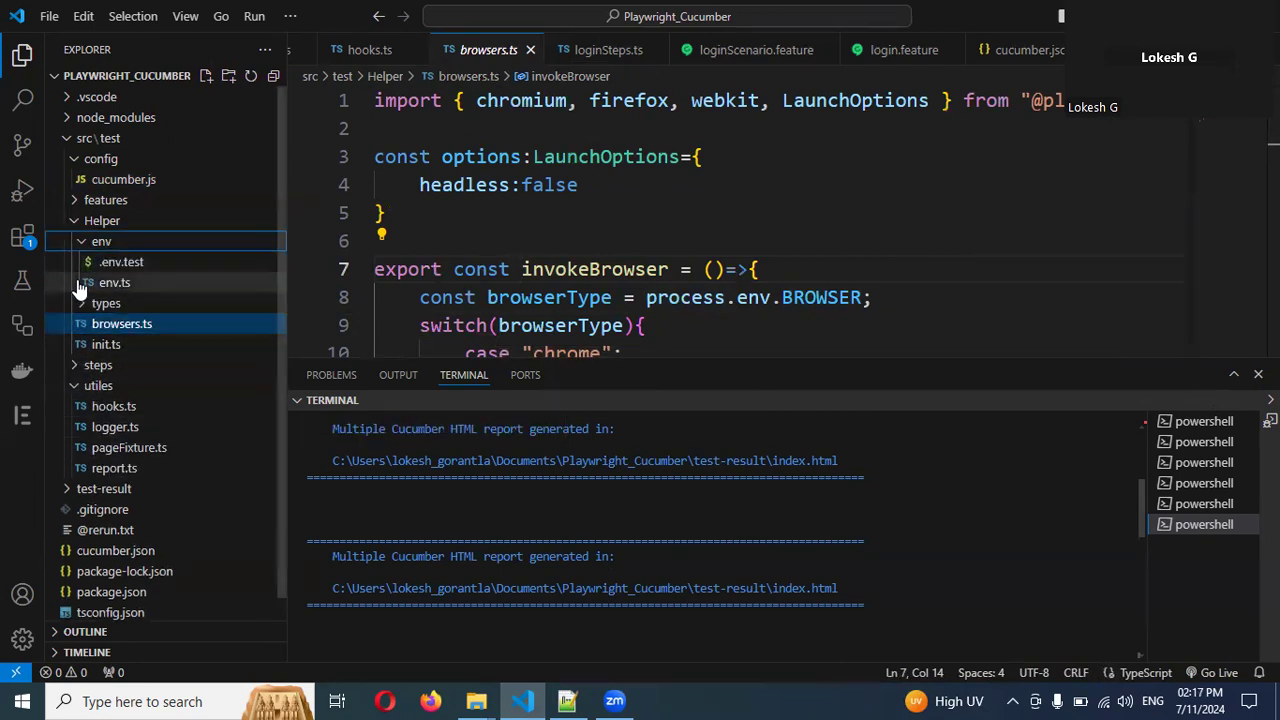
mouse_move(120, 261)
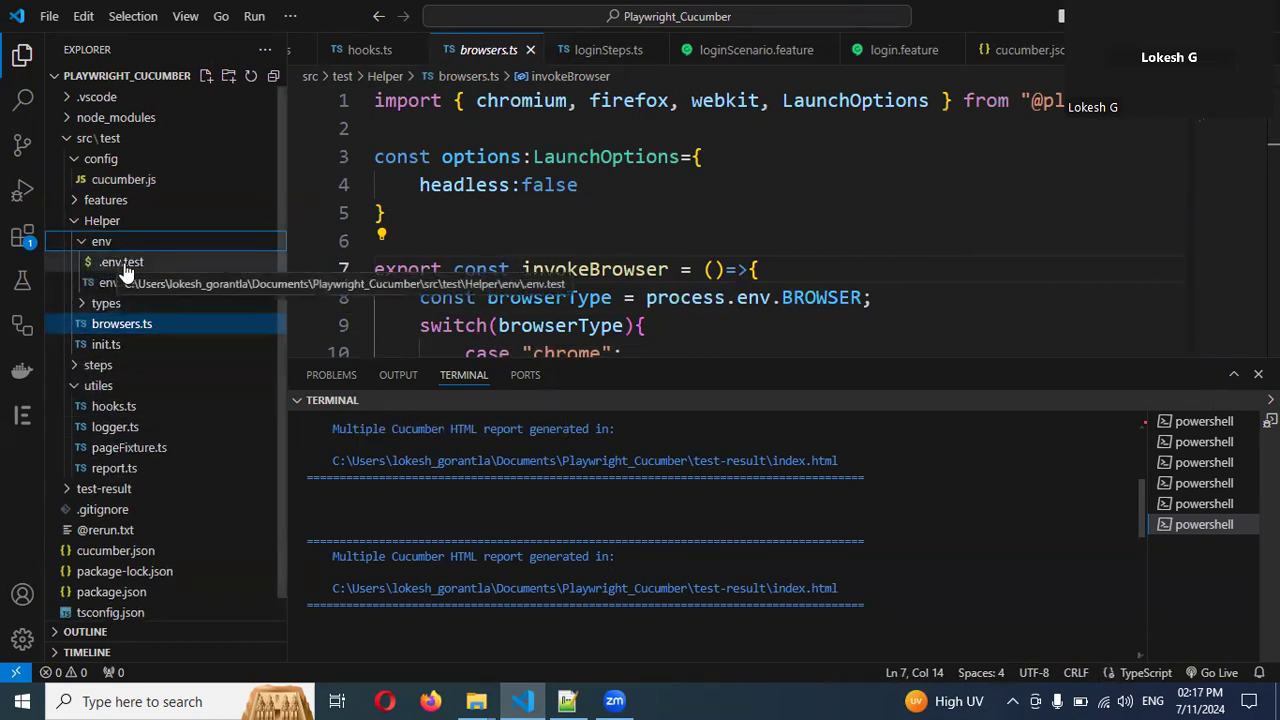
mouse_move(133, 282)
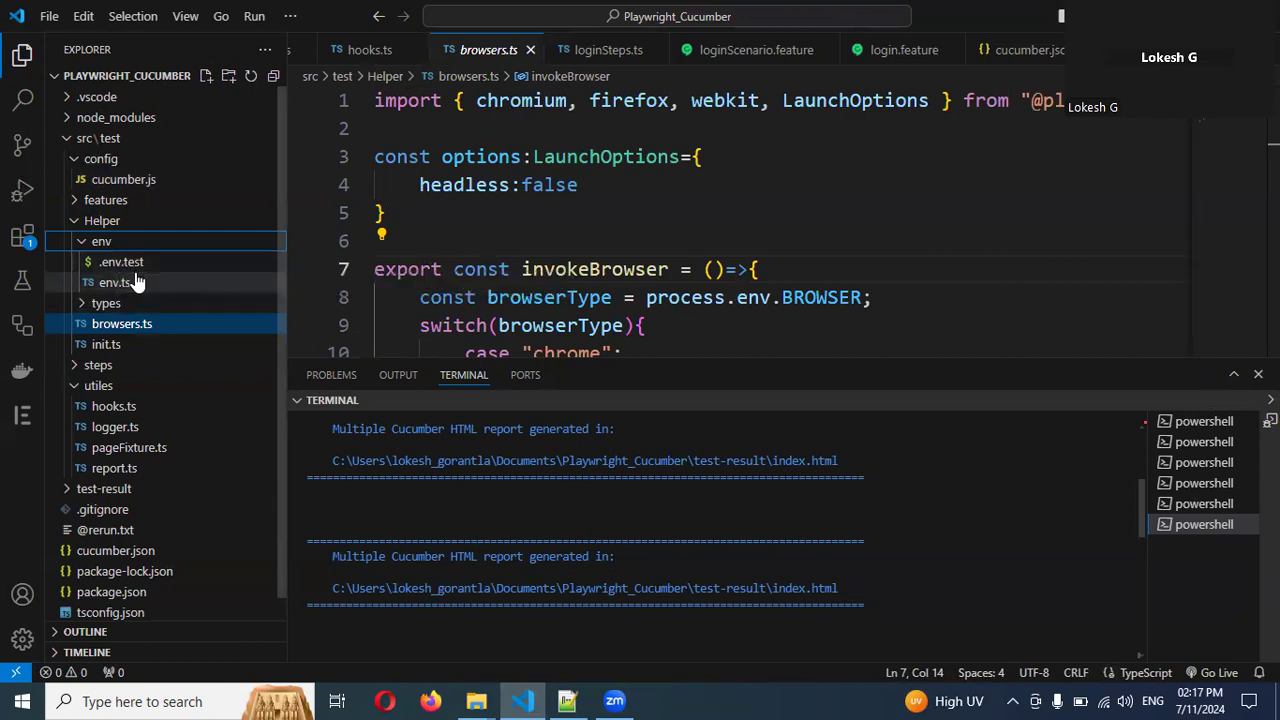
mouse_move(127, 241)
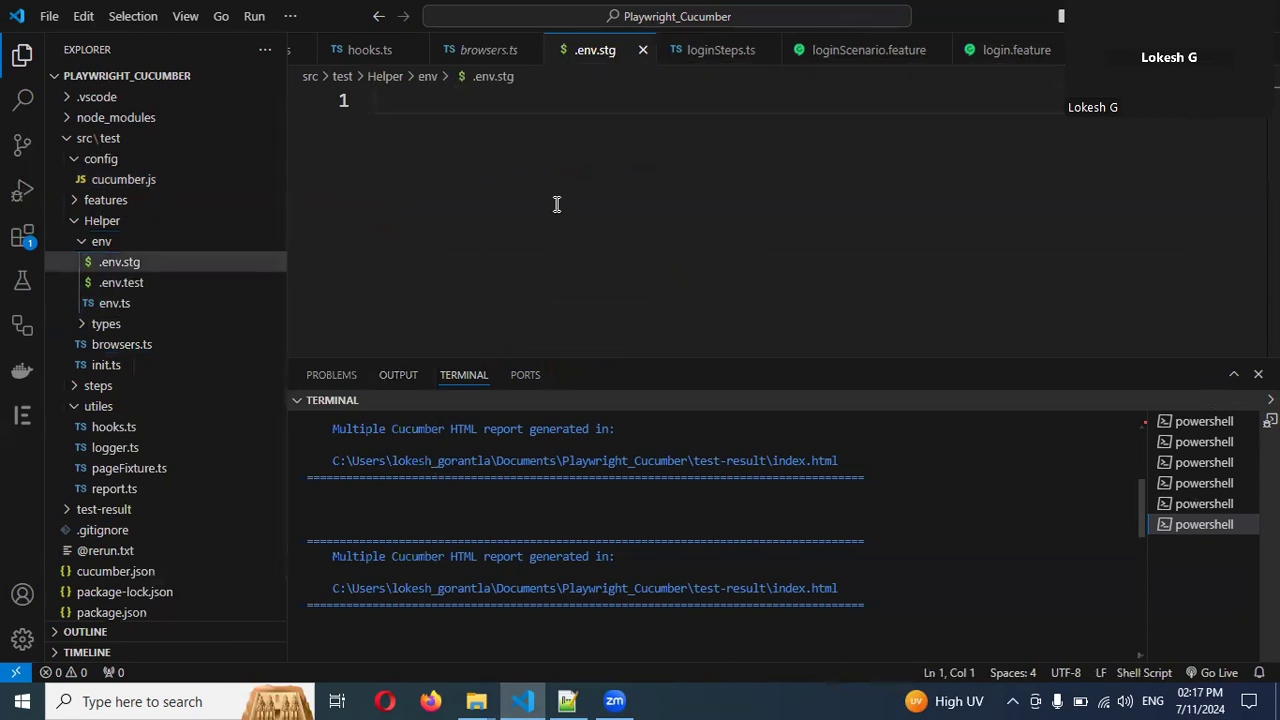
mouse_move(498, 215)
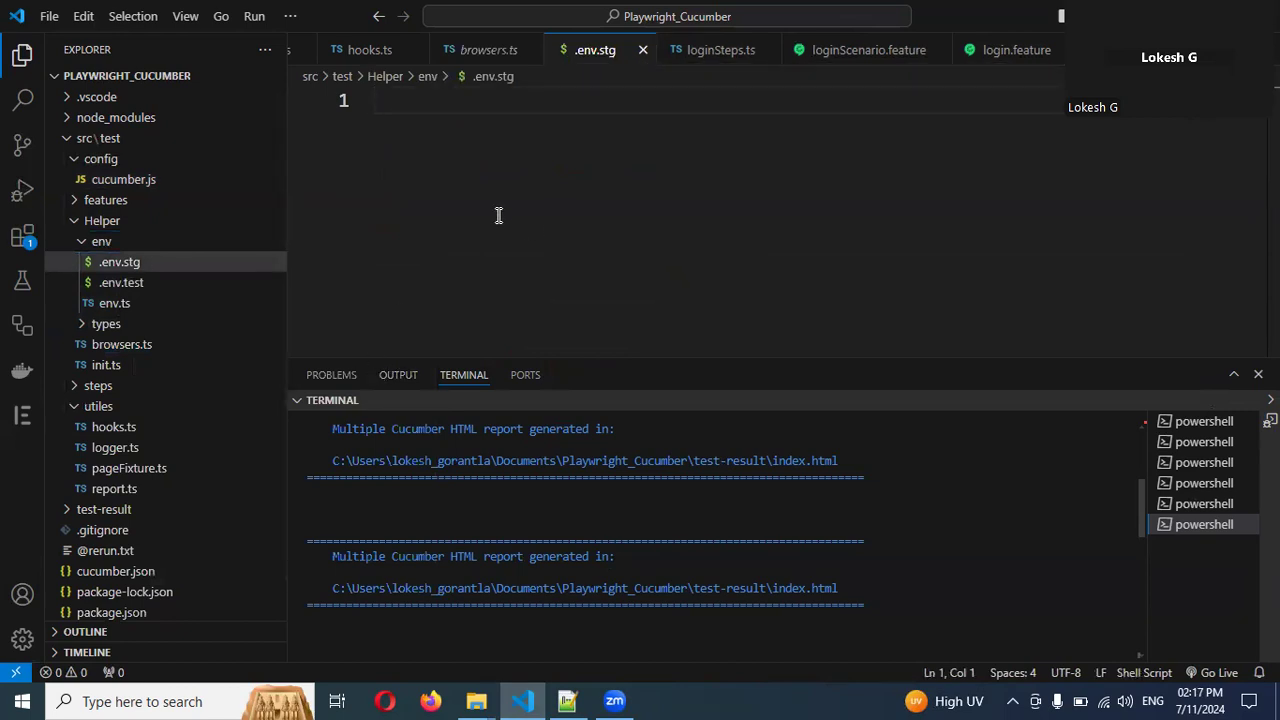
- Create .env.stg and .evn.prod in the env folder, then close both files
right_click(119, 261)
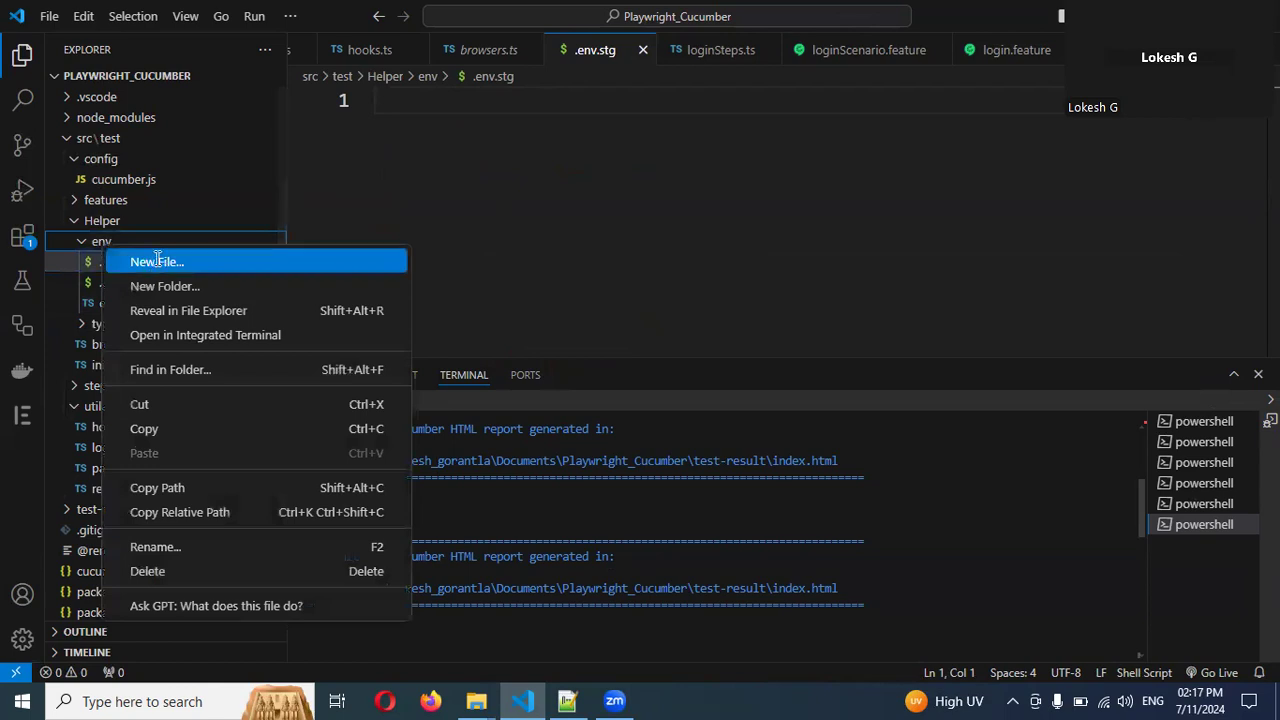
click(156, 261)
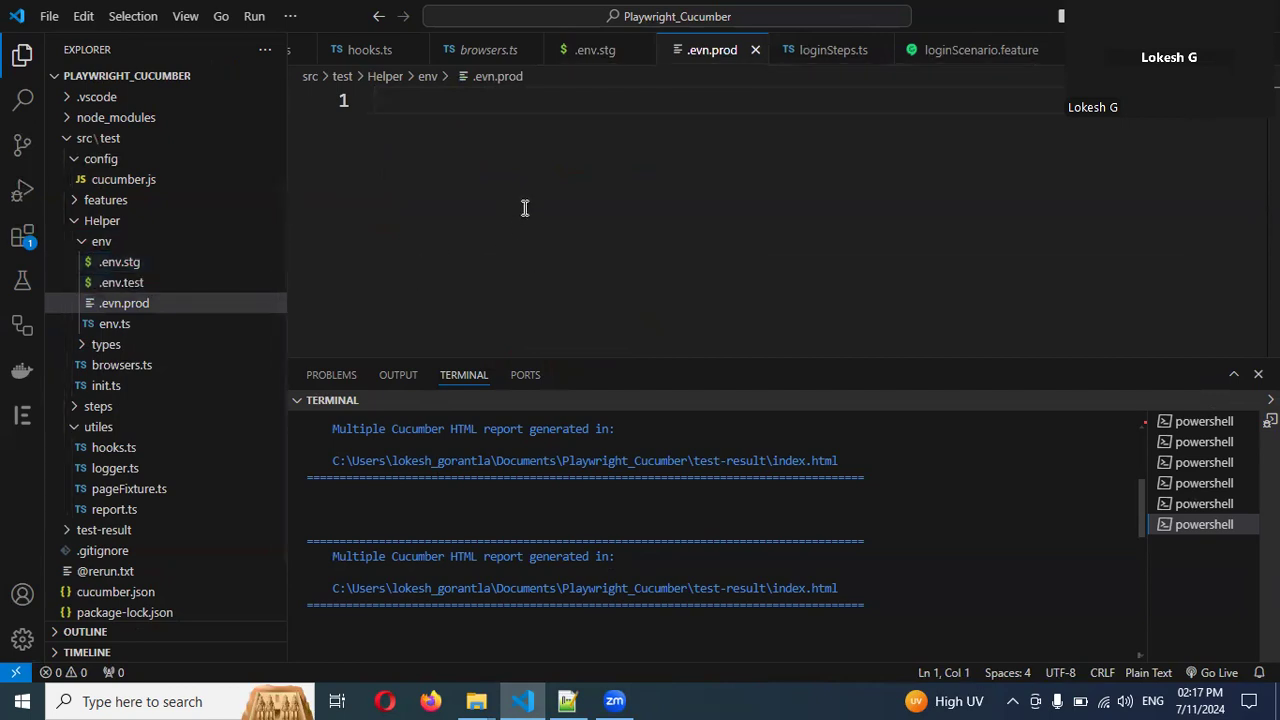
click(600, 49)
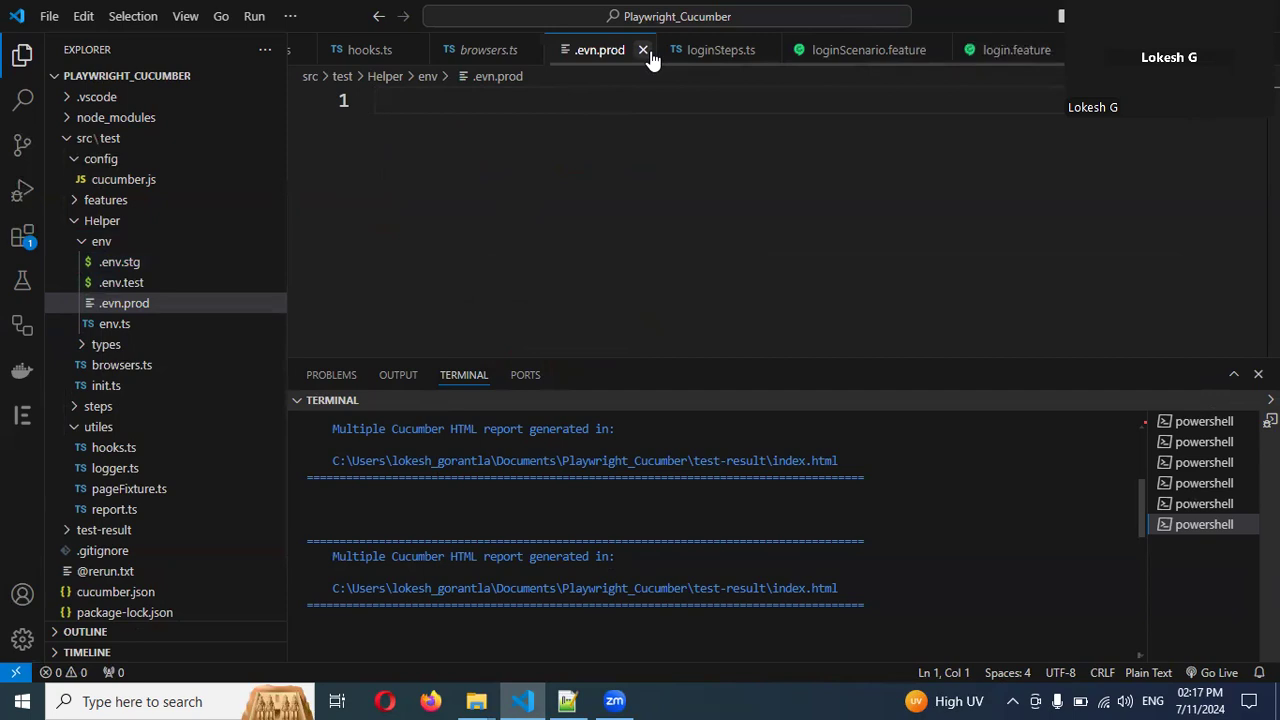
click(643, 49)
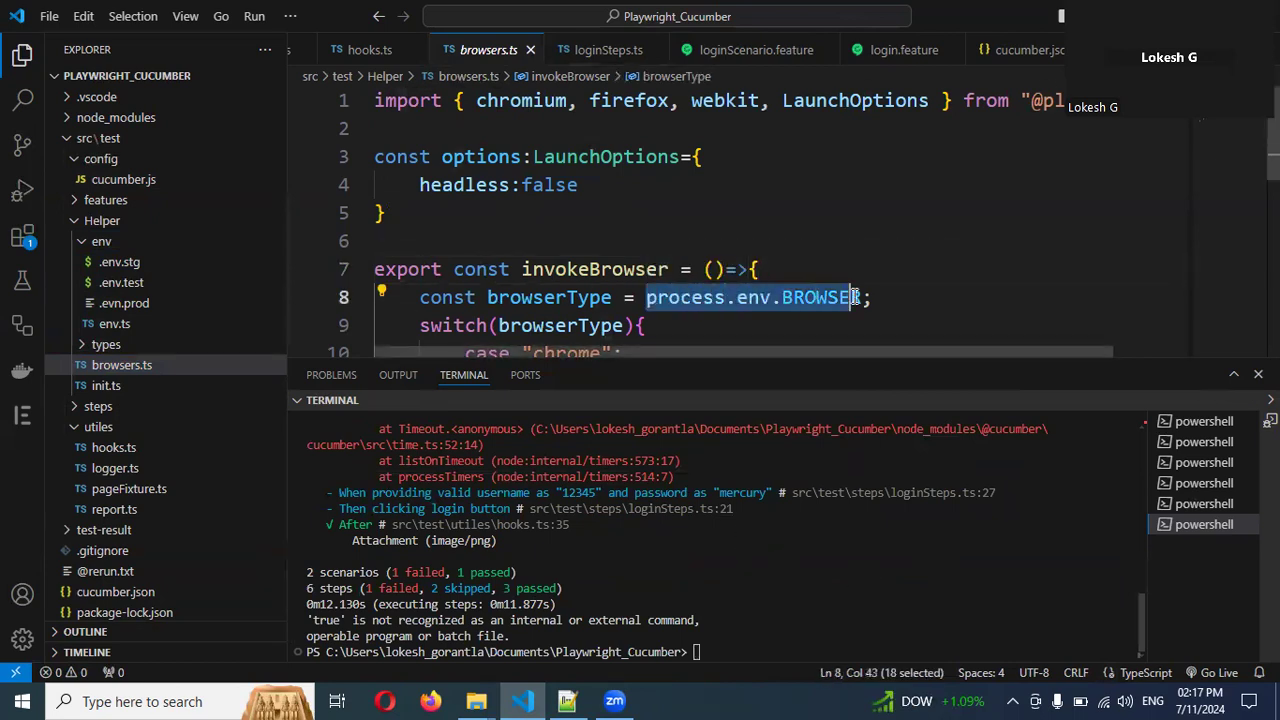
- In browsers.ts, change process.env.BROWSER to process.env.npm_config_BROWSER
click(648, 297)
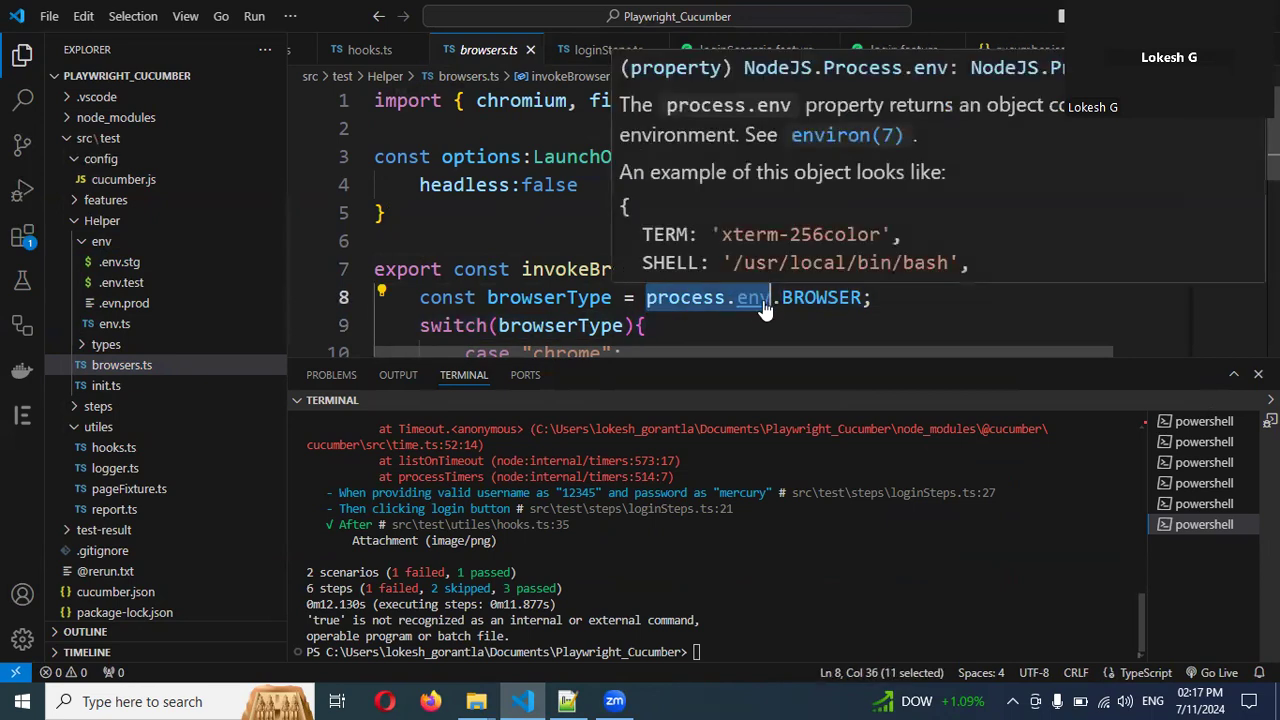
text(npm_config_TA.)
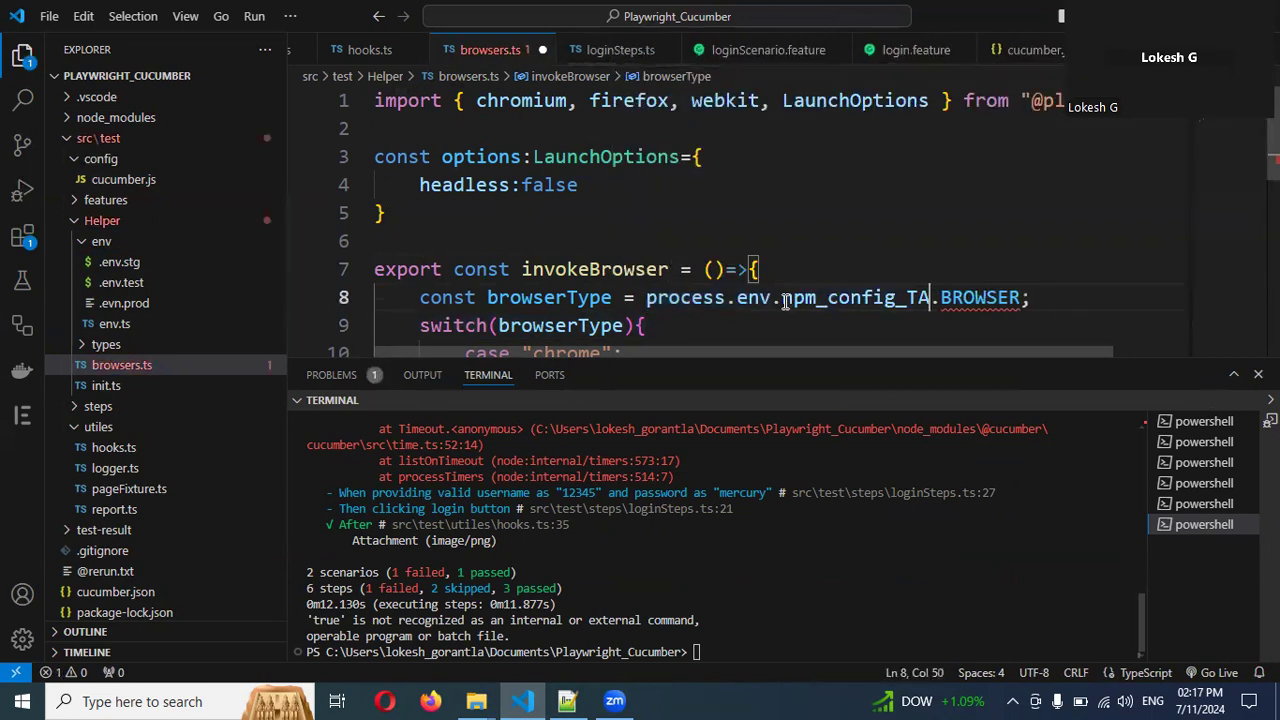
key(Backspace)
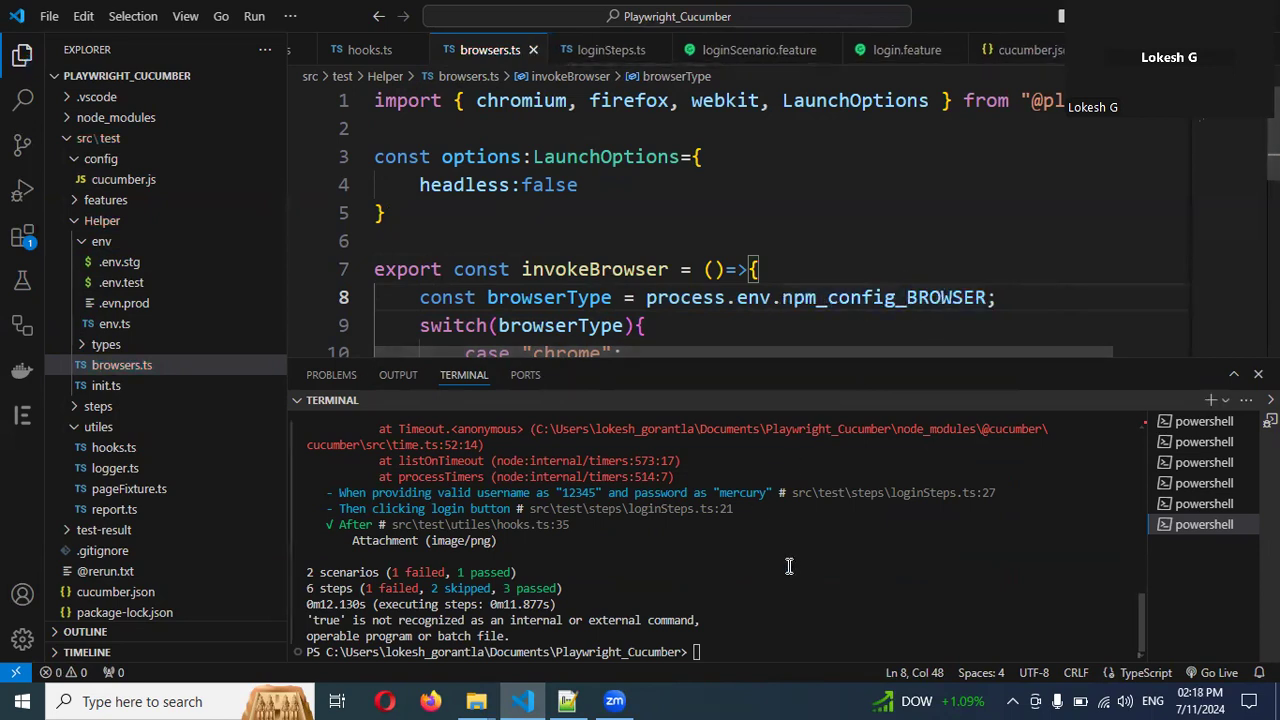
text(npm test --TAGS="@smoke")
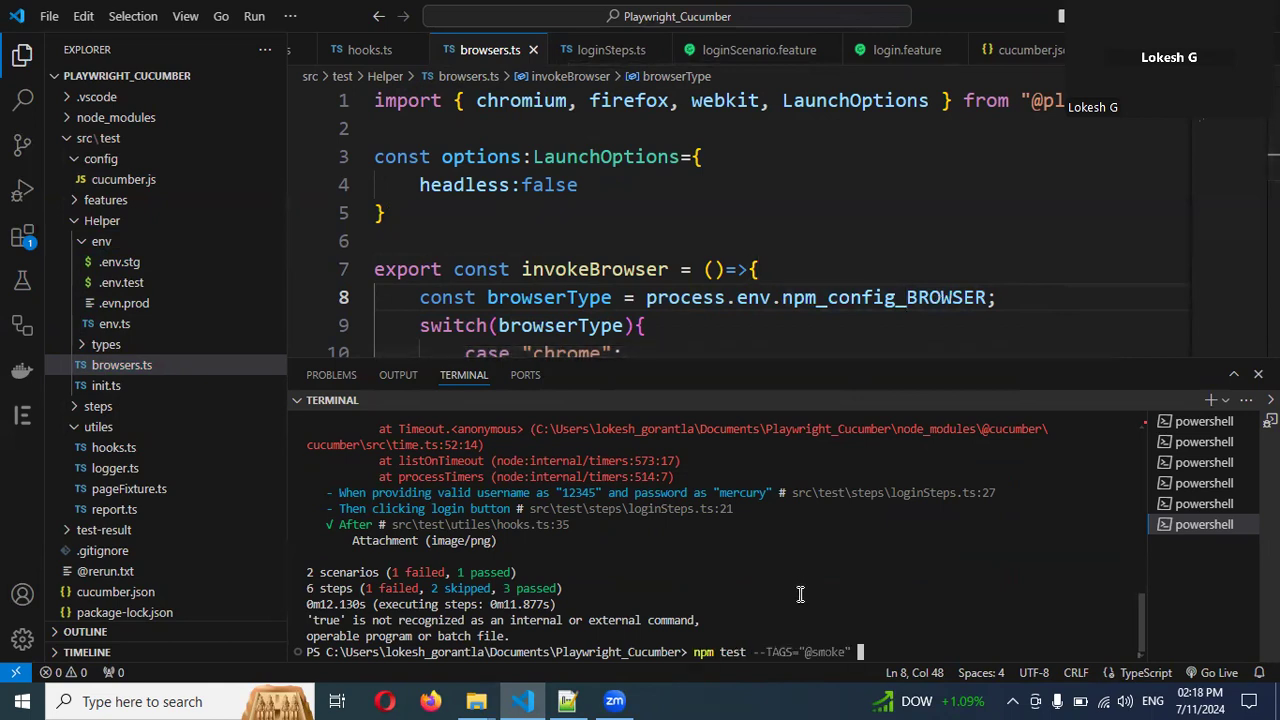
text(--BROWSER)
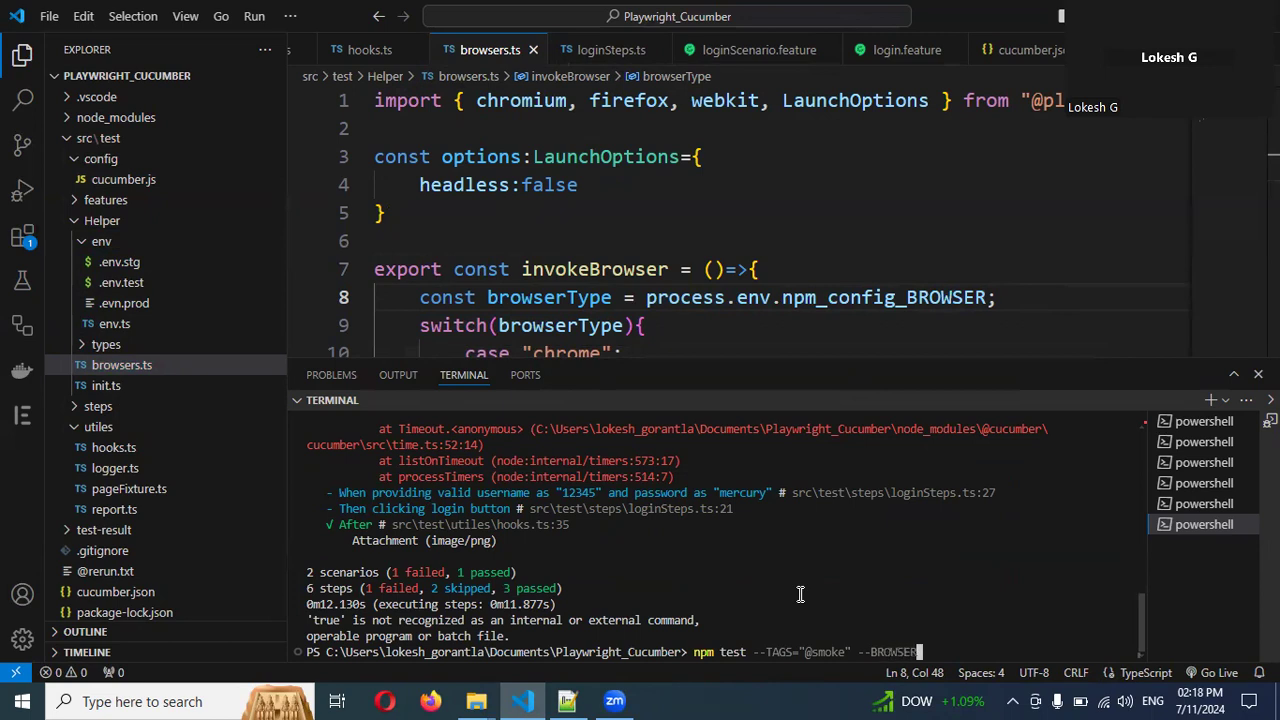
text(=)
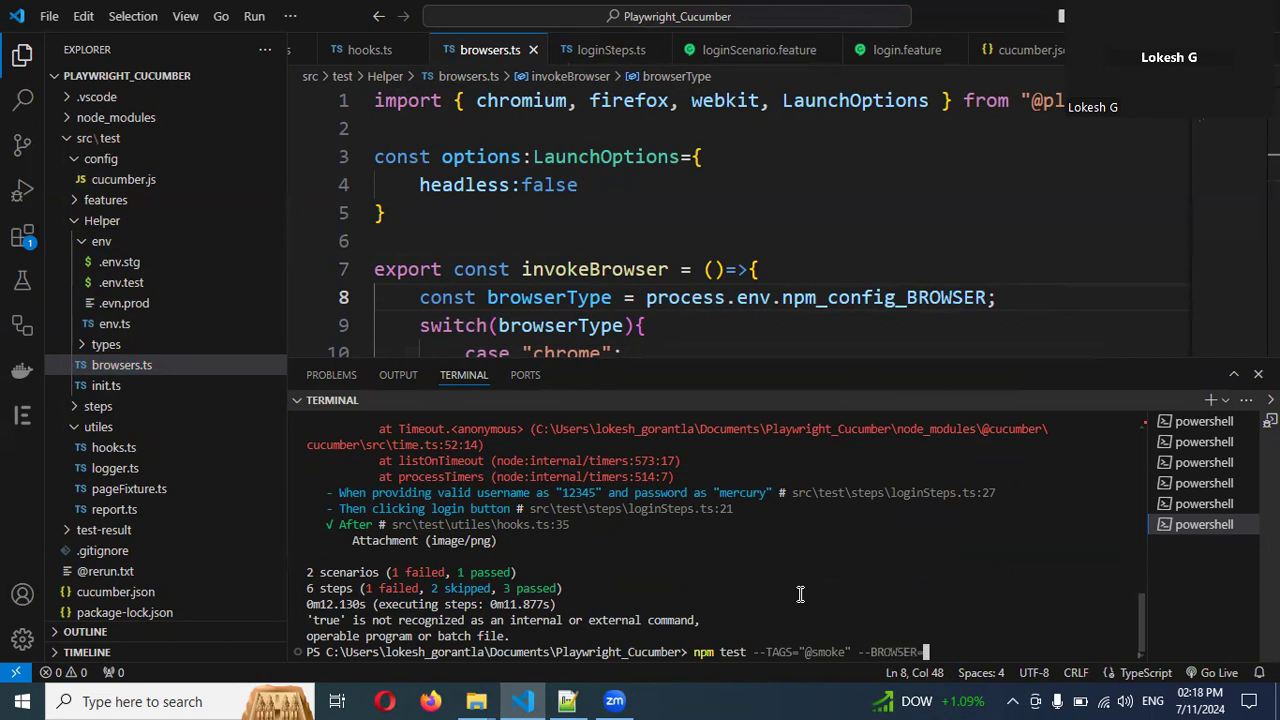
text(firefox)
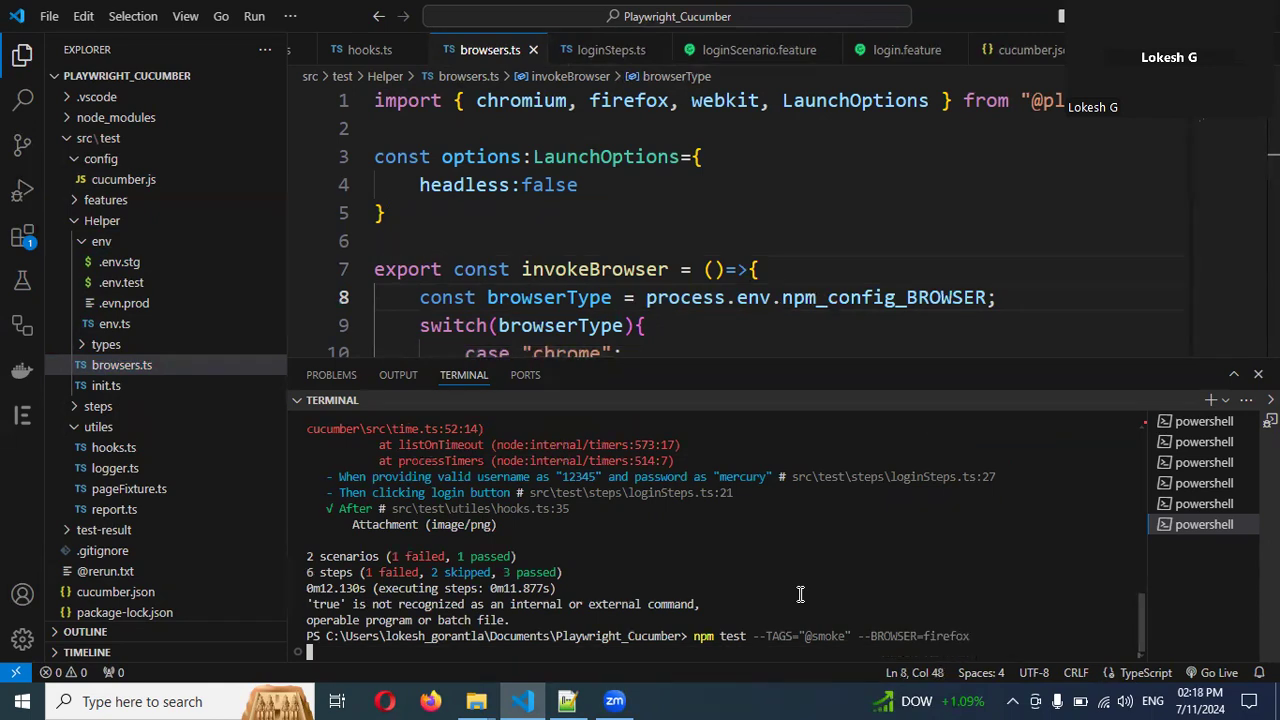
- Run the Firefox smoke test and follow its output to the BeforeAll hook timeout
key(Return)
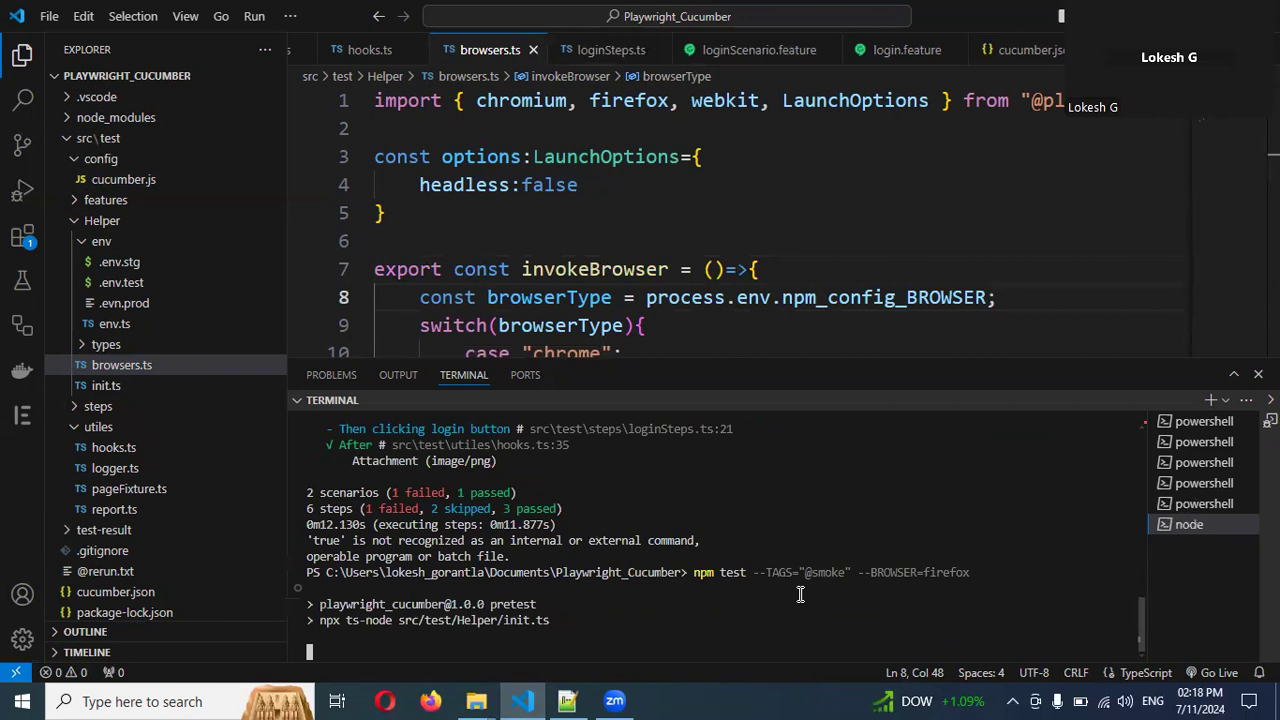
mouse_move(725, 587)
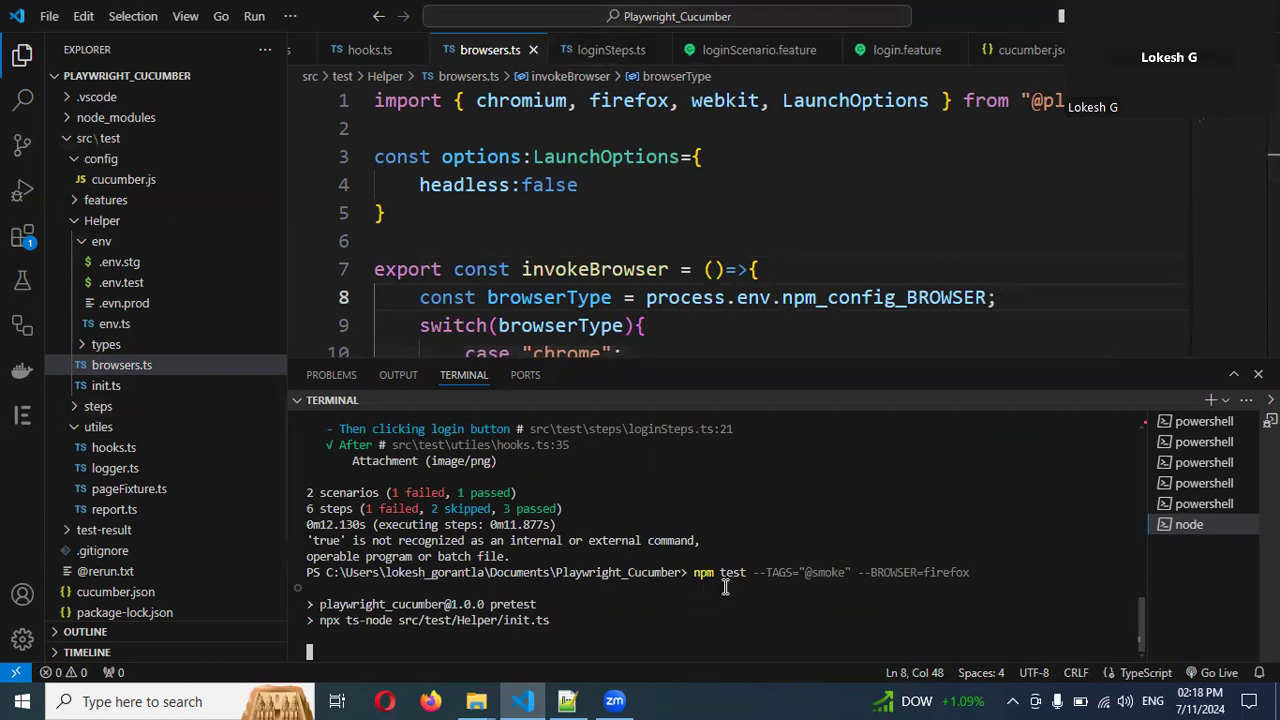
scroll(down, 3)
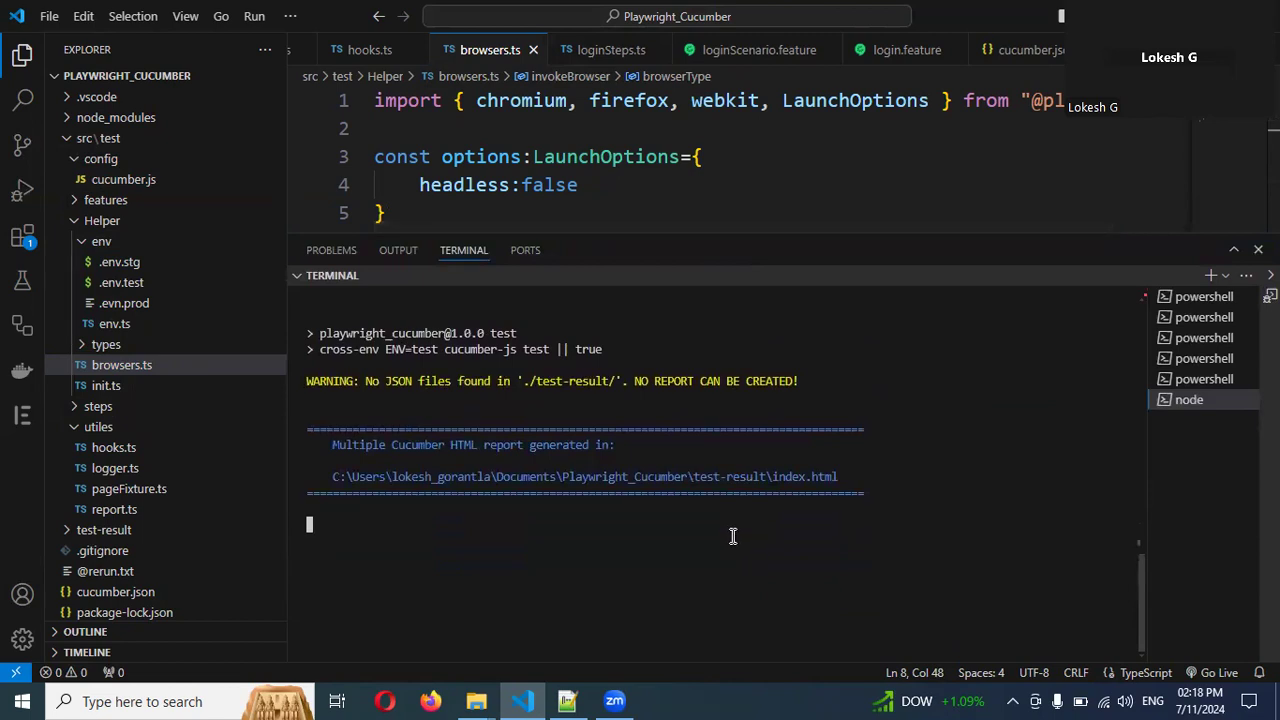
scroll(down, 3)
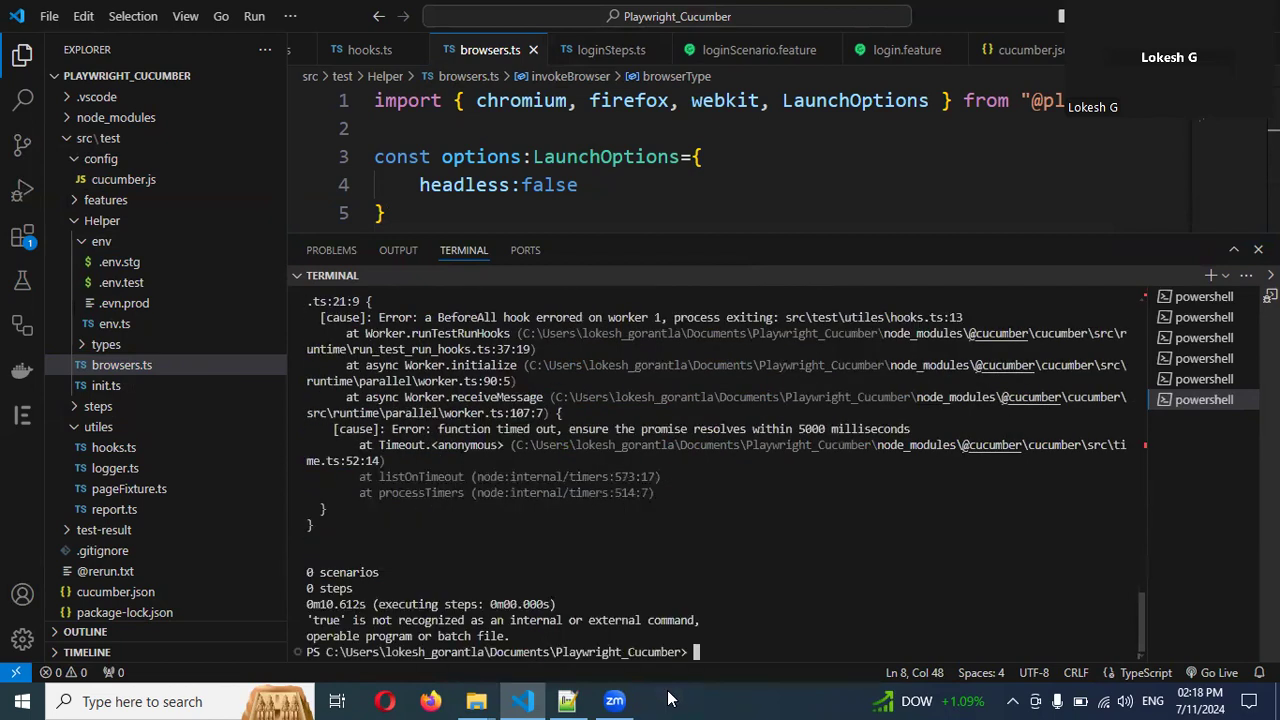
mouse_move(744, 605)
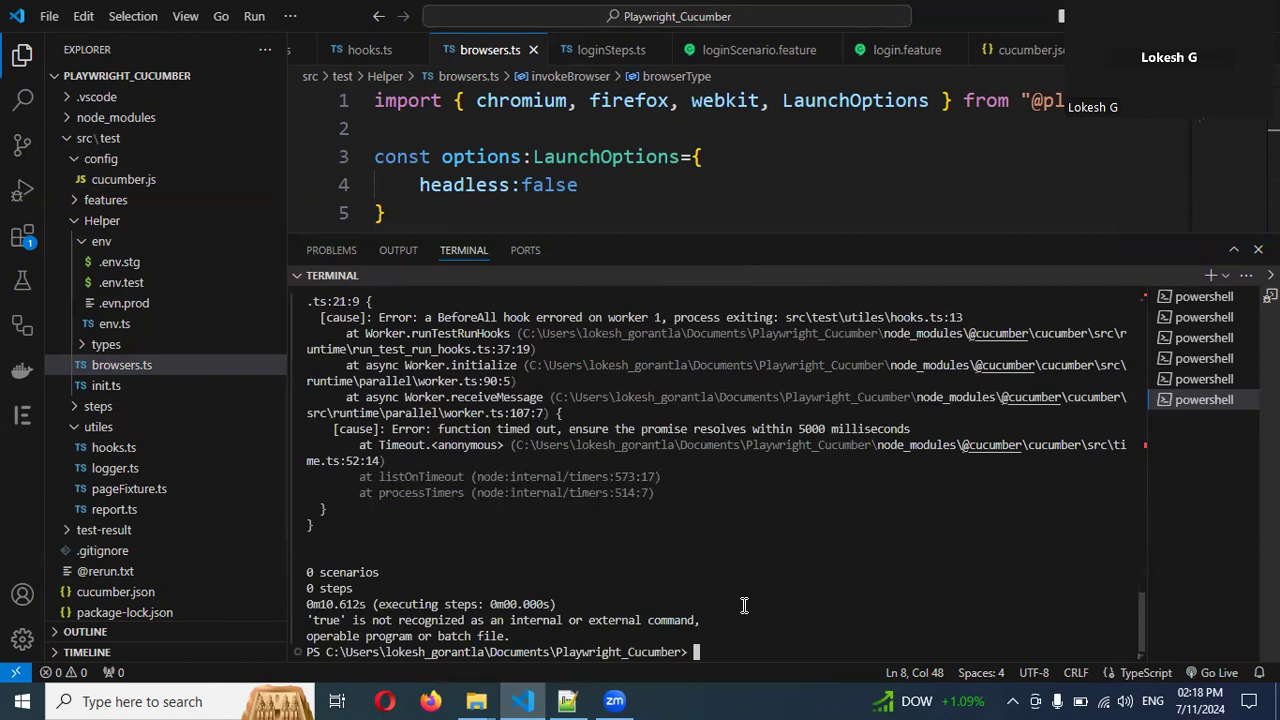
text(npm test --TAGS="@smoke" --BROWSER=firefox)
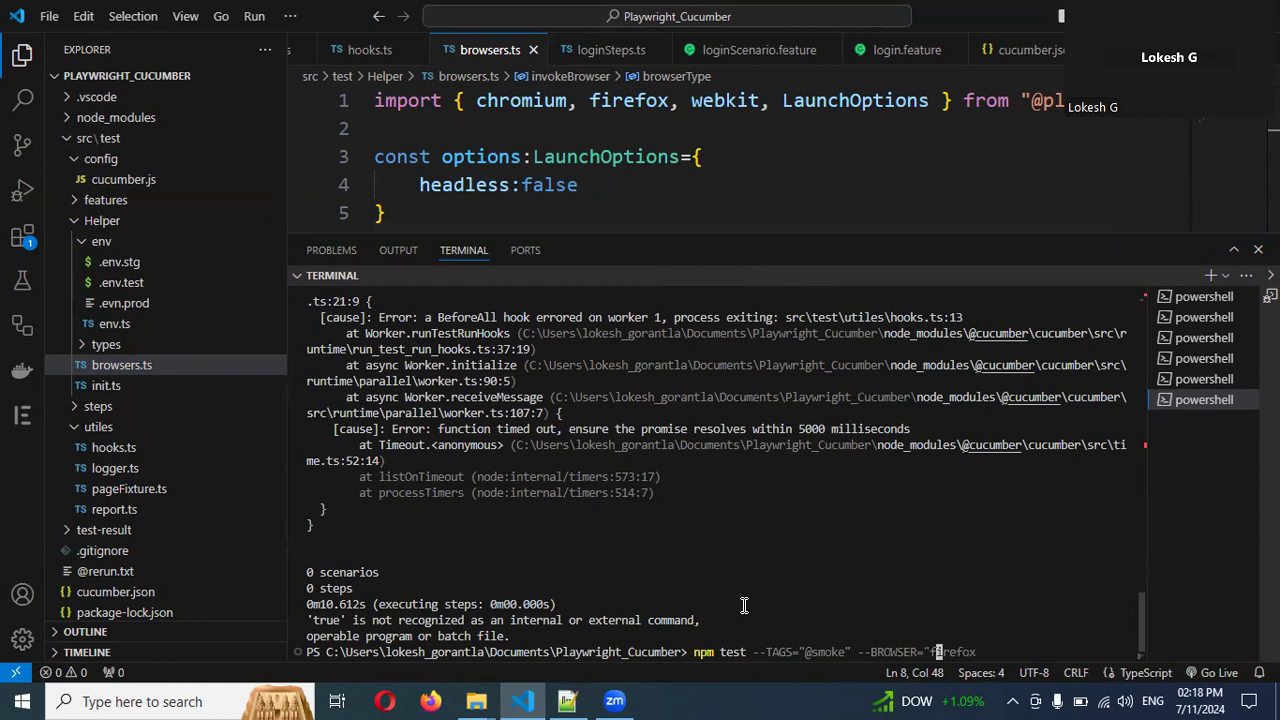
text(")
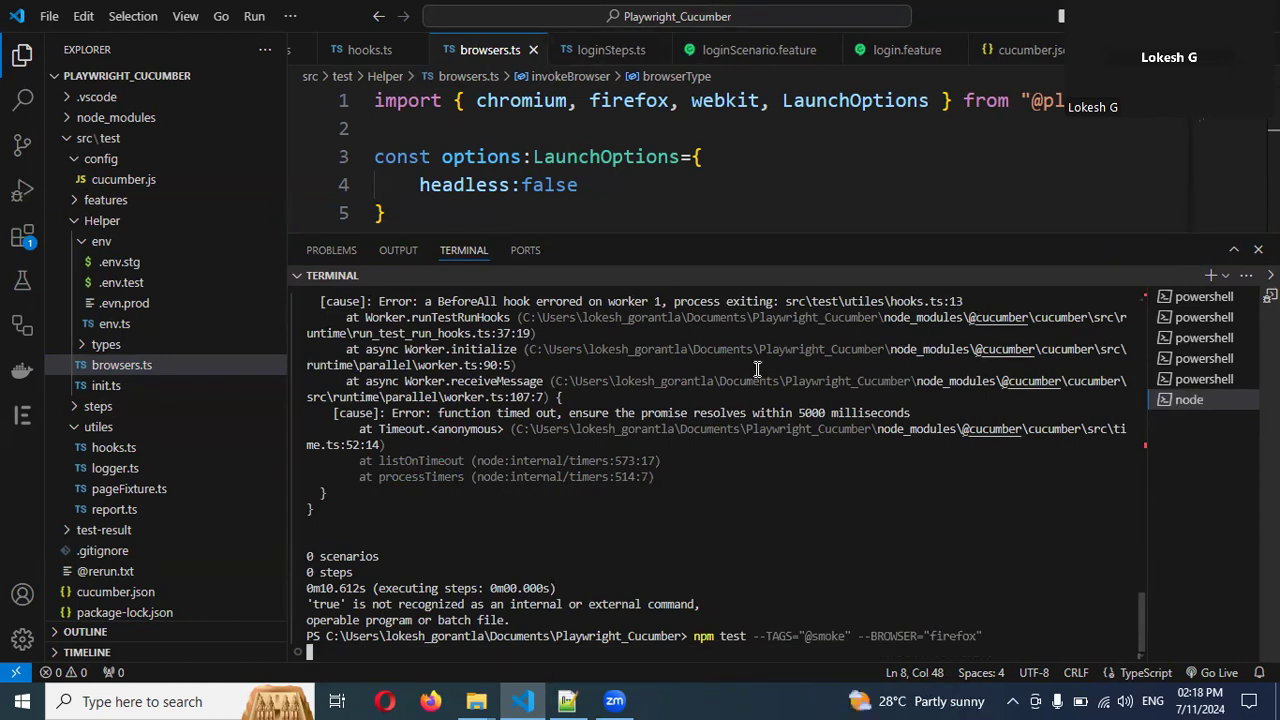
scroll(up, 3)
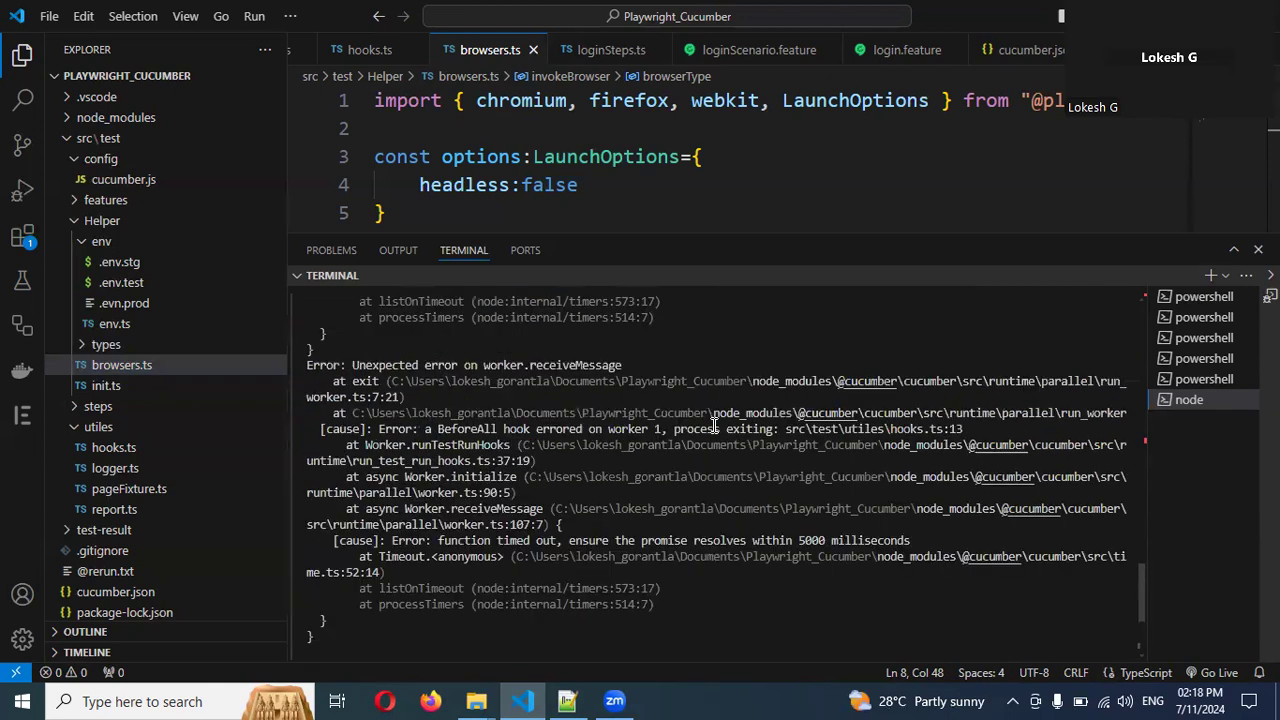
scroll(down, 3)
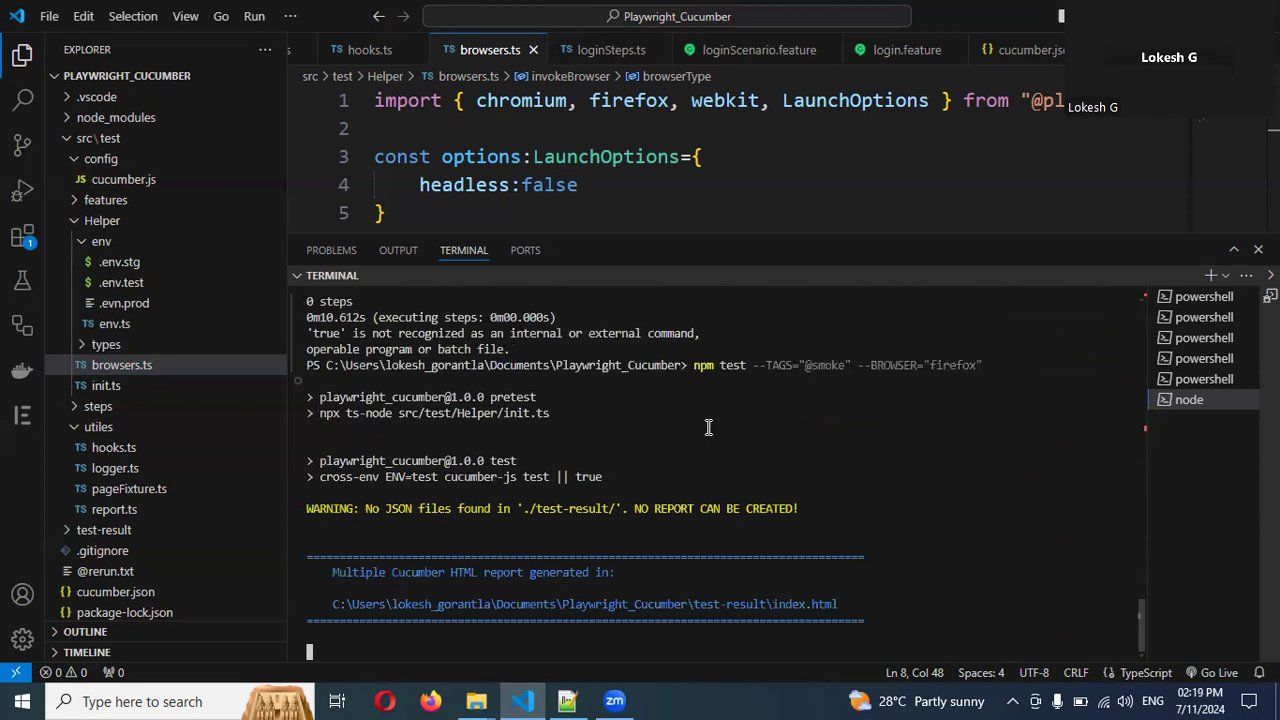
scroll(down, 3)
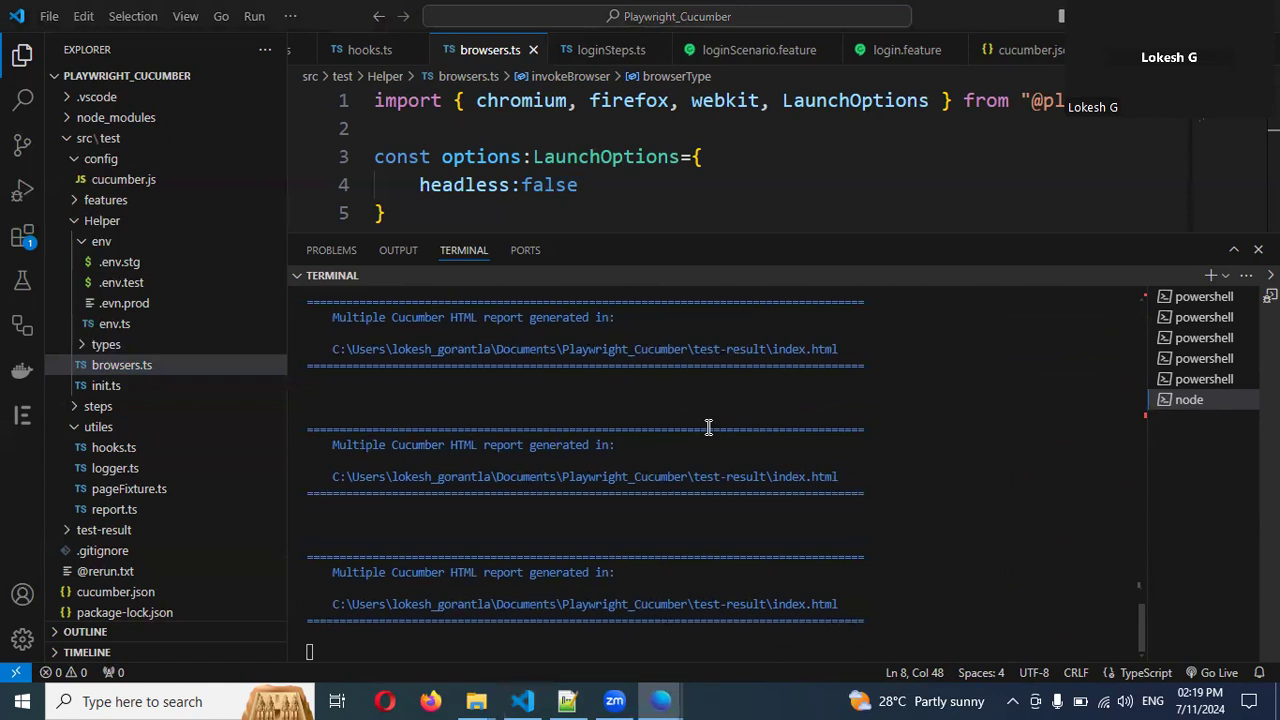
- Check the Firefox test window, then return to the terminal's 2-failed-scenarios results
click(660, 700)
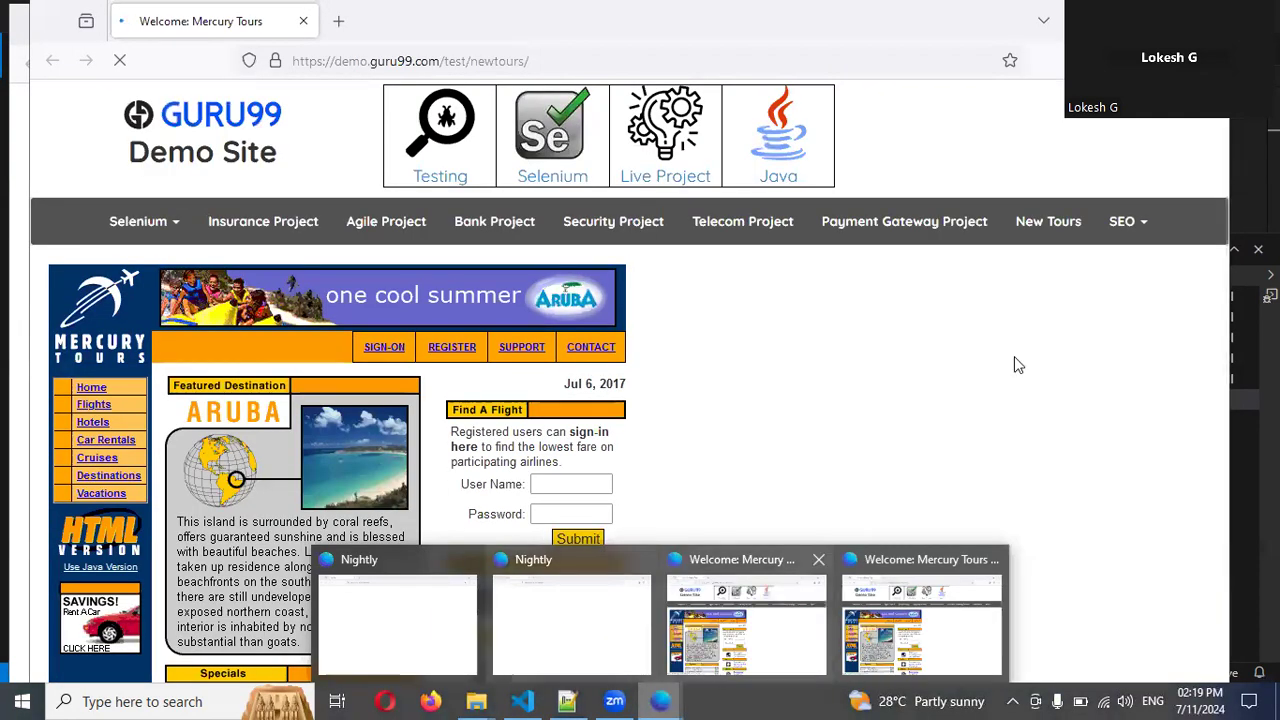
click(522, 701)
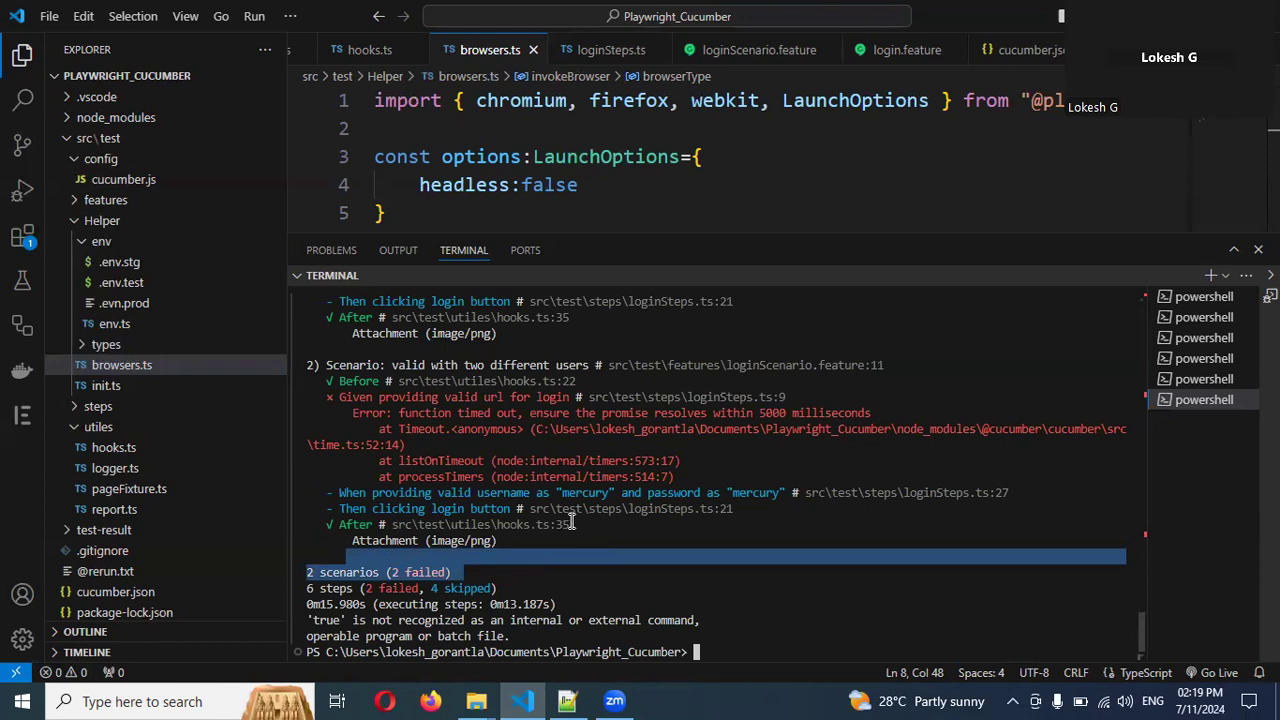
mouse_move(545, 524)
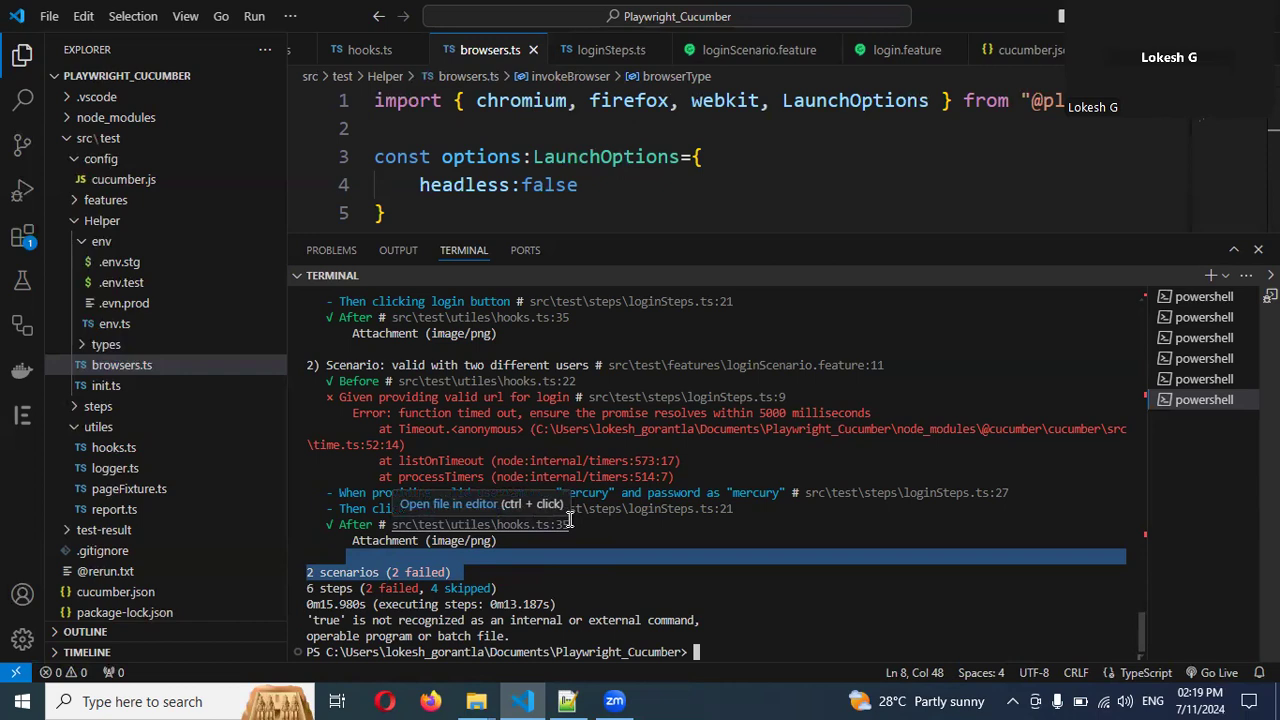
mouse_move(546, 492)
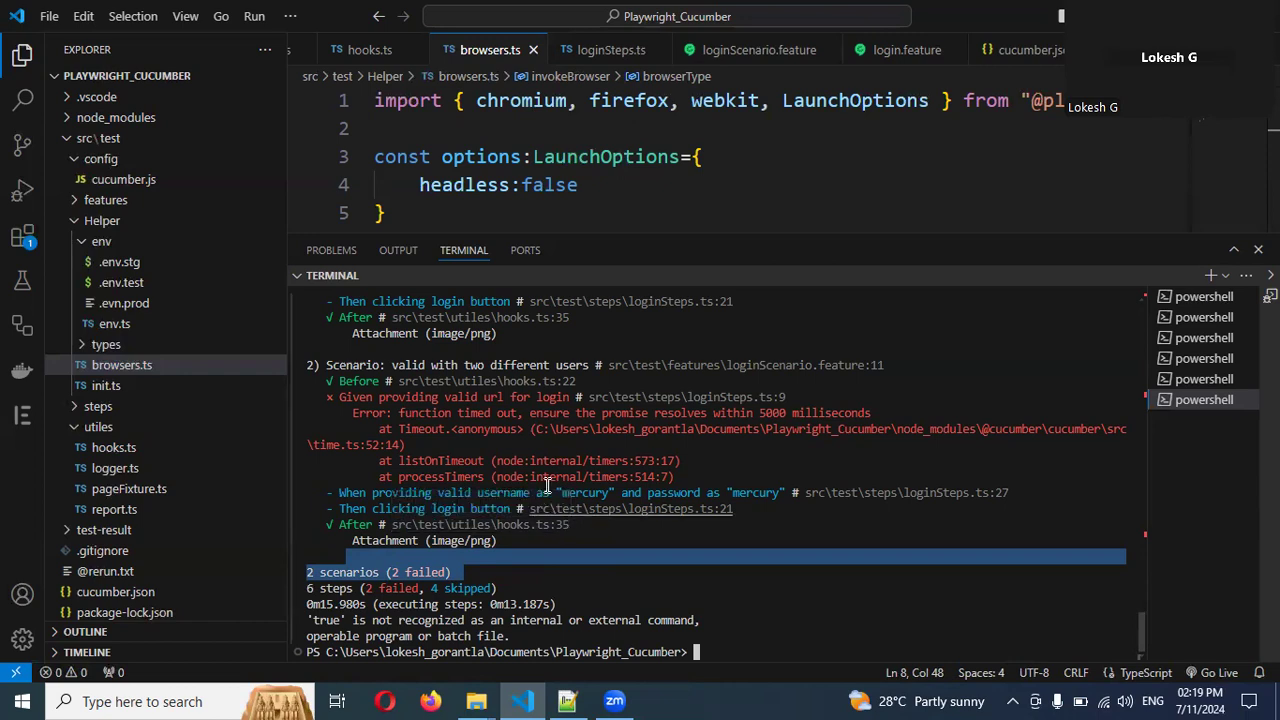
mouse_move(803, 528)
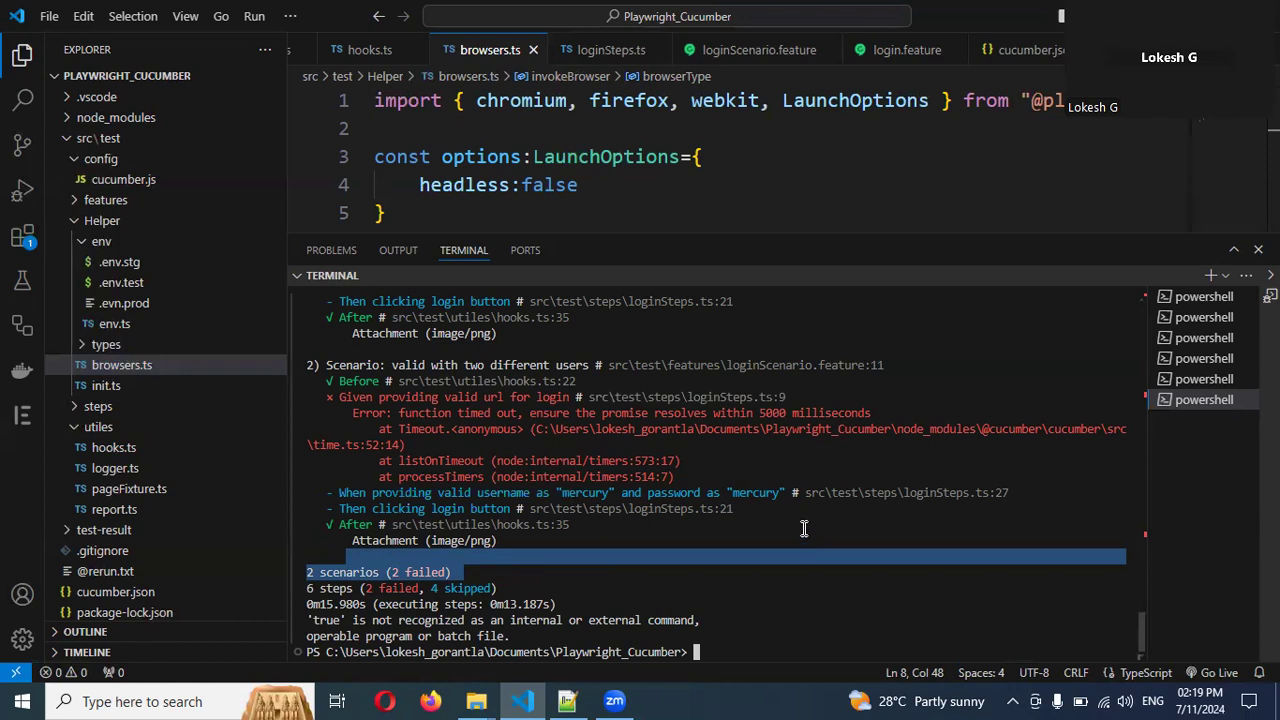